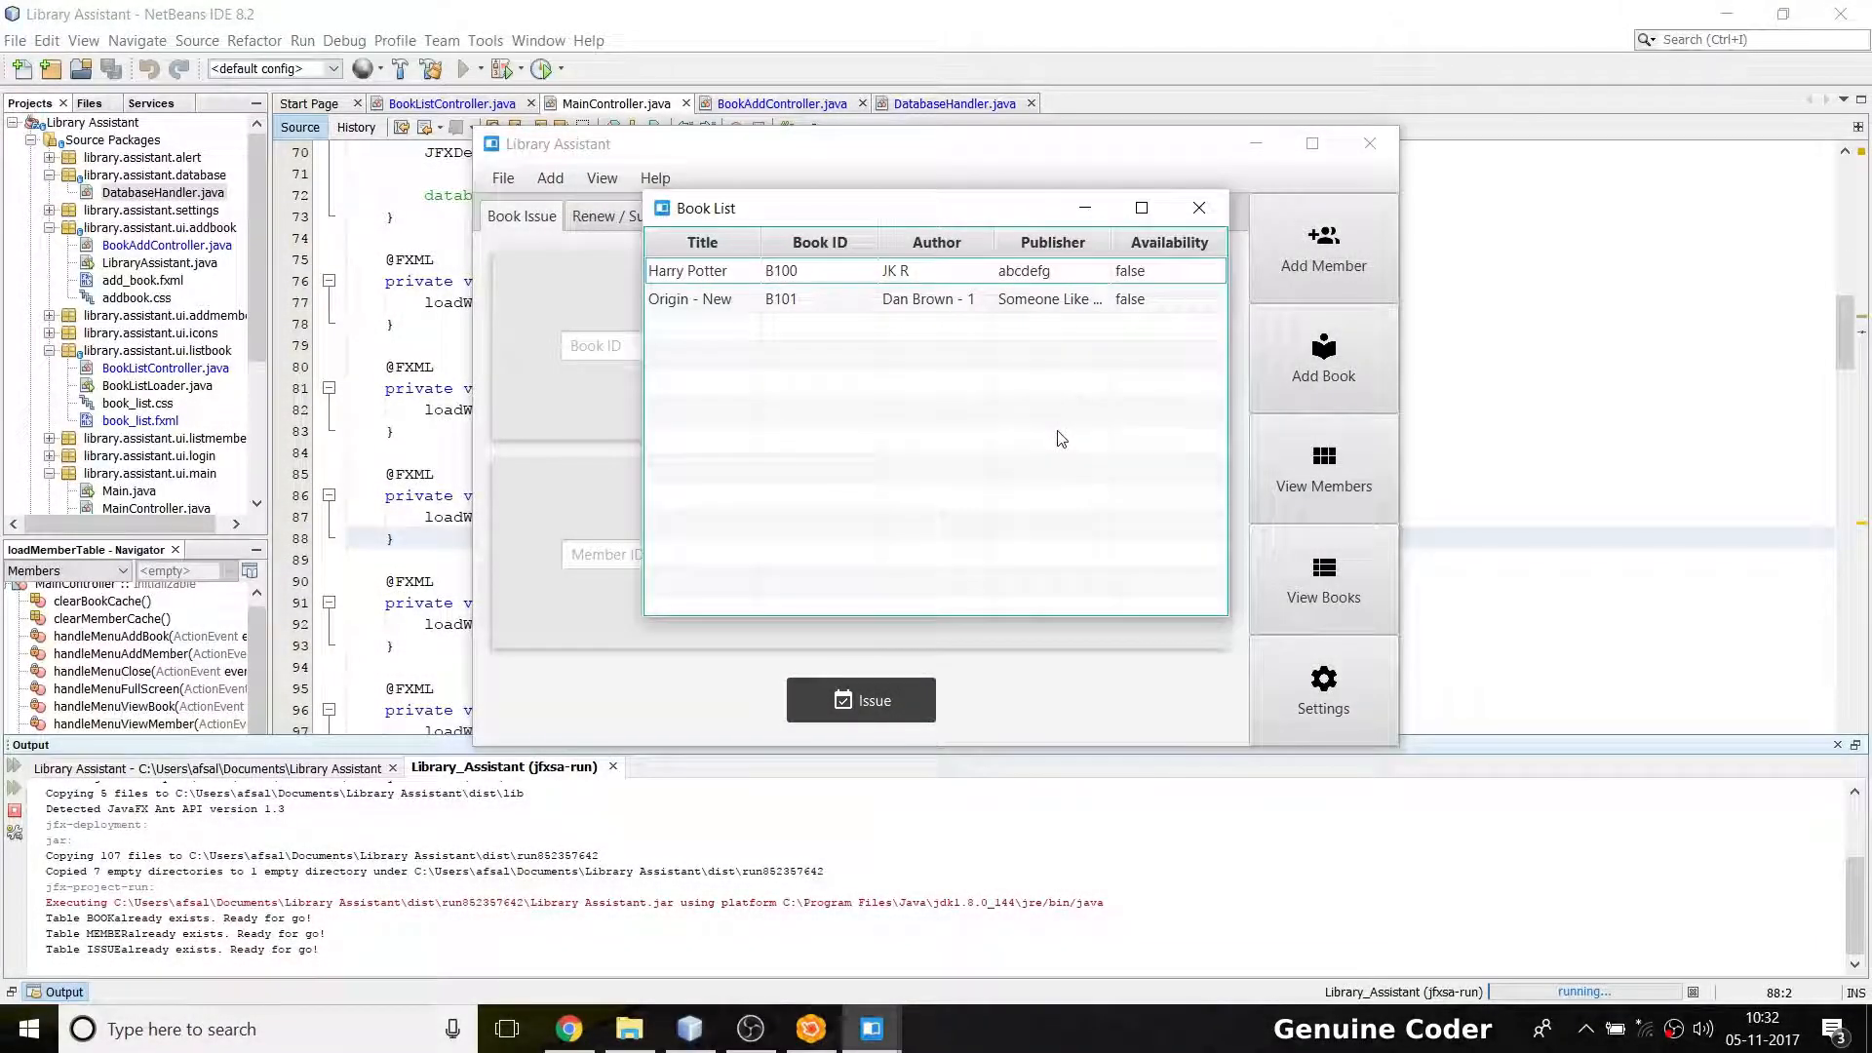
{"action": "mouse_move", "coordinate": [936, 364]}
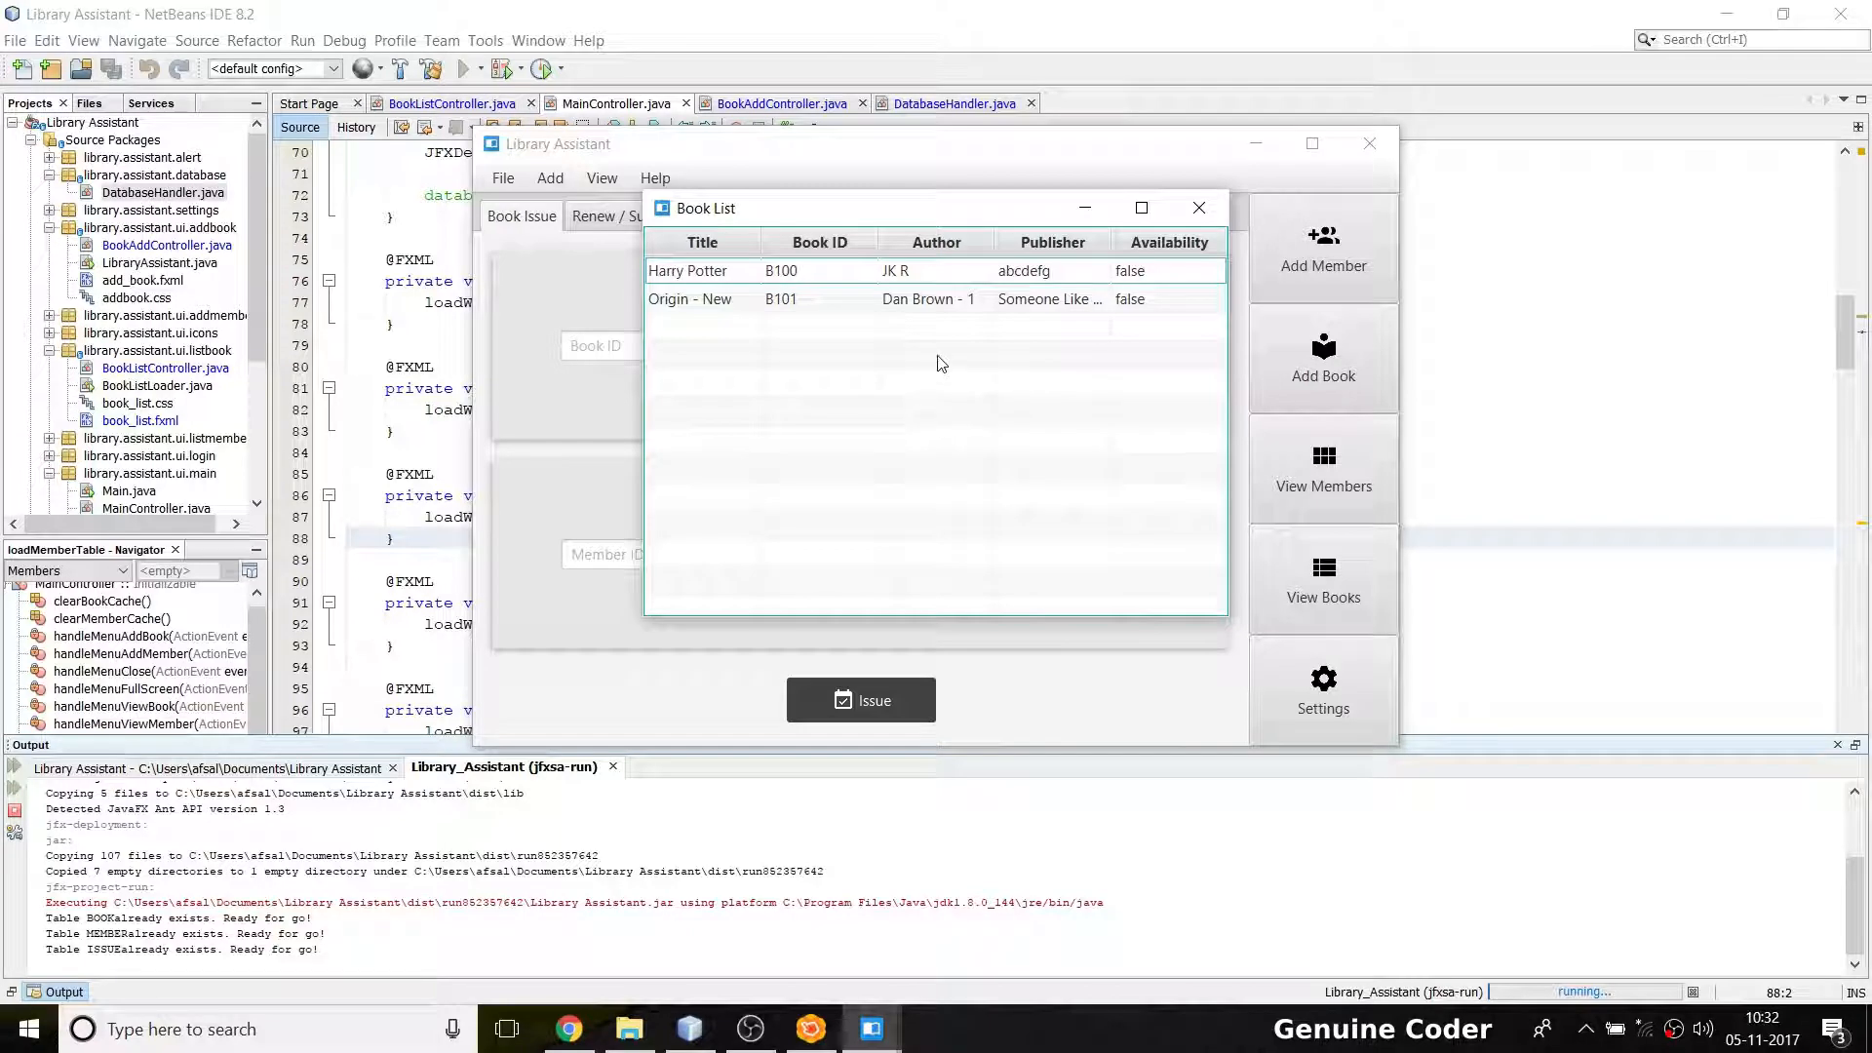
Change Origin - New's author to Dan Brown - 2, save, and reopen View Books
{"action": "right_click", "coordinate": [941, 298]}
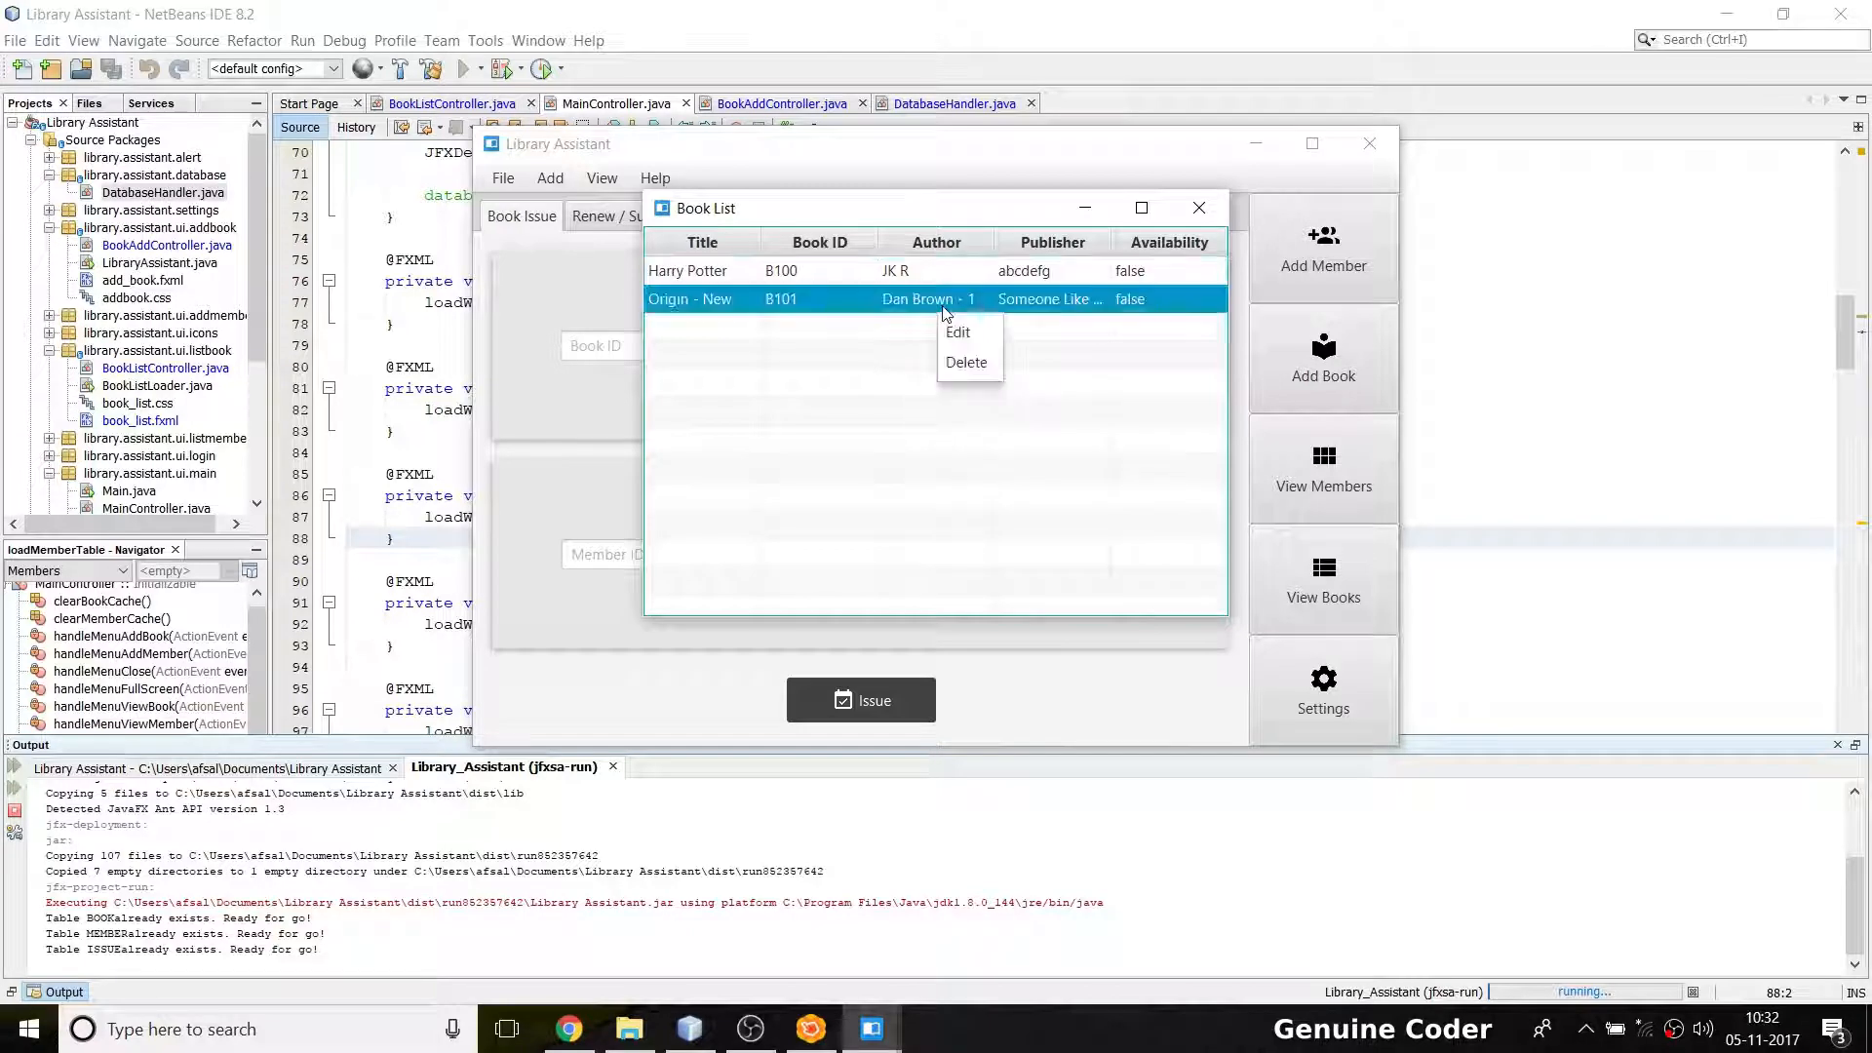
{"action": "left_click", "coordinate": [957, 331]}
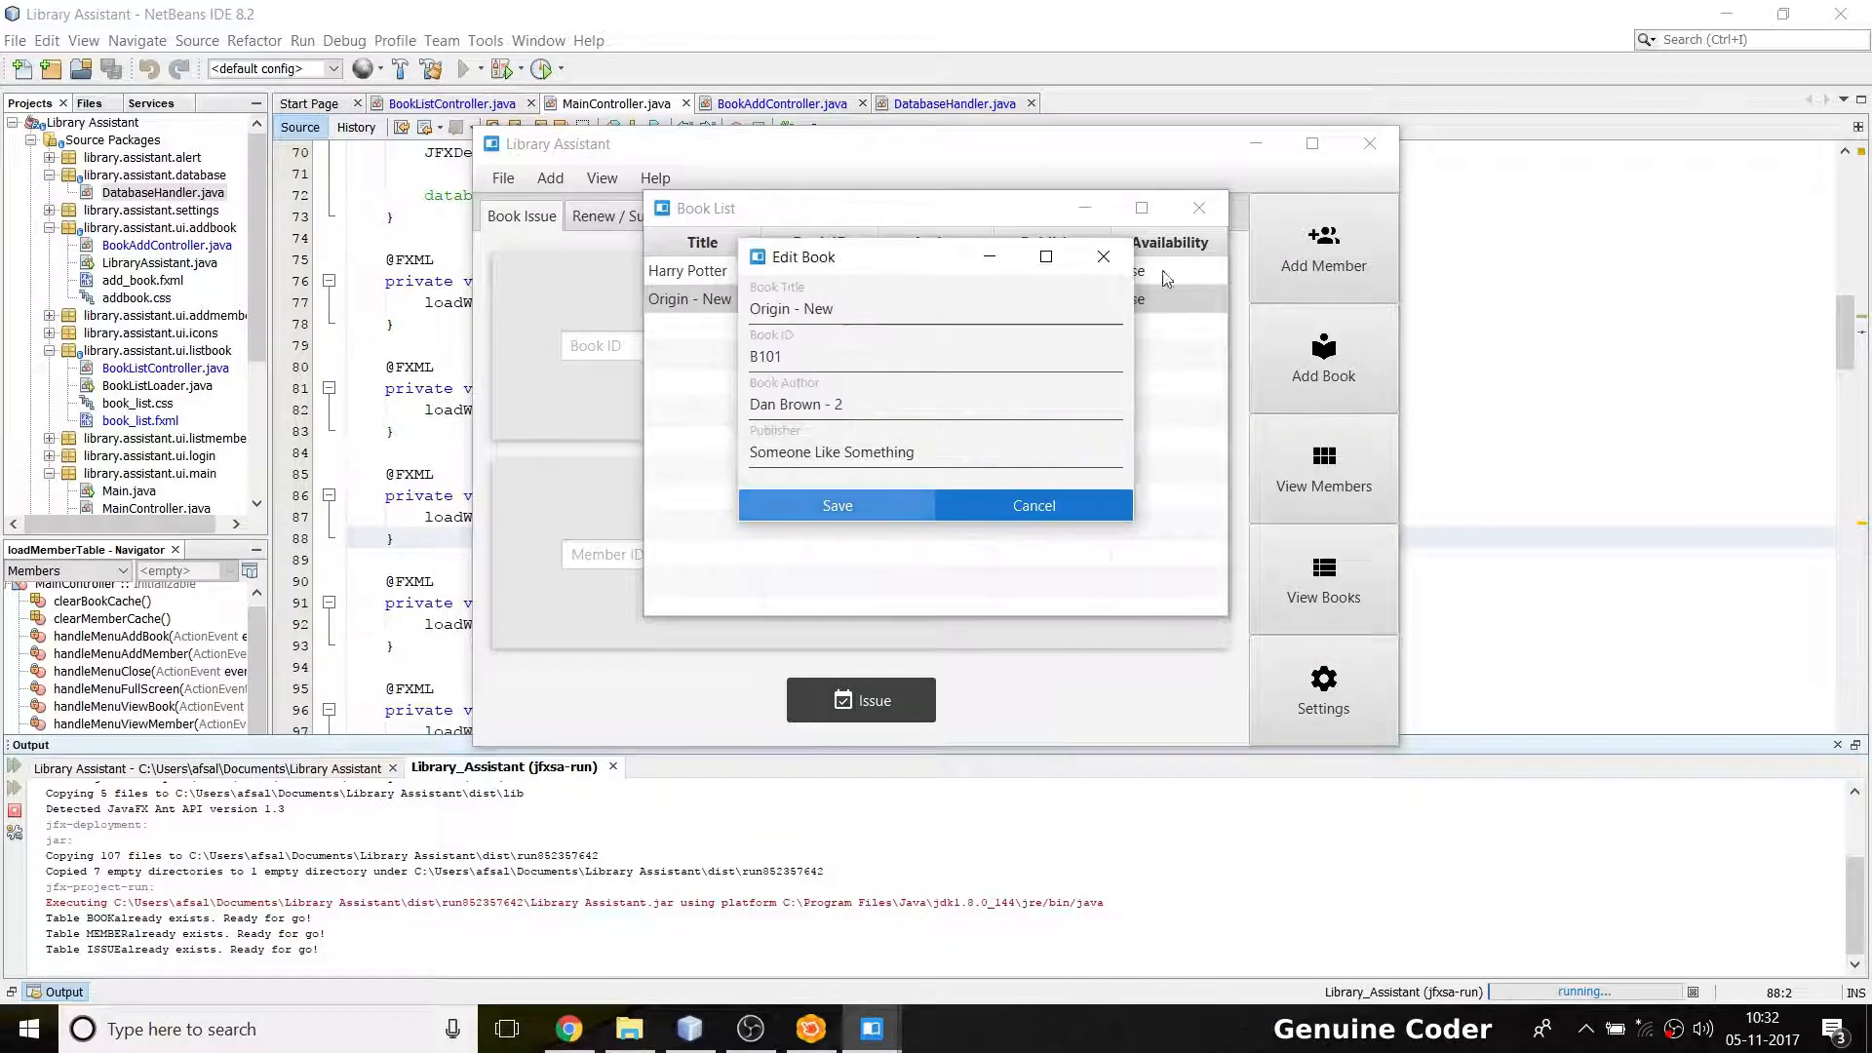
{"action": "left_click", "coordinate": [837, 505]}
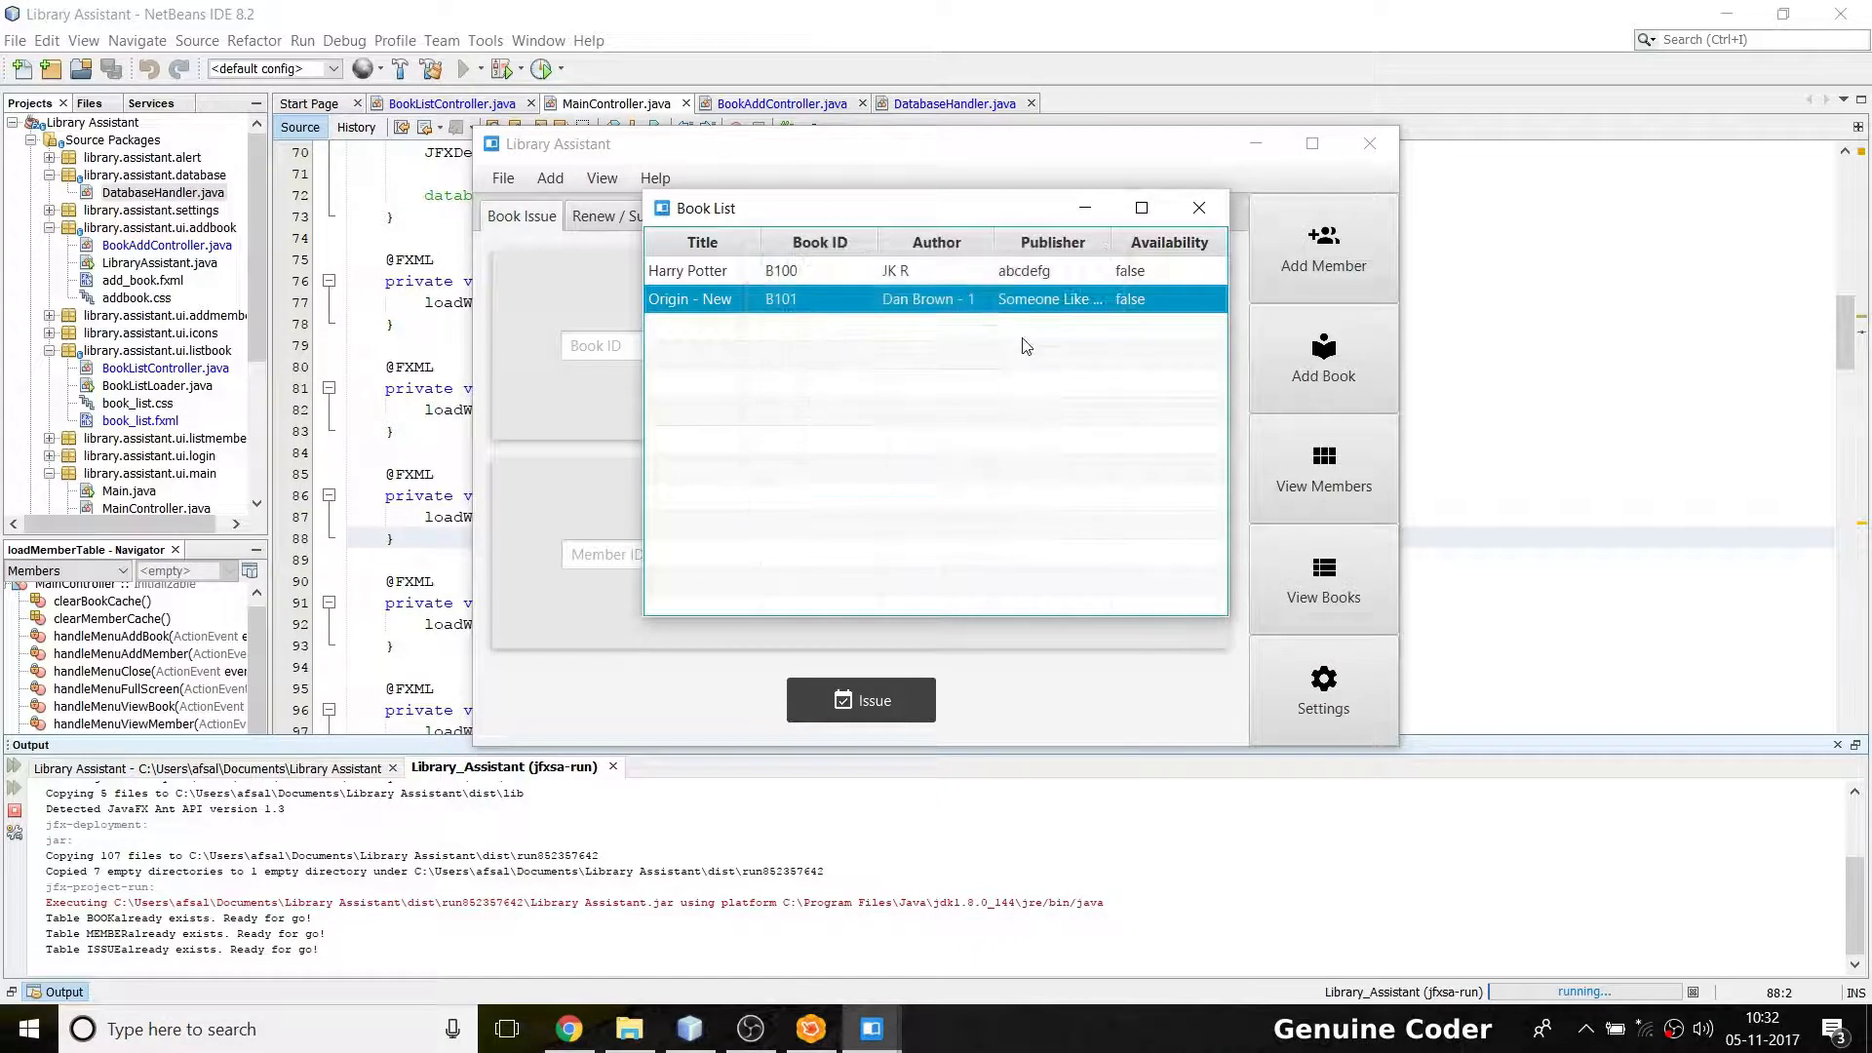
{"action": "mouse_move", "coordinate": [956, 320]}
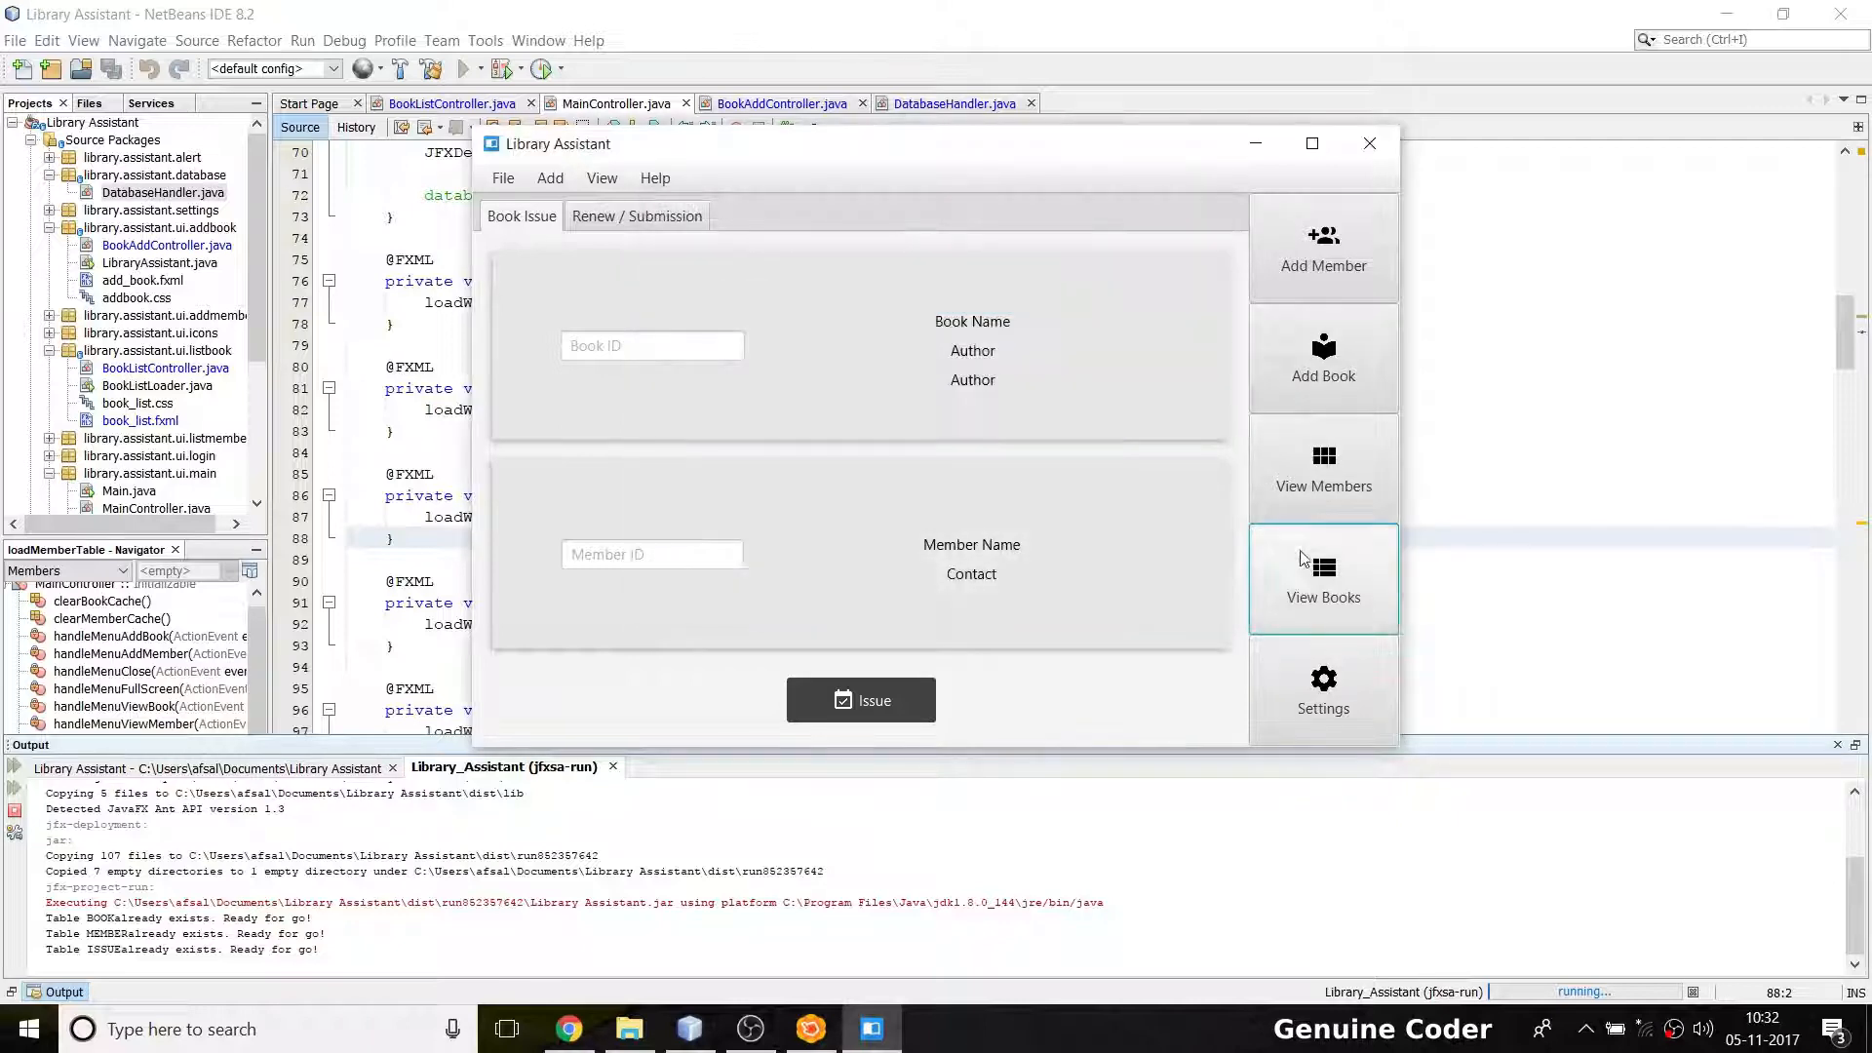
{"action": "left_click", "coordinate": [1323, 579]}
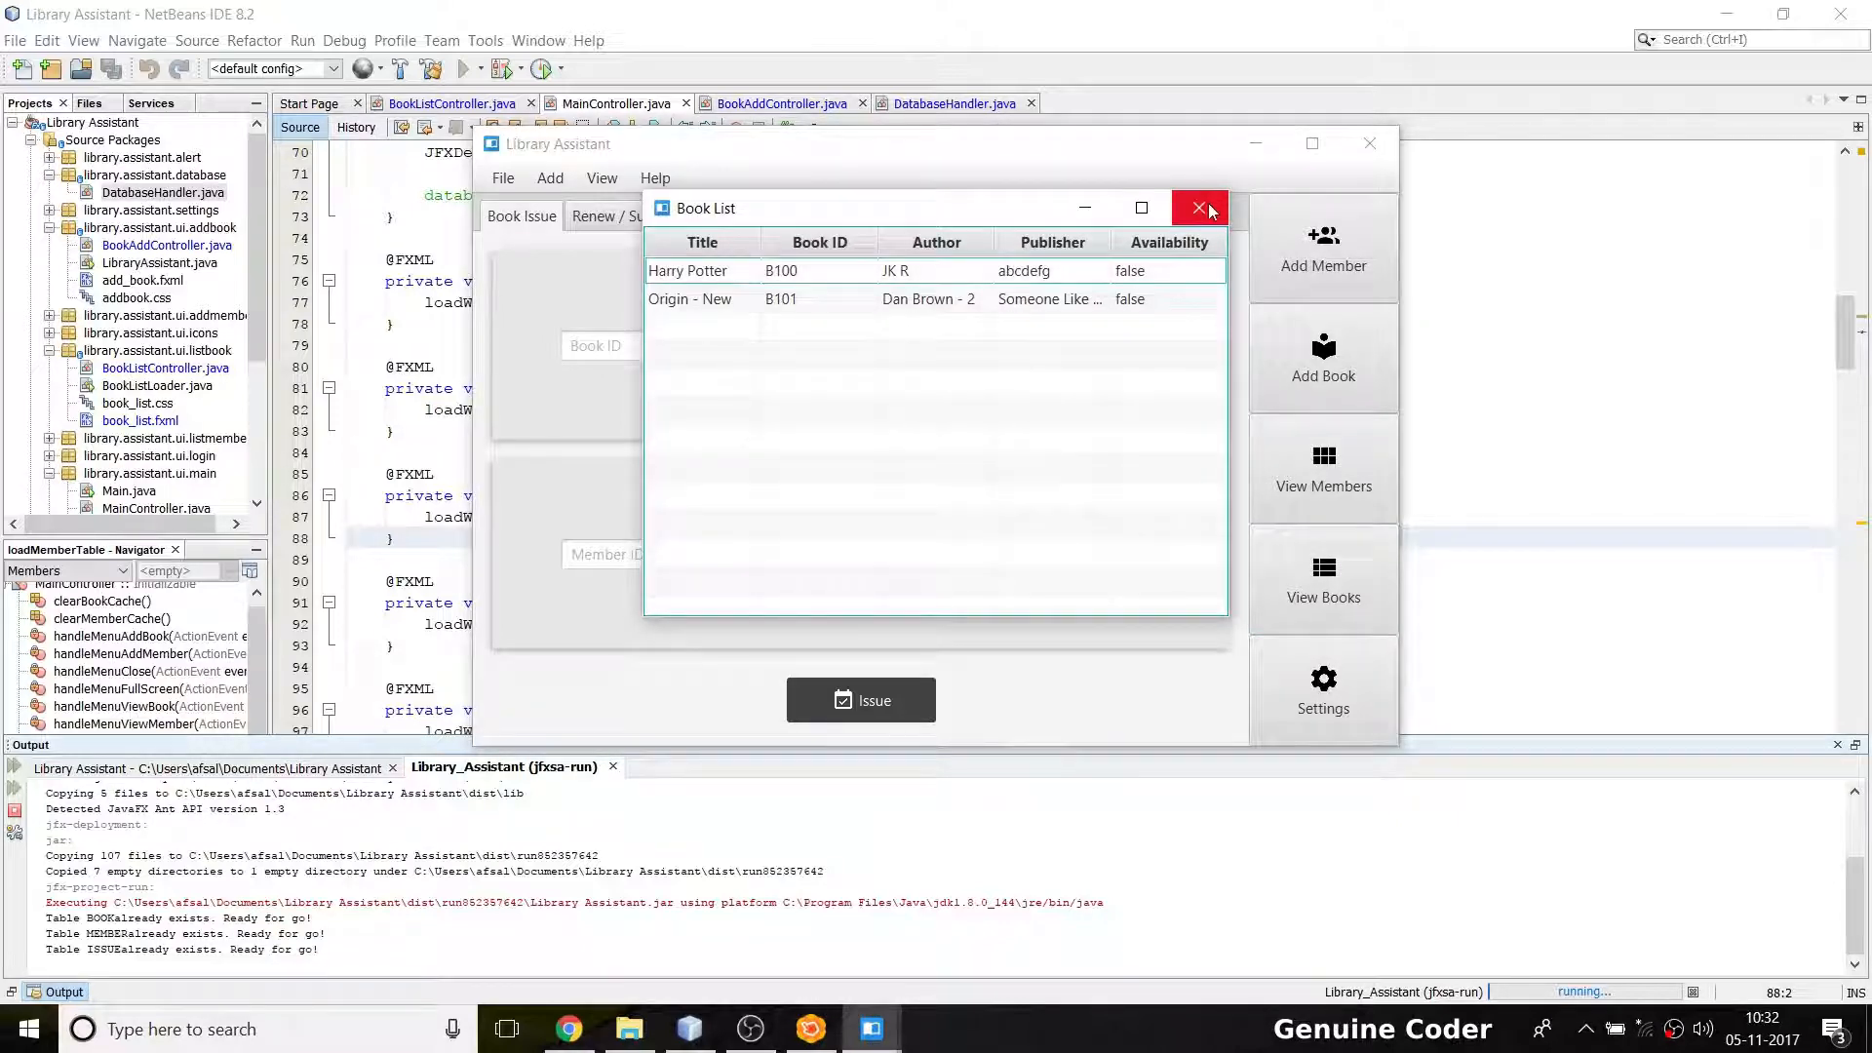
{"action": "mouse_move", "coordinate": [1040, 345]}
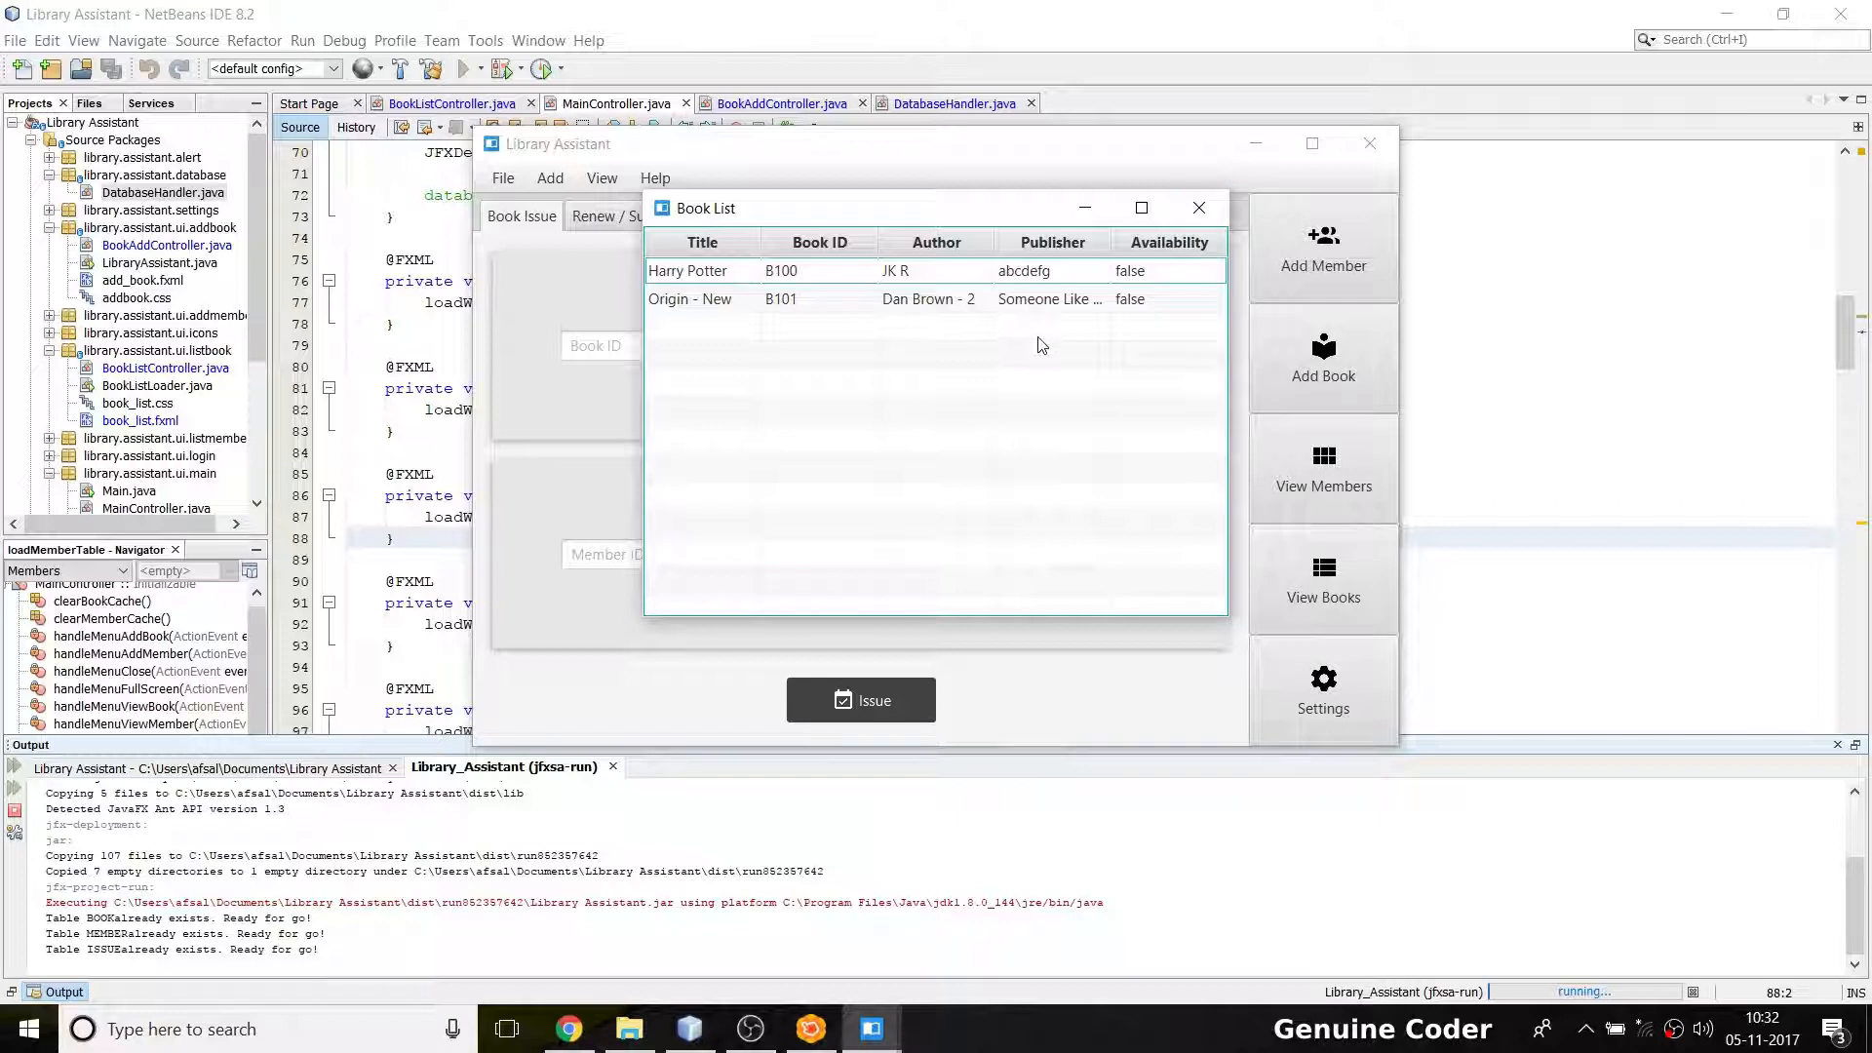
{"action": "mouse_move", "coordinate": [963, 454]}
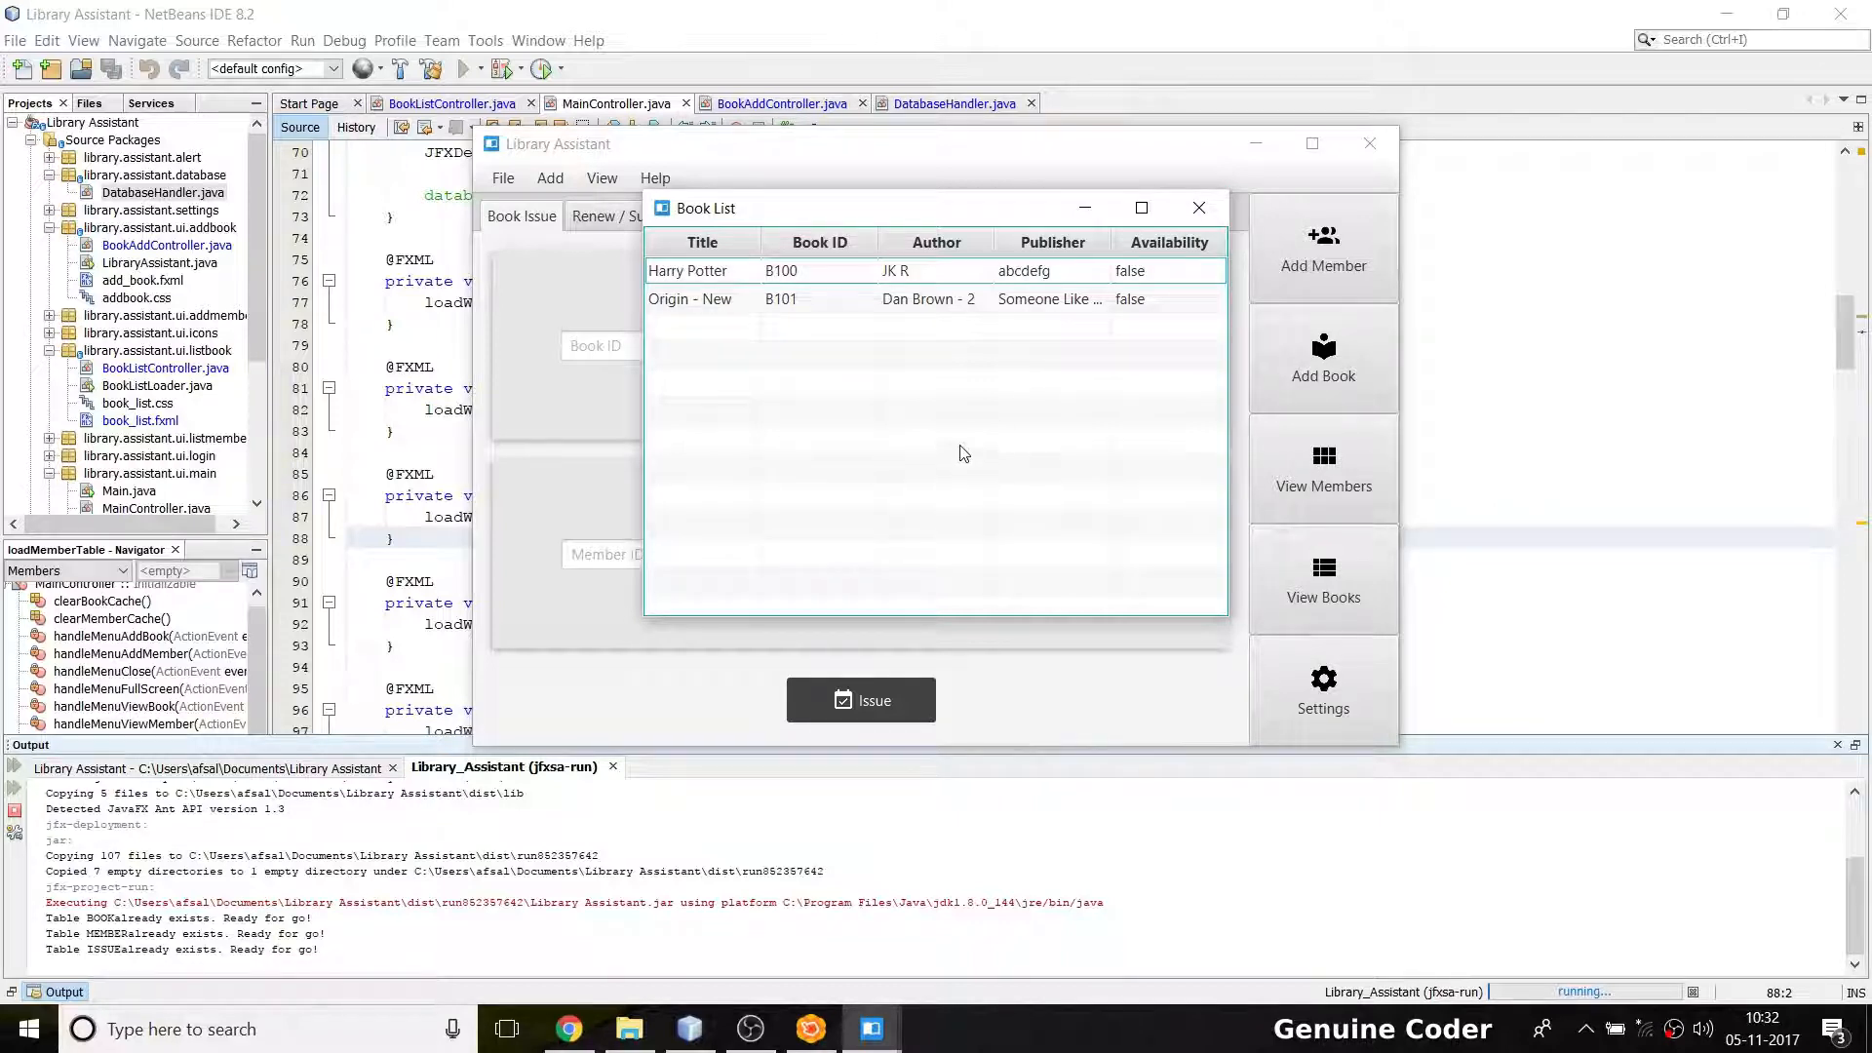
{"action": "mouse_move", "coordinate": [1071, 374]}
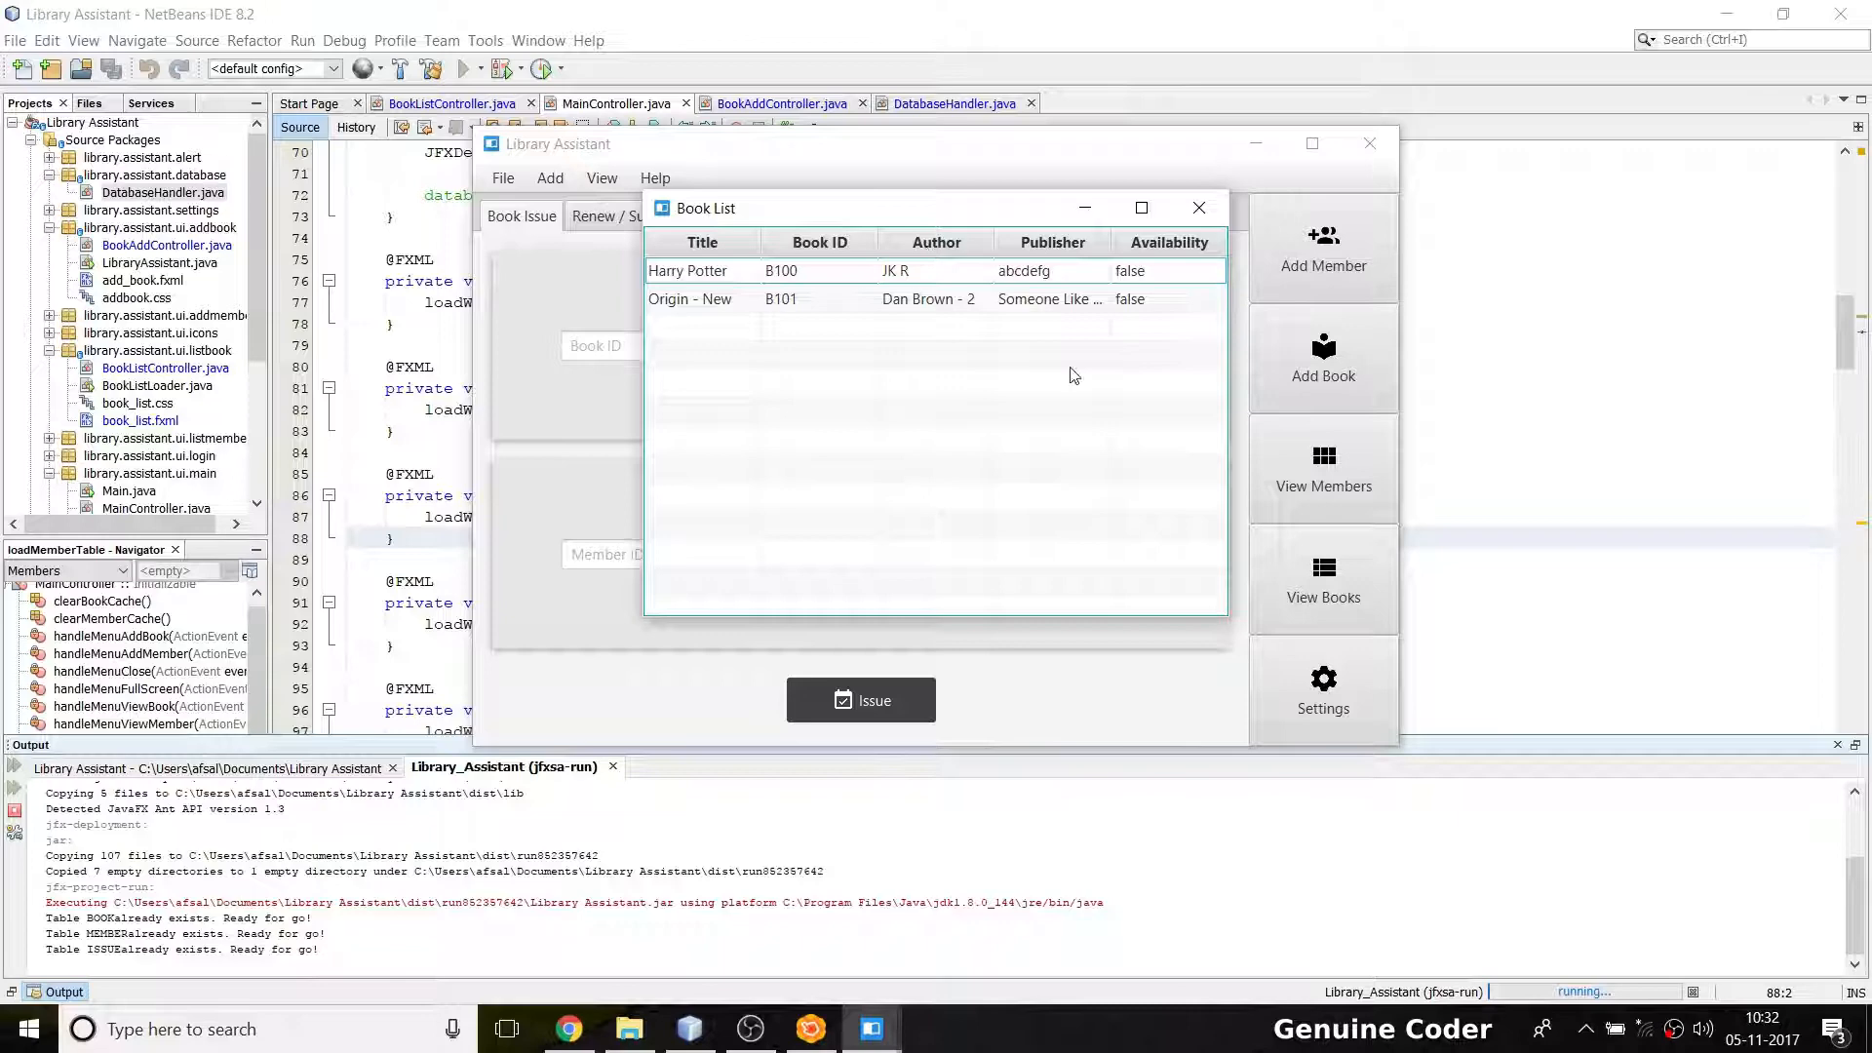
Check the book table's context menu, then open book_list.fxml from the project
{"action": "right_click", "coordinate": [832, 411]}
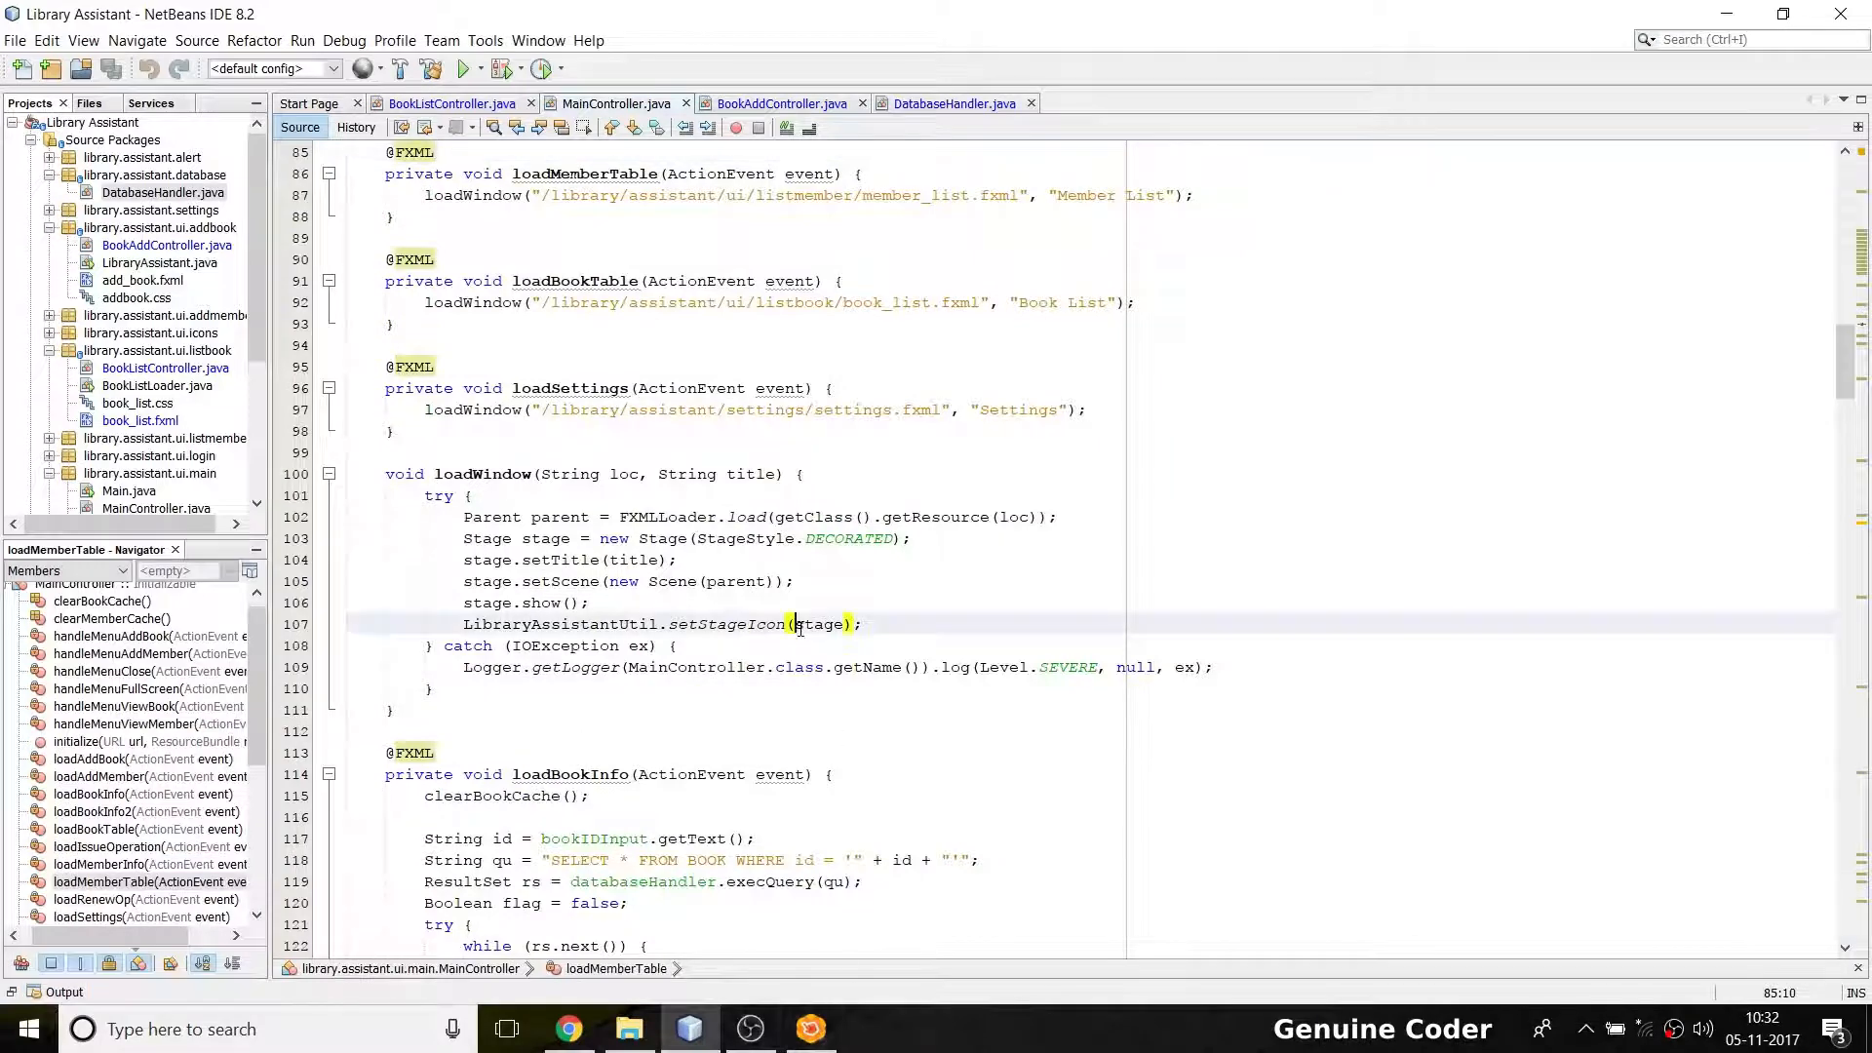
{"action": "left_click", "coordinate": [818, 623]}
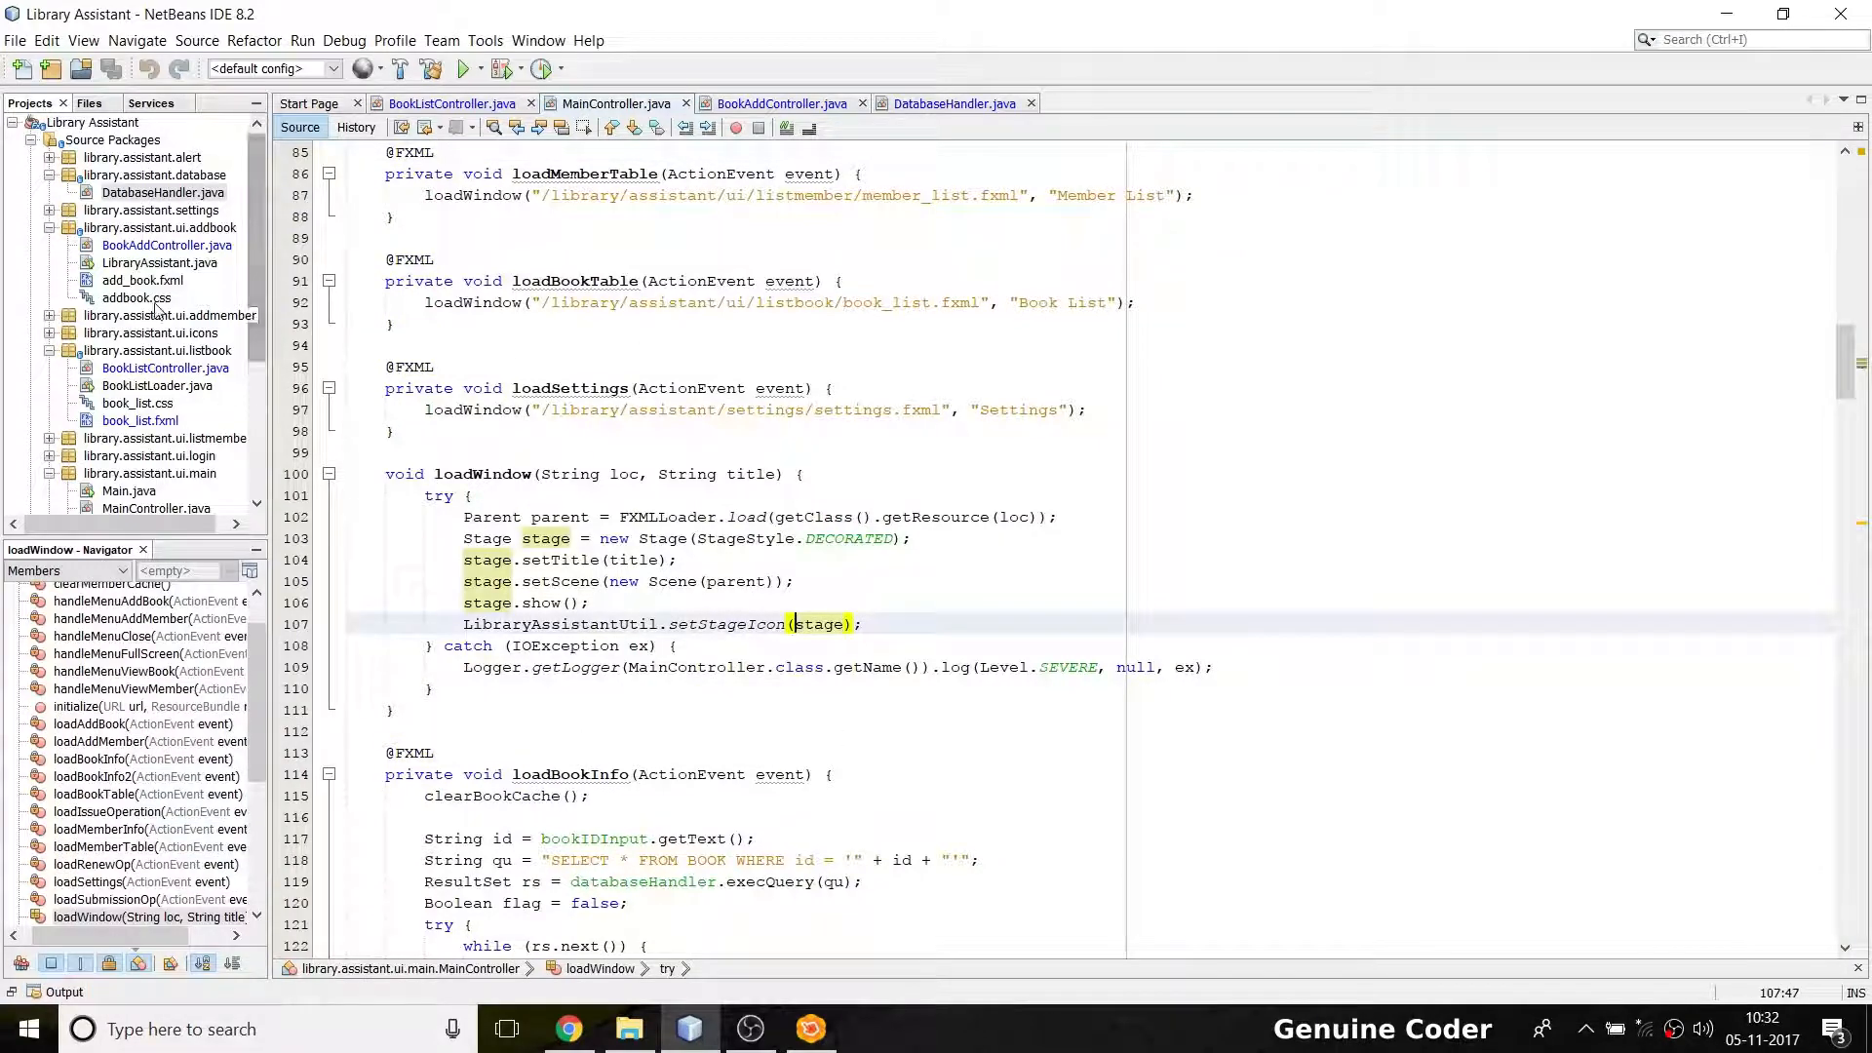
{"action": "left_click", "coordinate": [139, 420]}
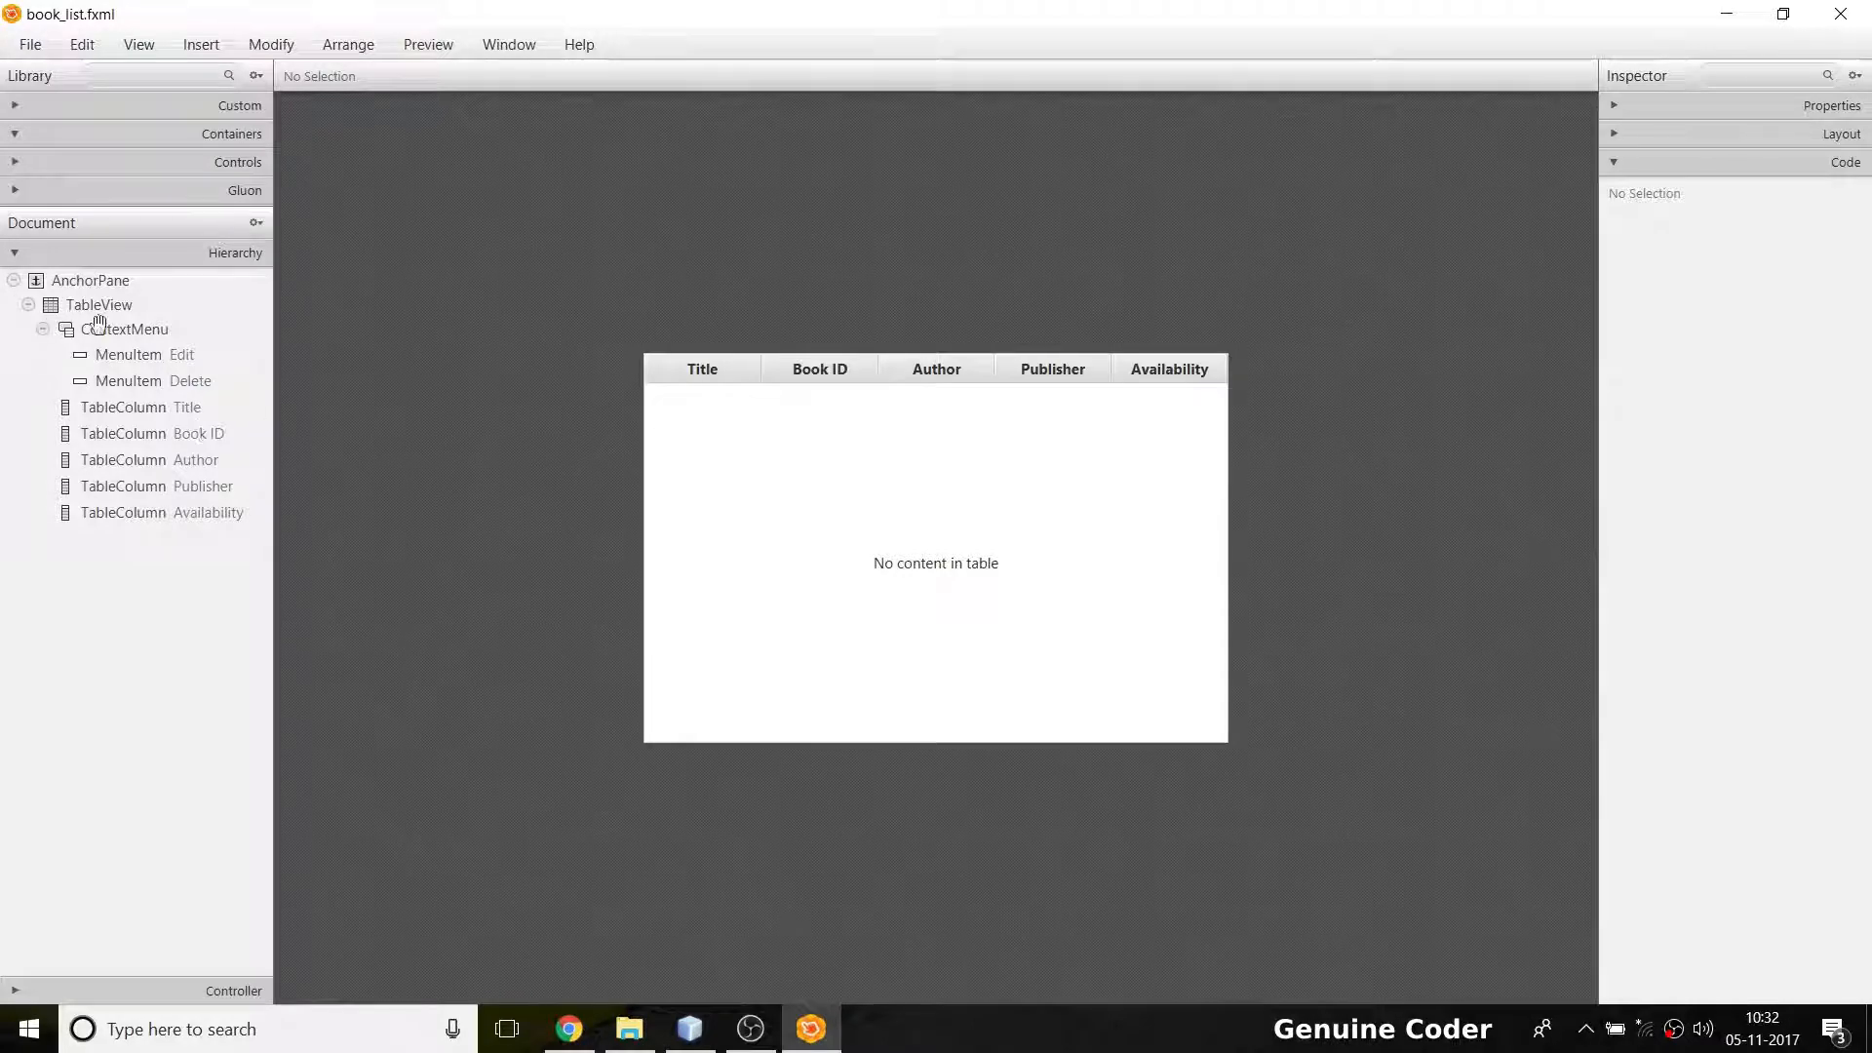
Duplicate a ContextMenu item as Refresh with On Action handleRefresh, and save book_list.fxml
{"action": "left_click", "coordinate": [125, 329]}
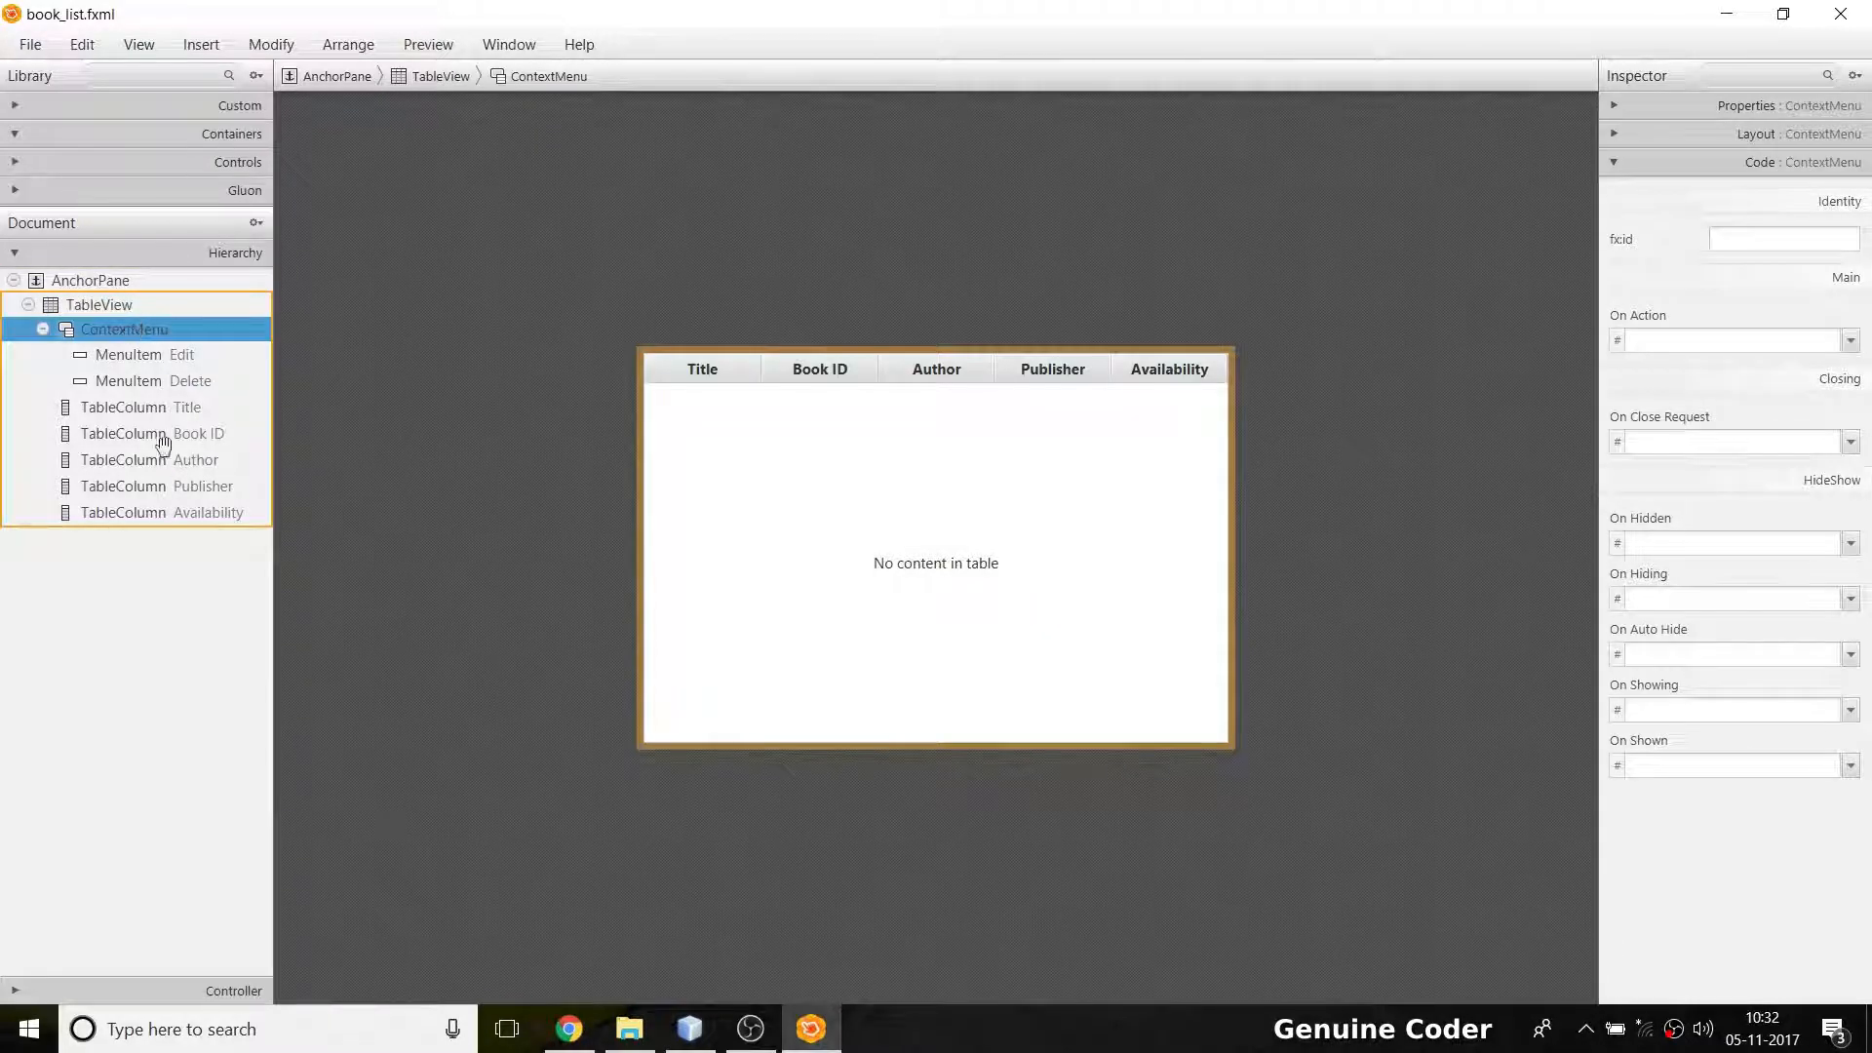
{"action": "left_click", "coordinate": [181, 355]}
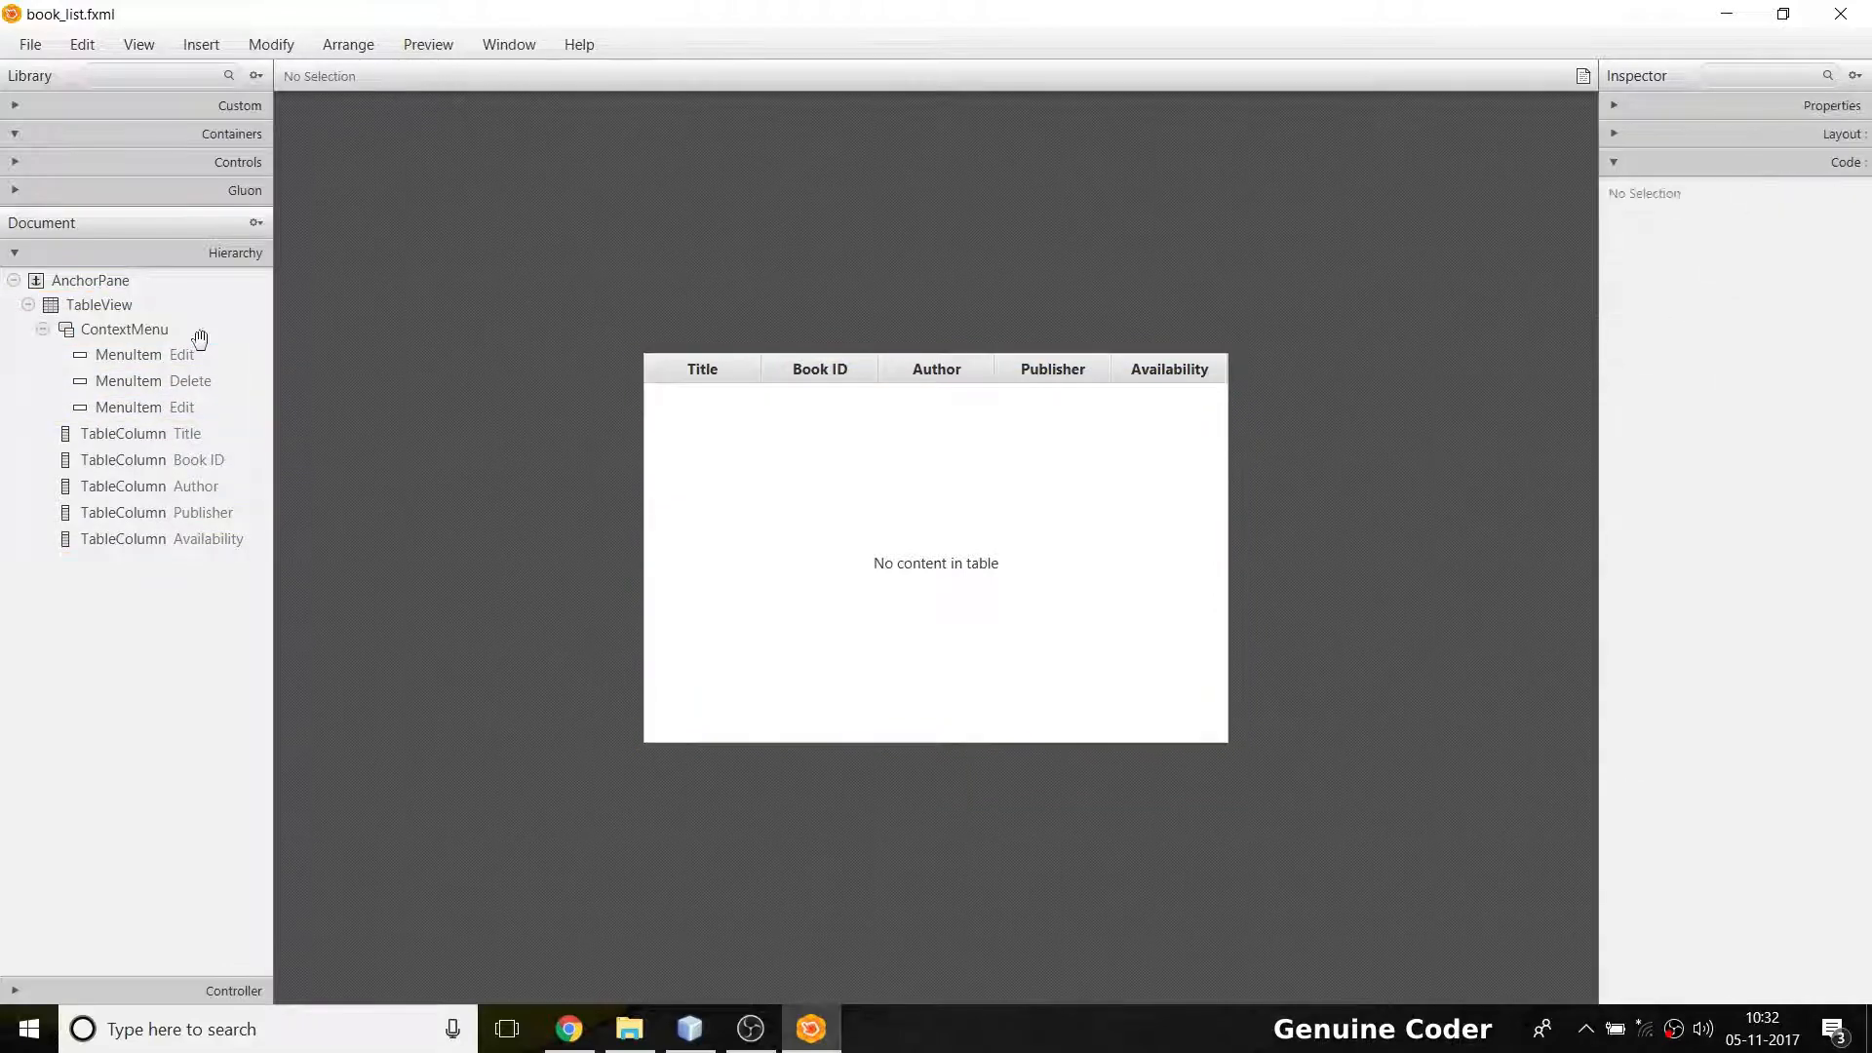
{"action": "left_click", "coordinate": [144, 355]}
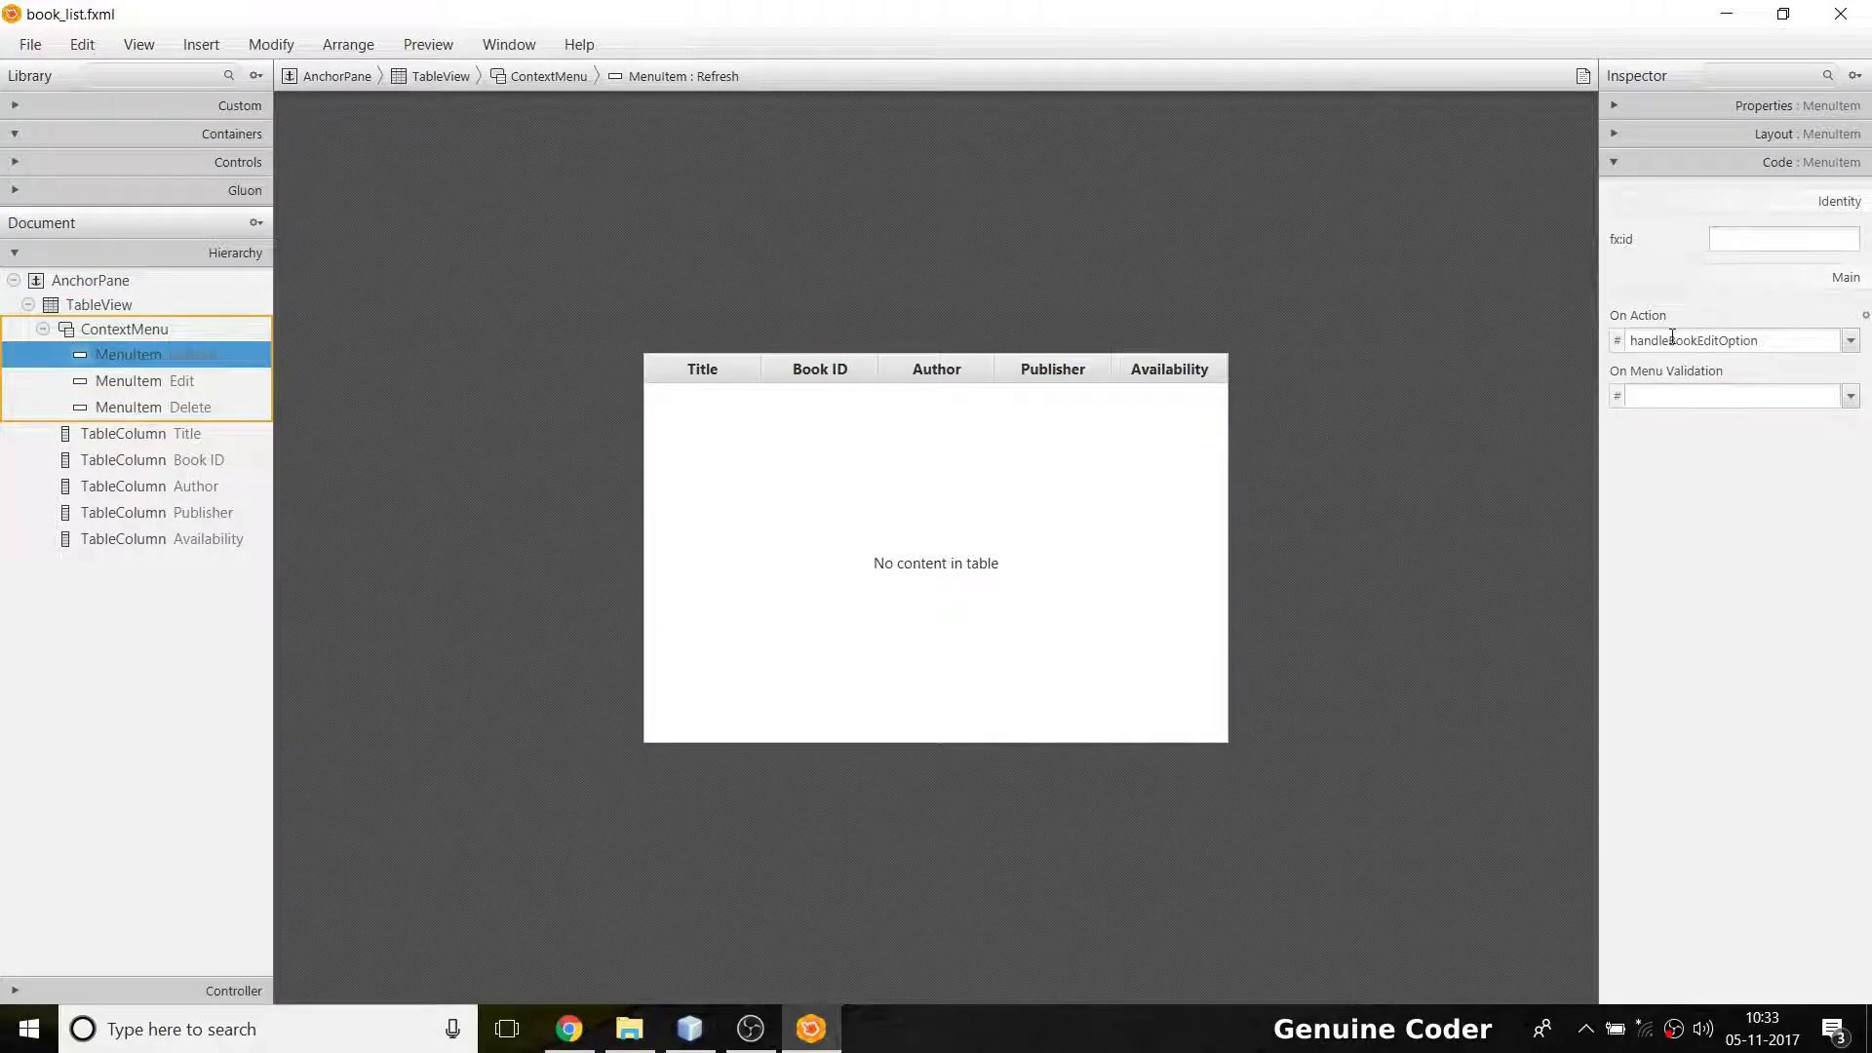
{"action": "triple_click", "coordinate": [1731, 340]}
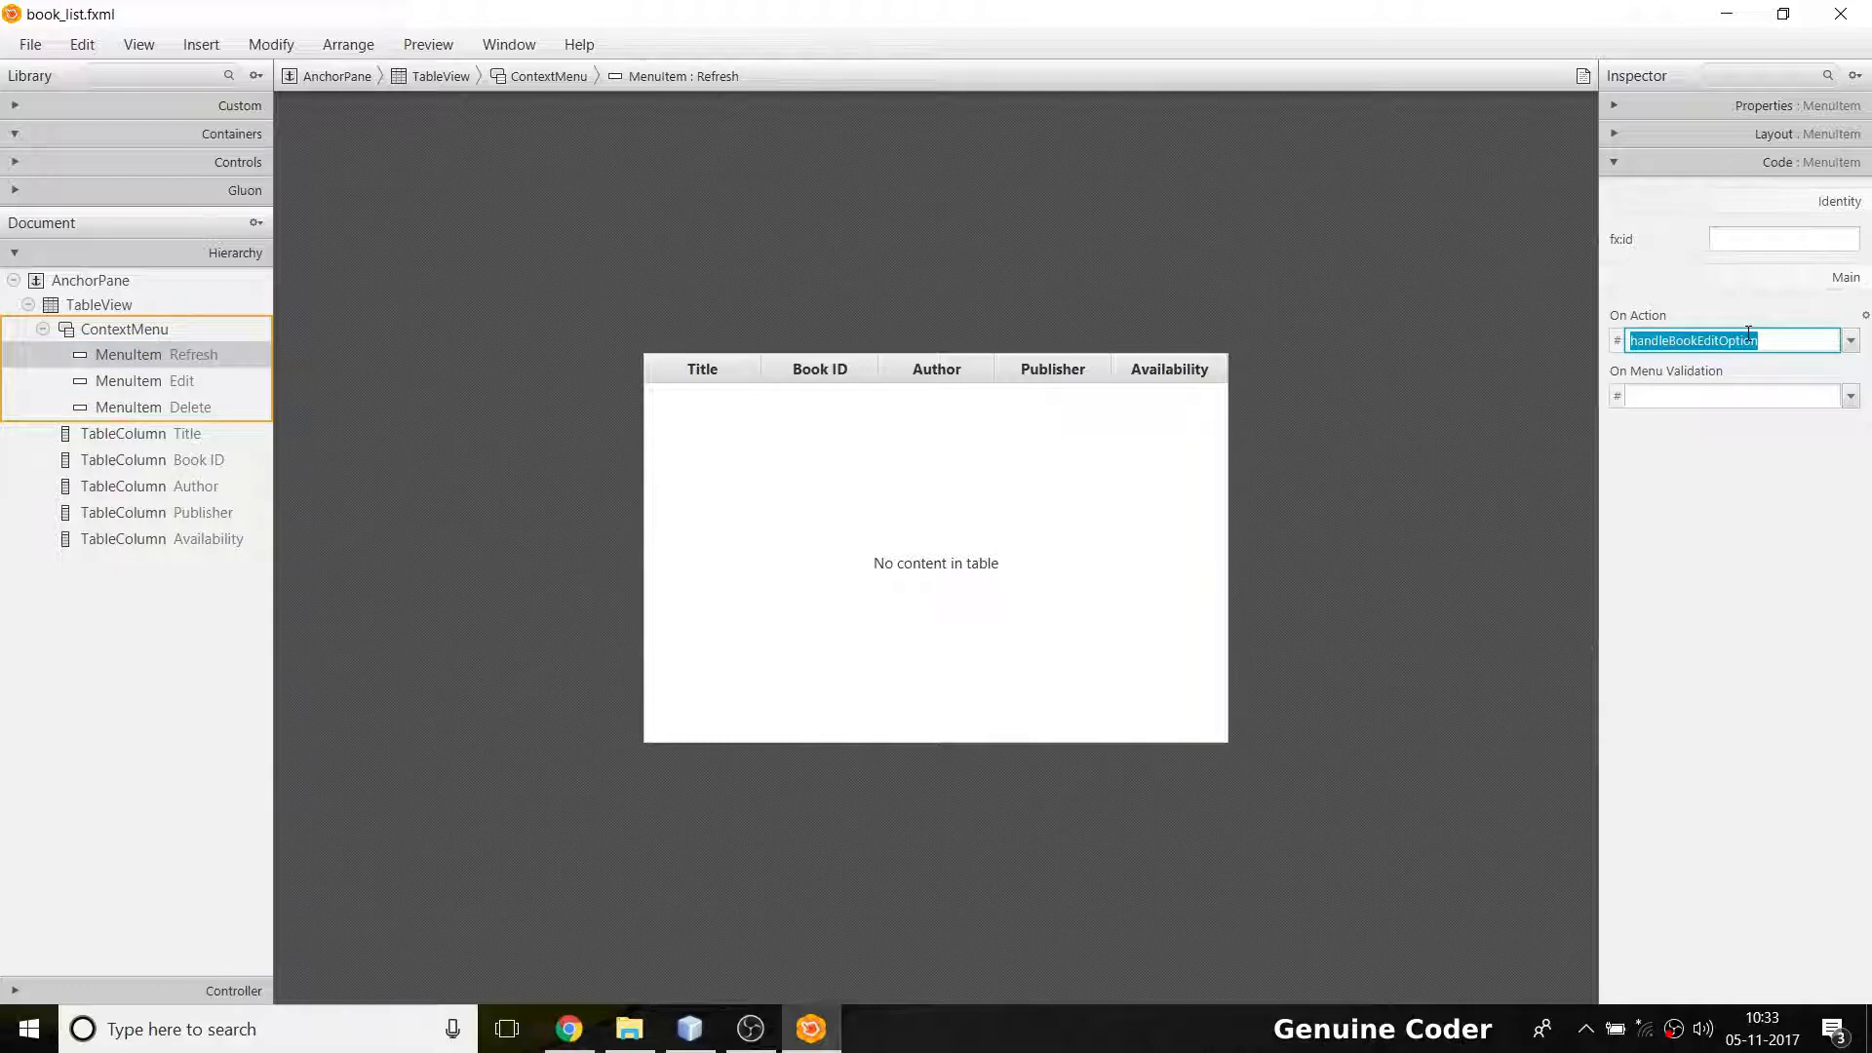
{"action": "type", "text": "handleRefresh"}
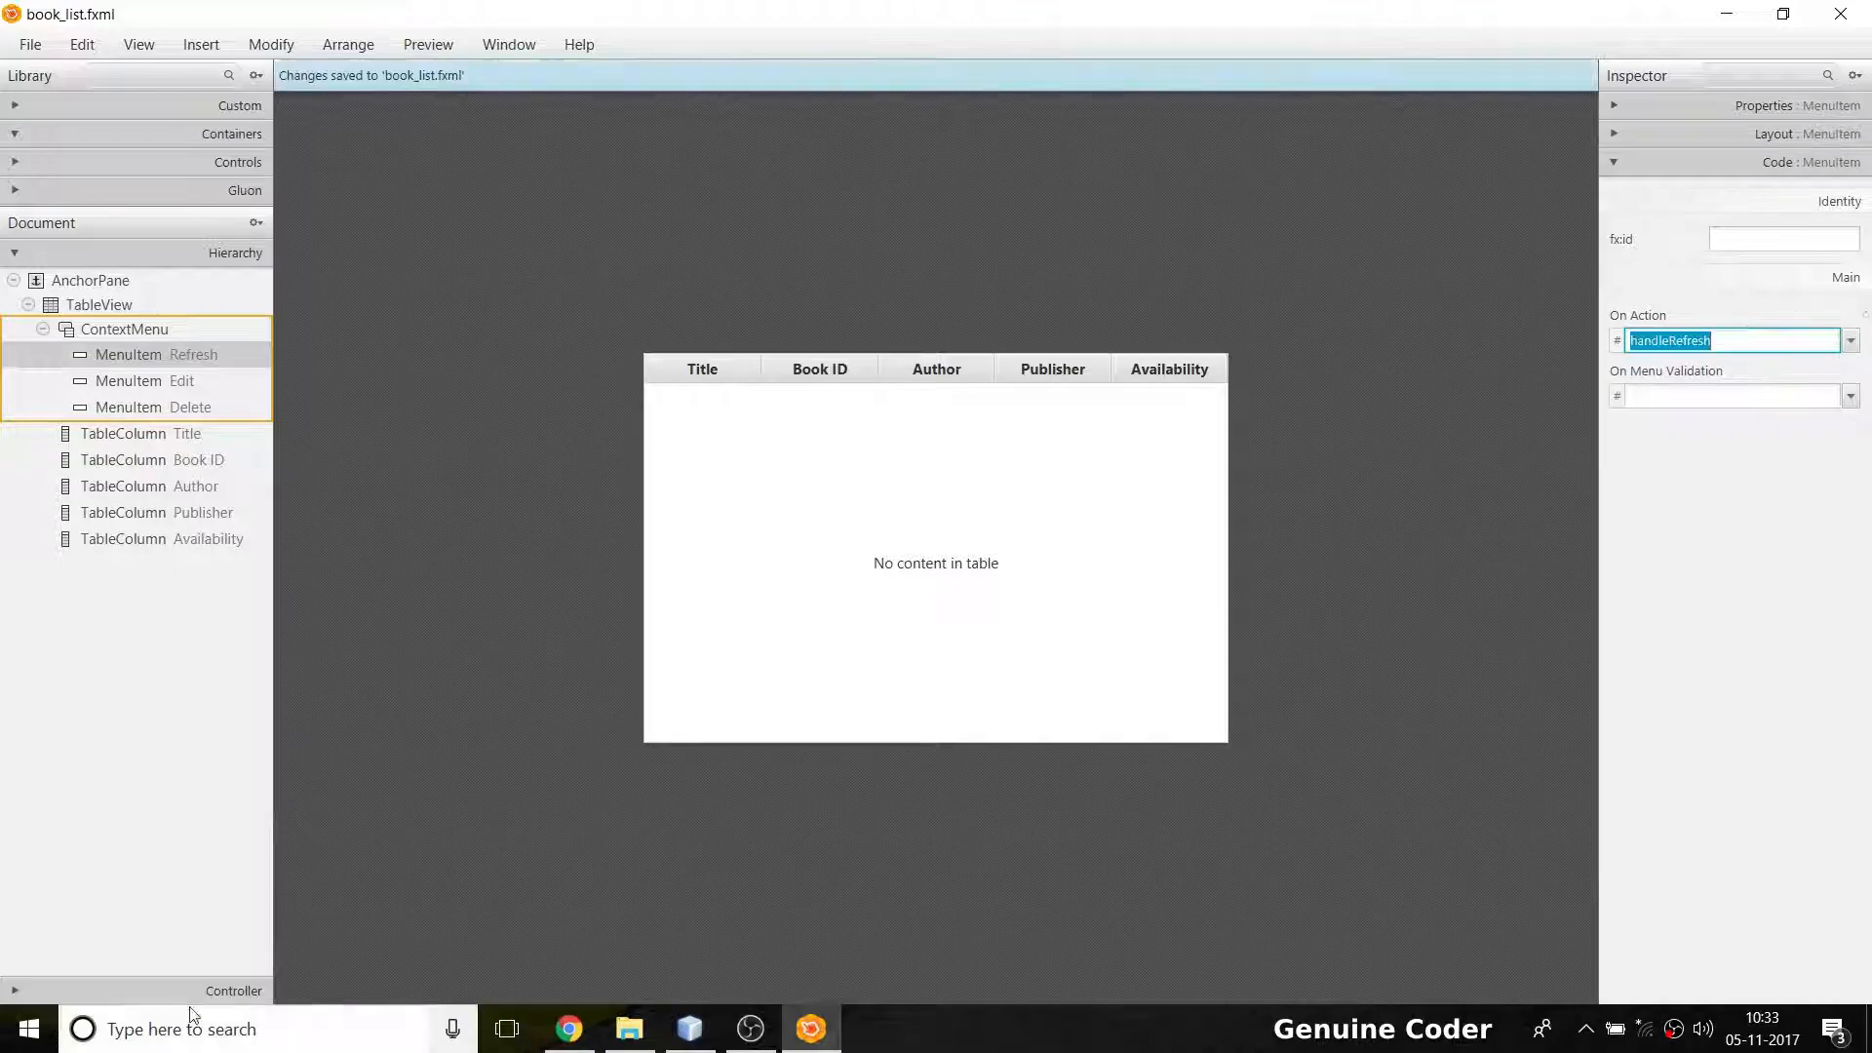
{"action": "left_click", "coordinate": [689, 1027]}
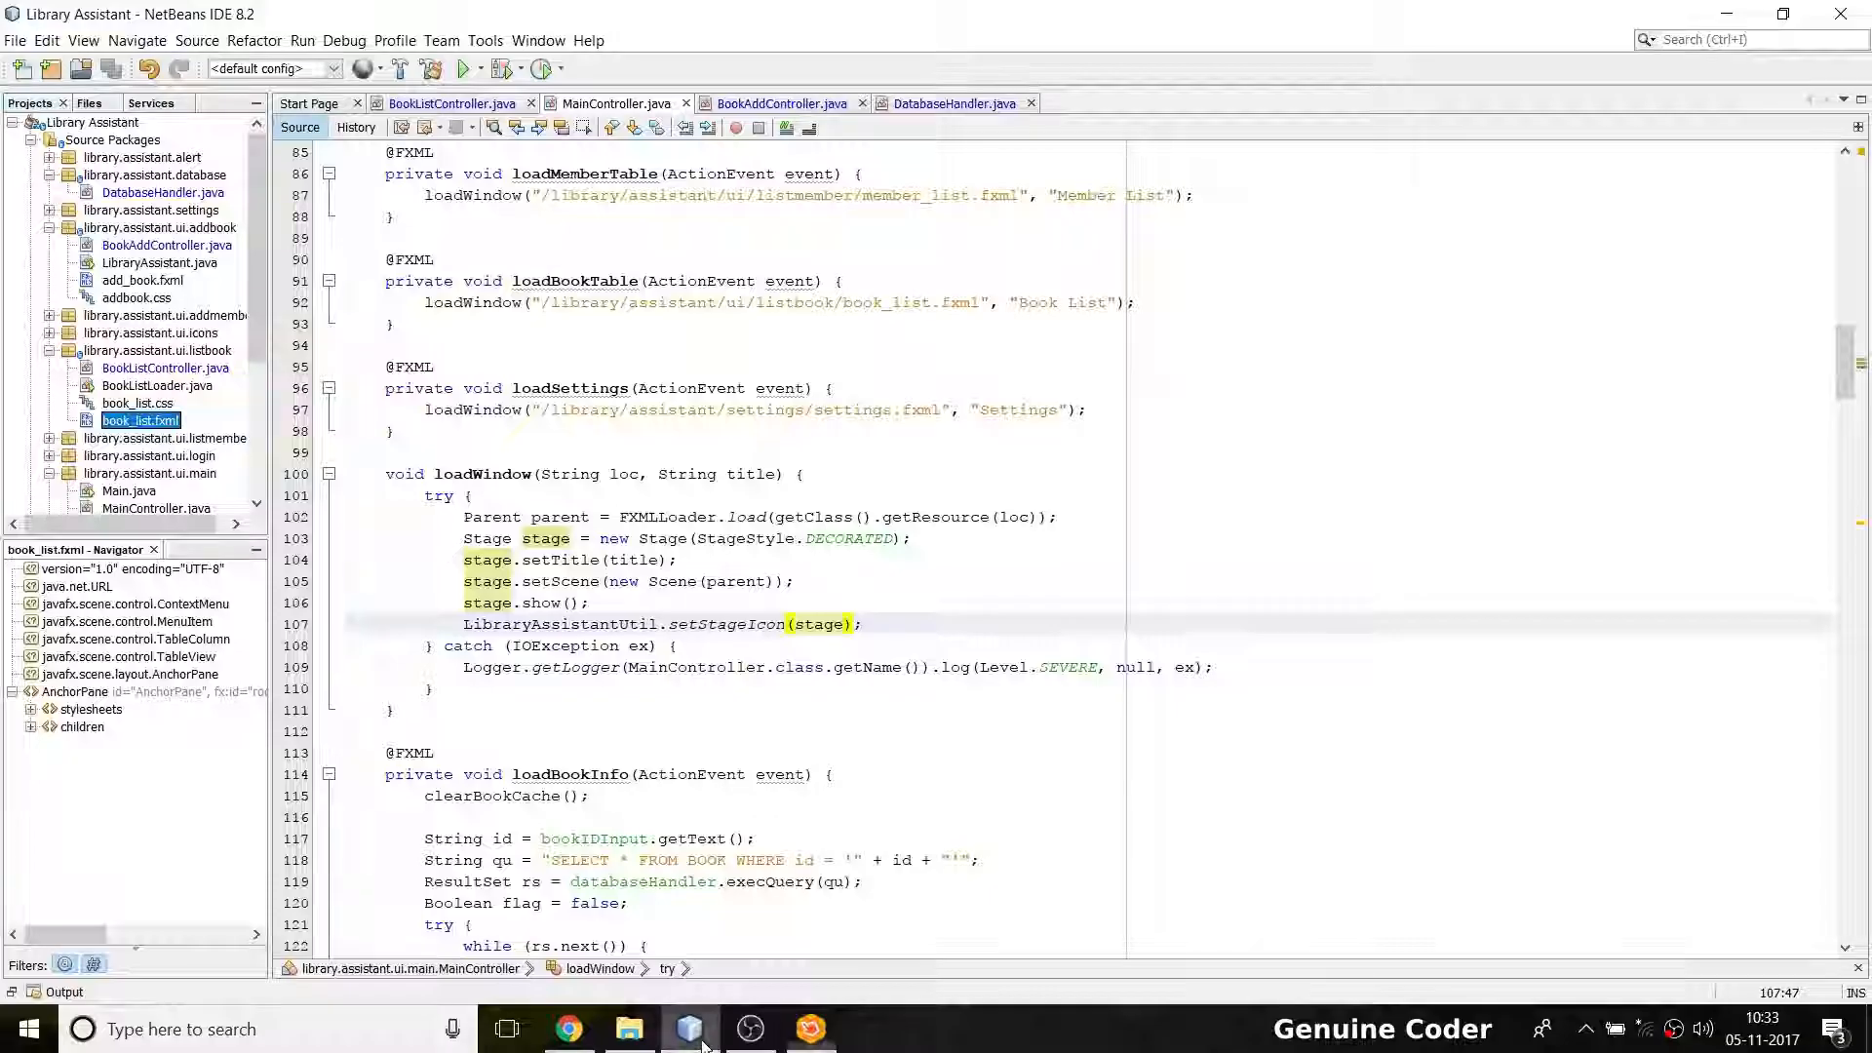
Run Make Controller on book_list.fxml to generate handleRefresh, then scroll through loadData
{"action": "right_click", "coordinate": [138, 420]}
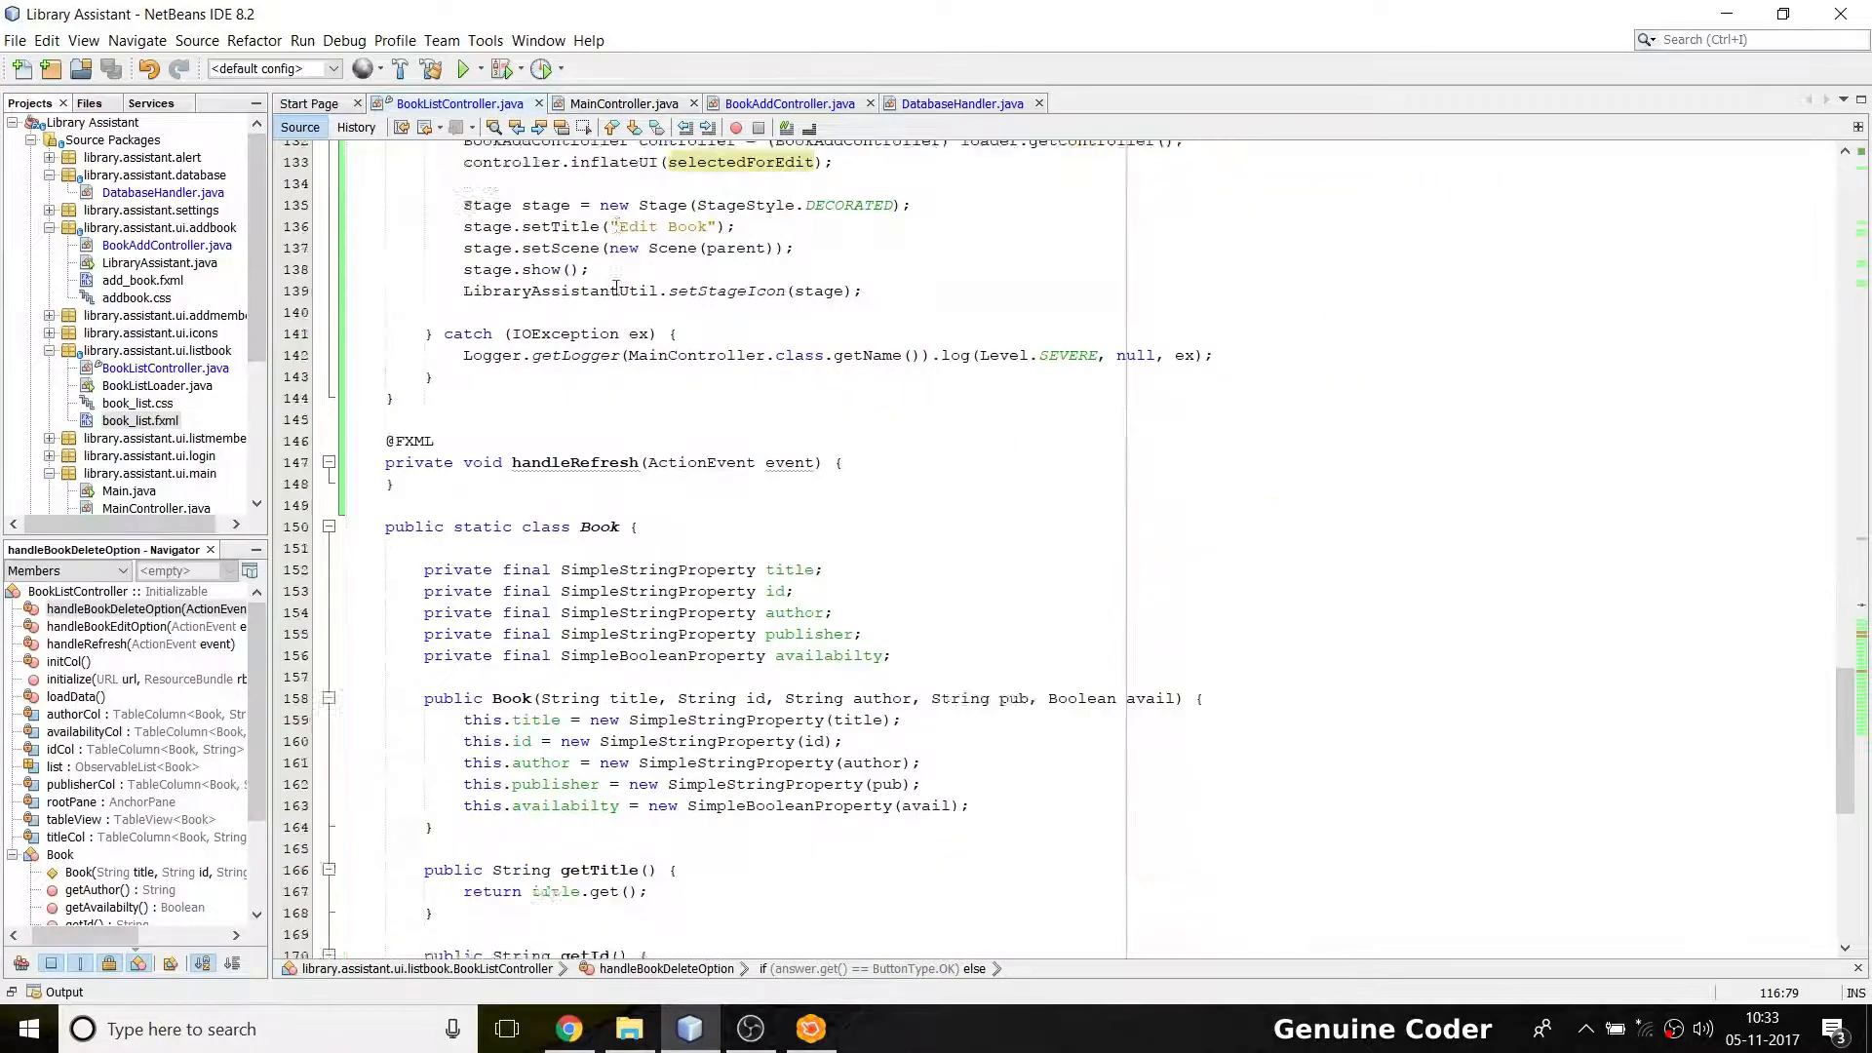
{"action": "left_click", "coordinate": [835, 334]}
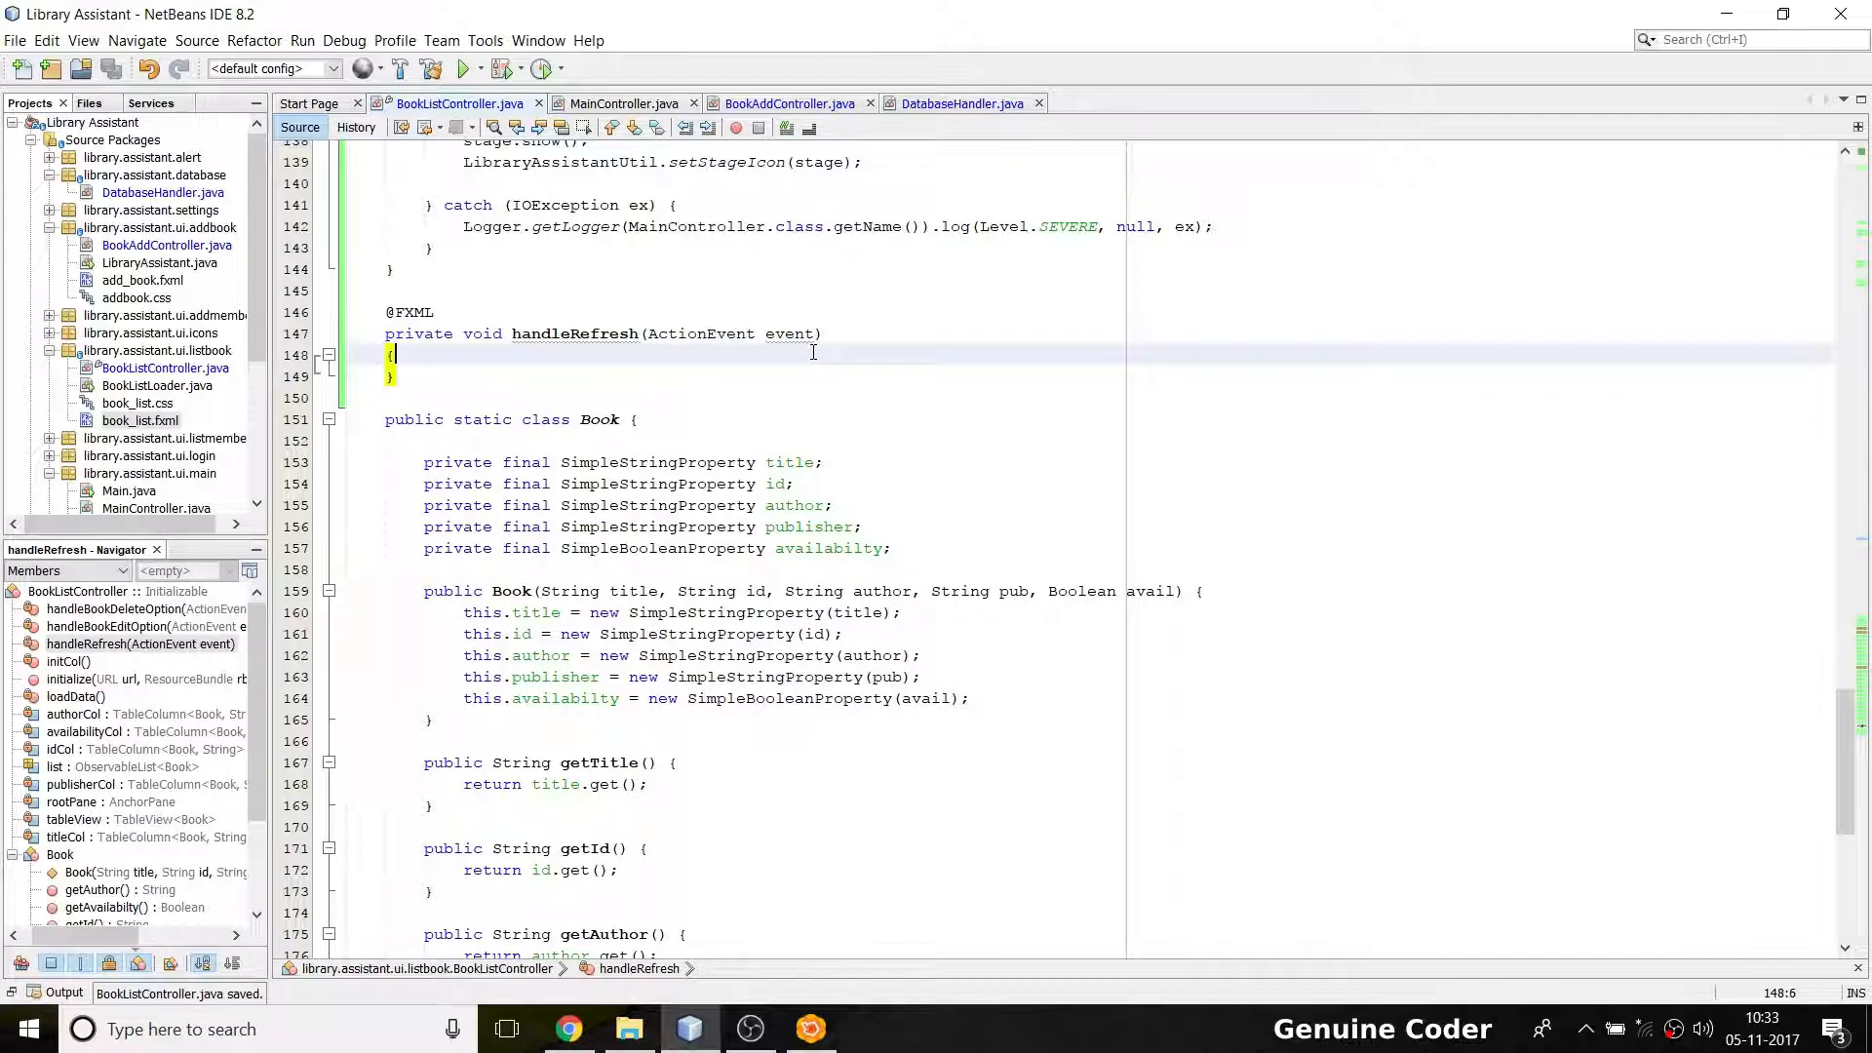
{"action": "scroll", "scroll_direction": "up", "scroll_amount": 3}
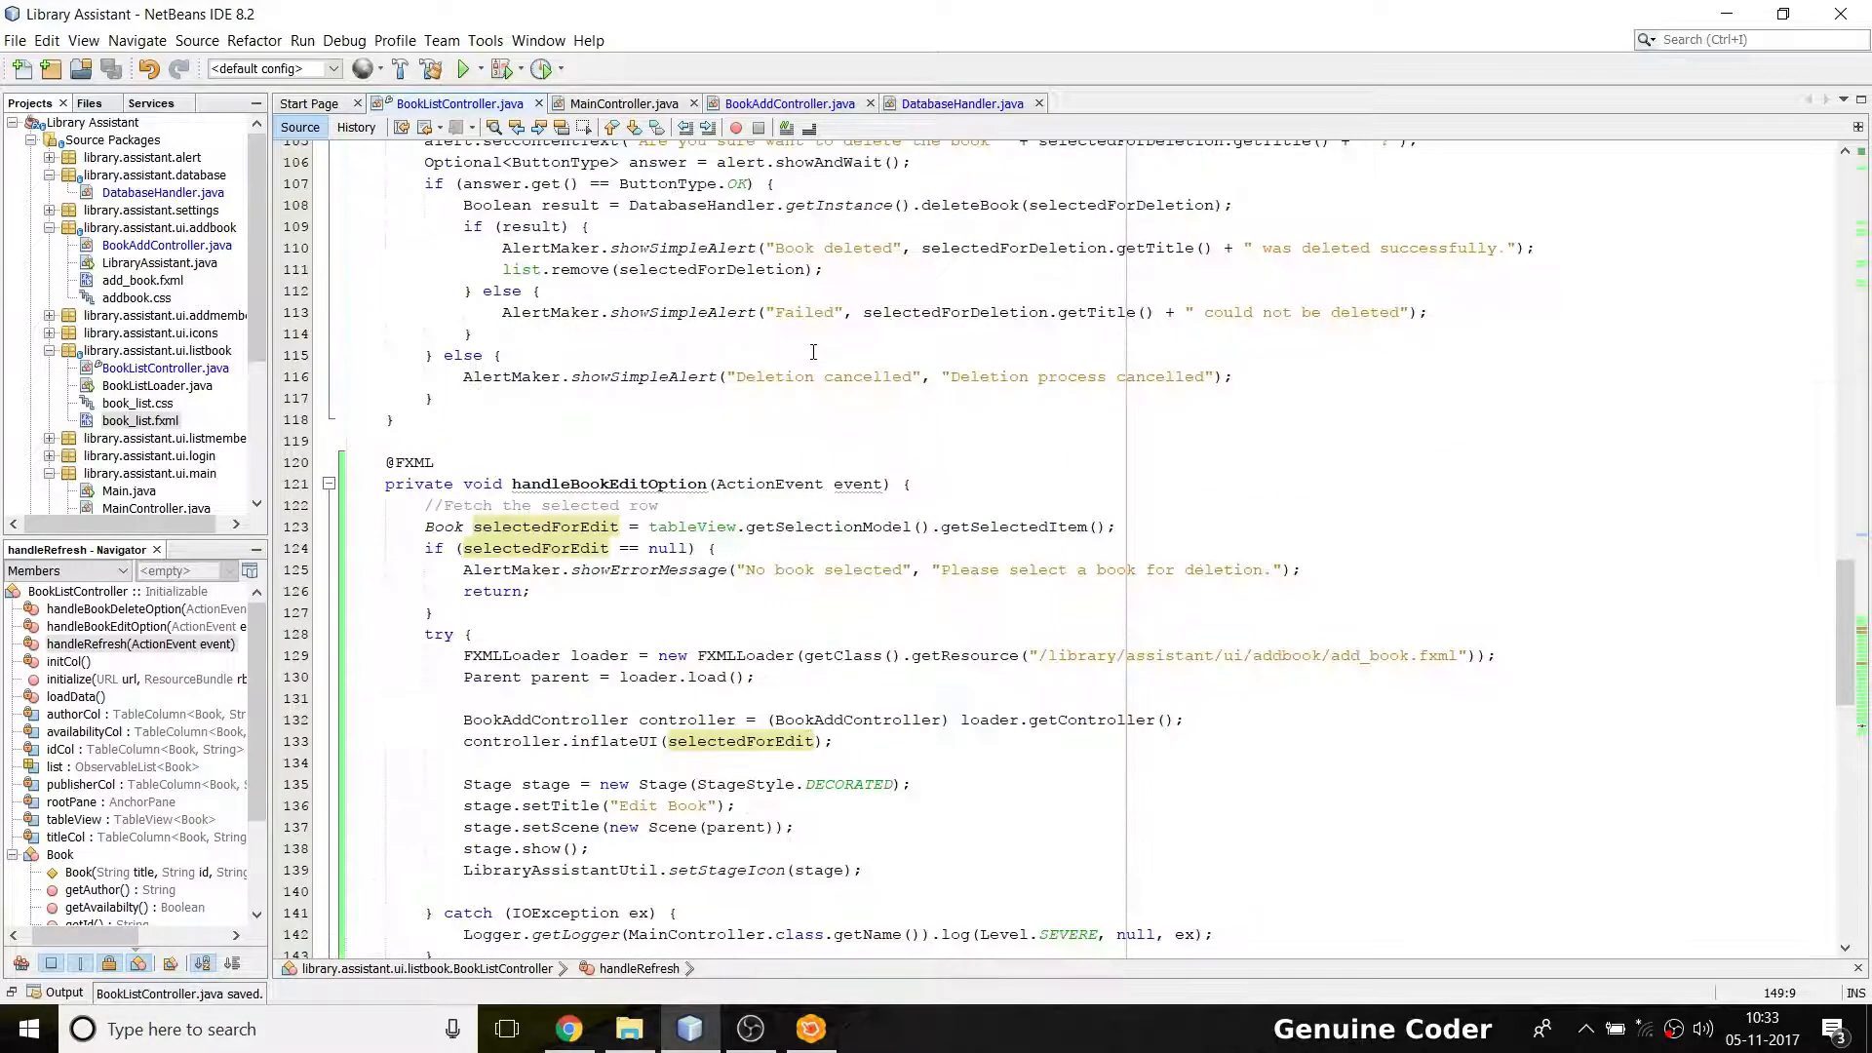
{"action": "scroll", "scroll_direction": "up", "scroll_amount": 3}
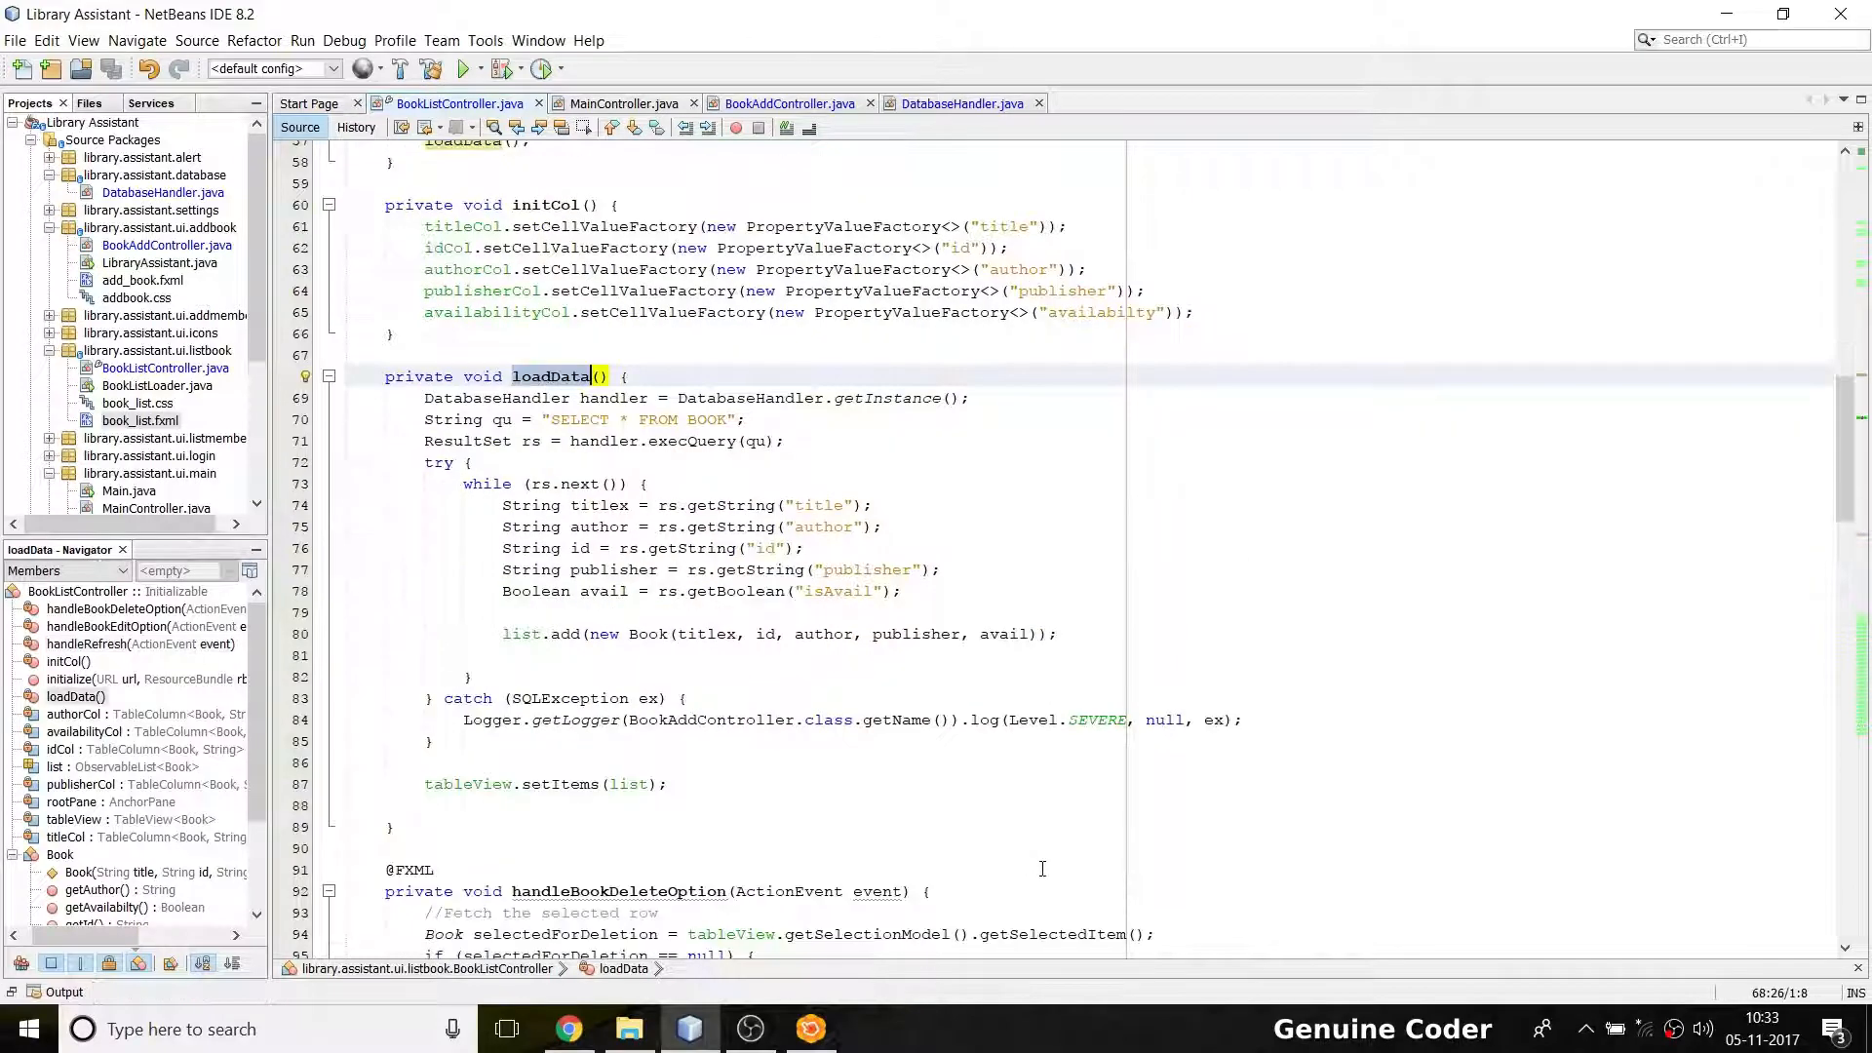
{"action": "scroll", "scroll_direction": "up", "scroll_amount": 3}
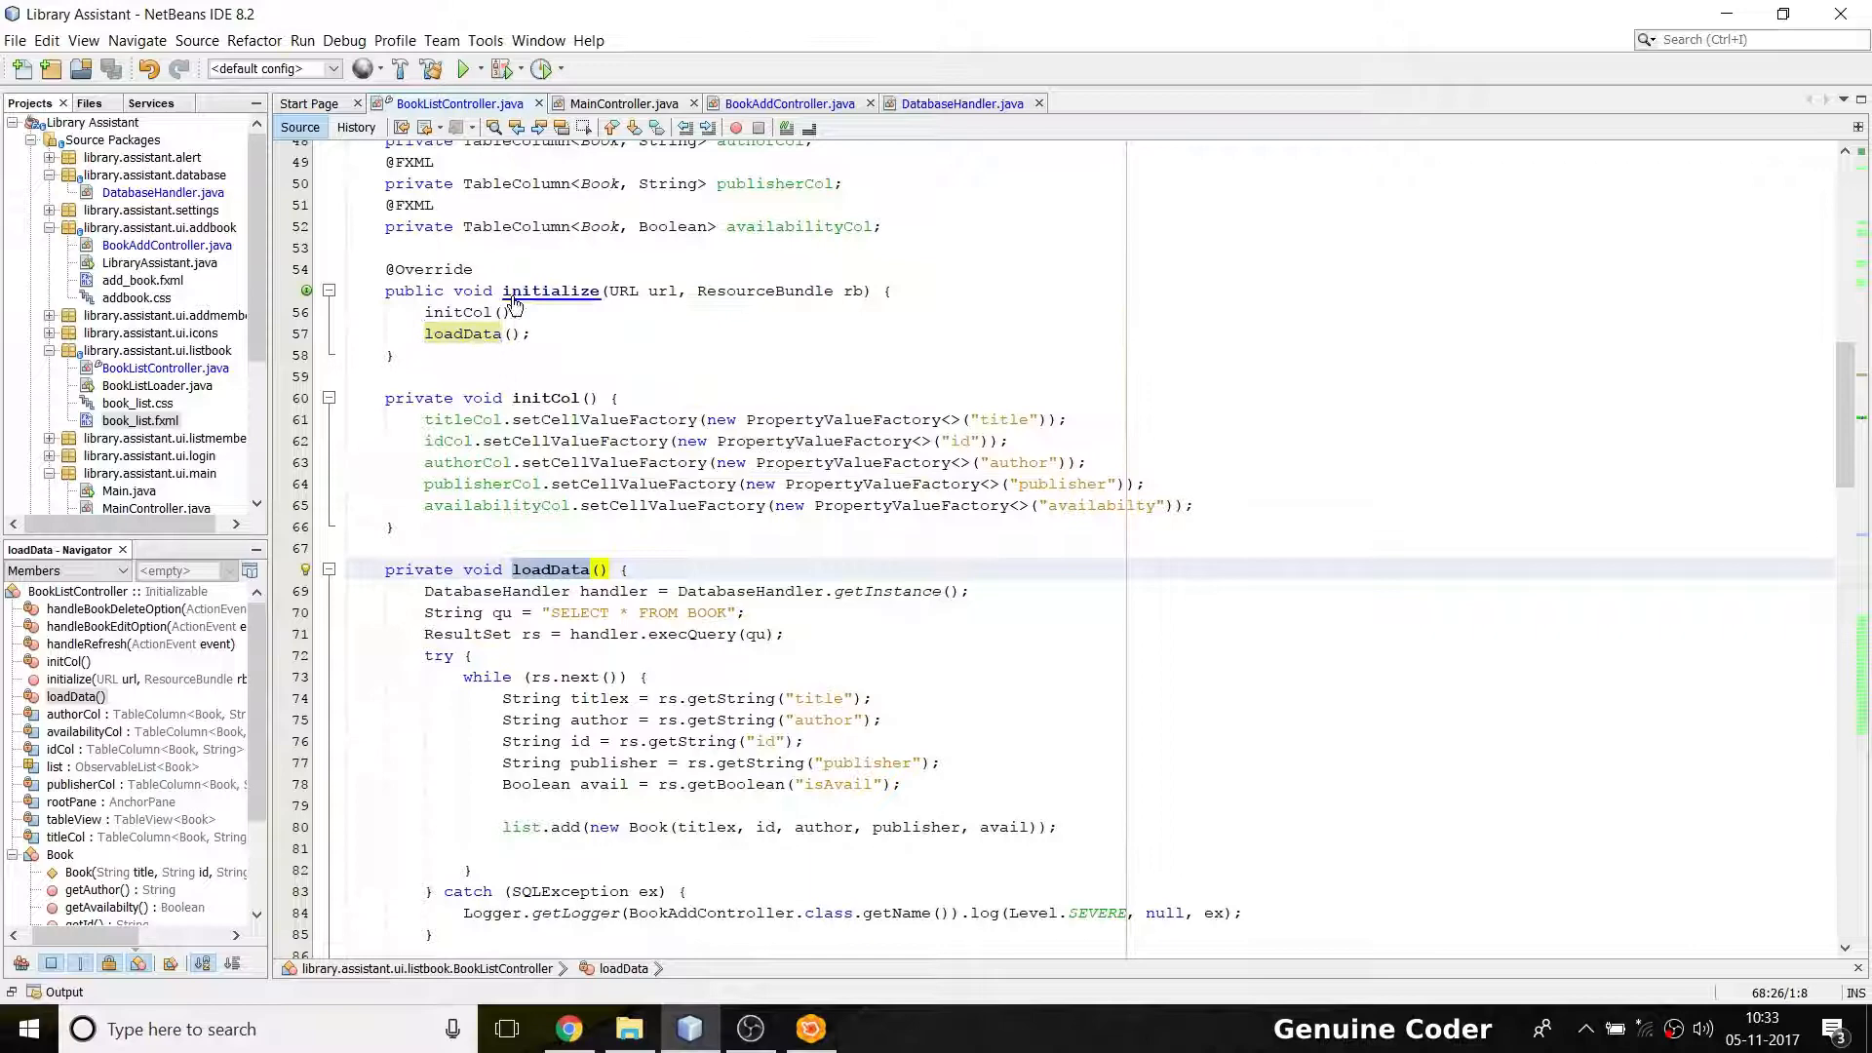
{"action": "scroll", "scroll_direction": "down", "scroll_amount": 3}
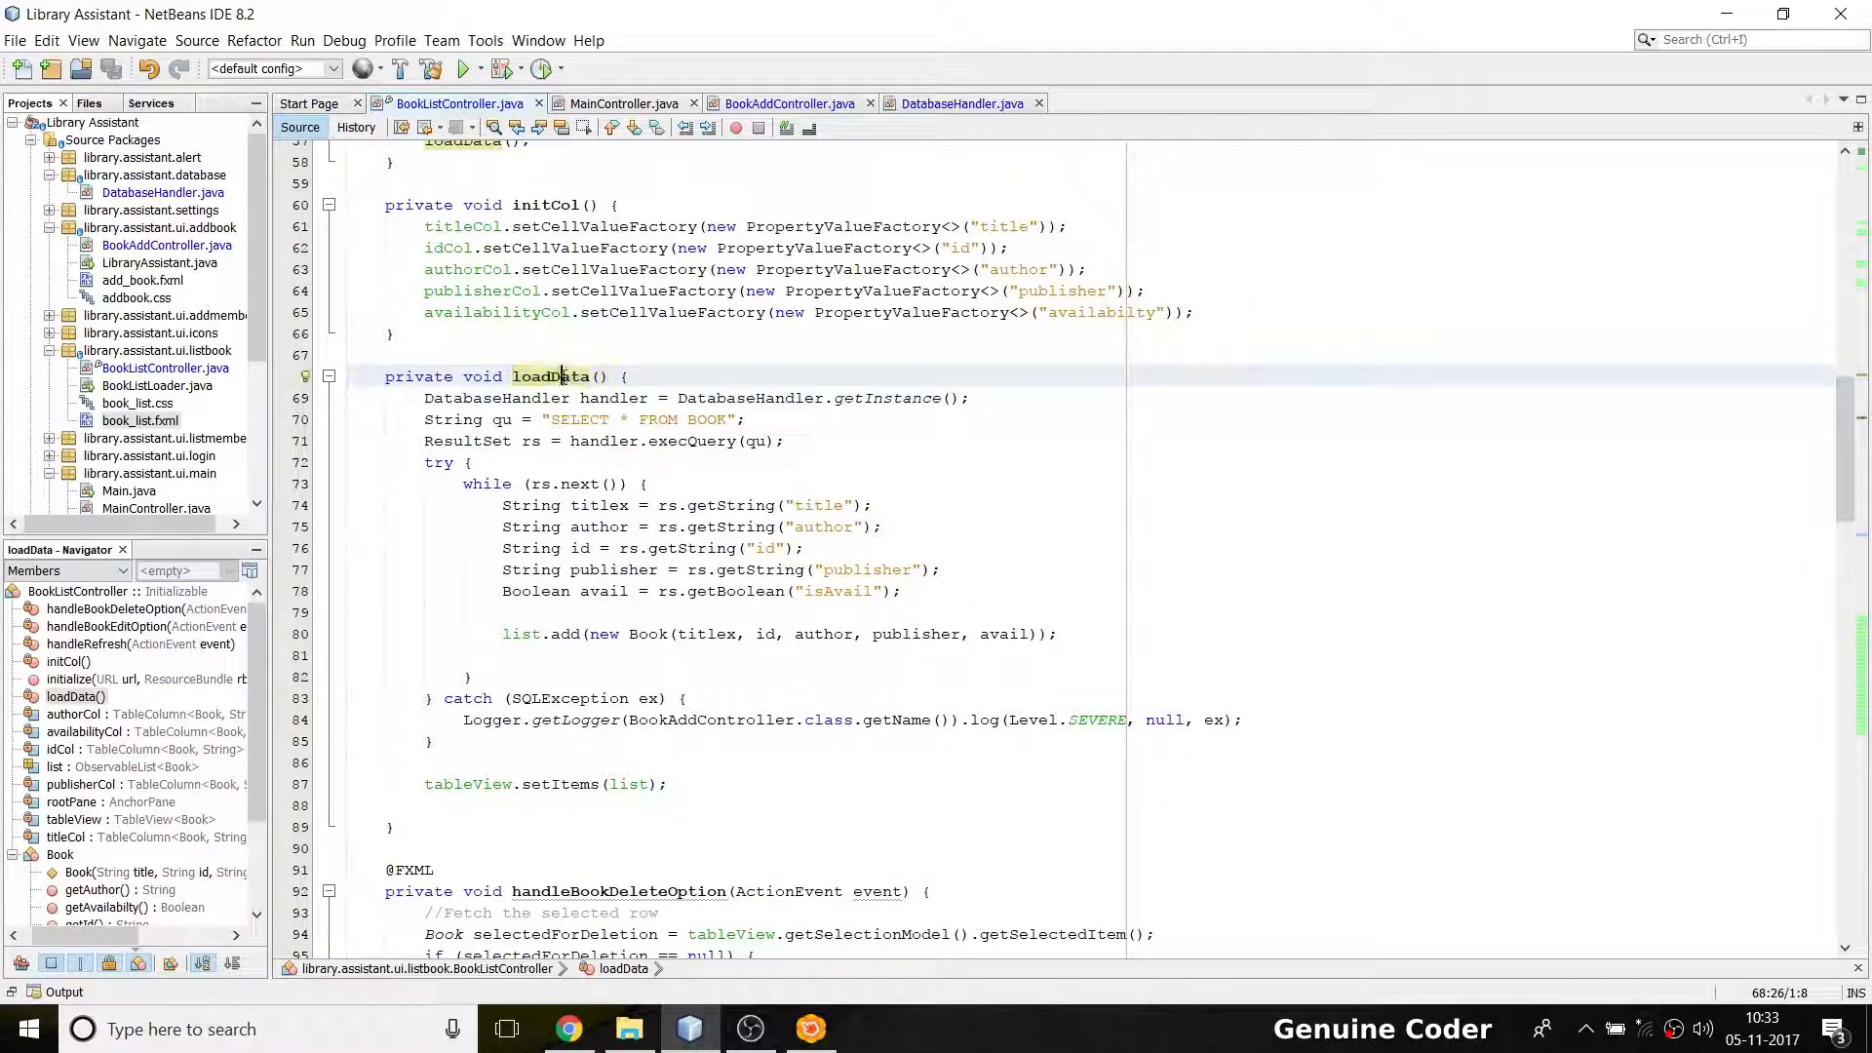
{"action": "scroll", "scroll_direction": "down", "scroll_amount": 3}
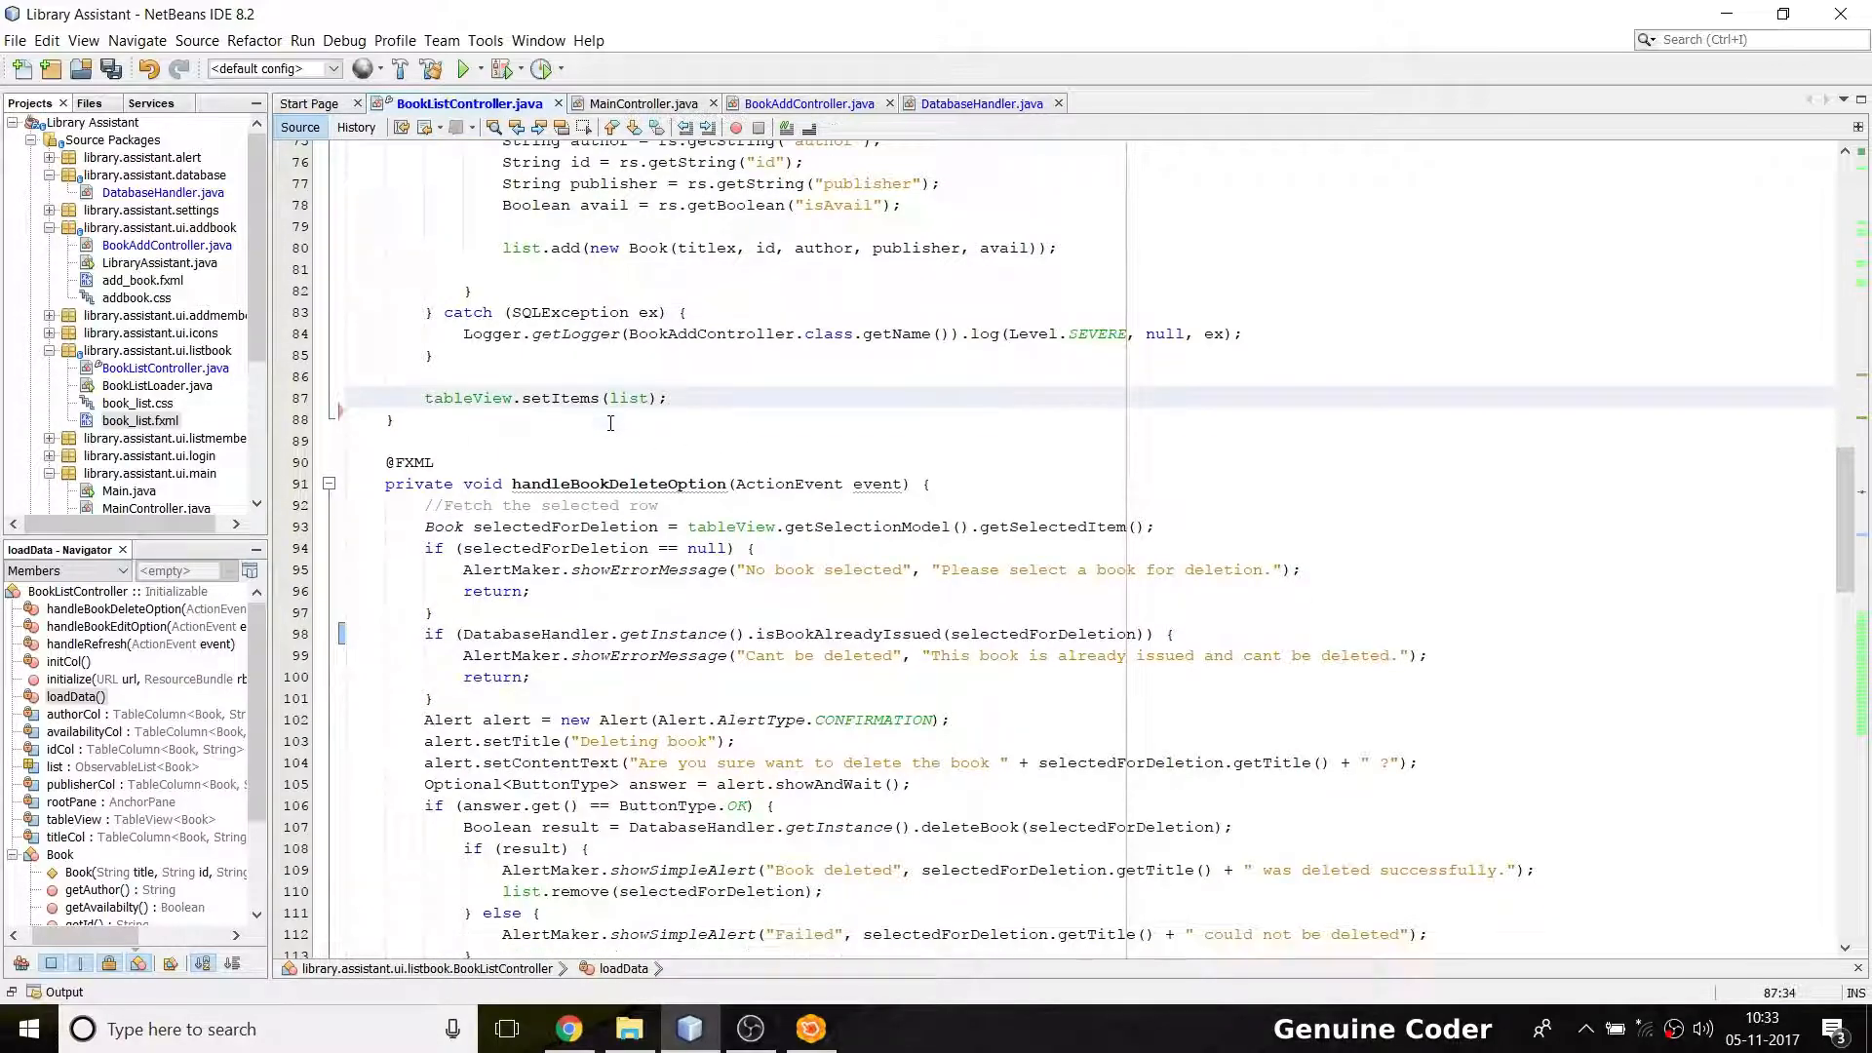
{"action": "scroll", "scroll_direction": "down", "scroll_amount": 3}
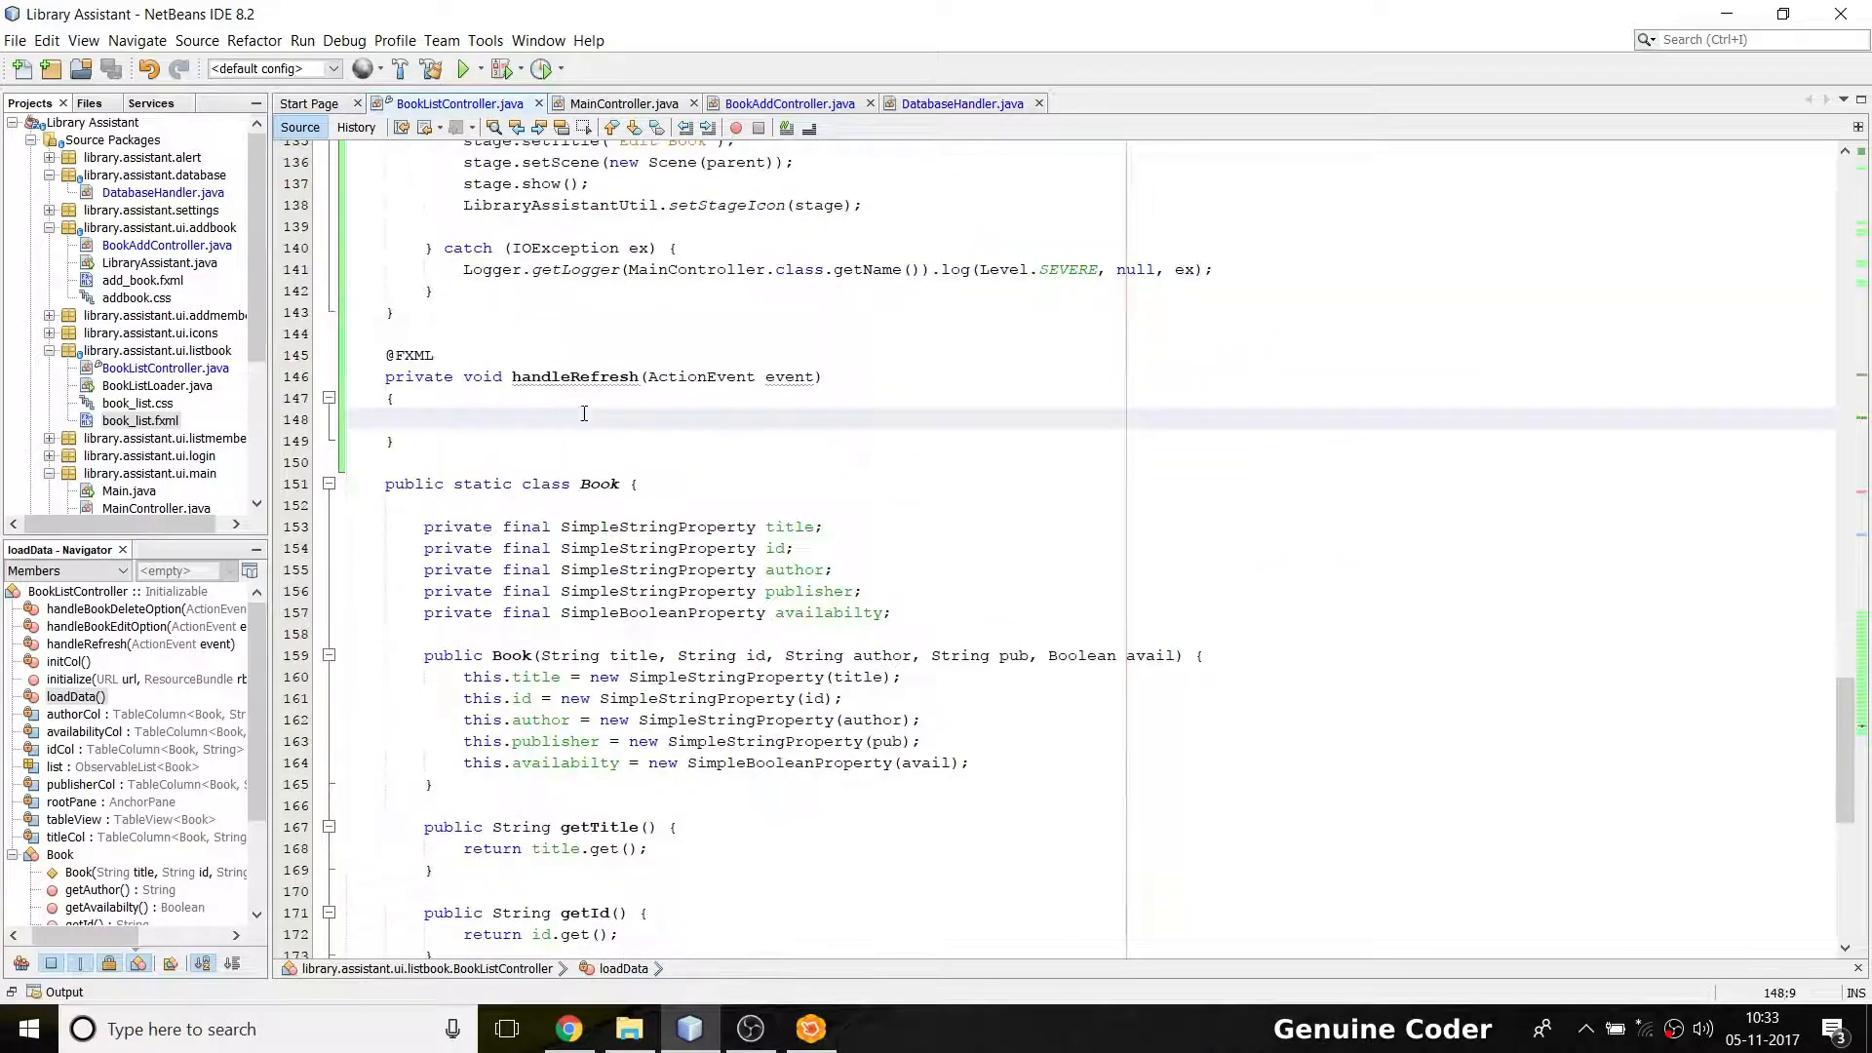
Make handleRefresh call loadData(), and inspect loadData's query and list filling
{"action": "type", "text": "loadData();"}
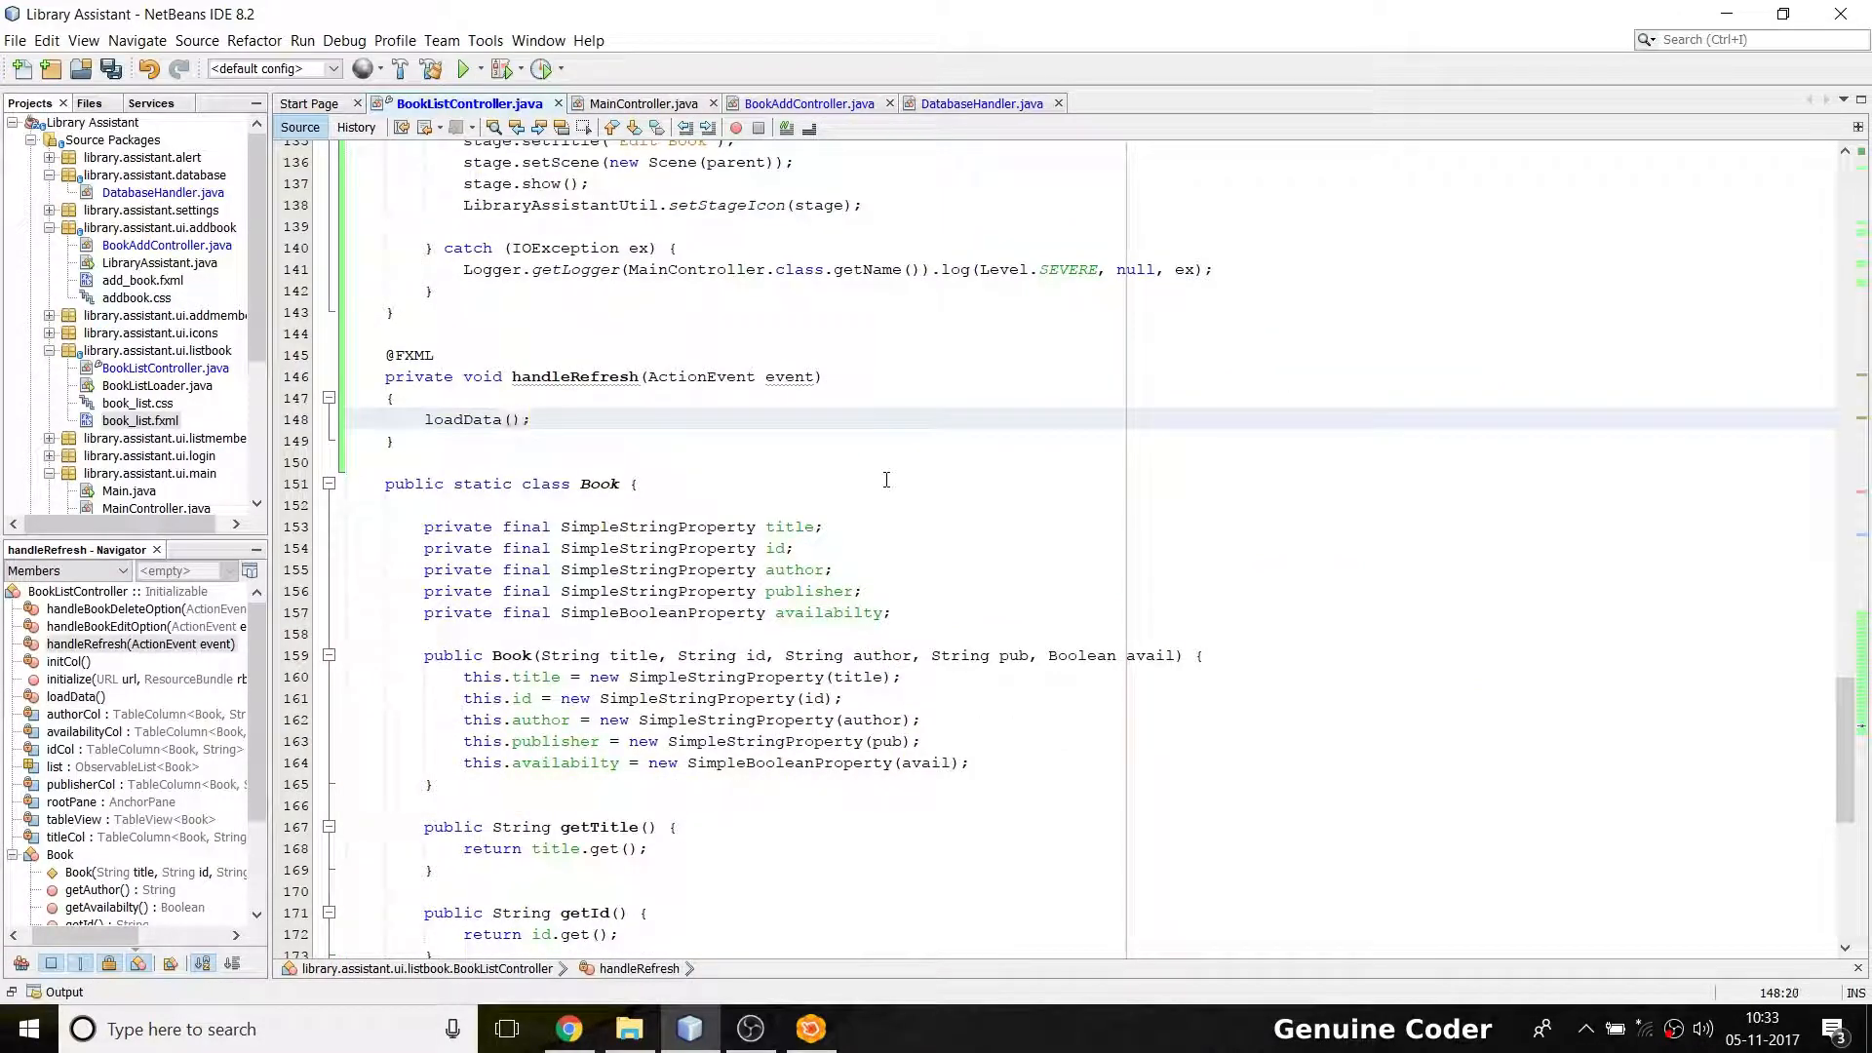
{"action": "mouse_move", "coordinate": [475, 419]}
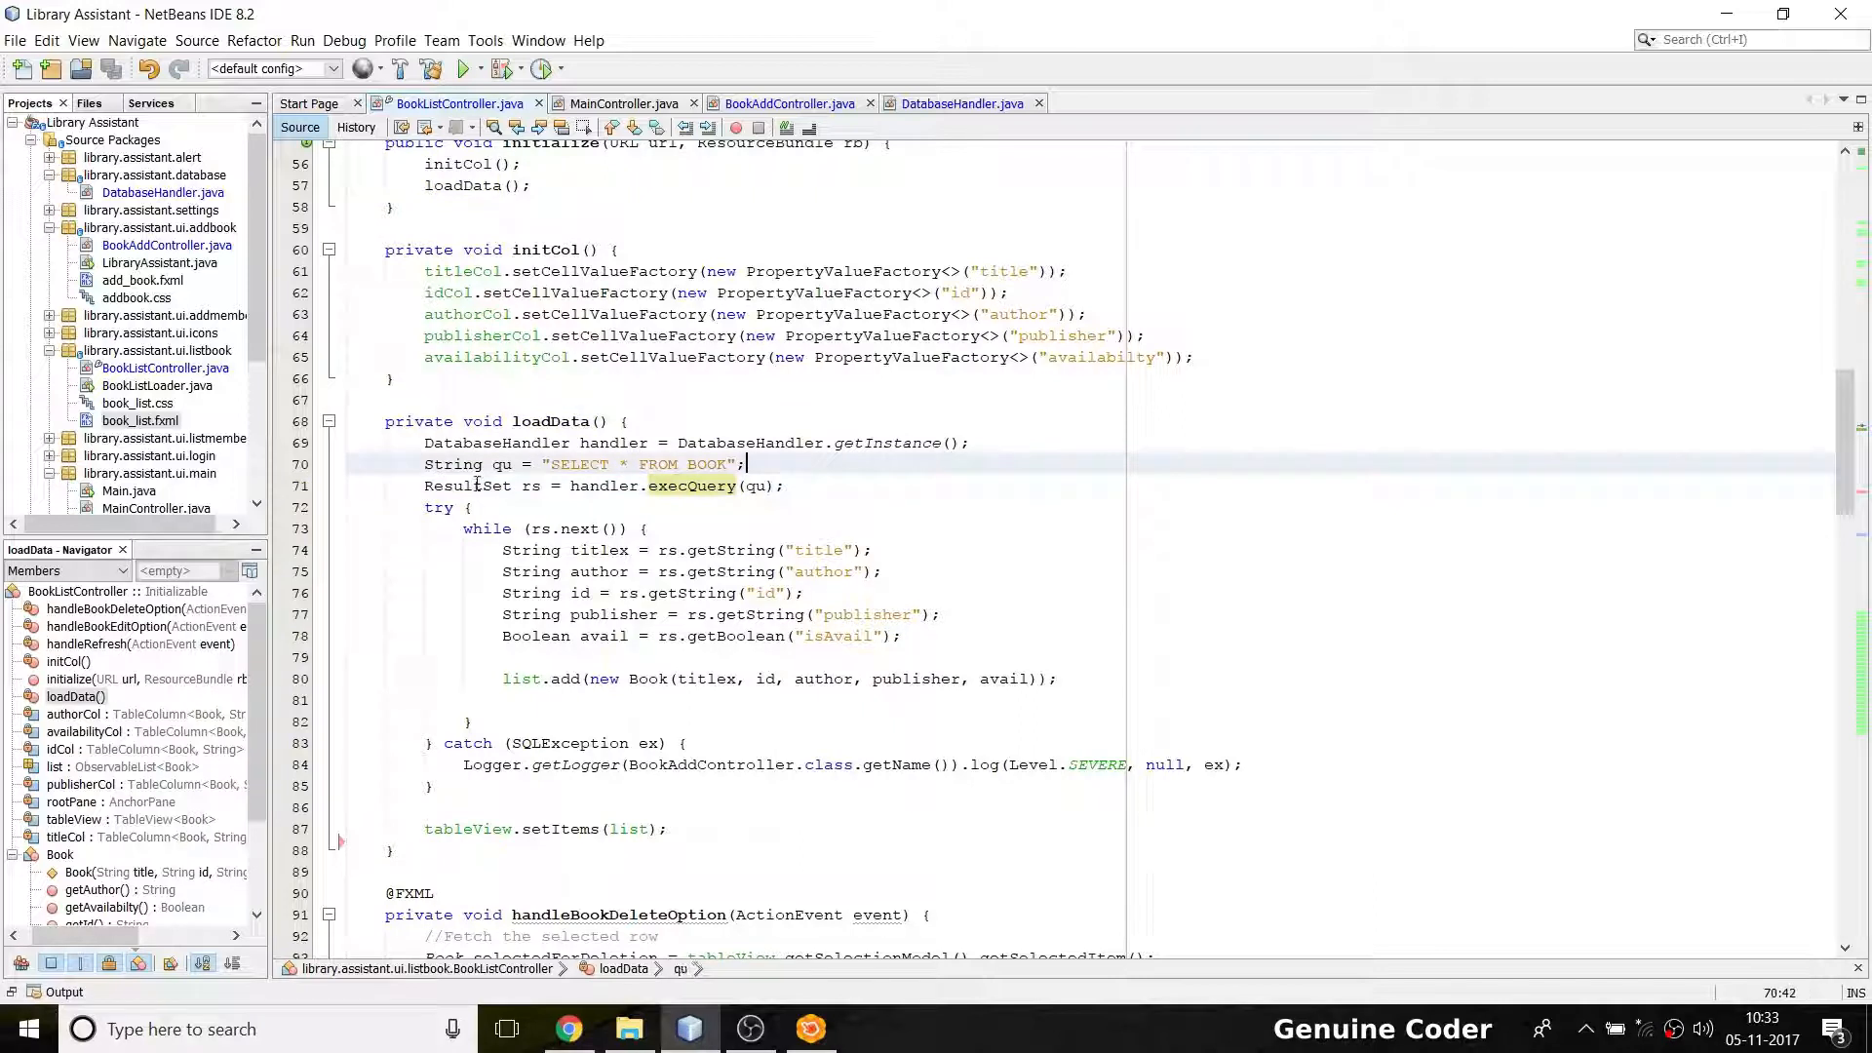
{"action": "left_click", "coordinate": [521, 678]}
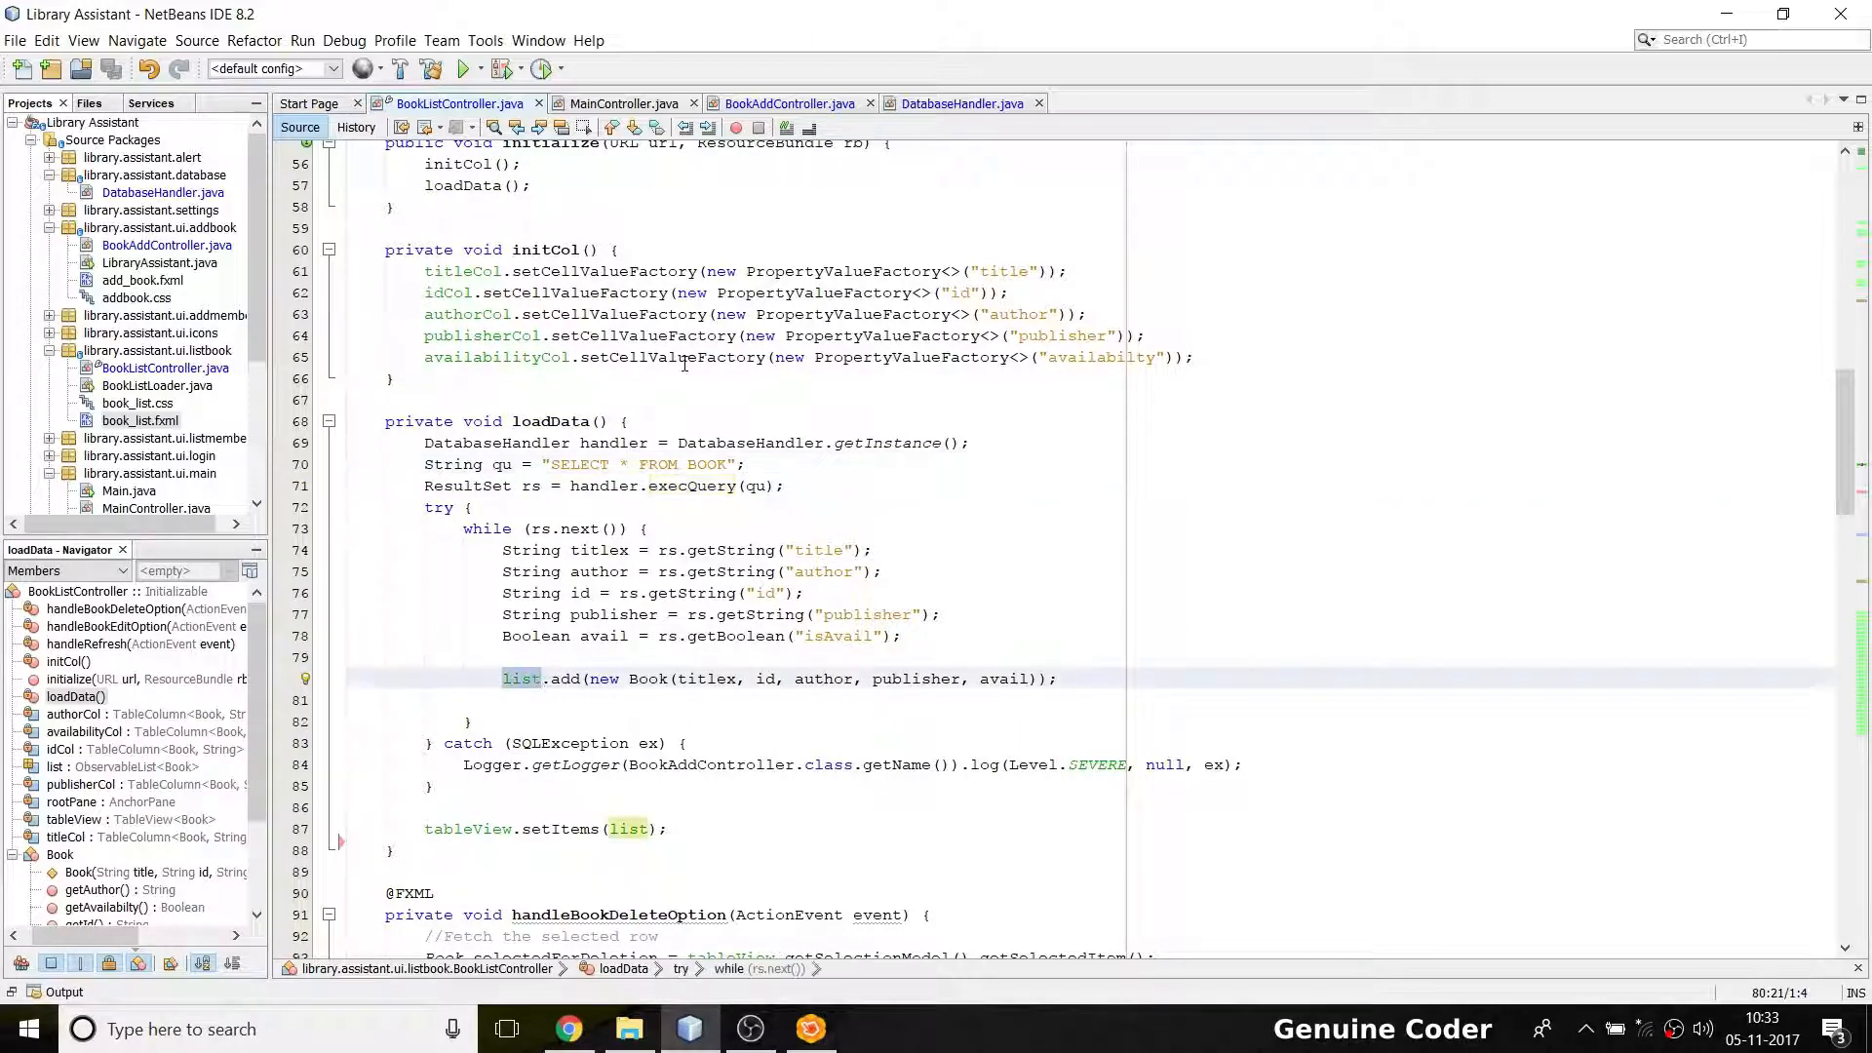
{"action": "left_click", "coordinate": [445, 829]}
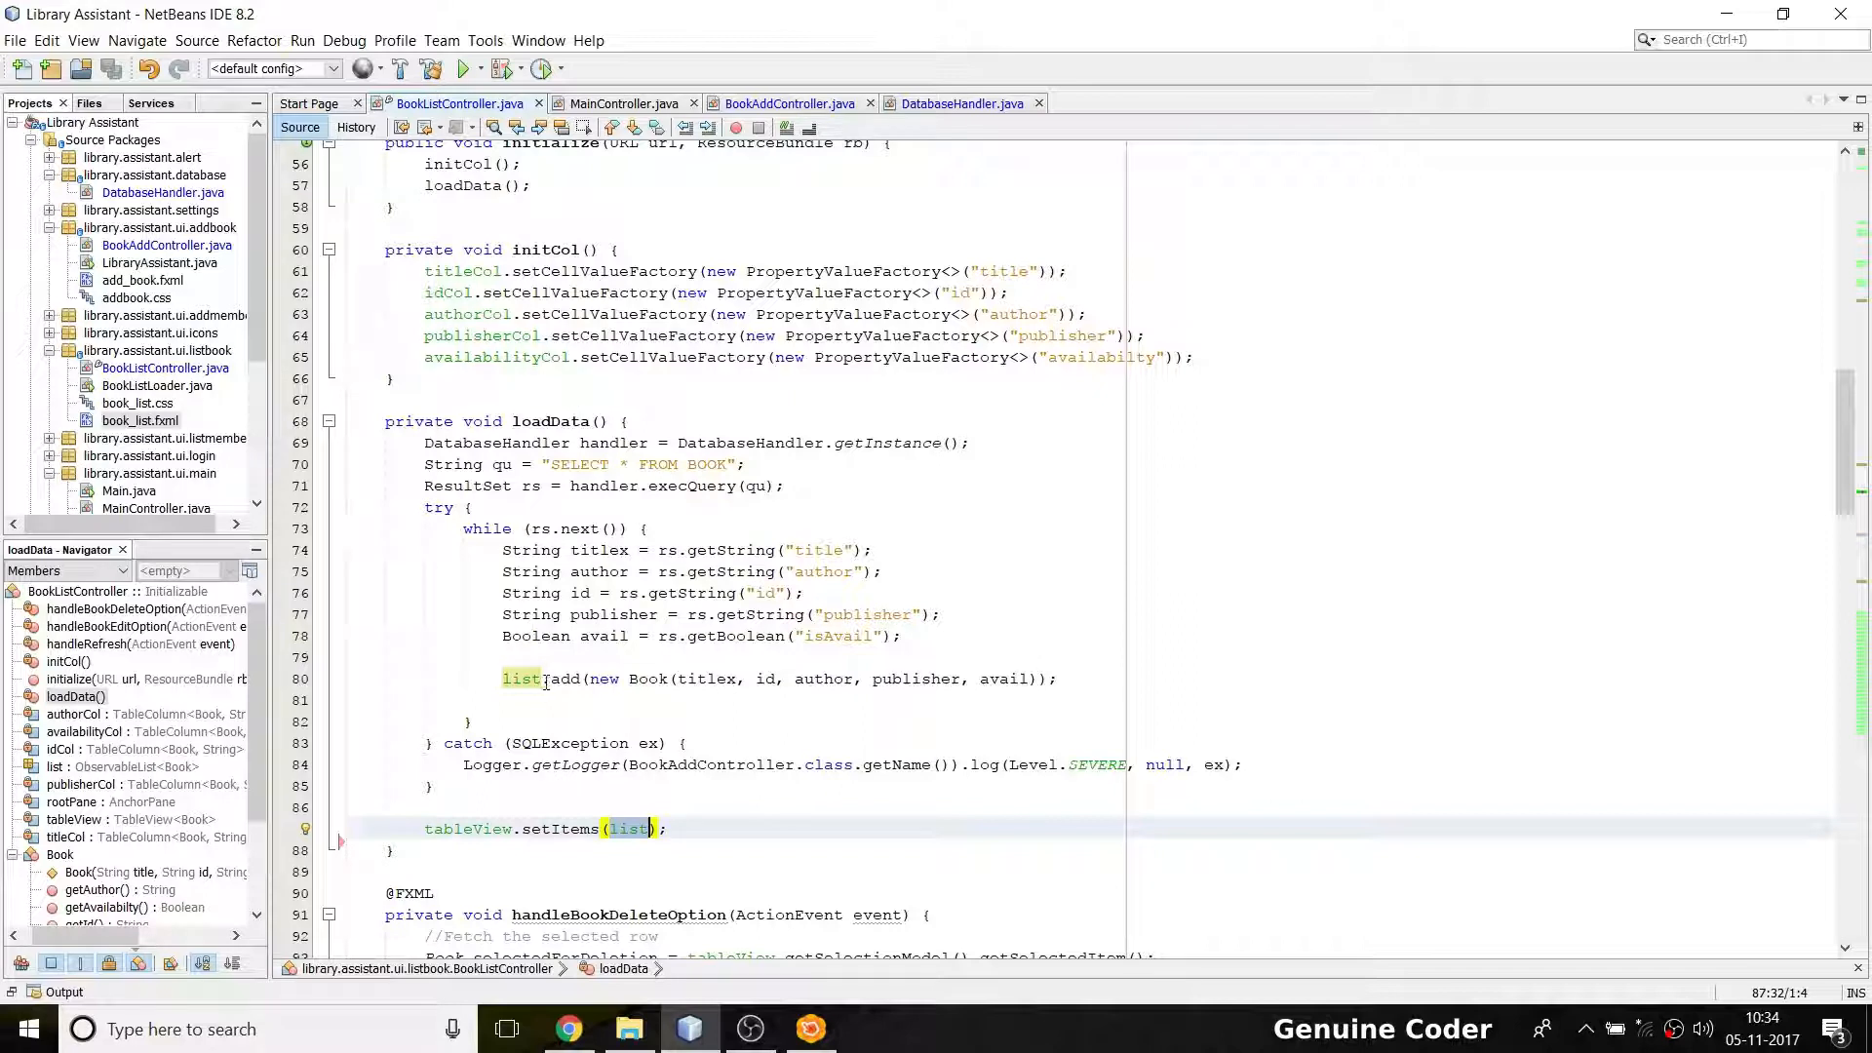
{"action": "left_click", "coordinate": [521, 678]}
{"action": "type", "text": "list."}
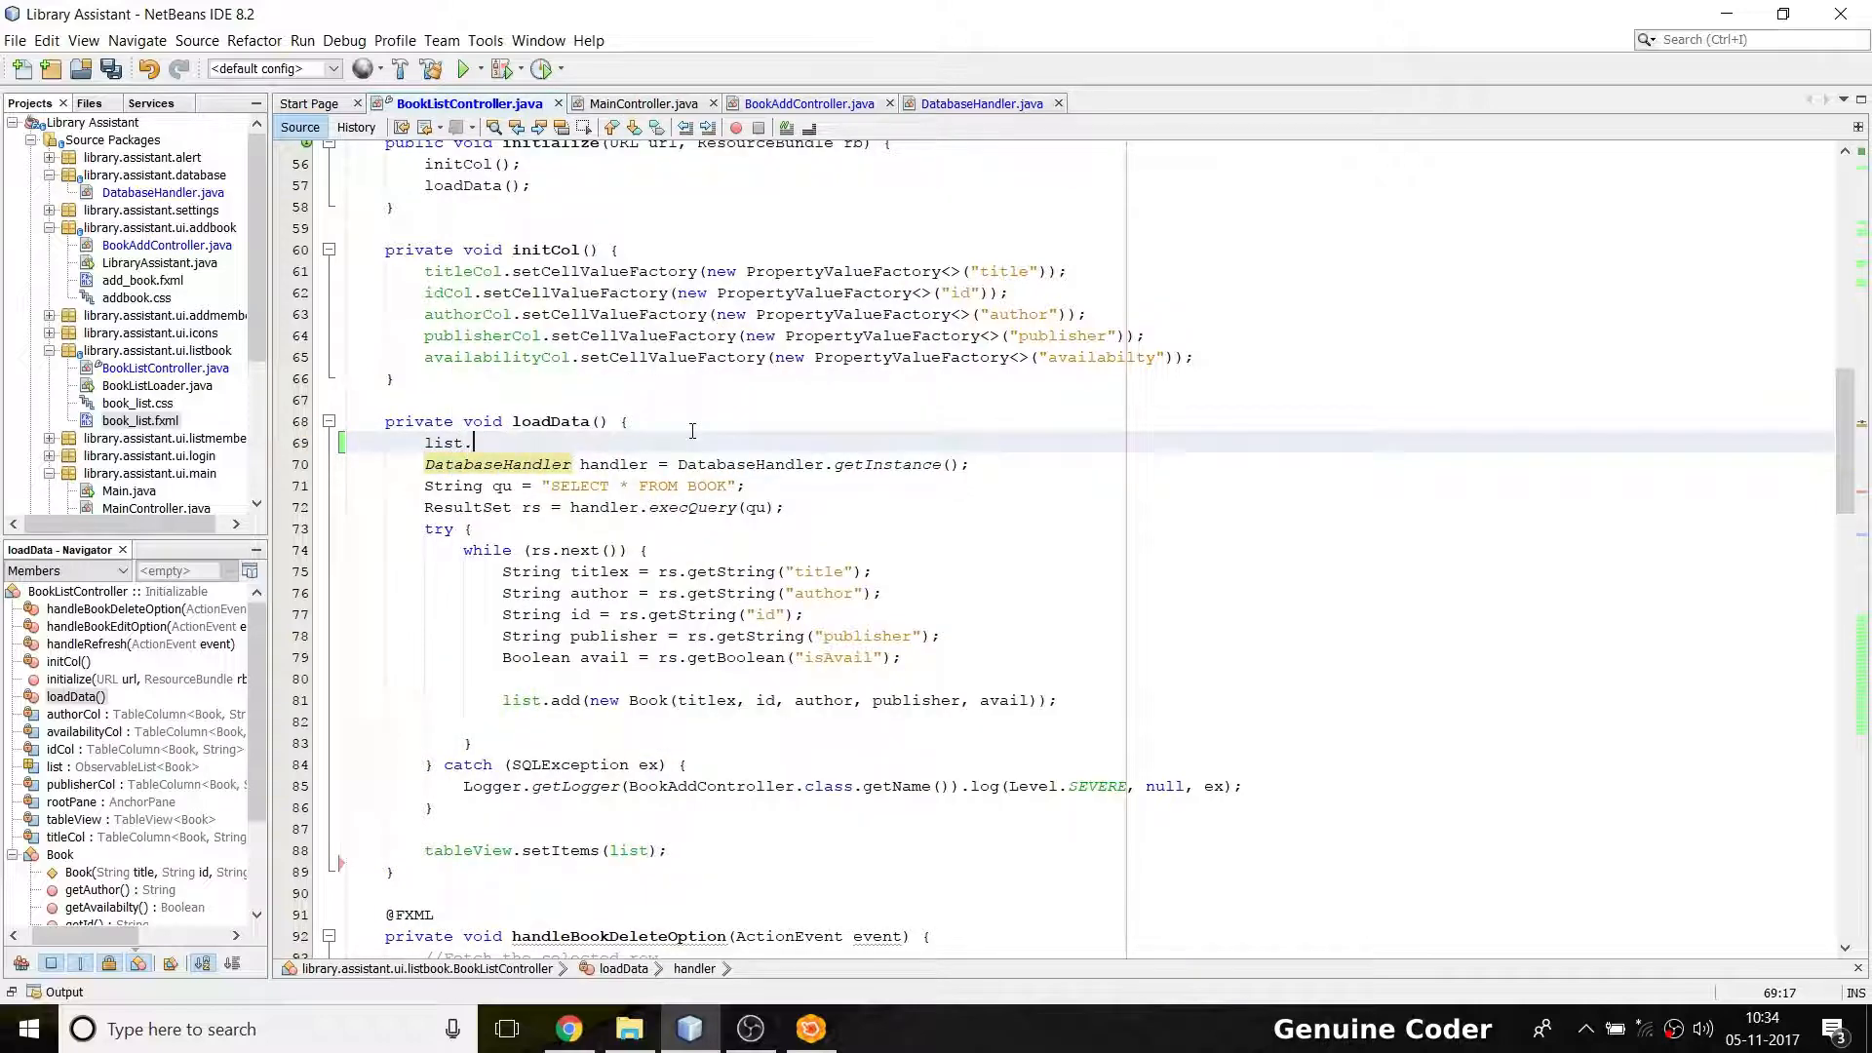
Add list.clear(); at the start of loadData and run Library Assistant
{"action": "type", "text": "rem"}
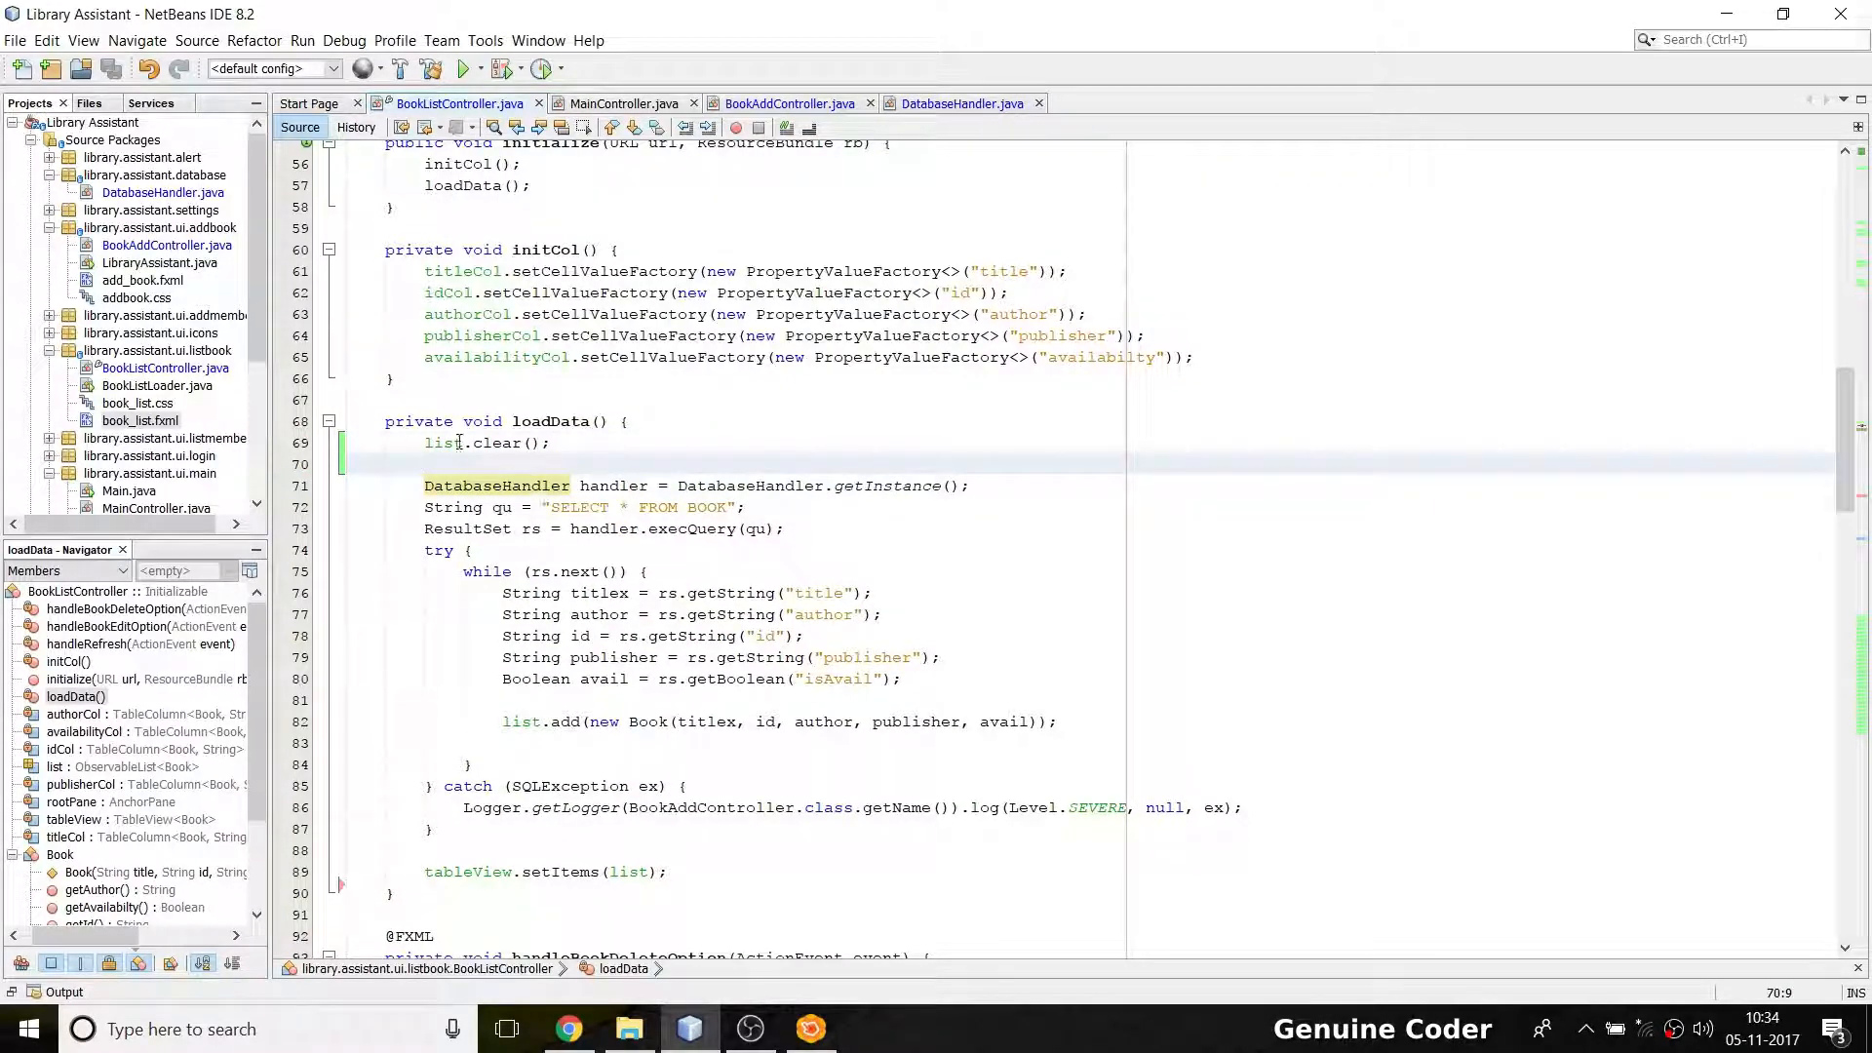
{"action": "left_click", "coordinate": [478, 464]}
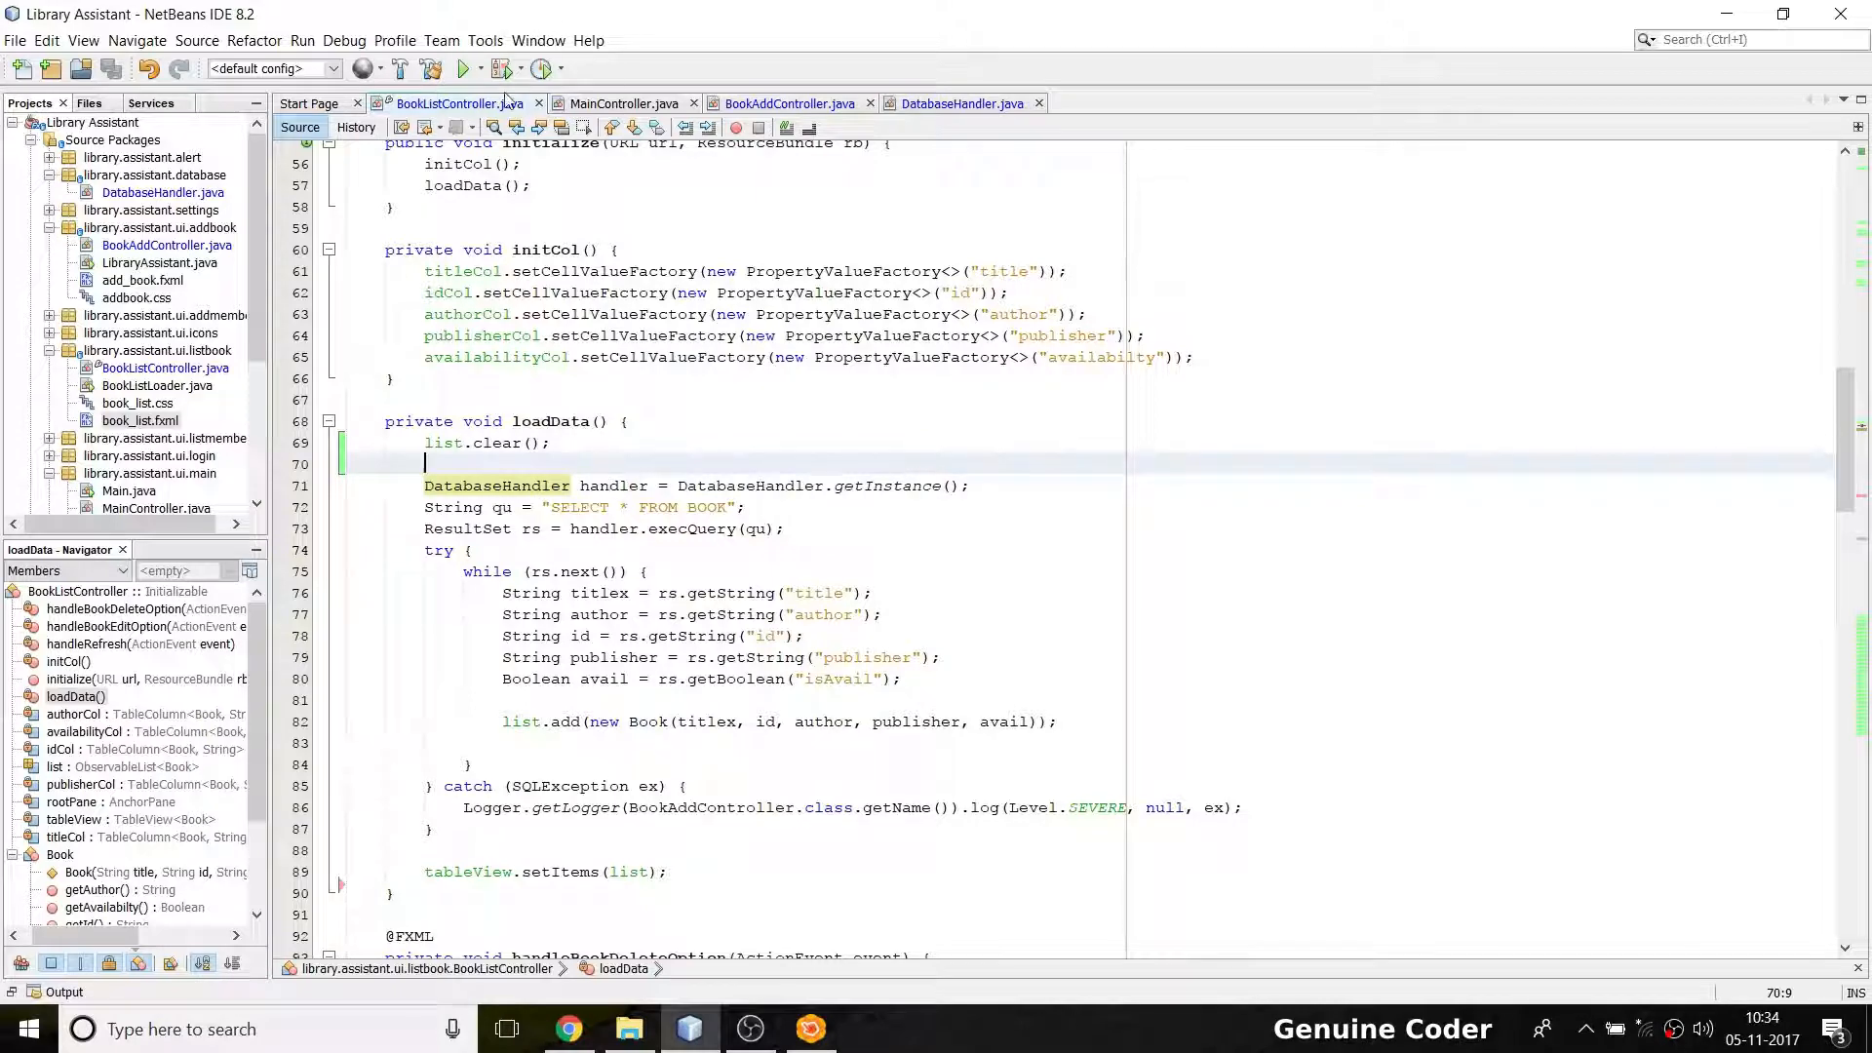
{"action": "left_click", "coordinate": [459, 69]}
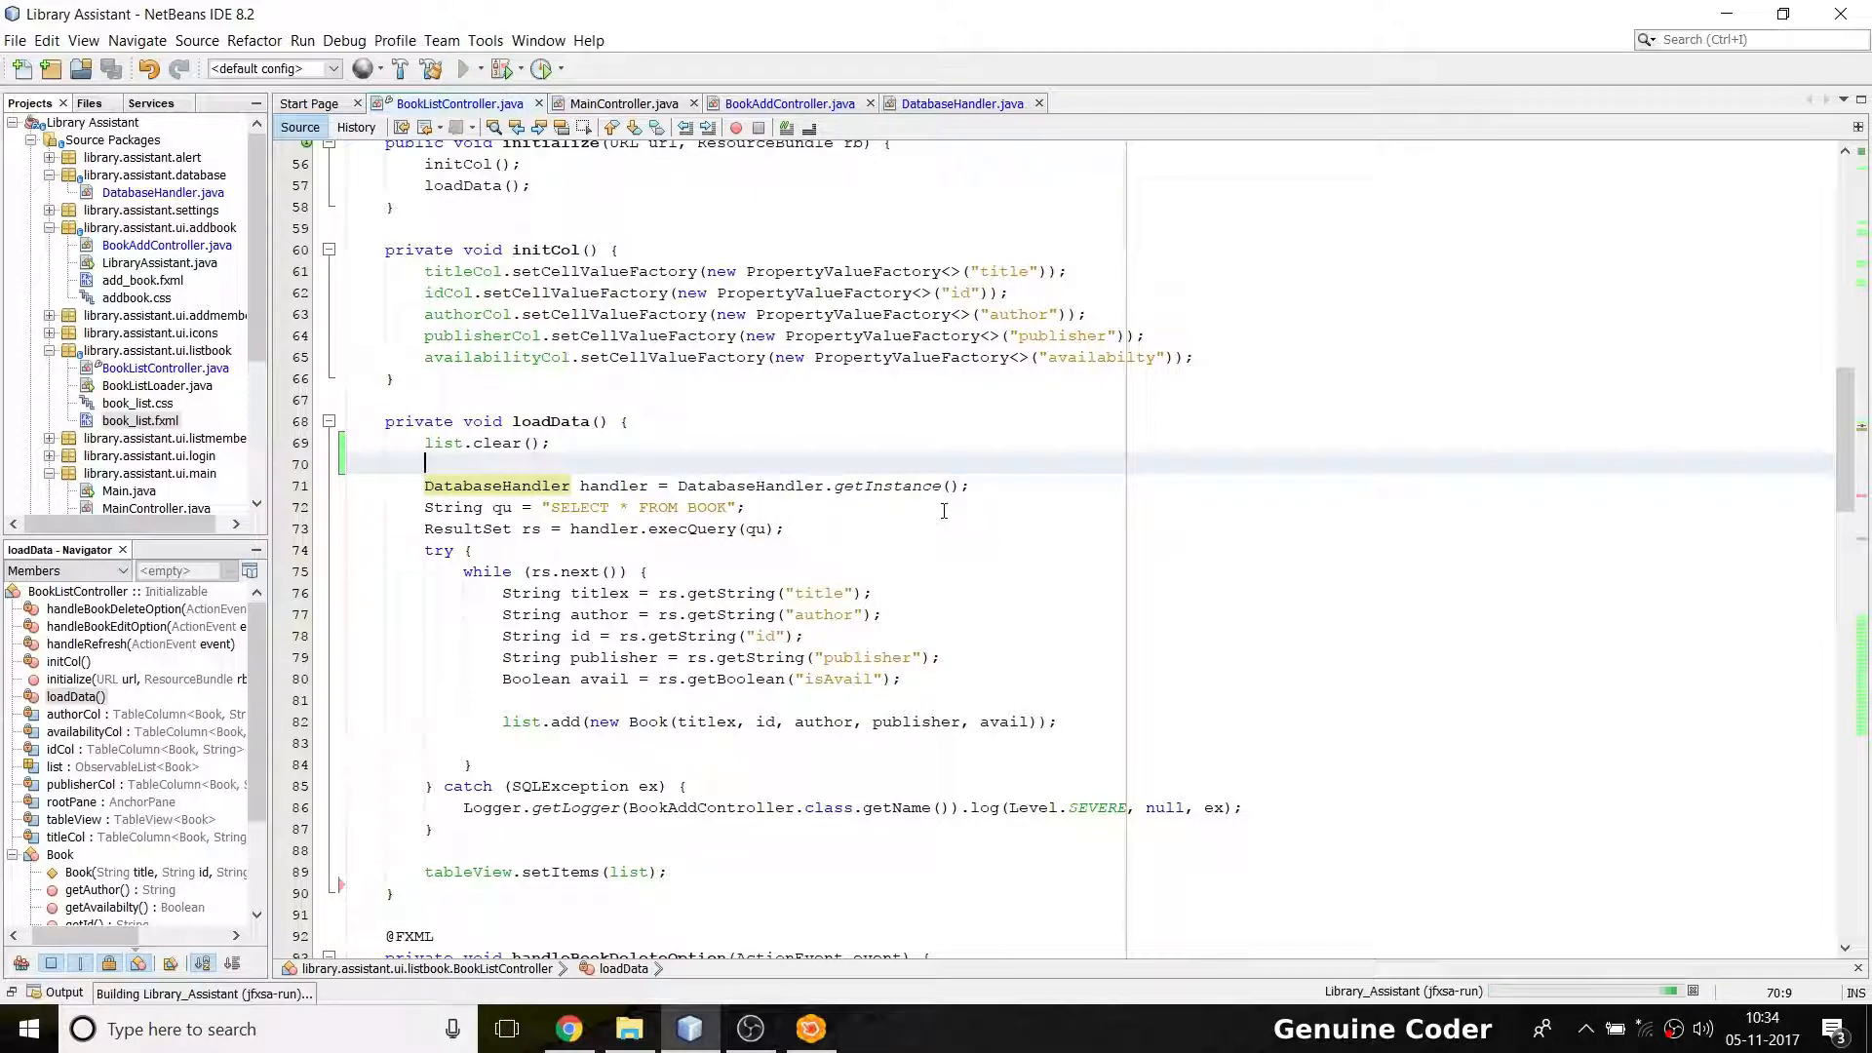
Log in as gc, open View Books, right-click Harry Potter and maximize the list
{"action": "left_click", "coordinate": [500, 68]}
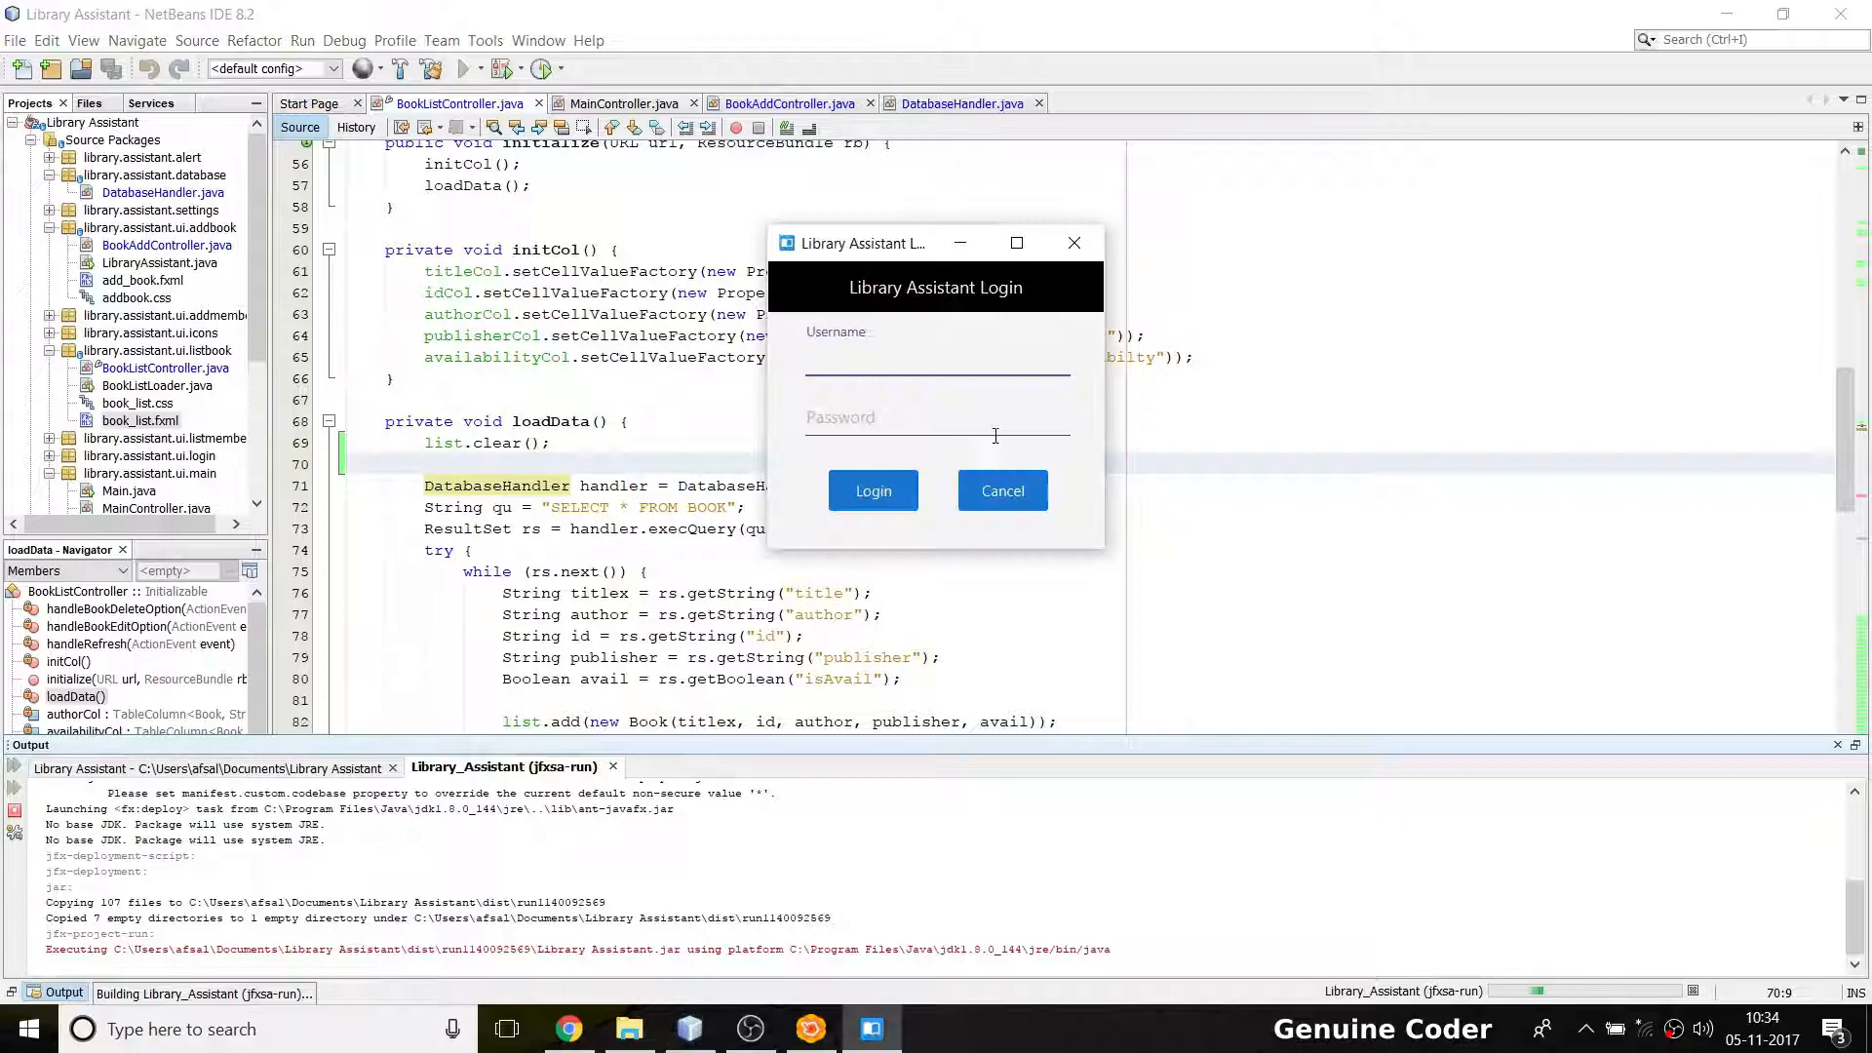
{"action": "type", "text": "gc"}
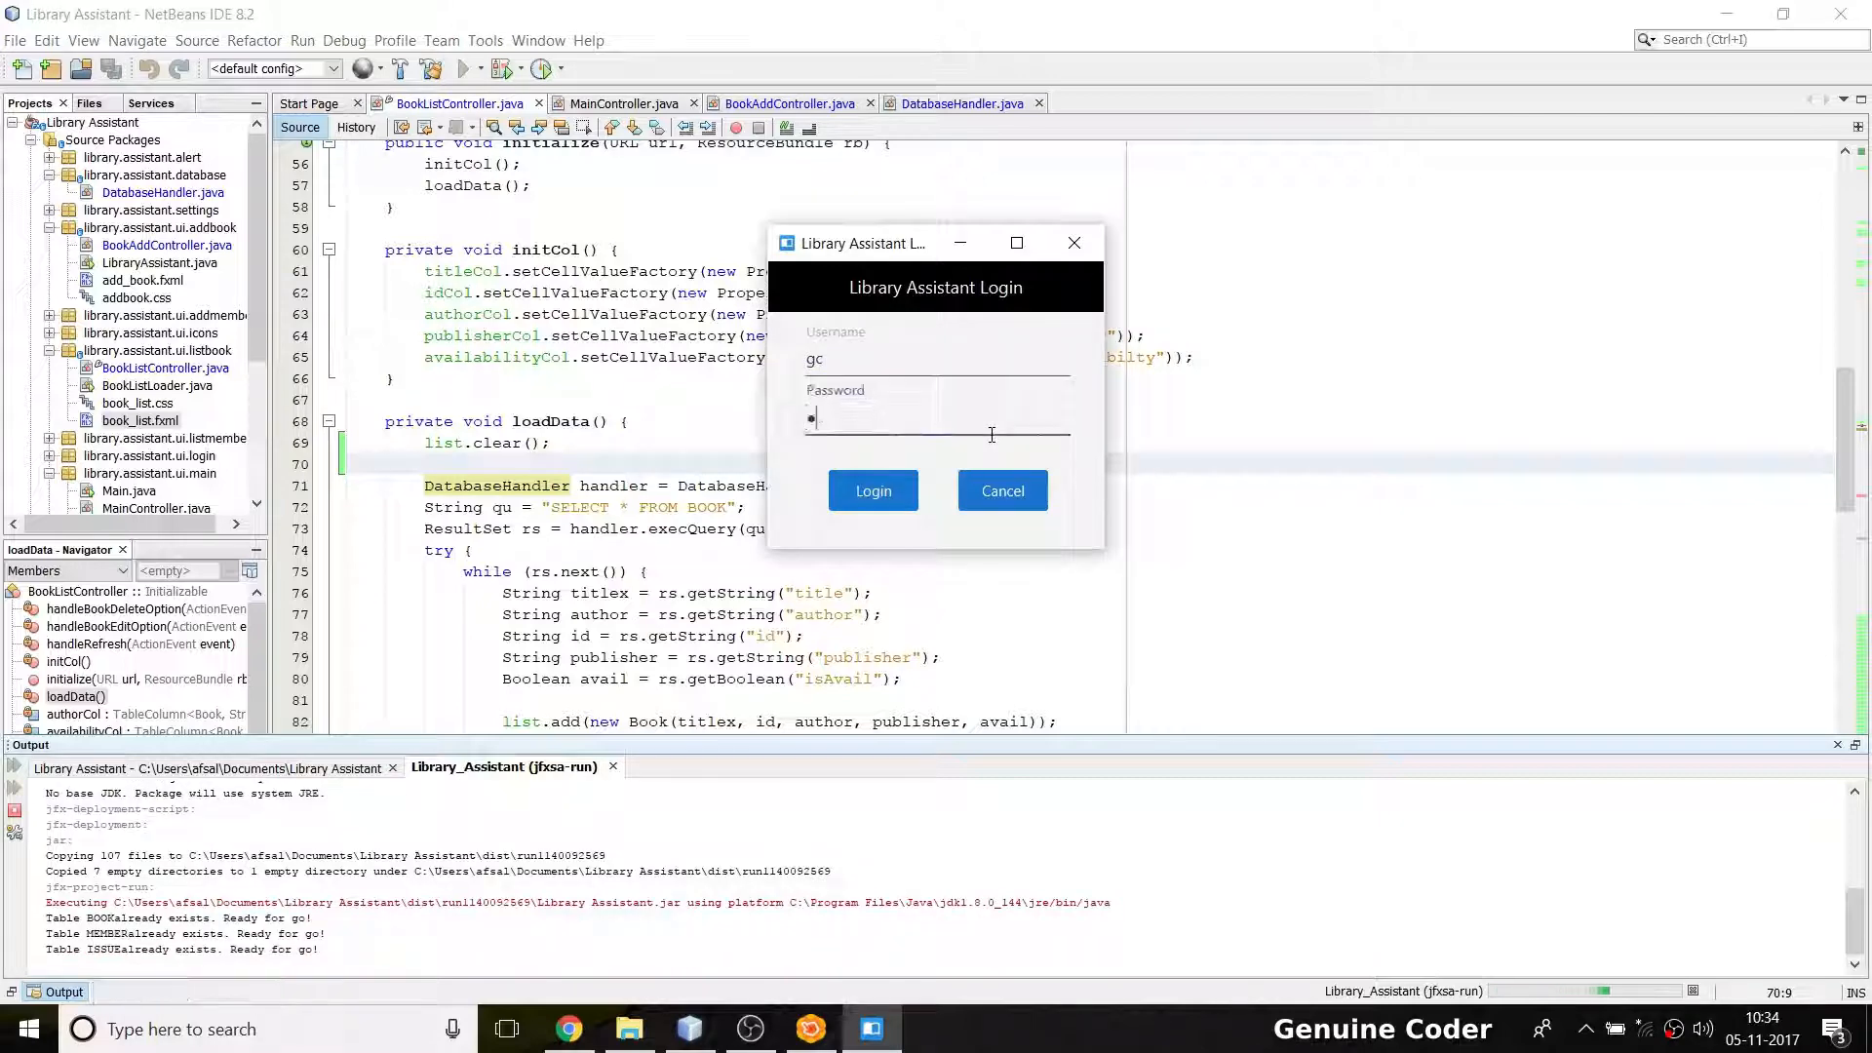
{"action": "left_click", "coordinate": [873, 489]}
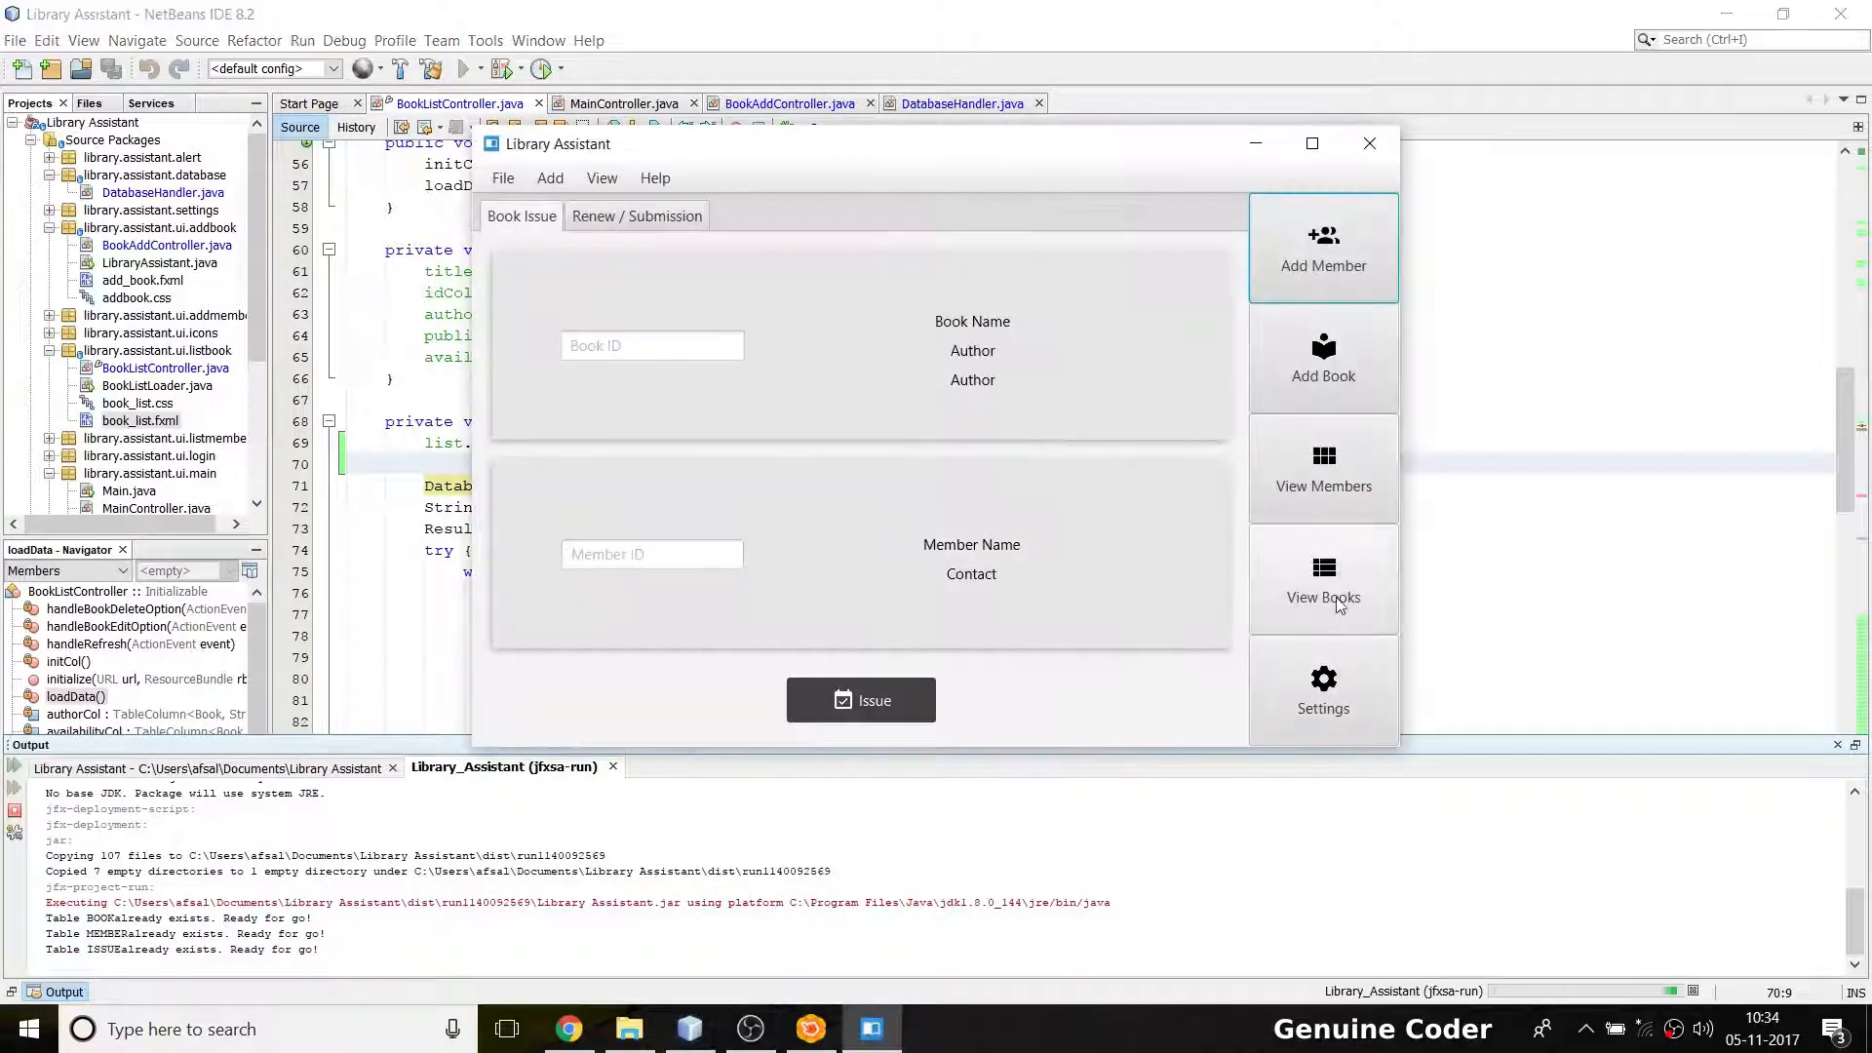
{"action": "left_click", "coordinate": [1323, 581]}
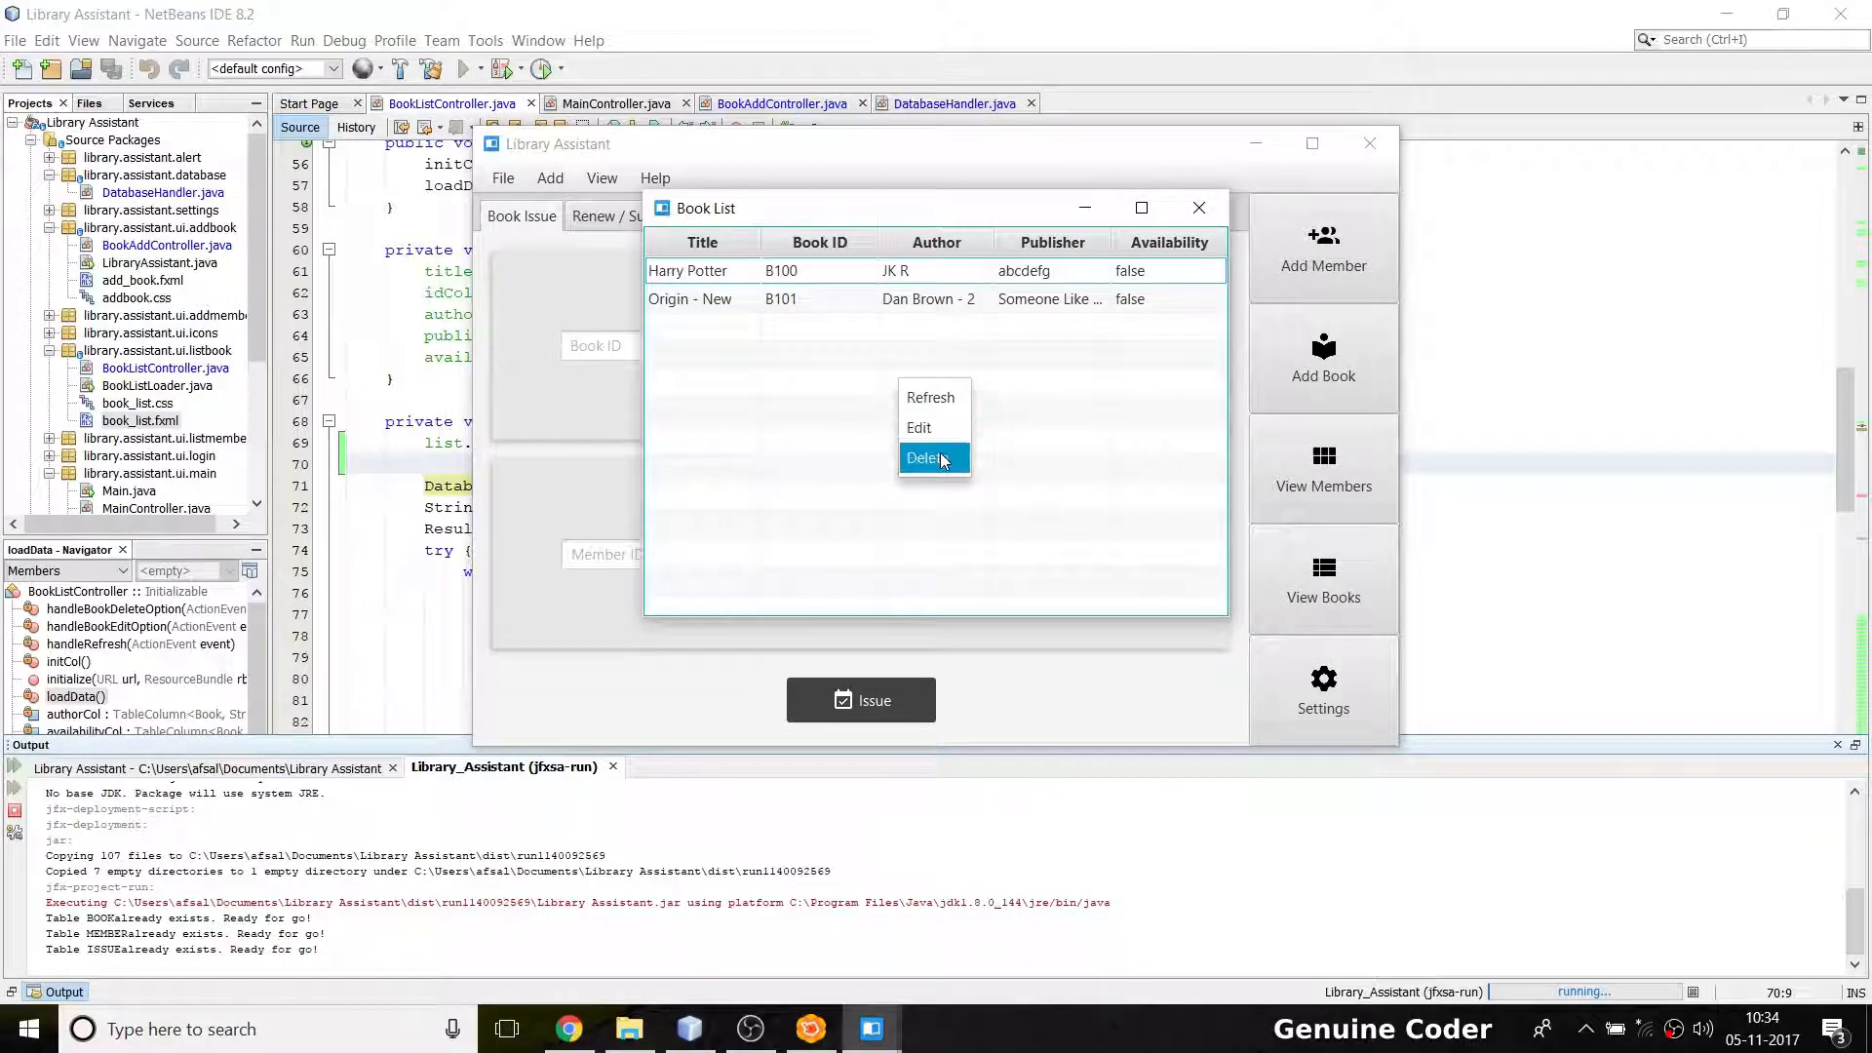
{"action": "mouse_move", "coordinate": [931, 397]}
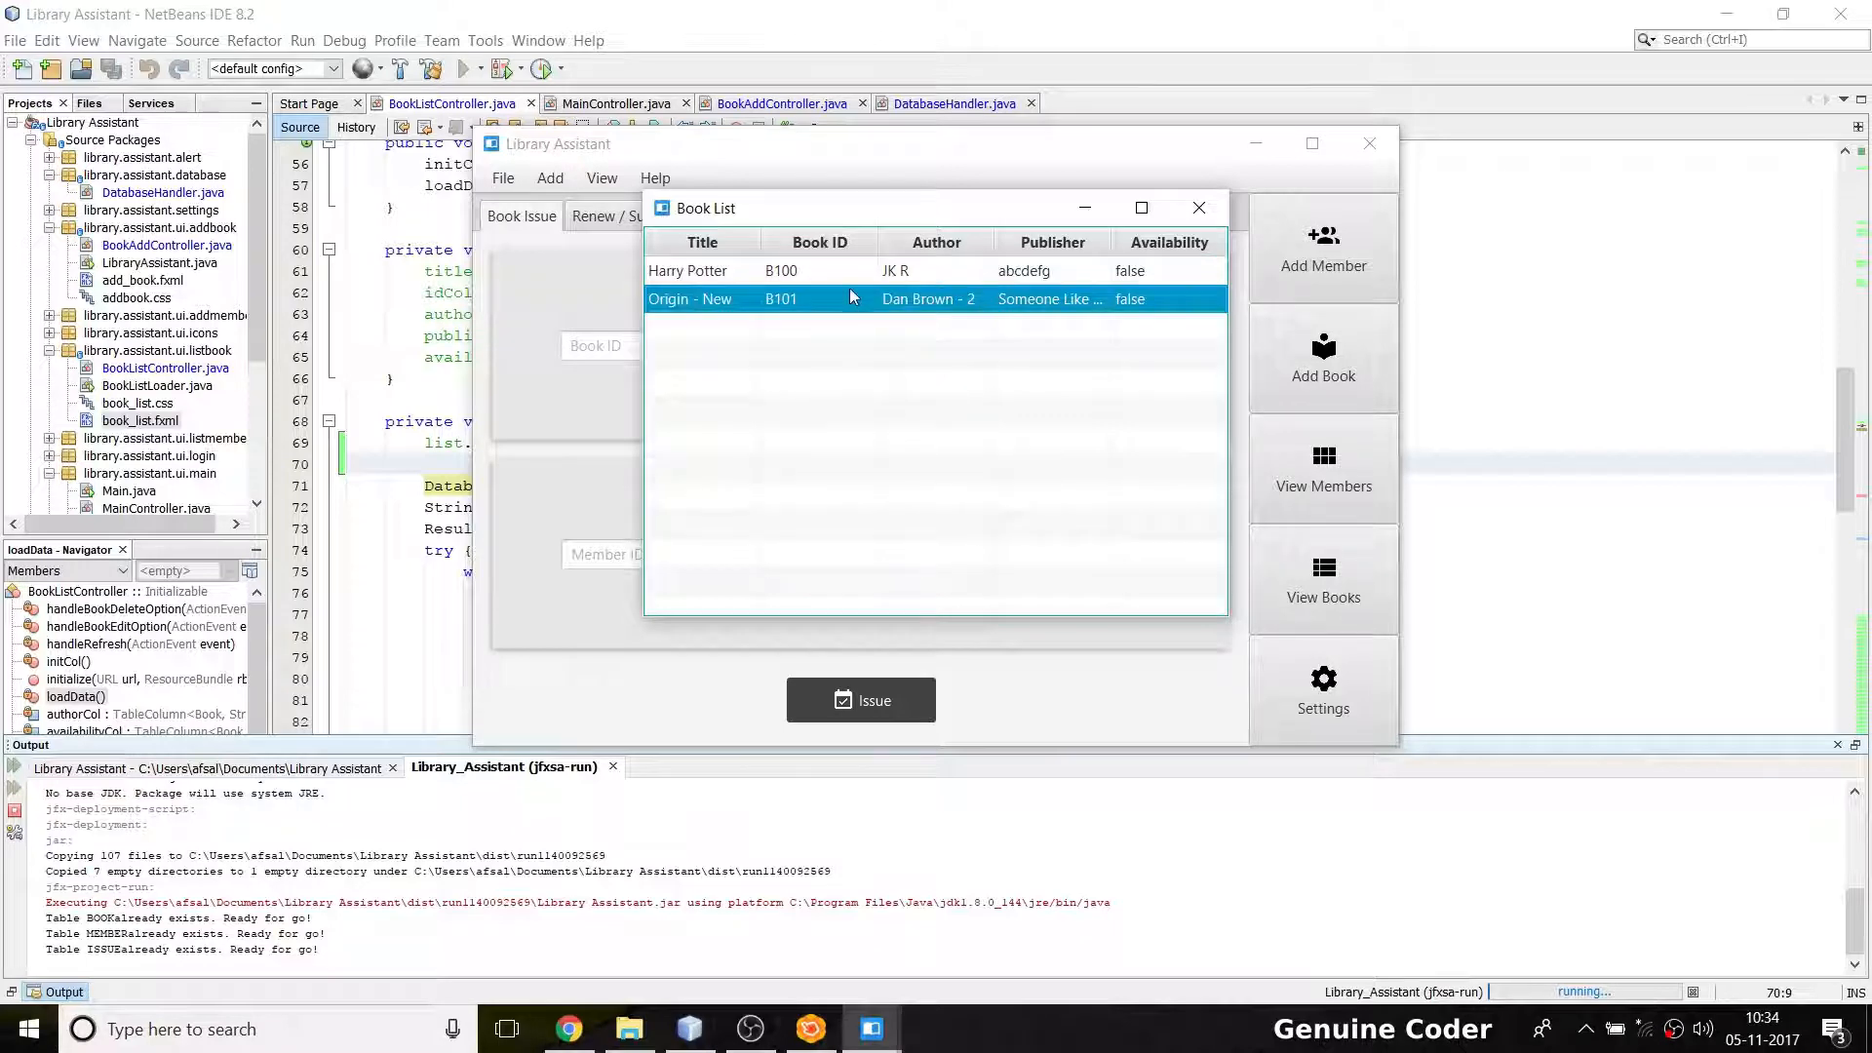
{"action": "right_click", "coordinate": [702, 270]}
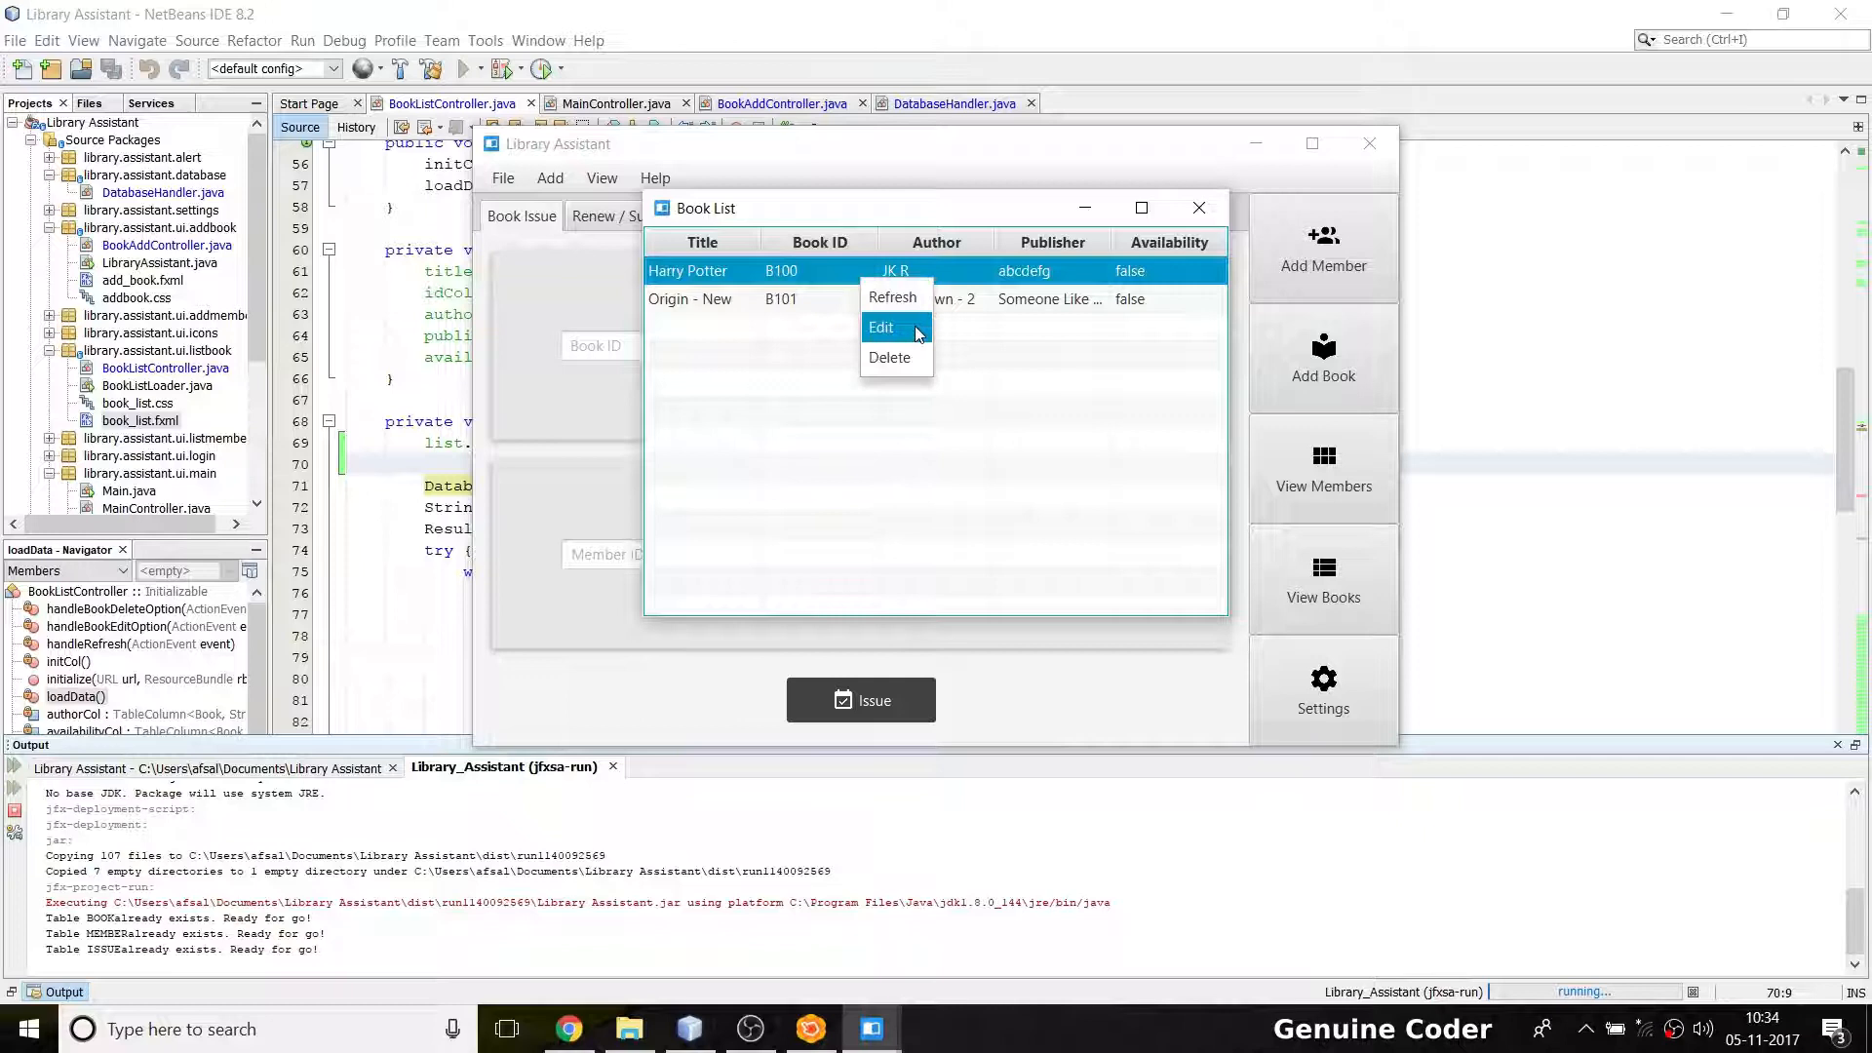
{"action": "left_click", "coordinate": [1140, 207]}
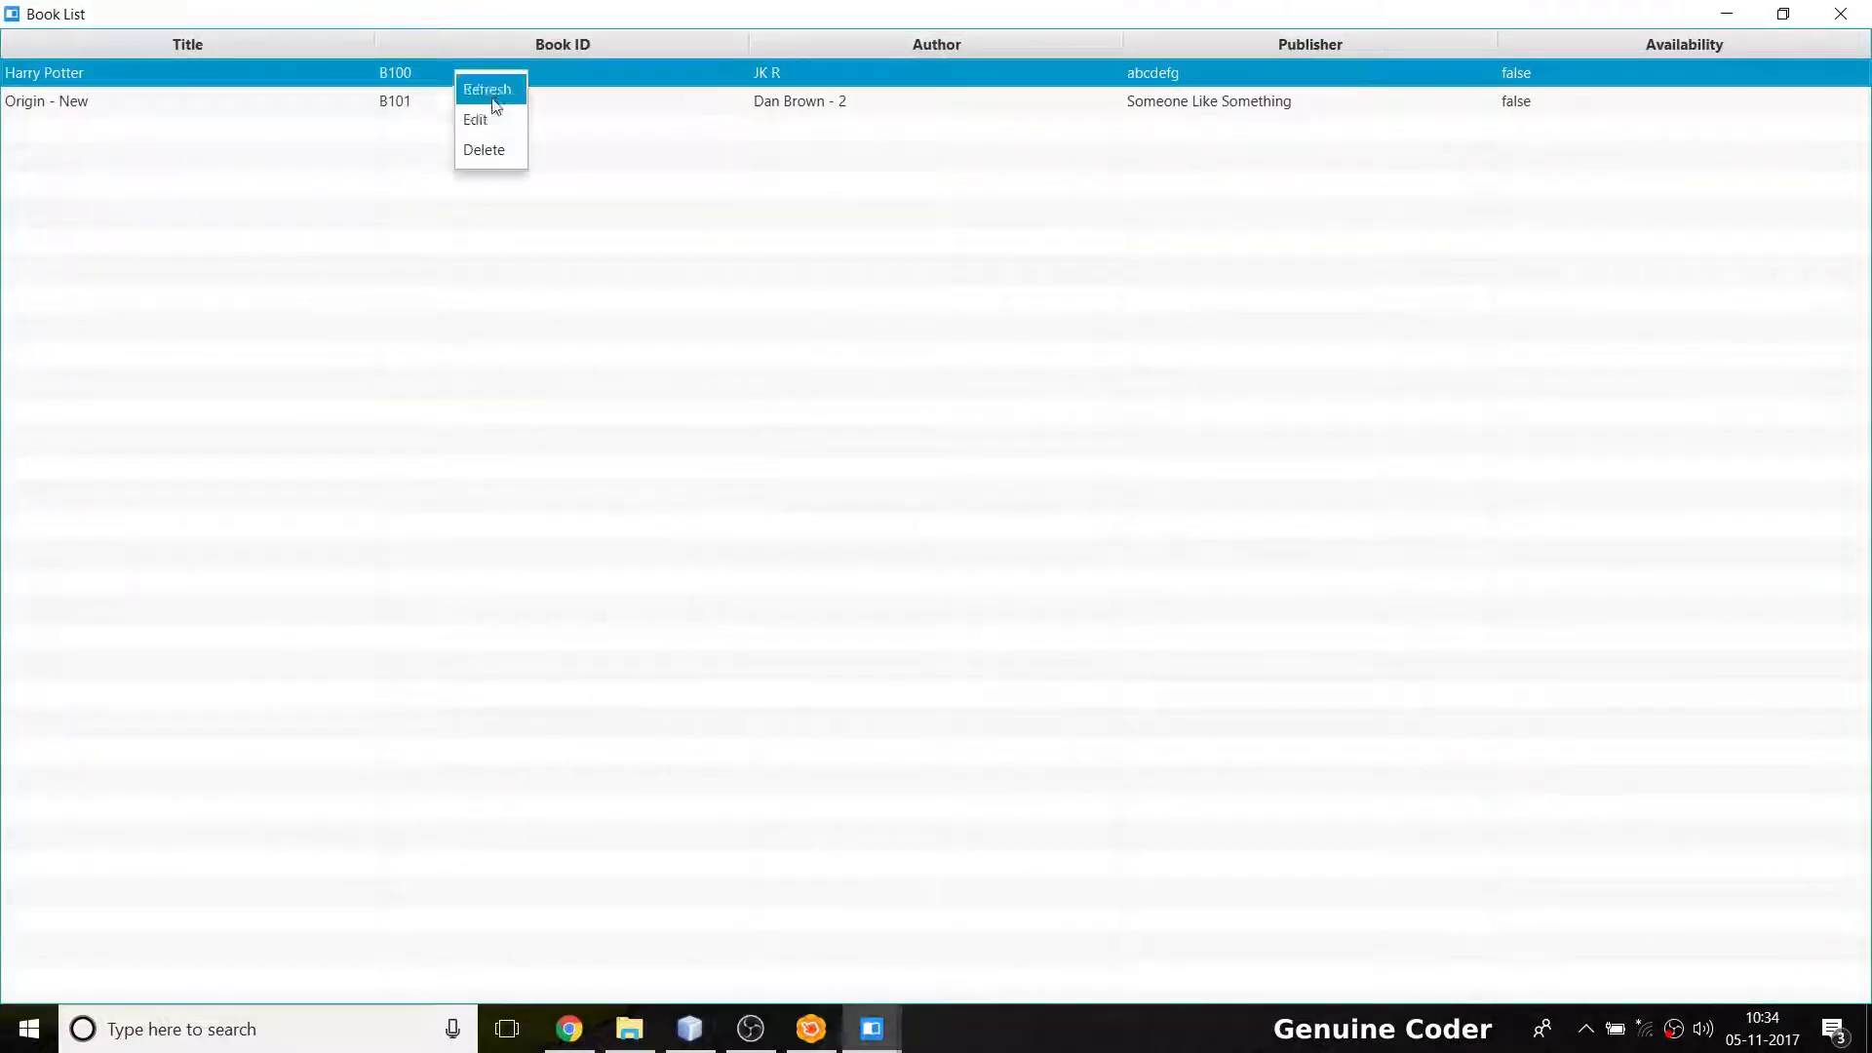
Rename Harry Potter to 'Harry Potter and Order of the Phoenix', author JK Rowling, and save
{"action": "left_click", "coordinate": [474, 119]}
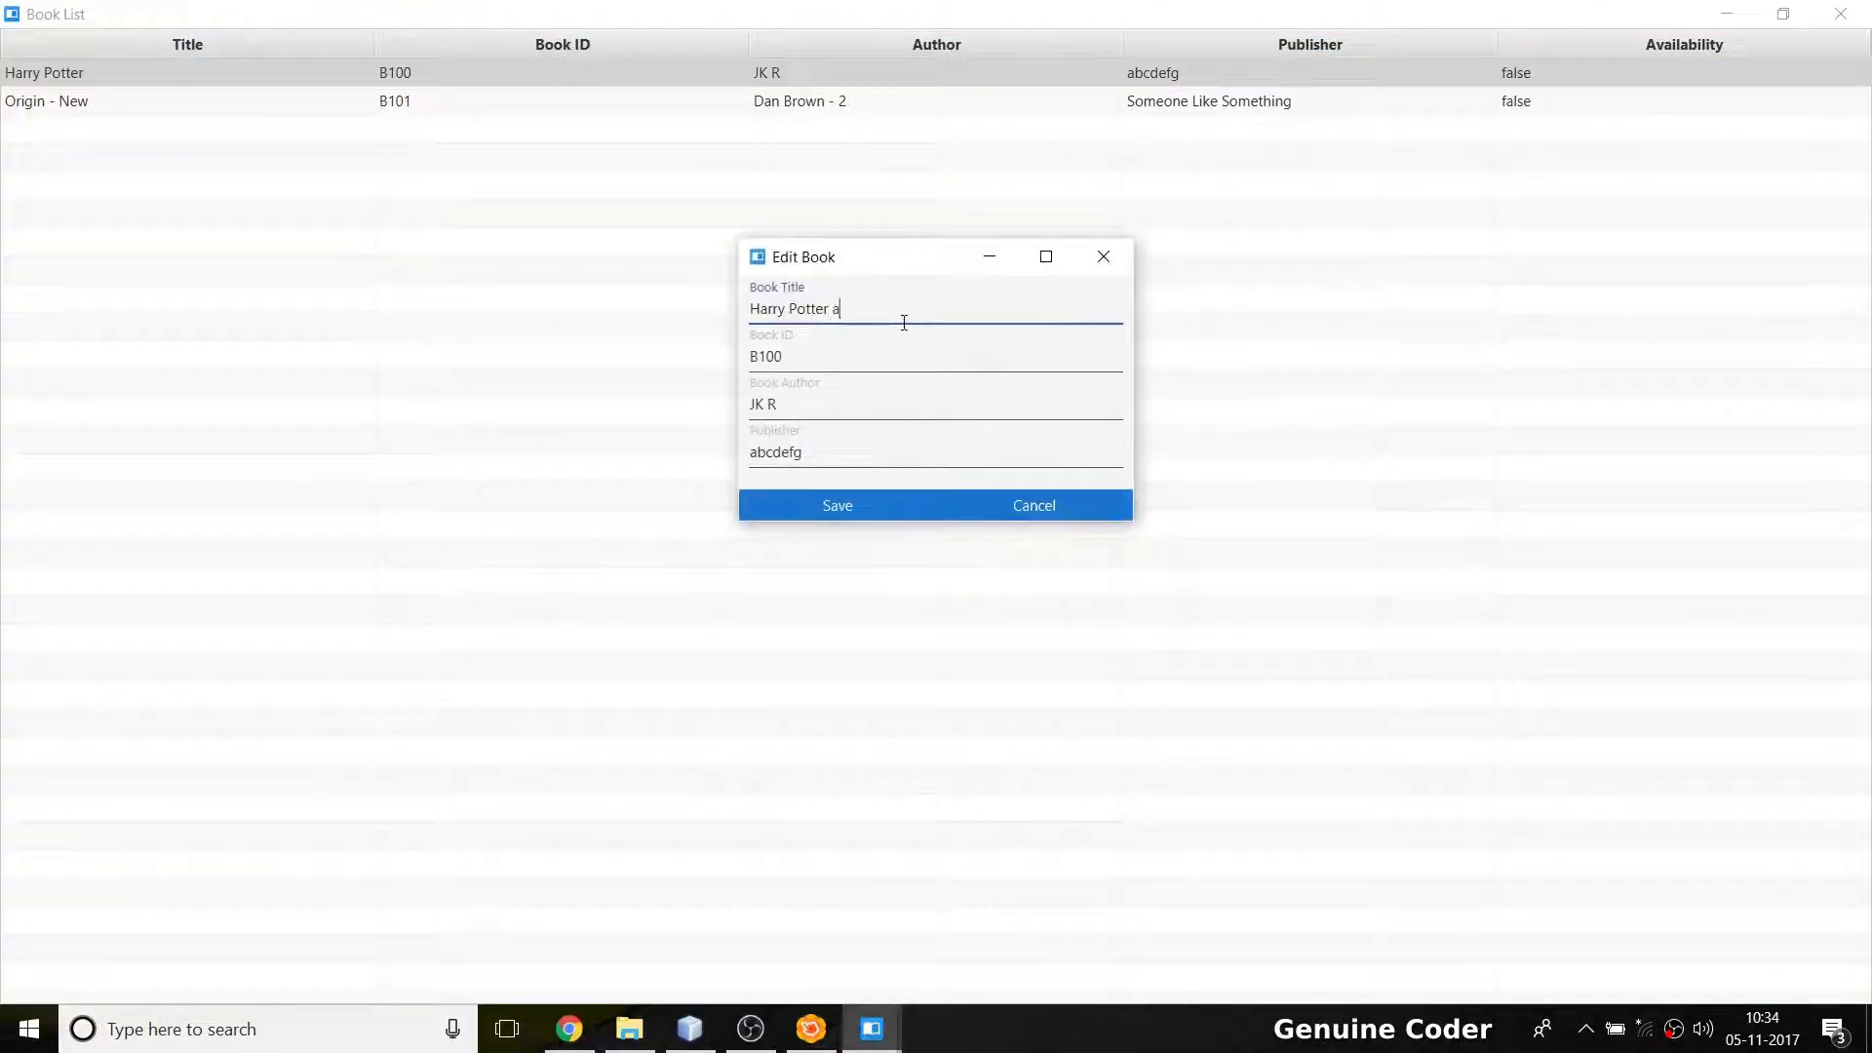
{"action": "type", "text": "nd Order of the Phoenix"}
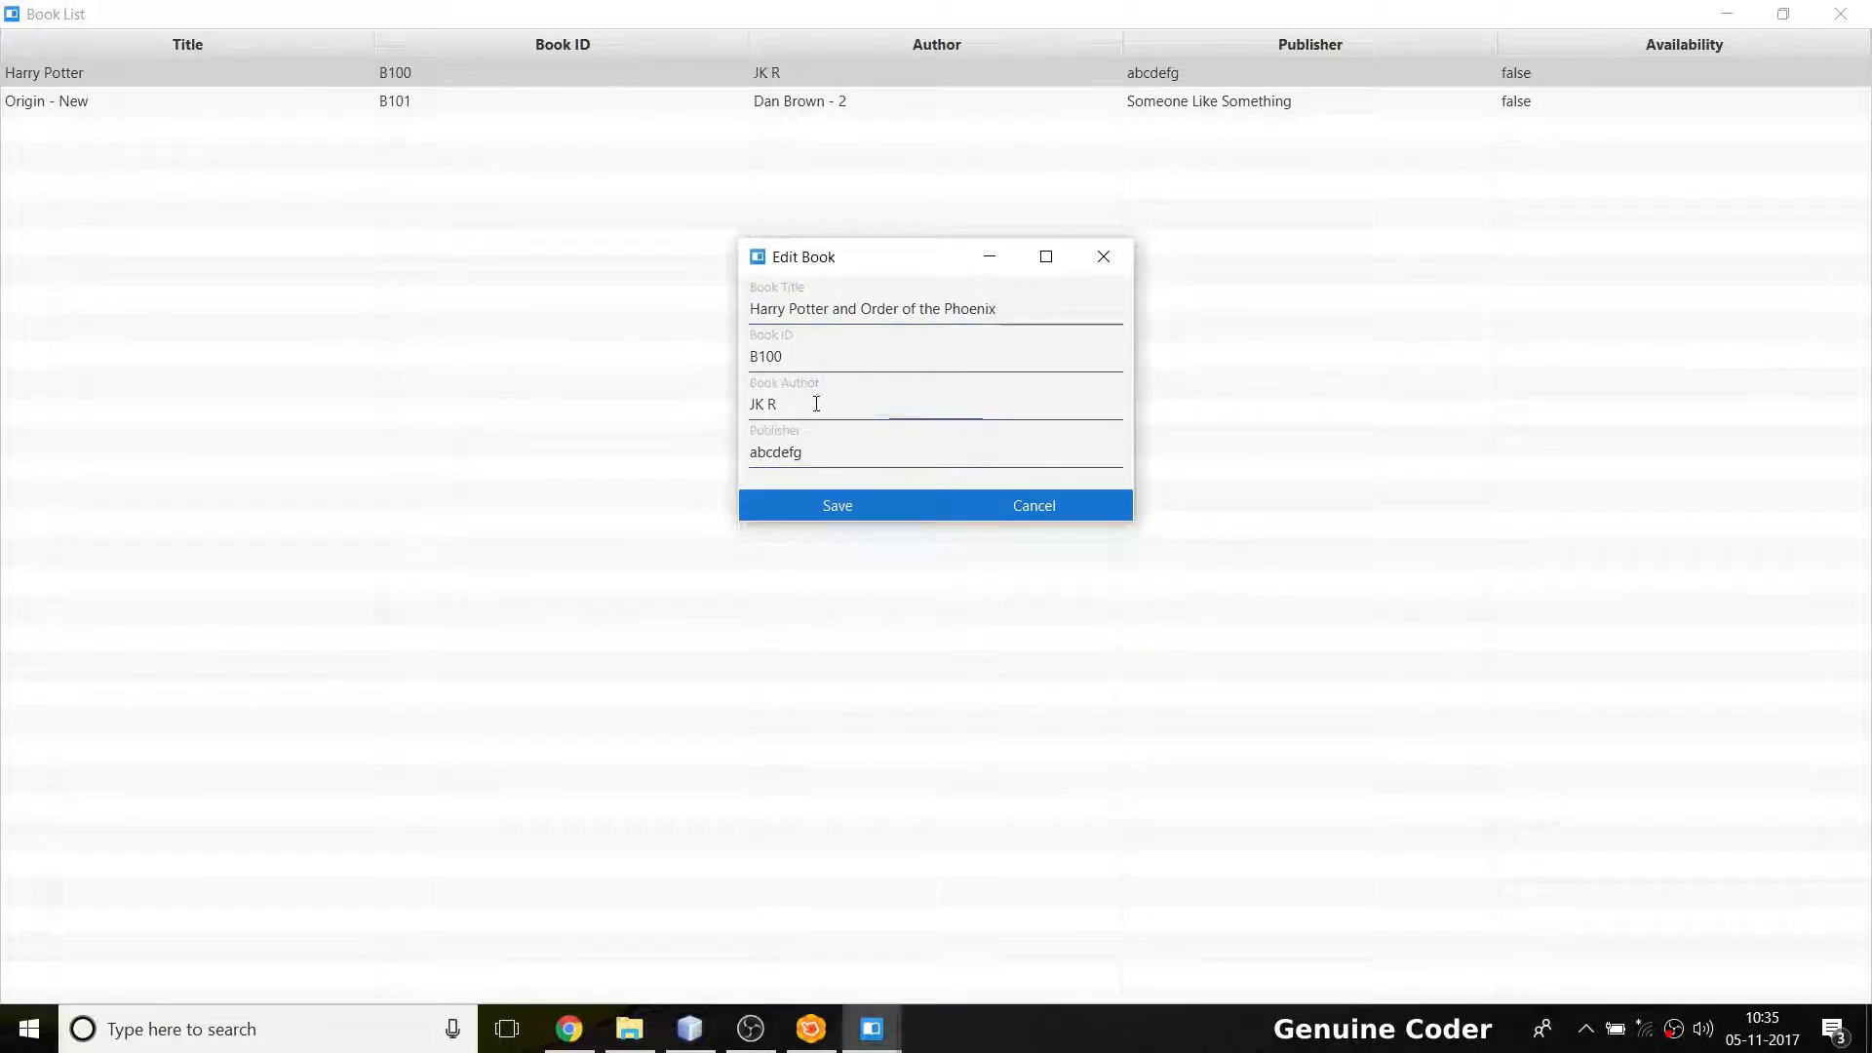
{"action": "type", "text": "own"}
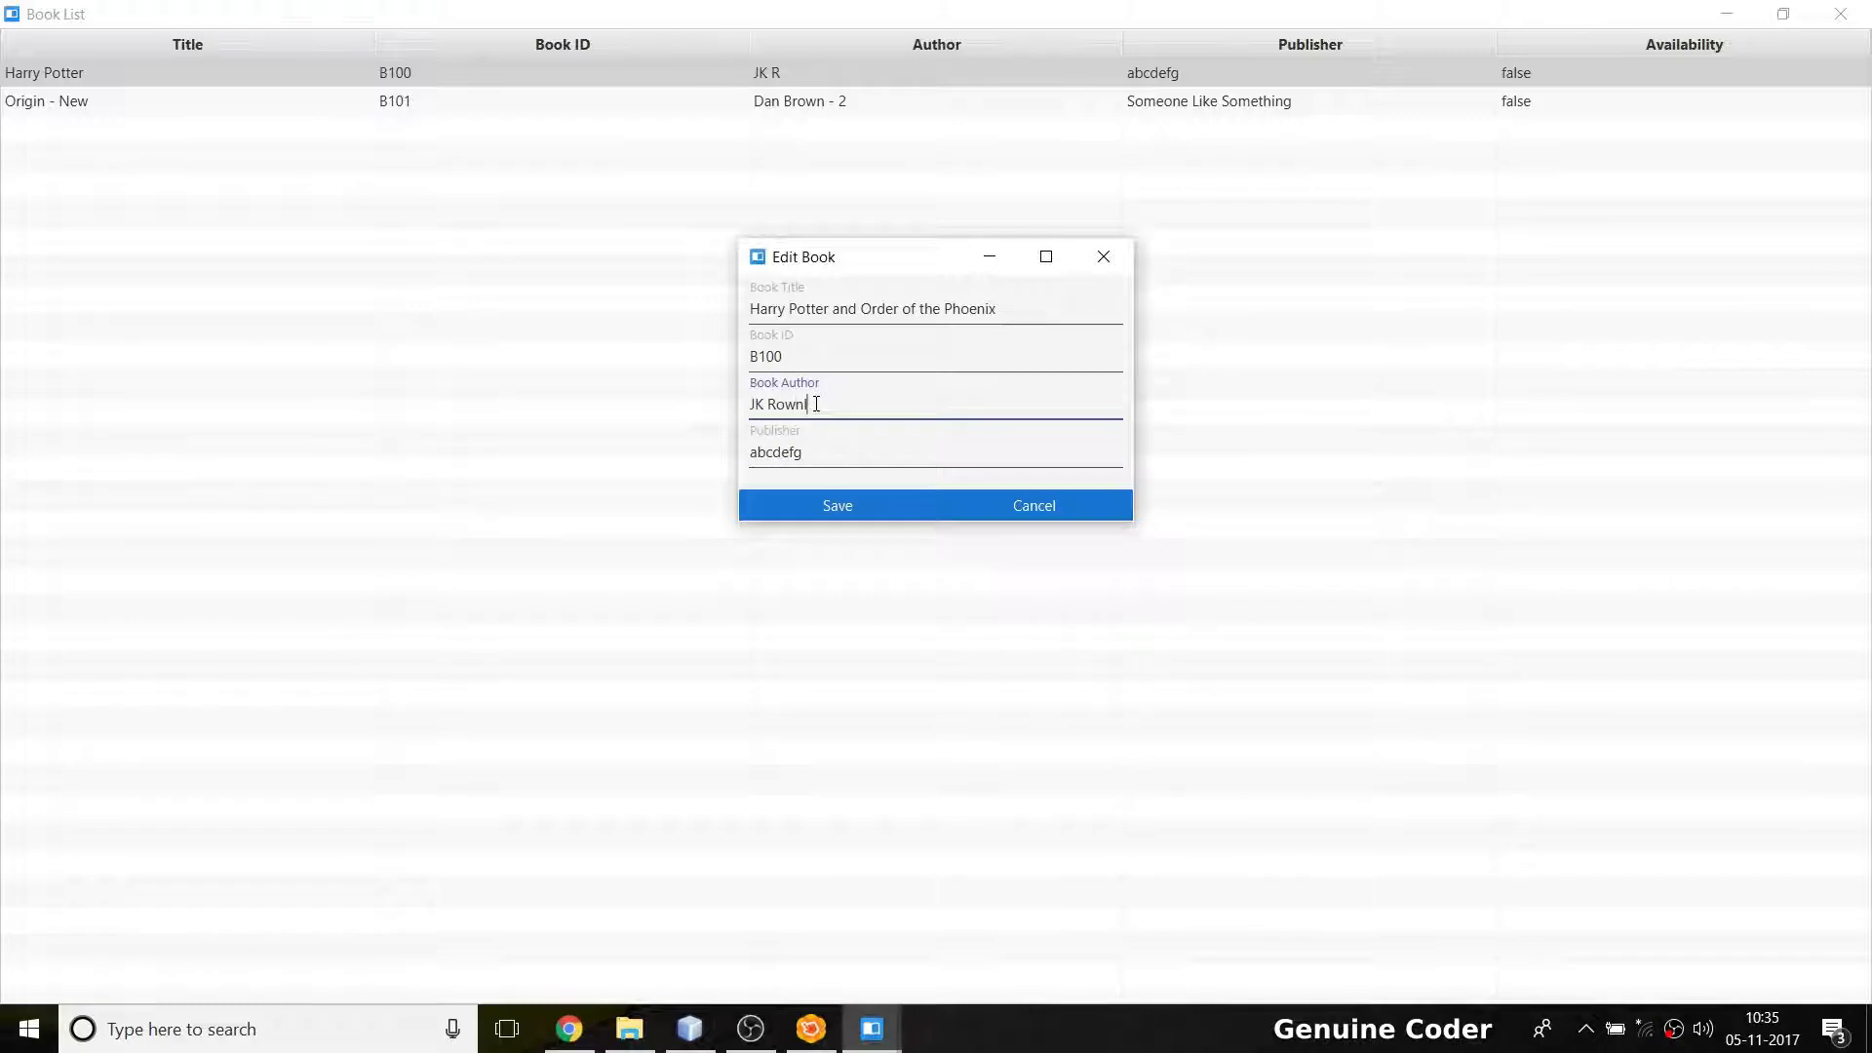
{"action": "type", "text": "ing"}
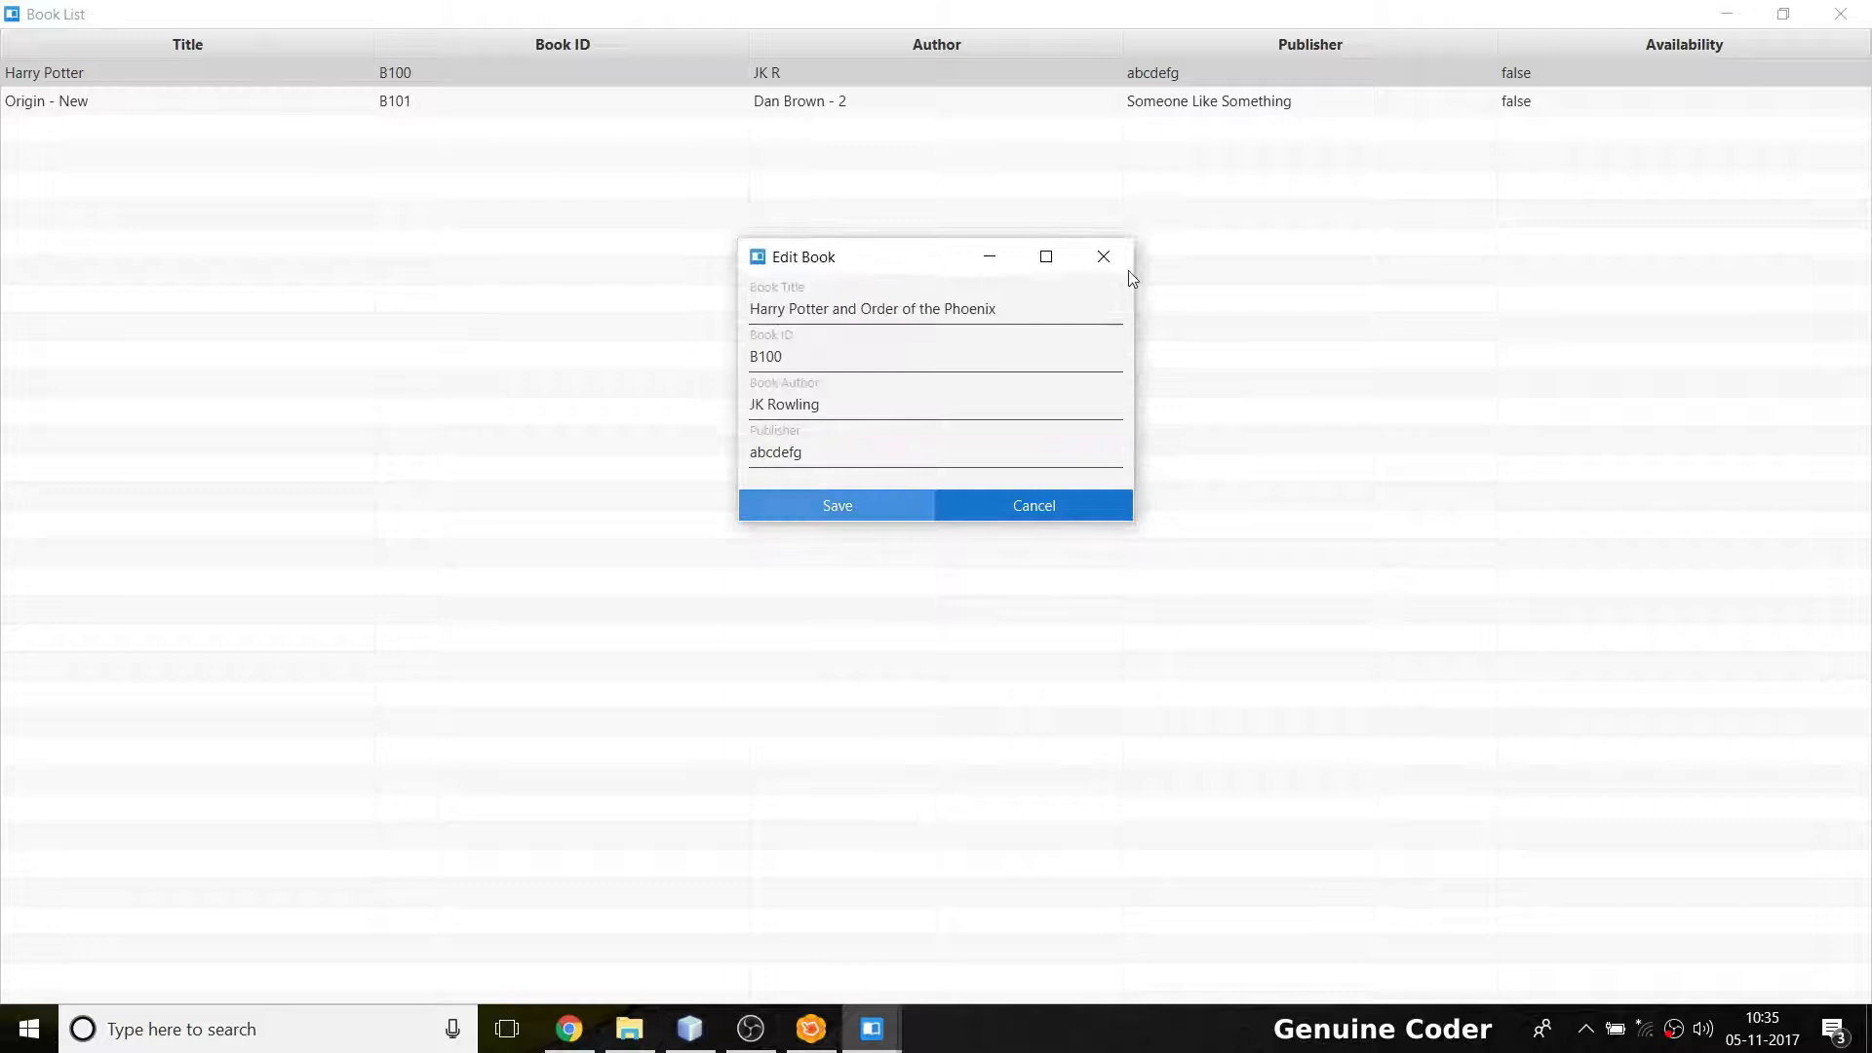
{"action": "left_click", "coordinate": [1032, 505]}
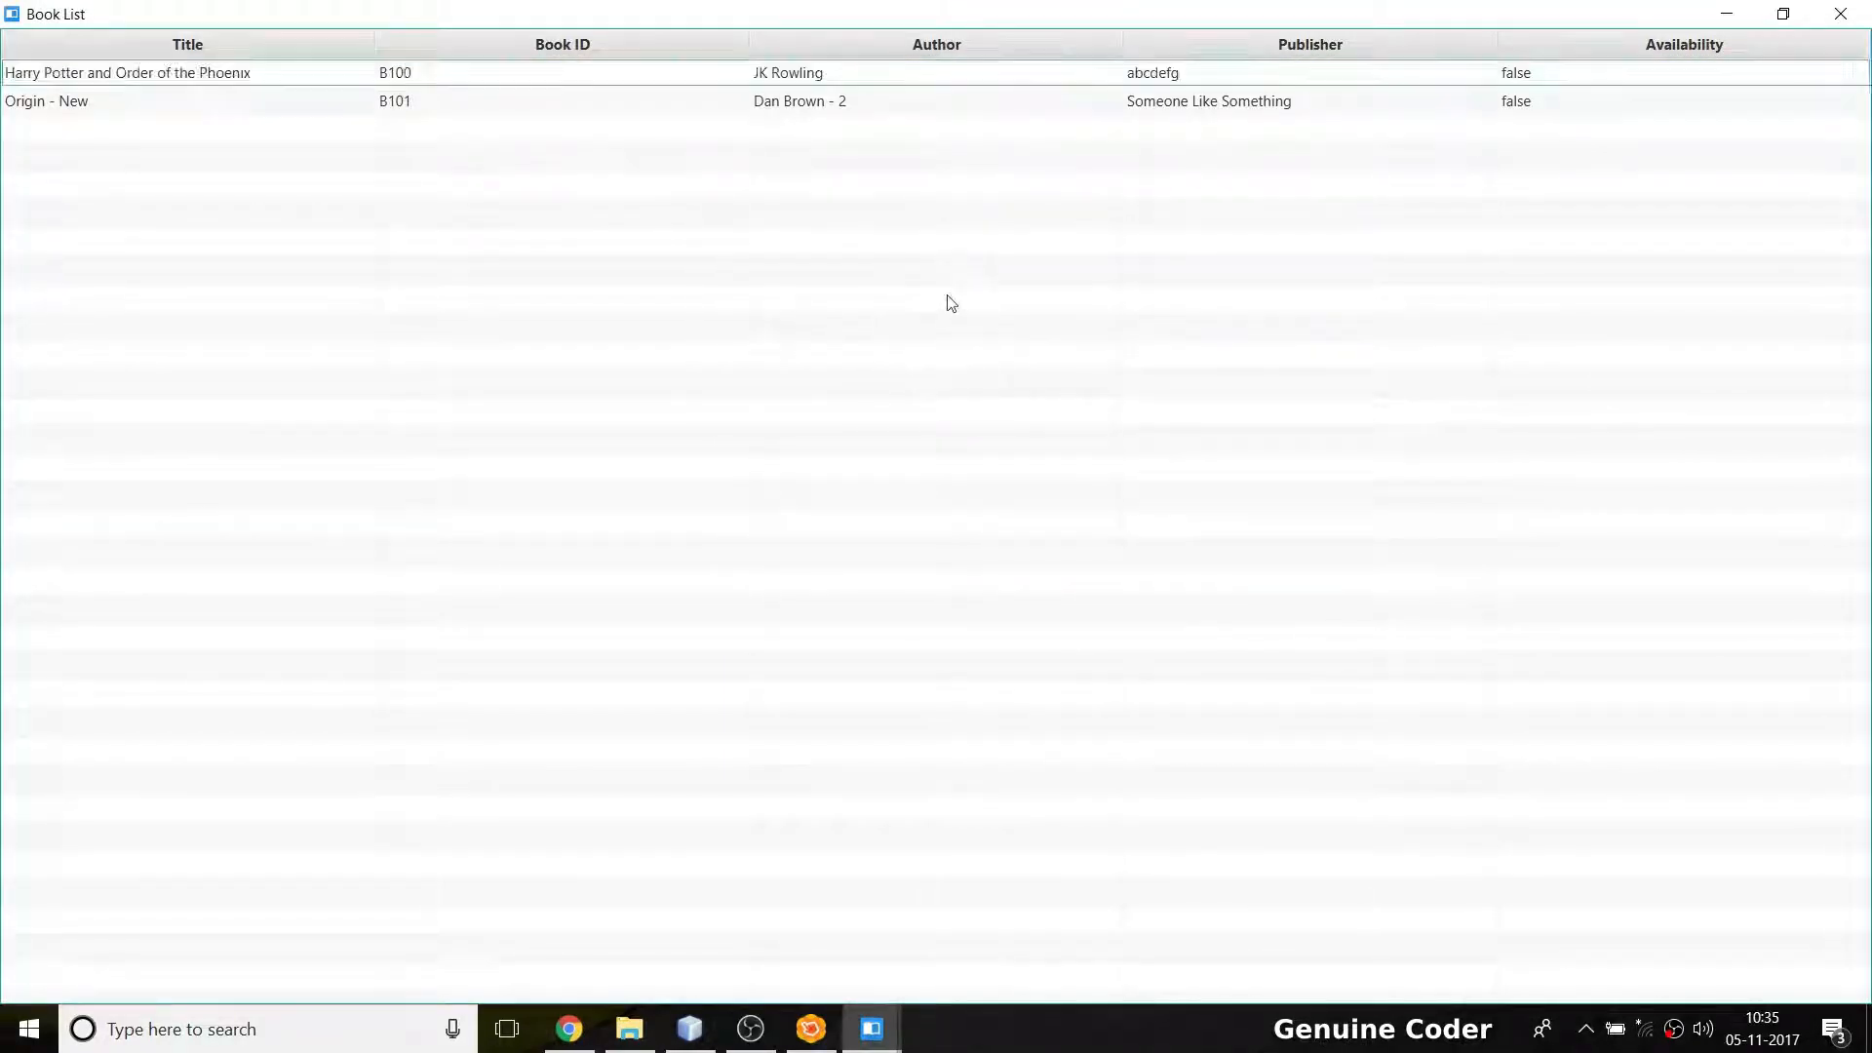
Maximize the Book List again and reopen the renamed book's edit form
{"action": "left_click", "coordinate": [187, 73]}
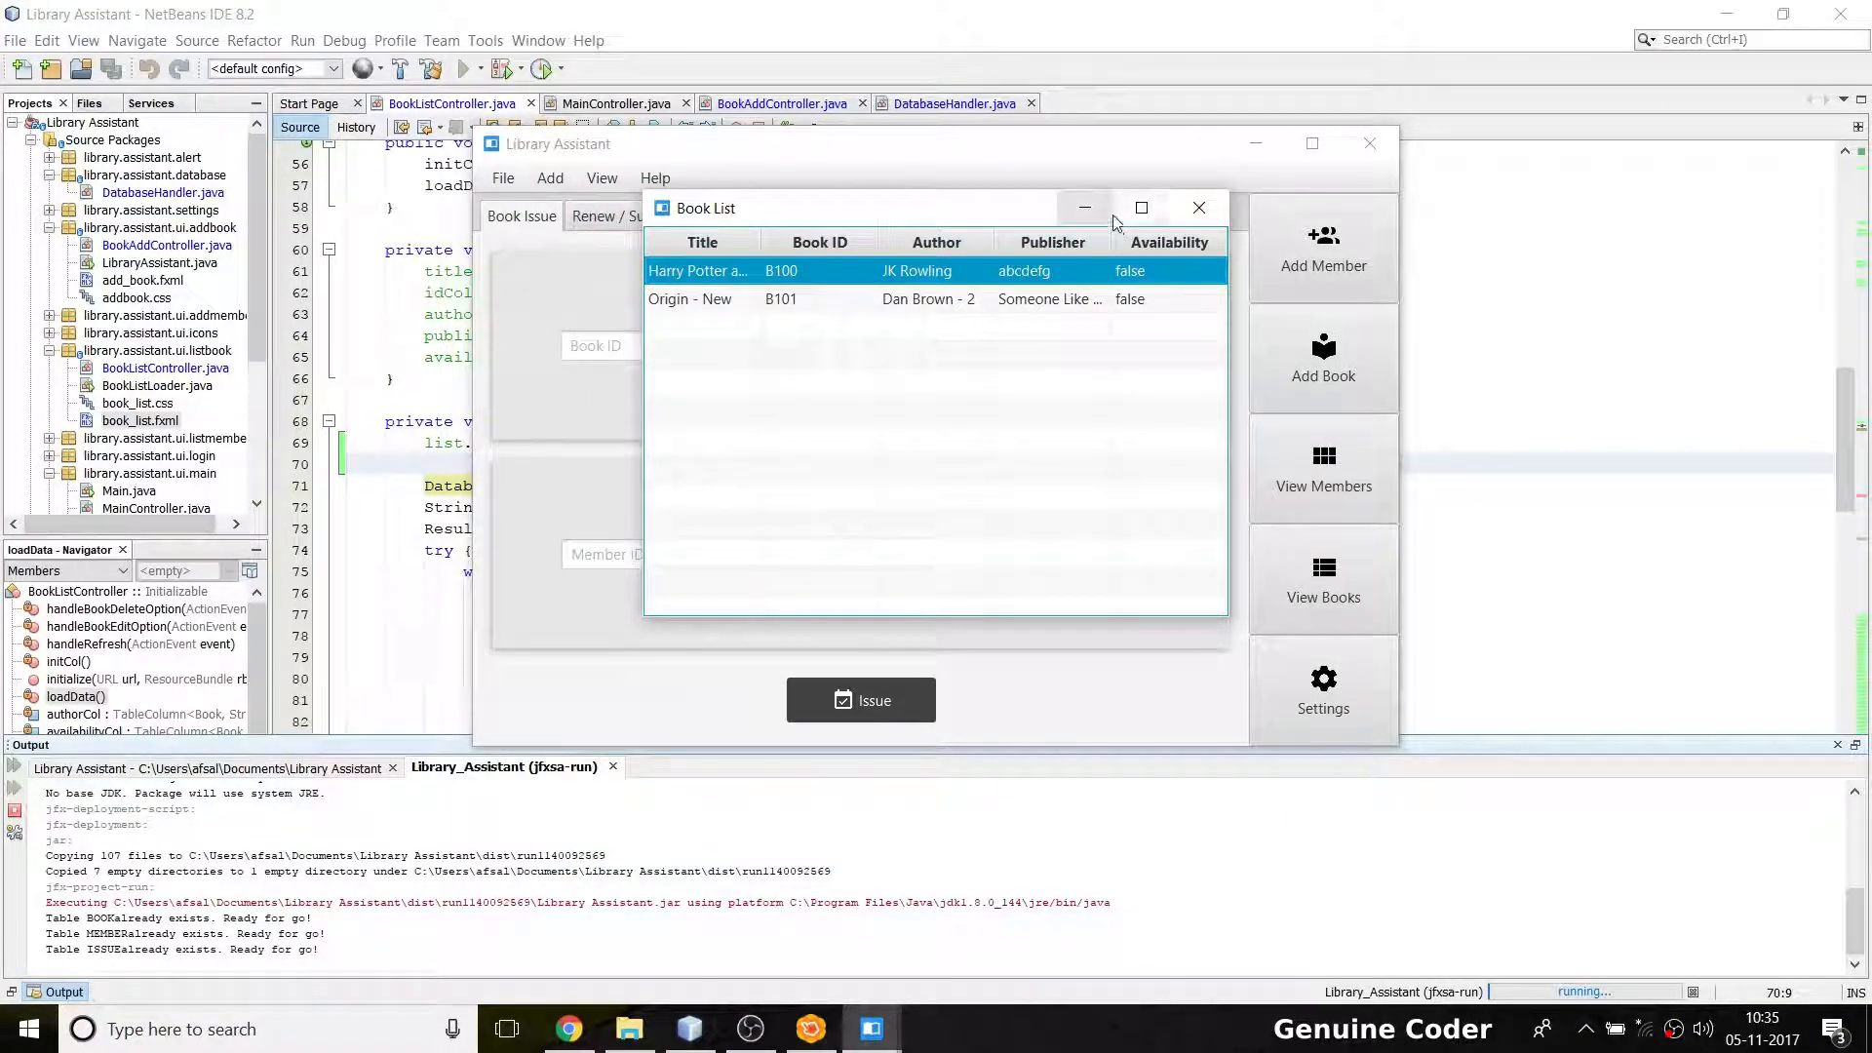
{"action": "left_click", "coordinate": [1142, 208]}
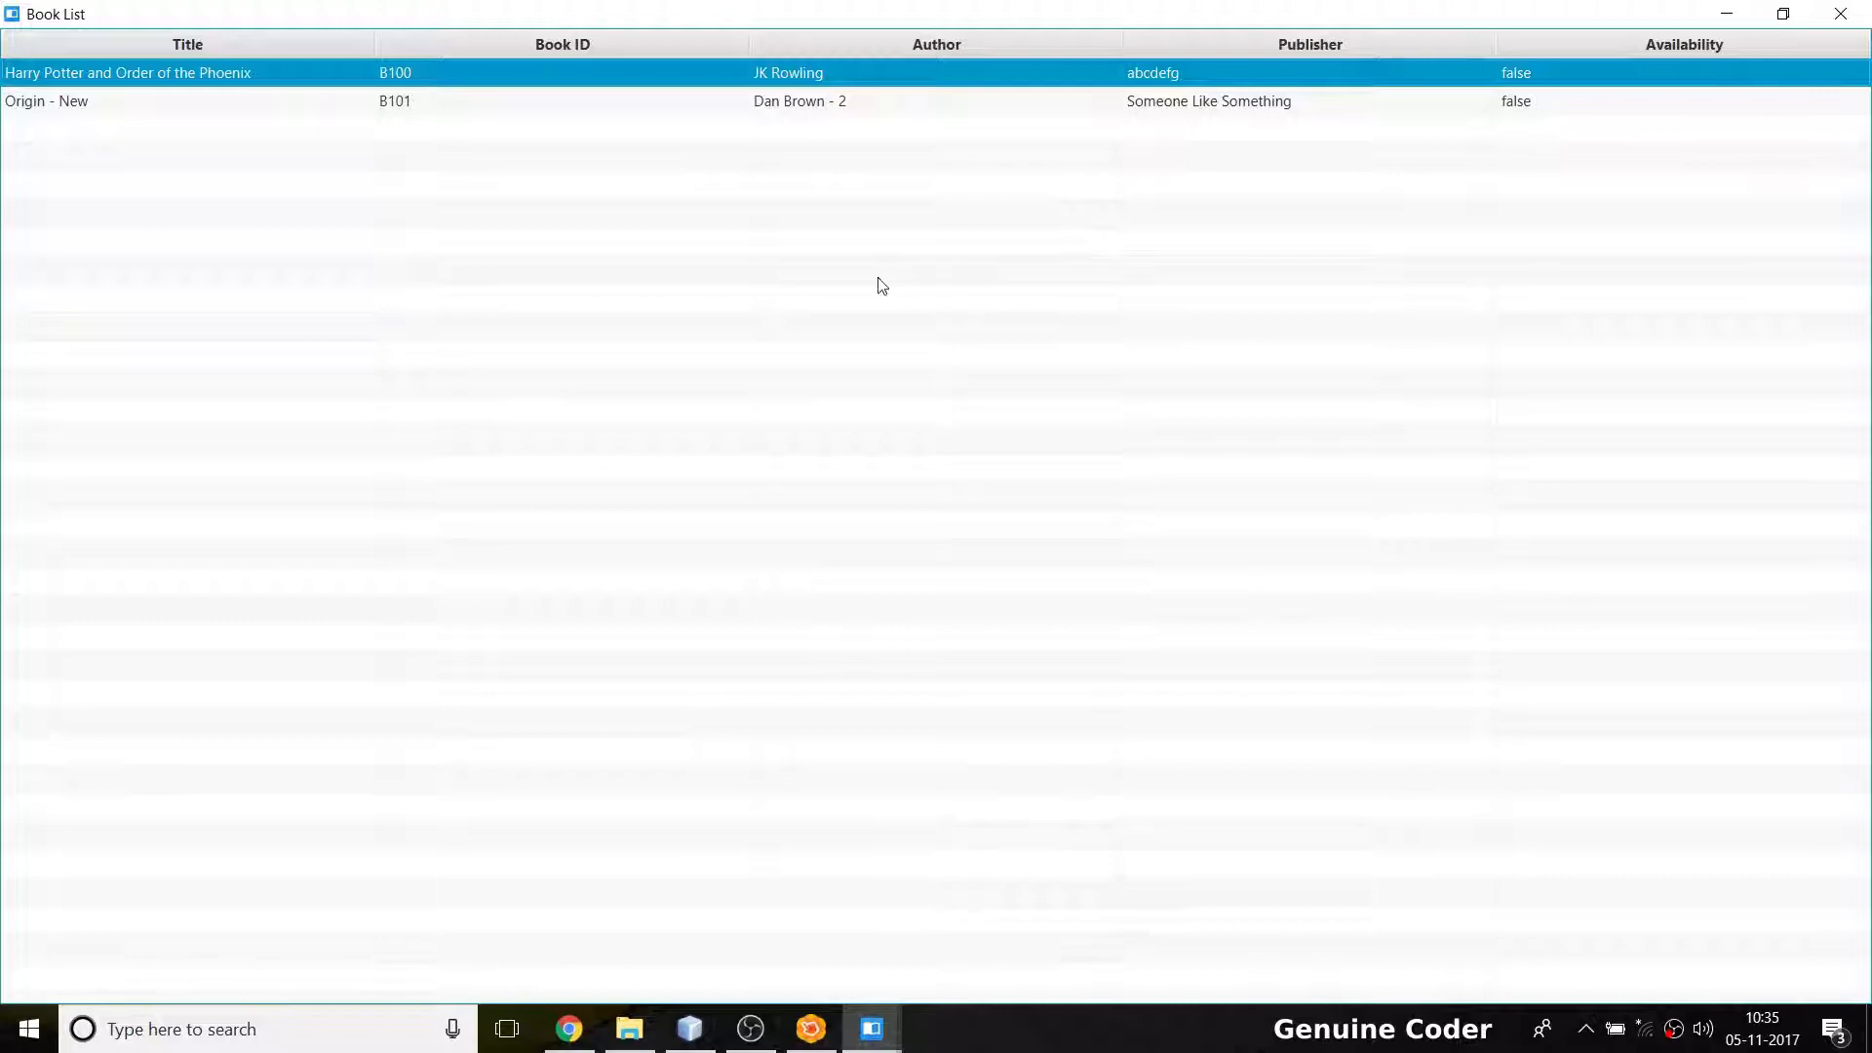
{"action": "double_click", "coordinate": [128, 73]}
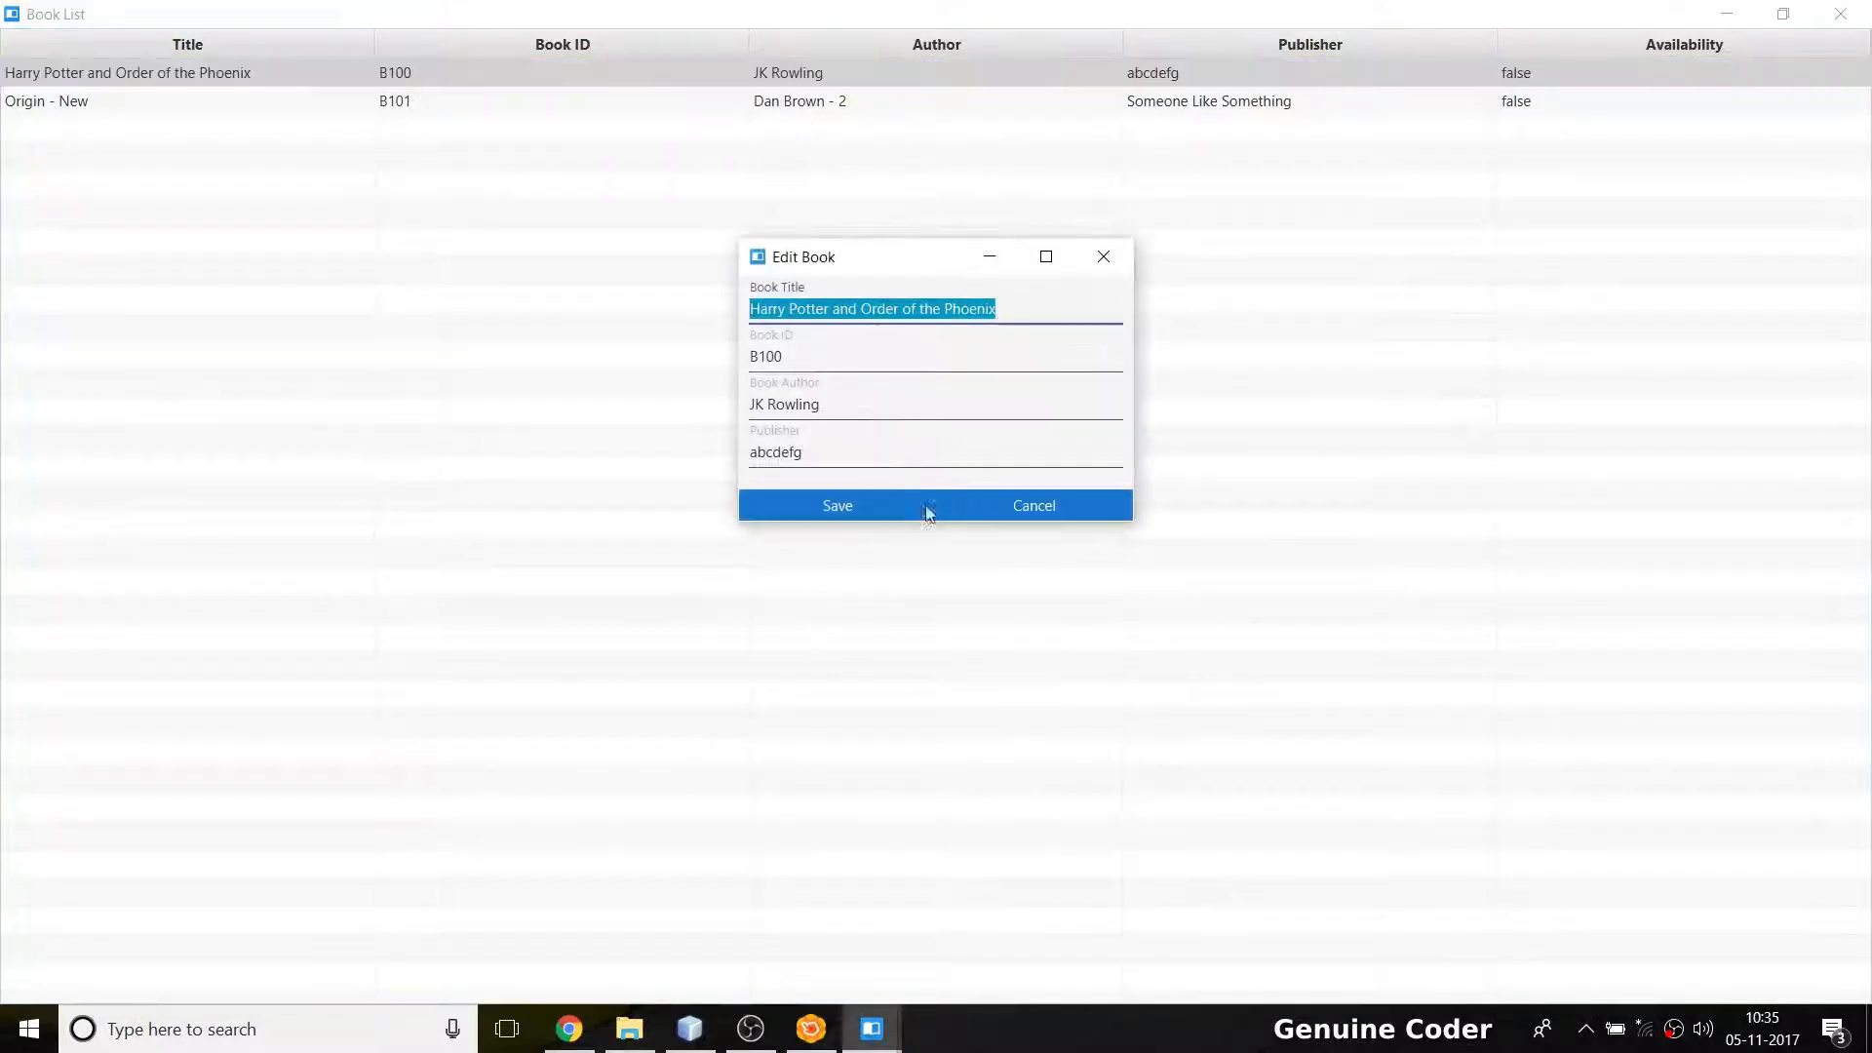
{"action": "mouse_move", "coordinate": [629, 276]}
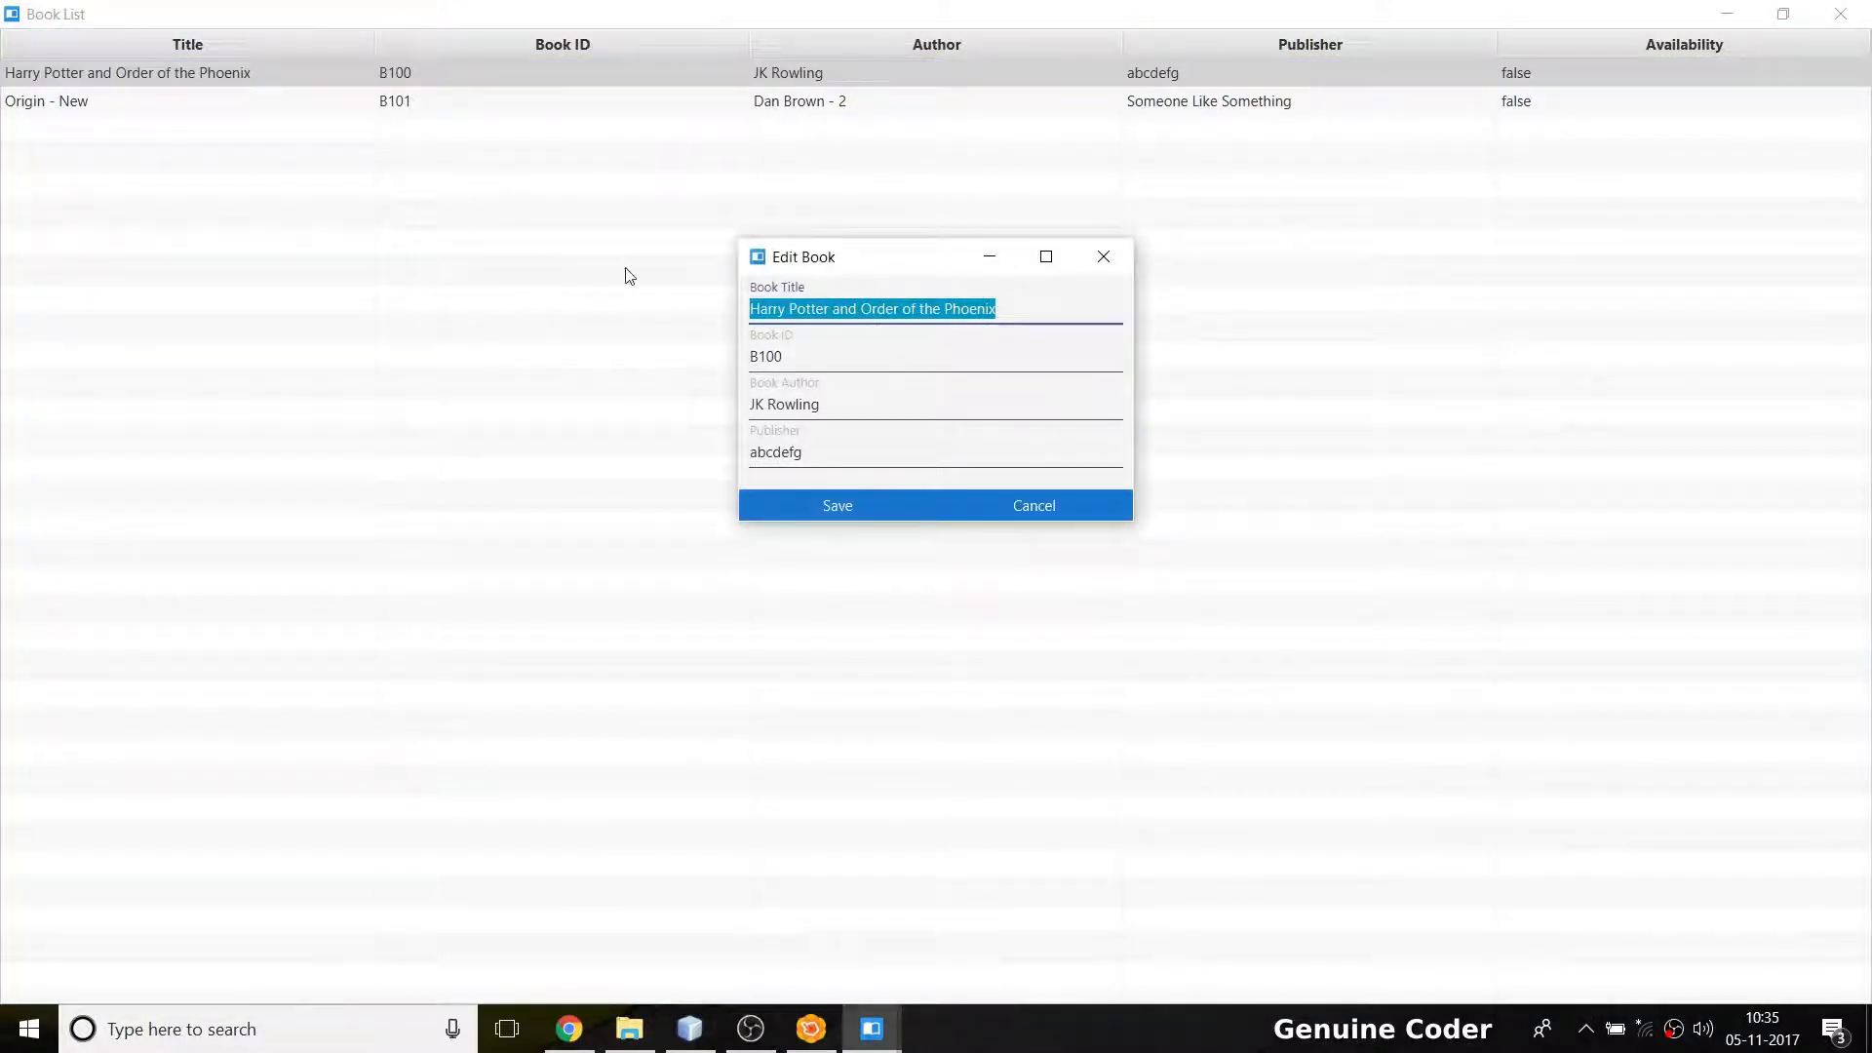
{"action": "mouse_move", "coordinate": [852, 484]}
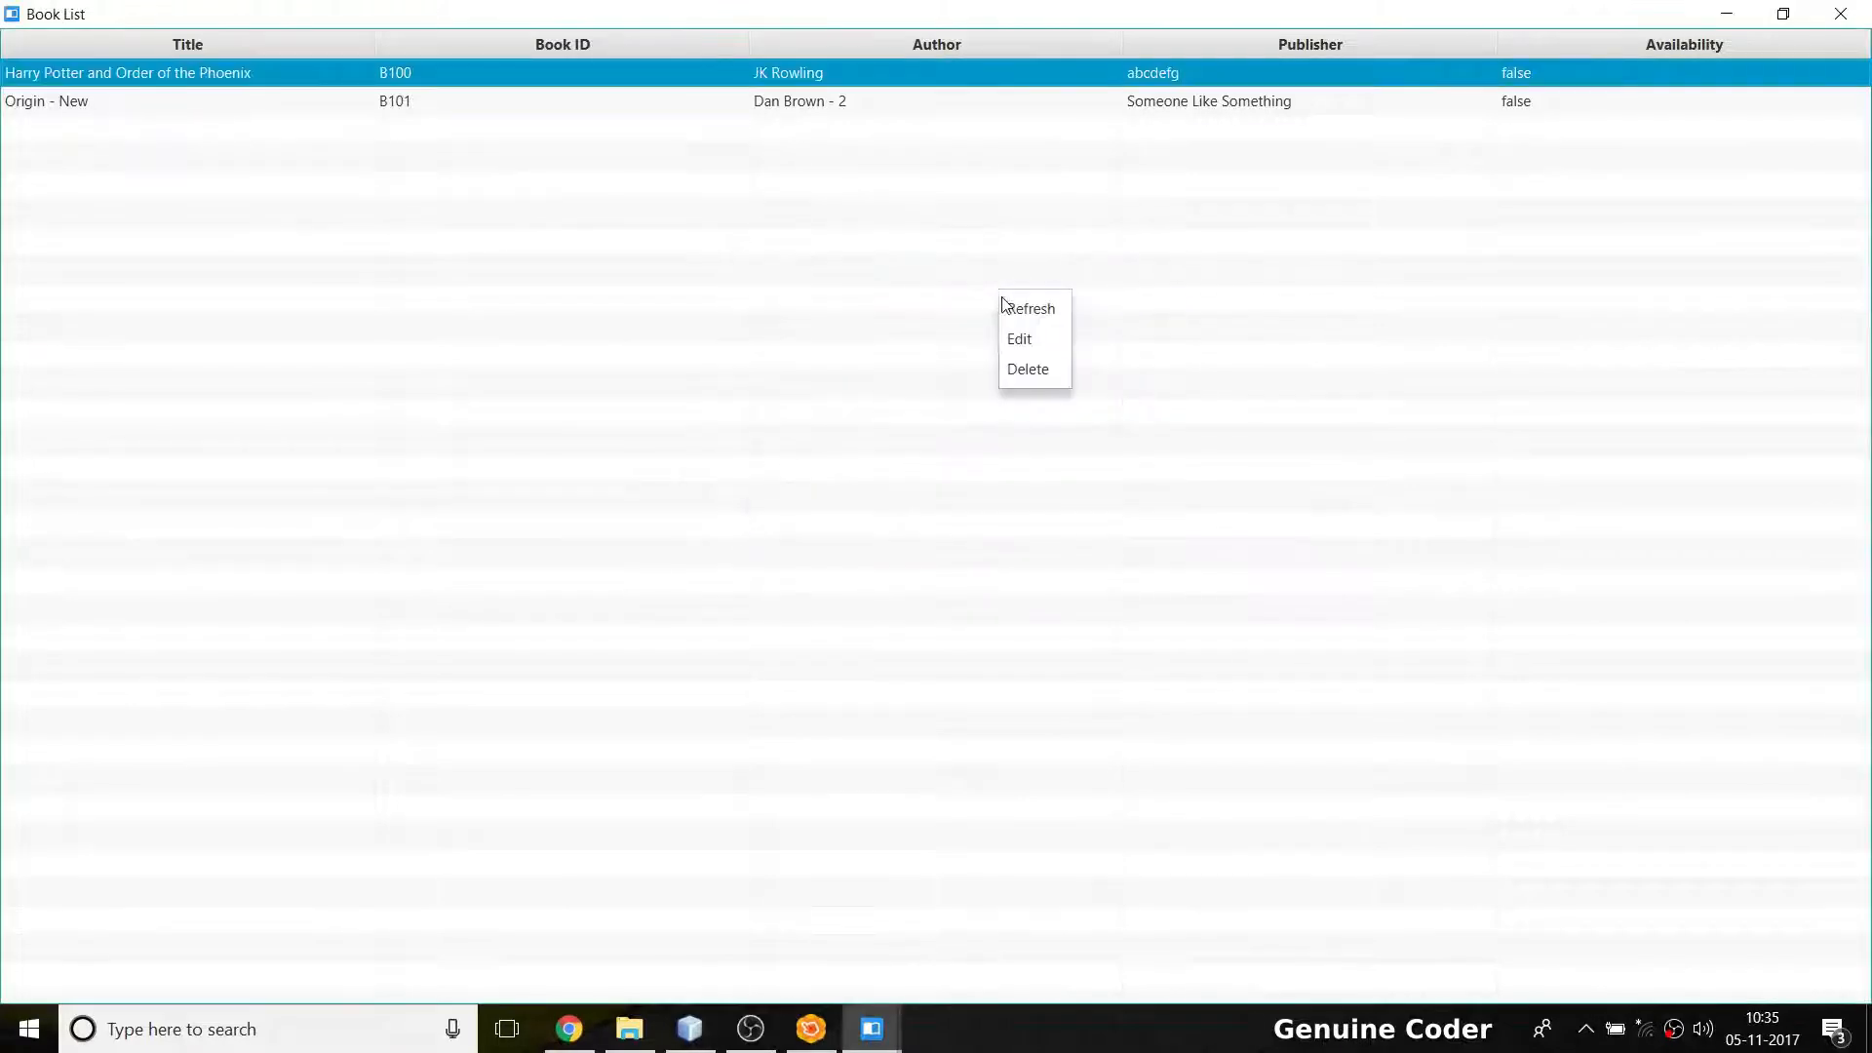
Refresh the Book List and close Library Assistant
{"action": "left_click", "coordinate": [1212, 73]}
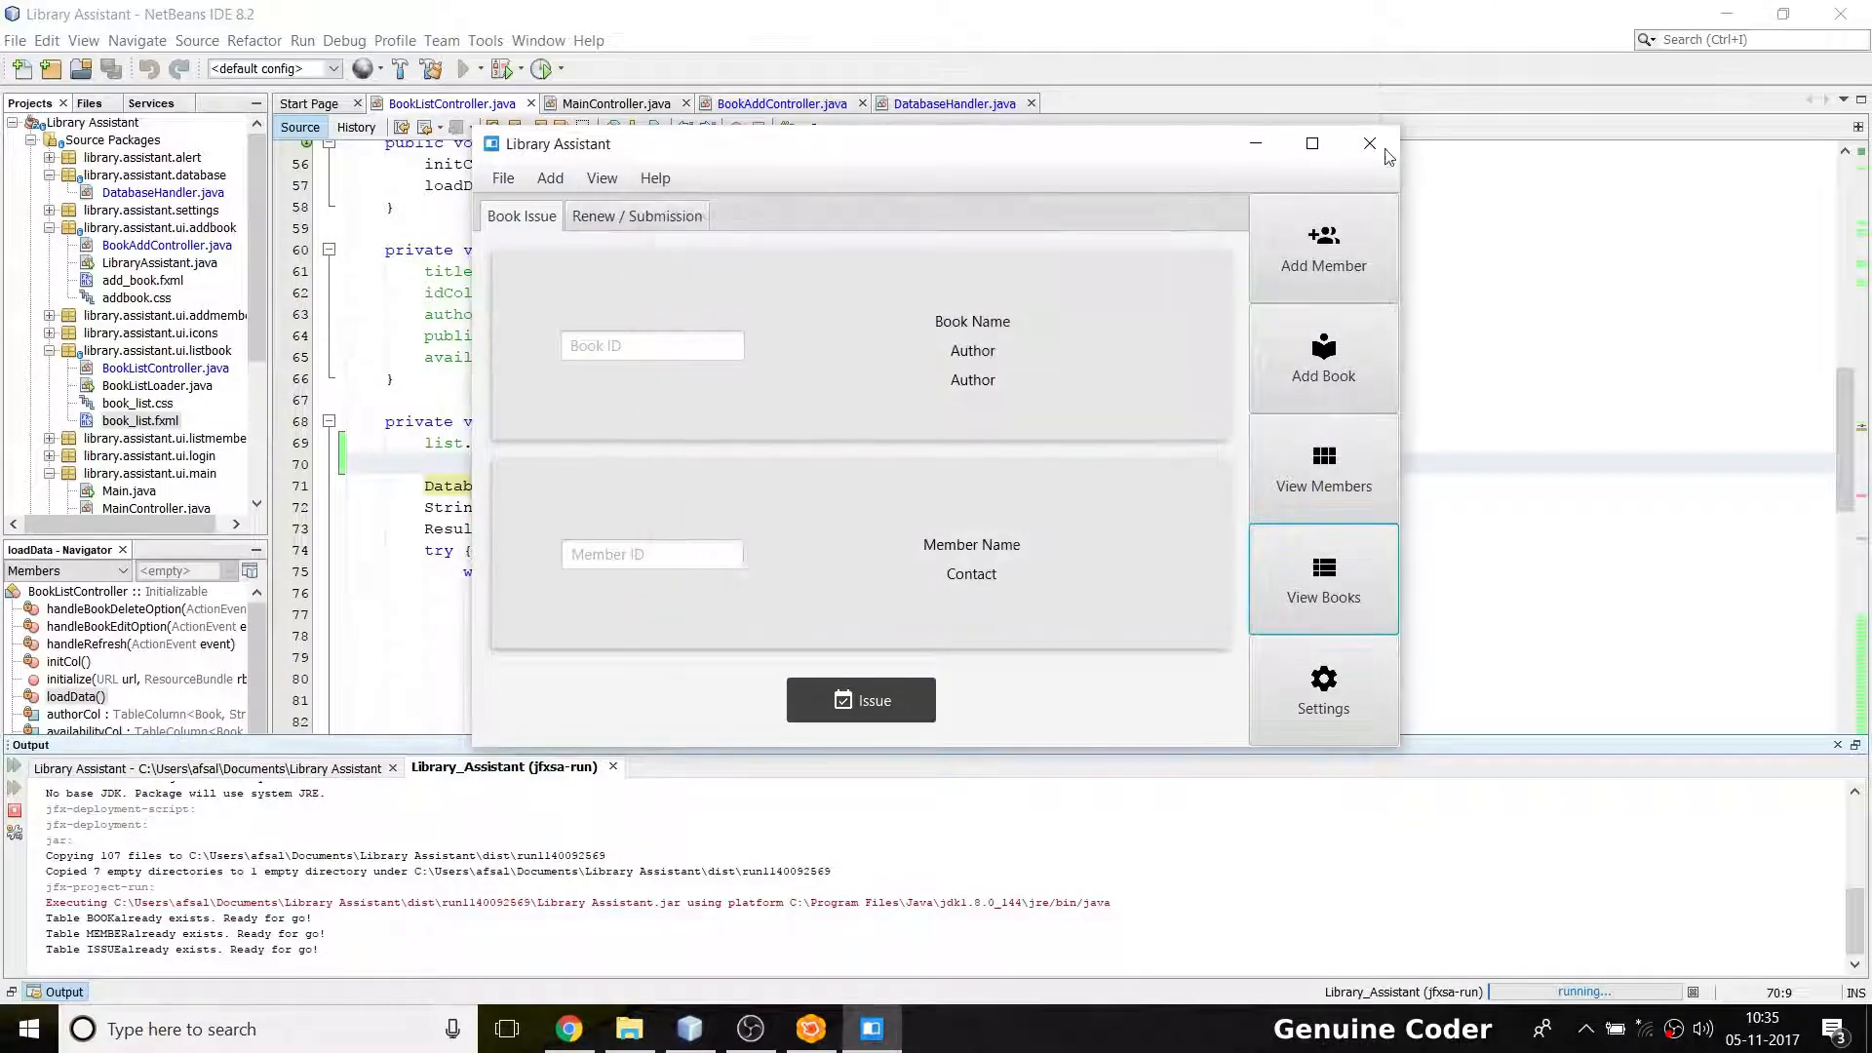
{"action": "left_click", "coordinate": [1369, 144]}
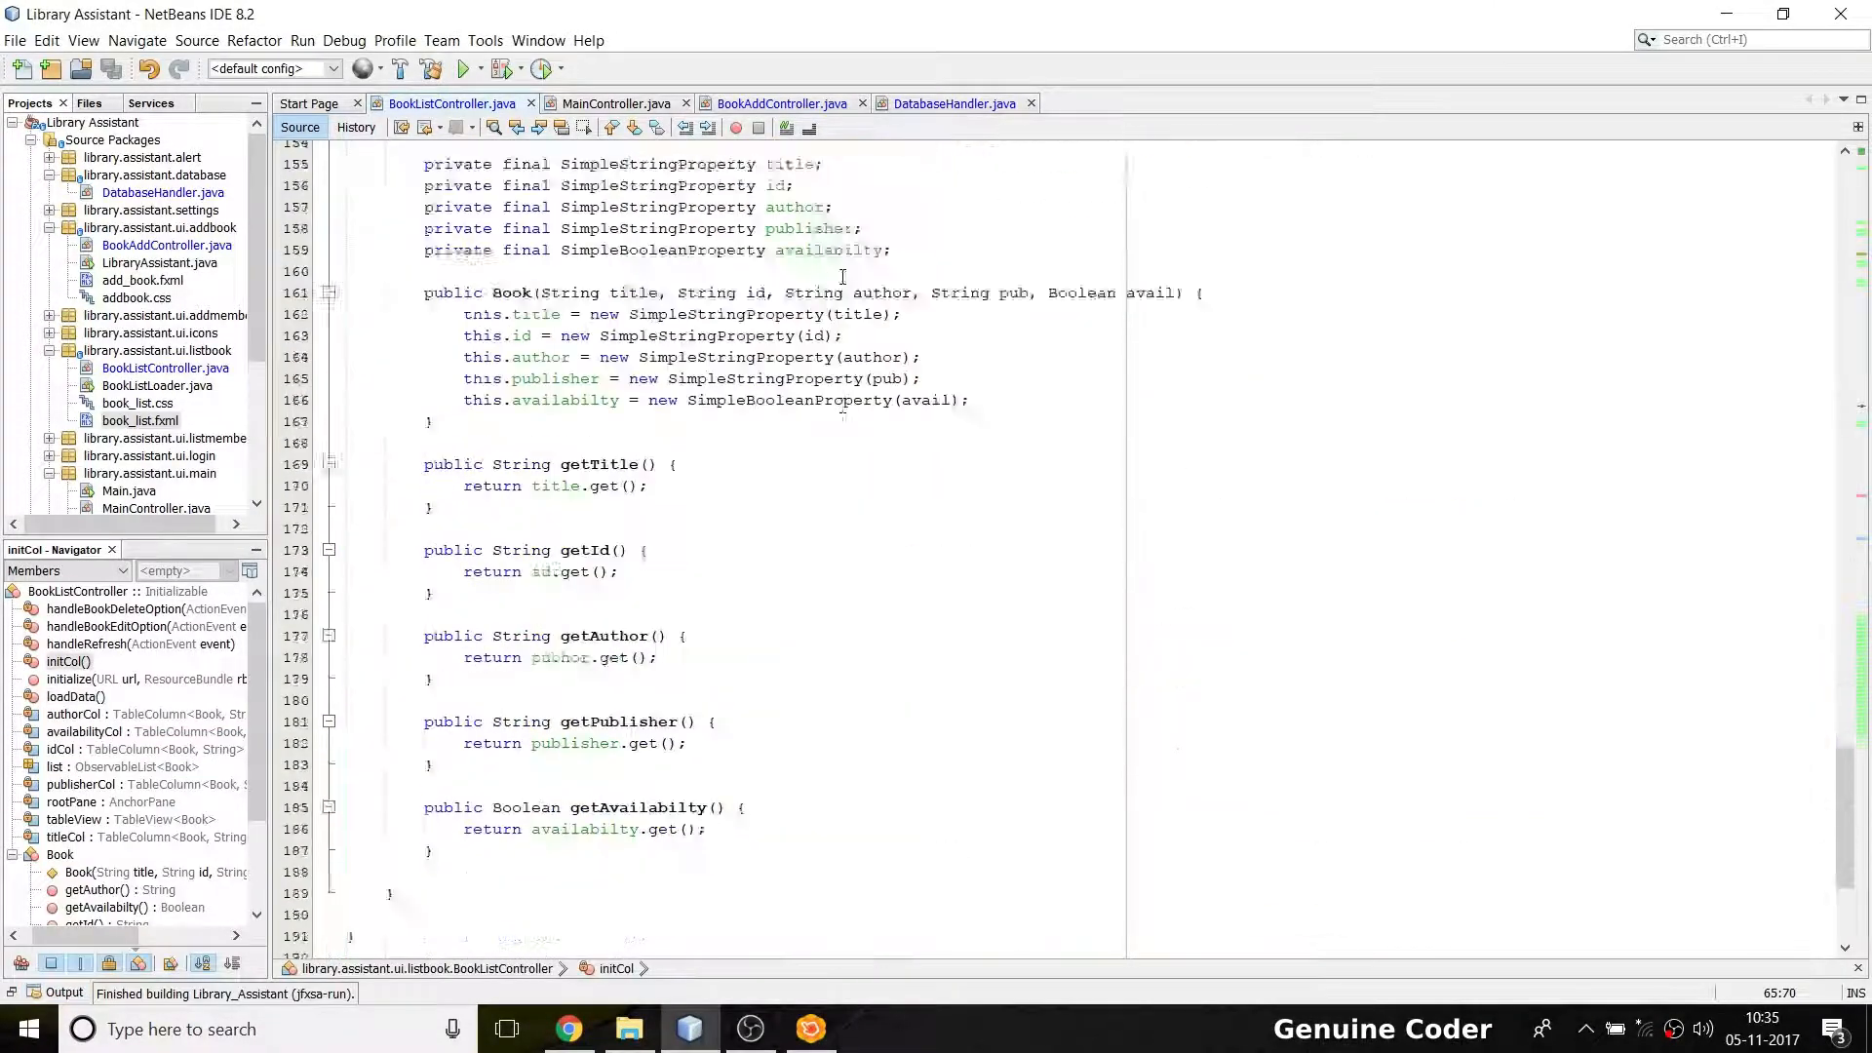
{"action": "scroll", "scroll_direction": "up", "scroll_amount": 3}
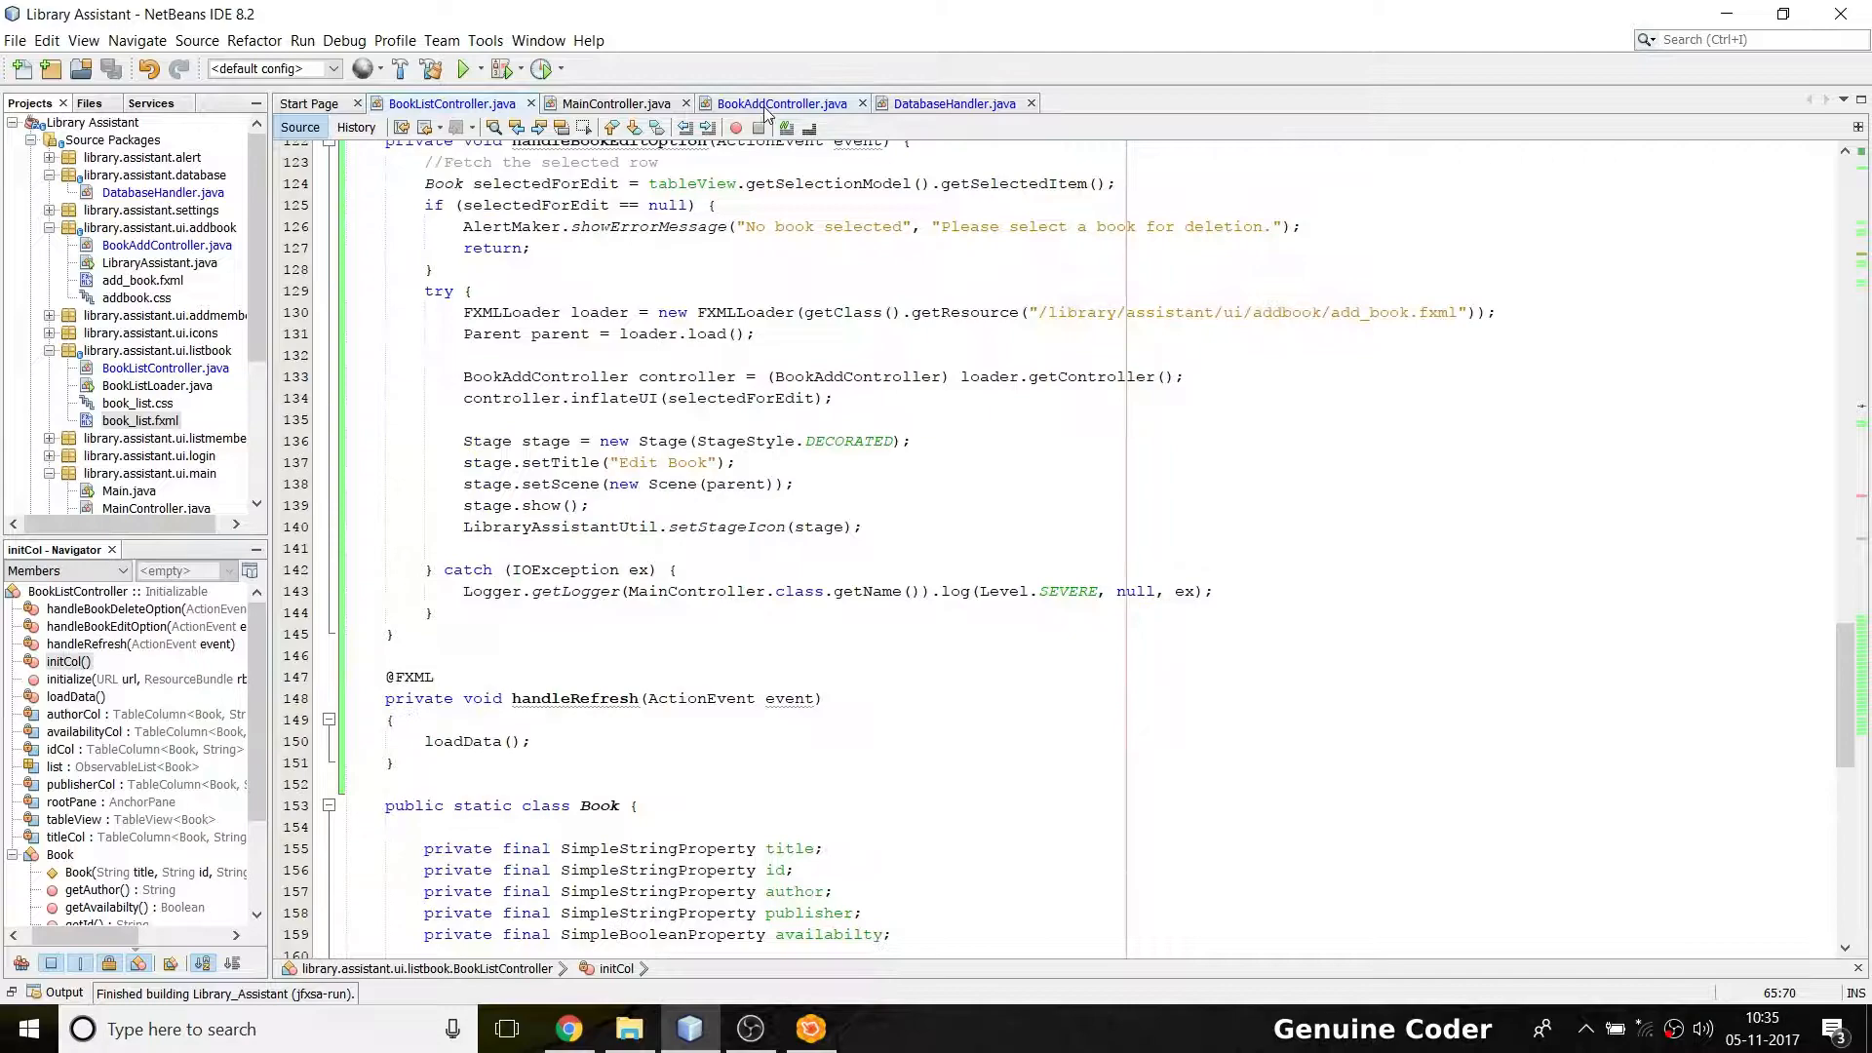
In BookListController, add an empty line after setStageIcon(stage) in handleBookEditOption
{"action": "left_click", "coordinate": [782, 104]}
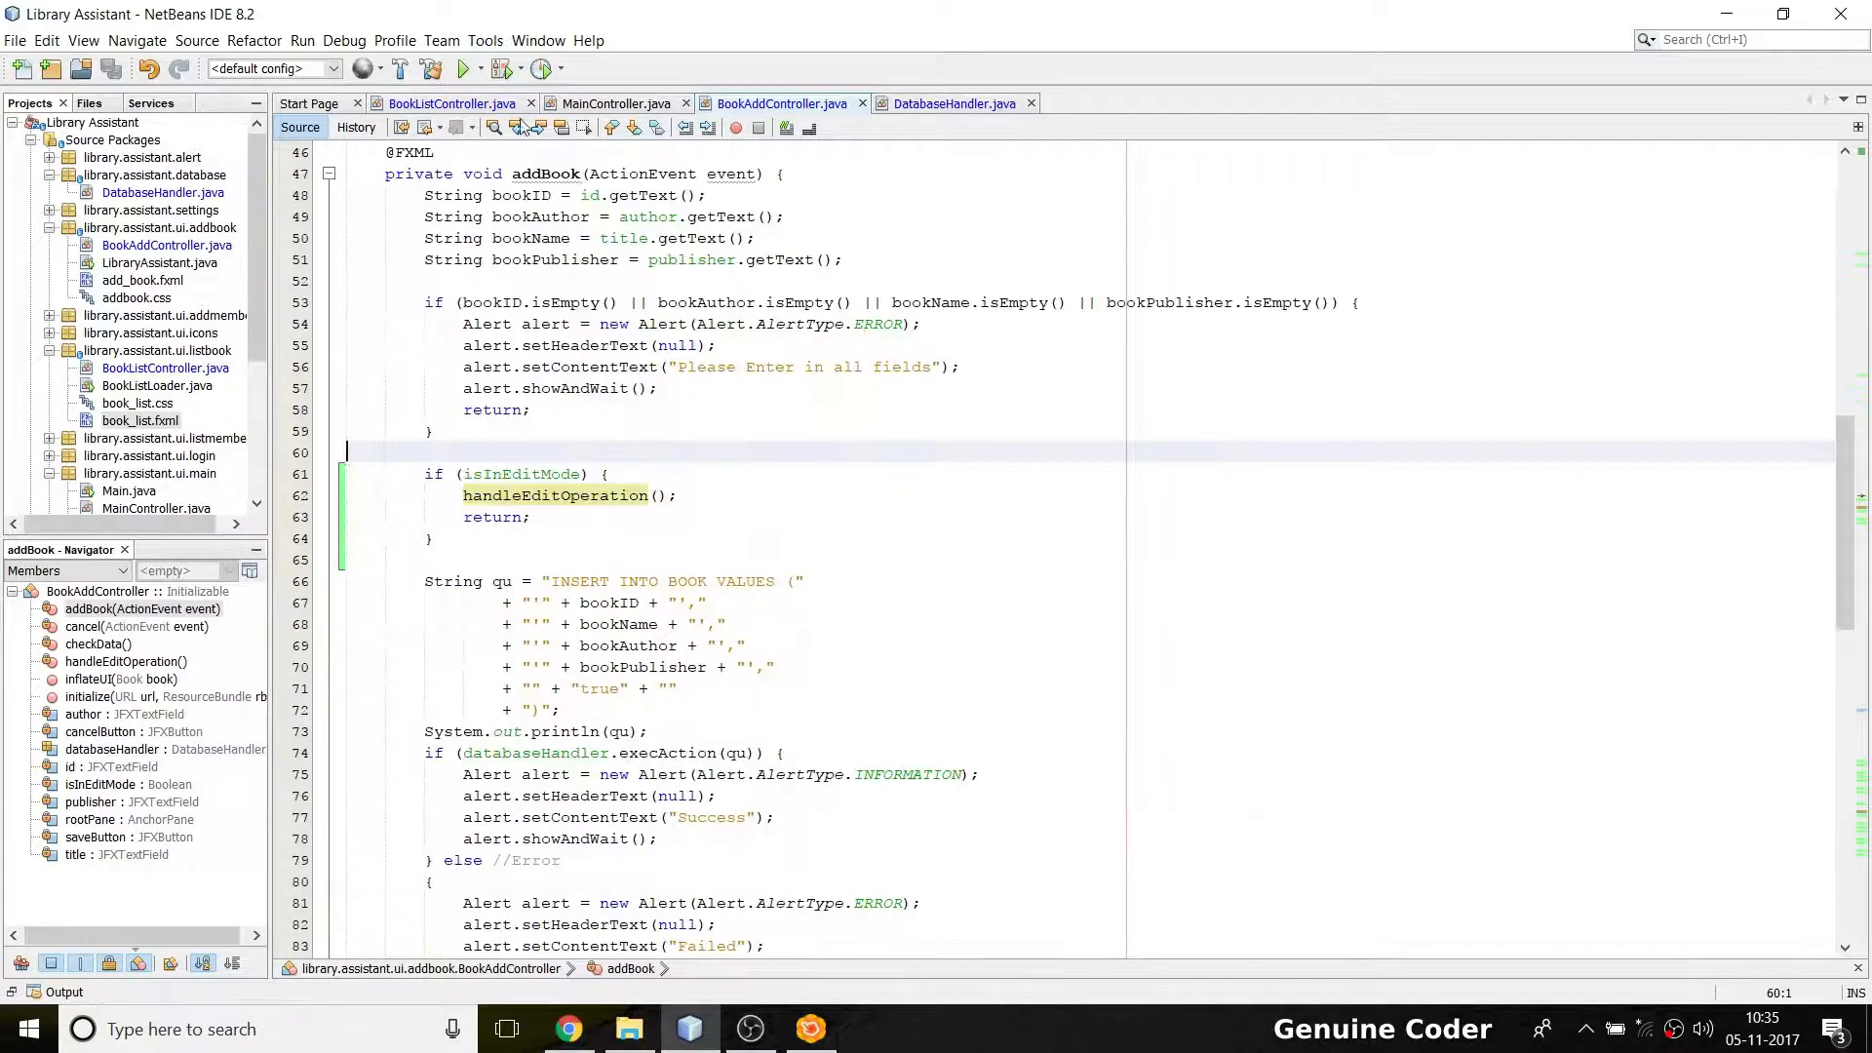
{"action": "left_click", "coordinate": [451, 105]}
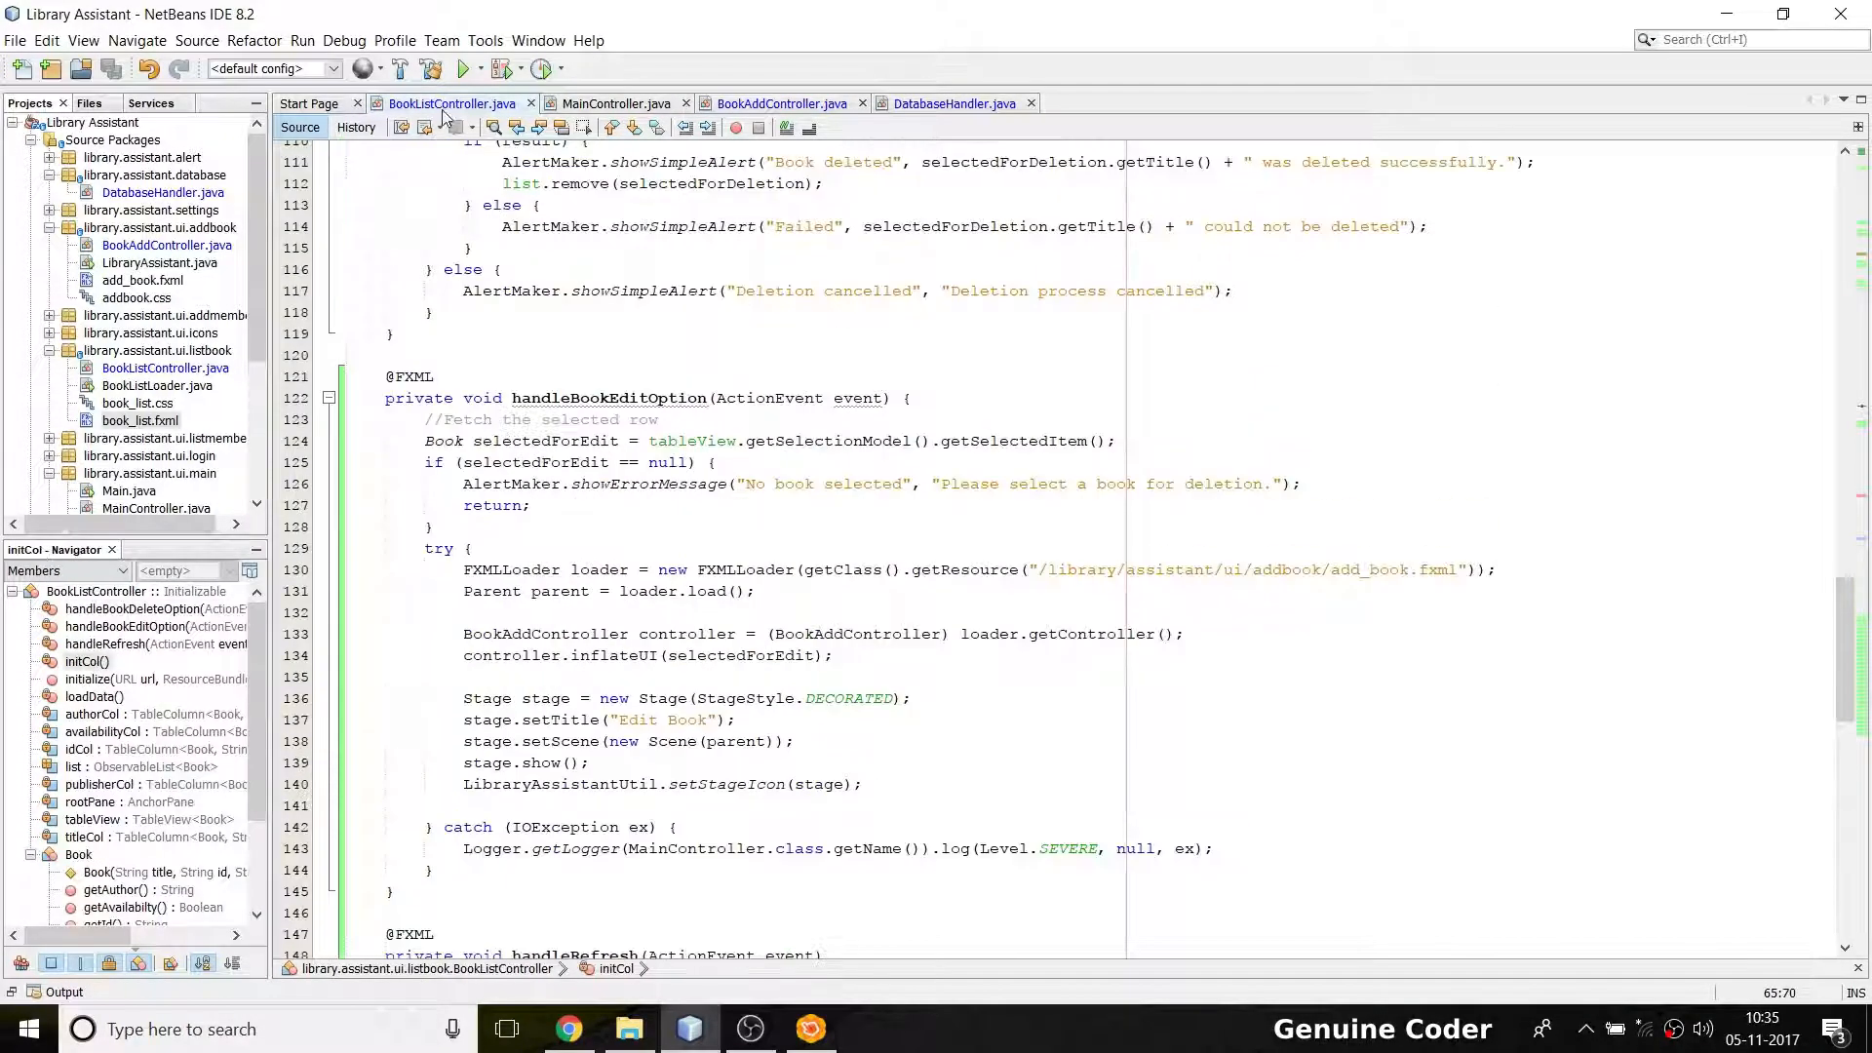
{"action": "scroll", "scroll_direction": "down", "scroll_amount": 3}
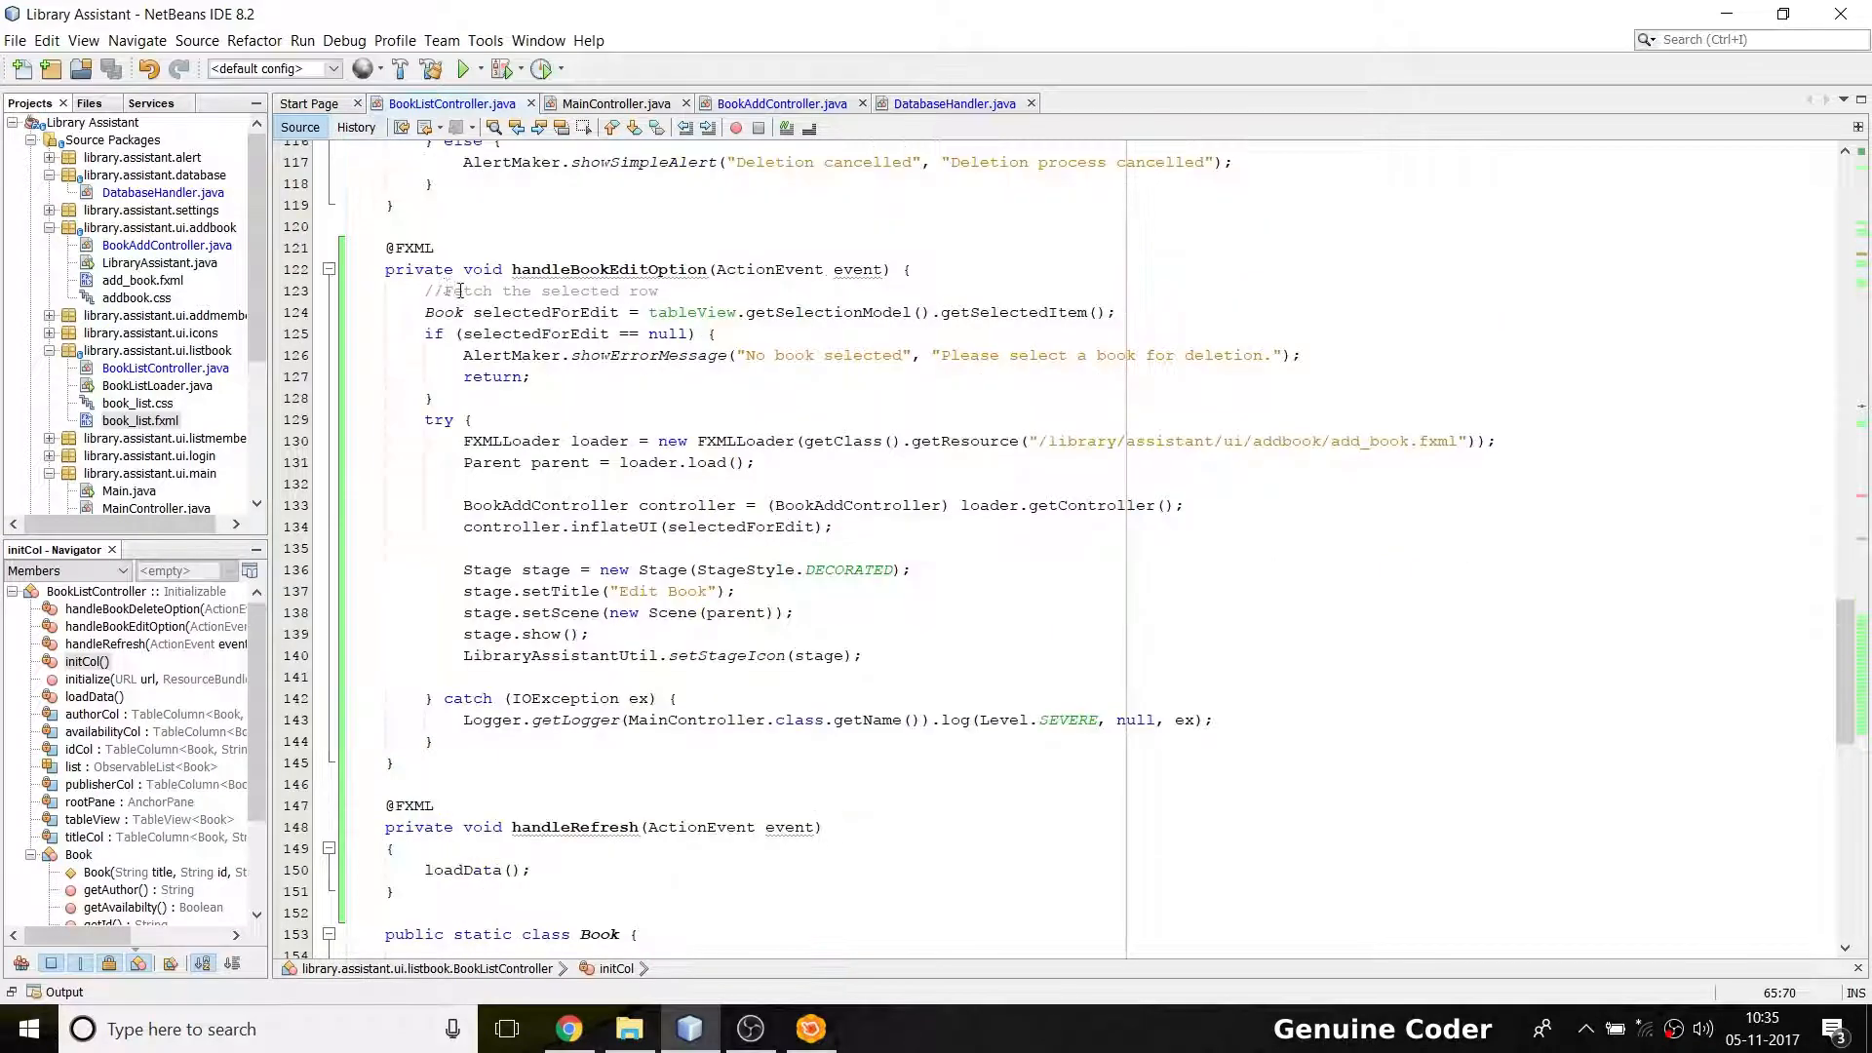
{"action": "left_click", "coordinate": [432, 740]}
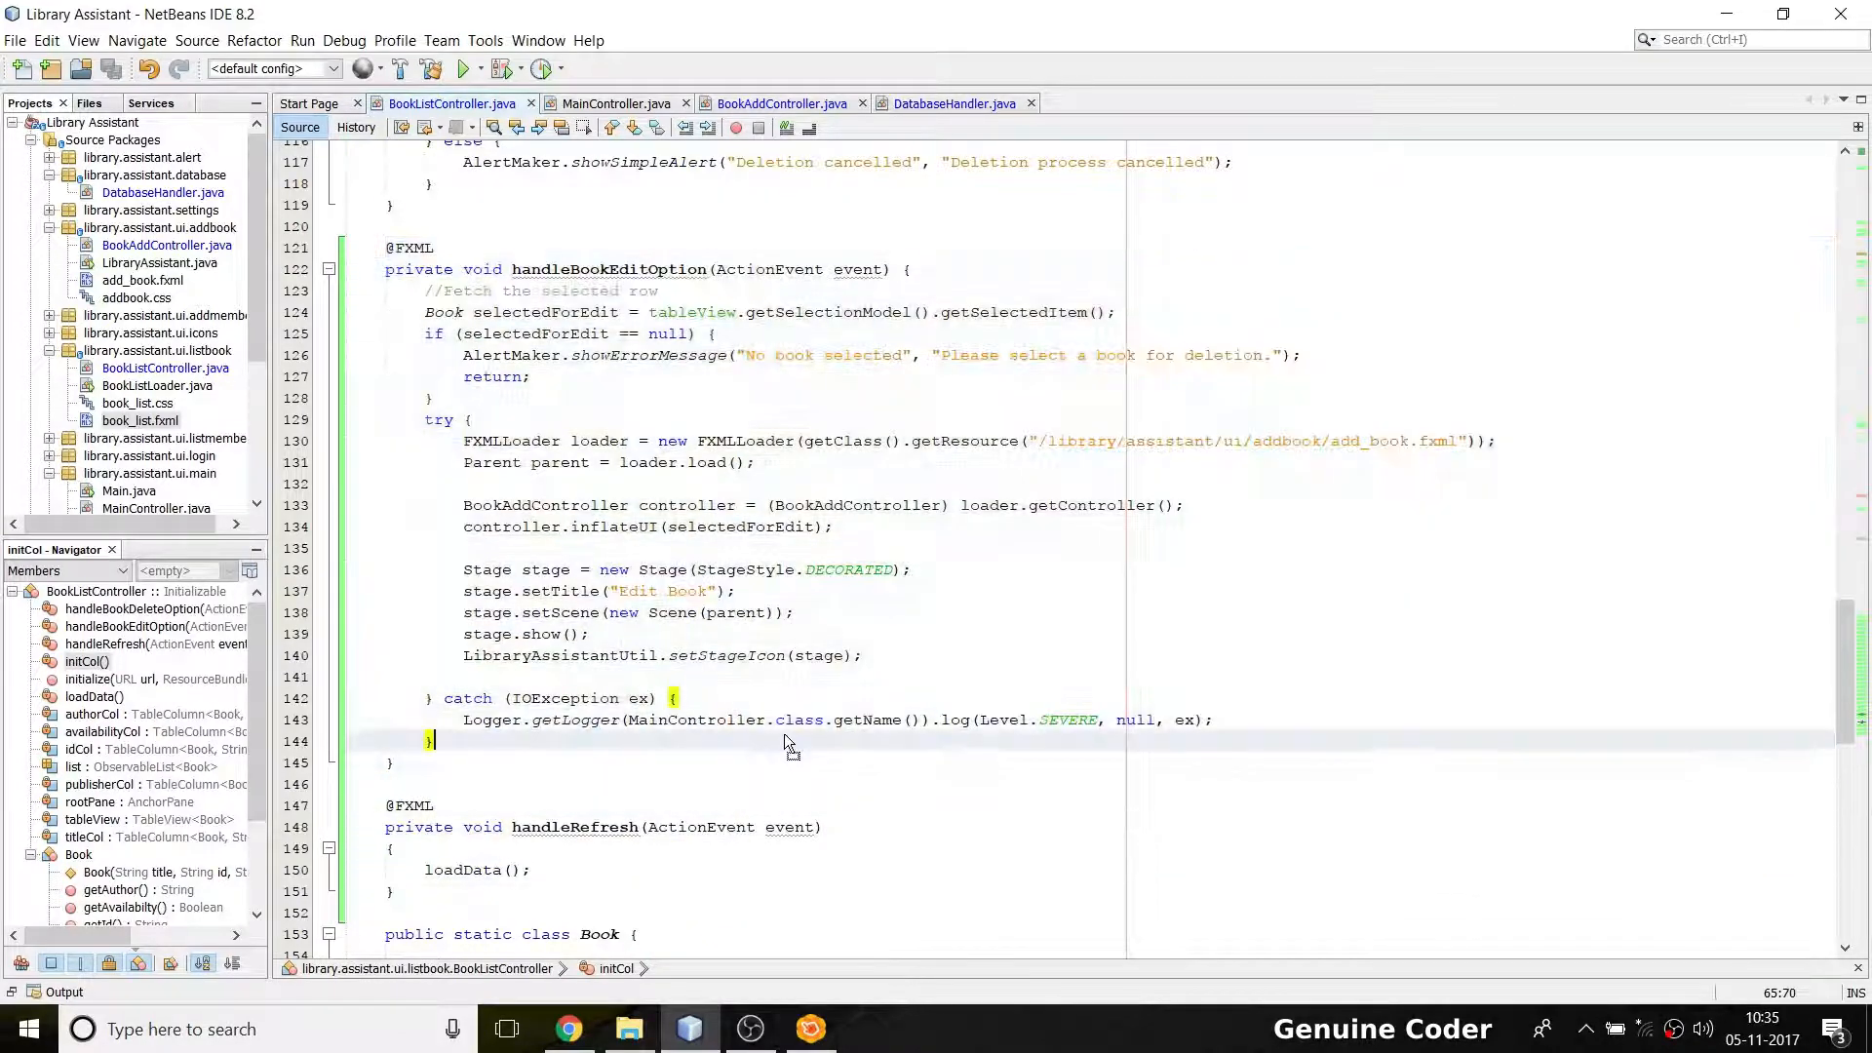
{"action": "left_click", "coordinate": [948, 655]}
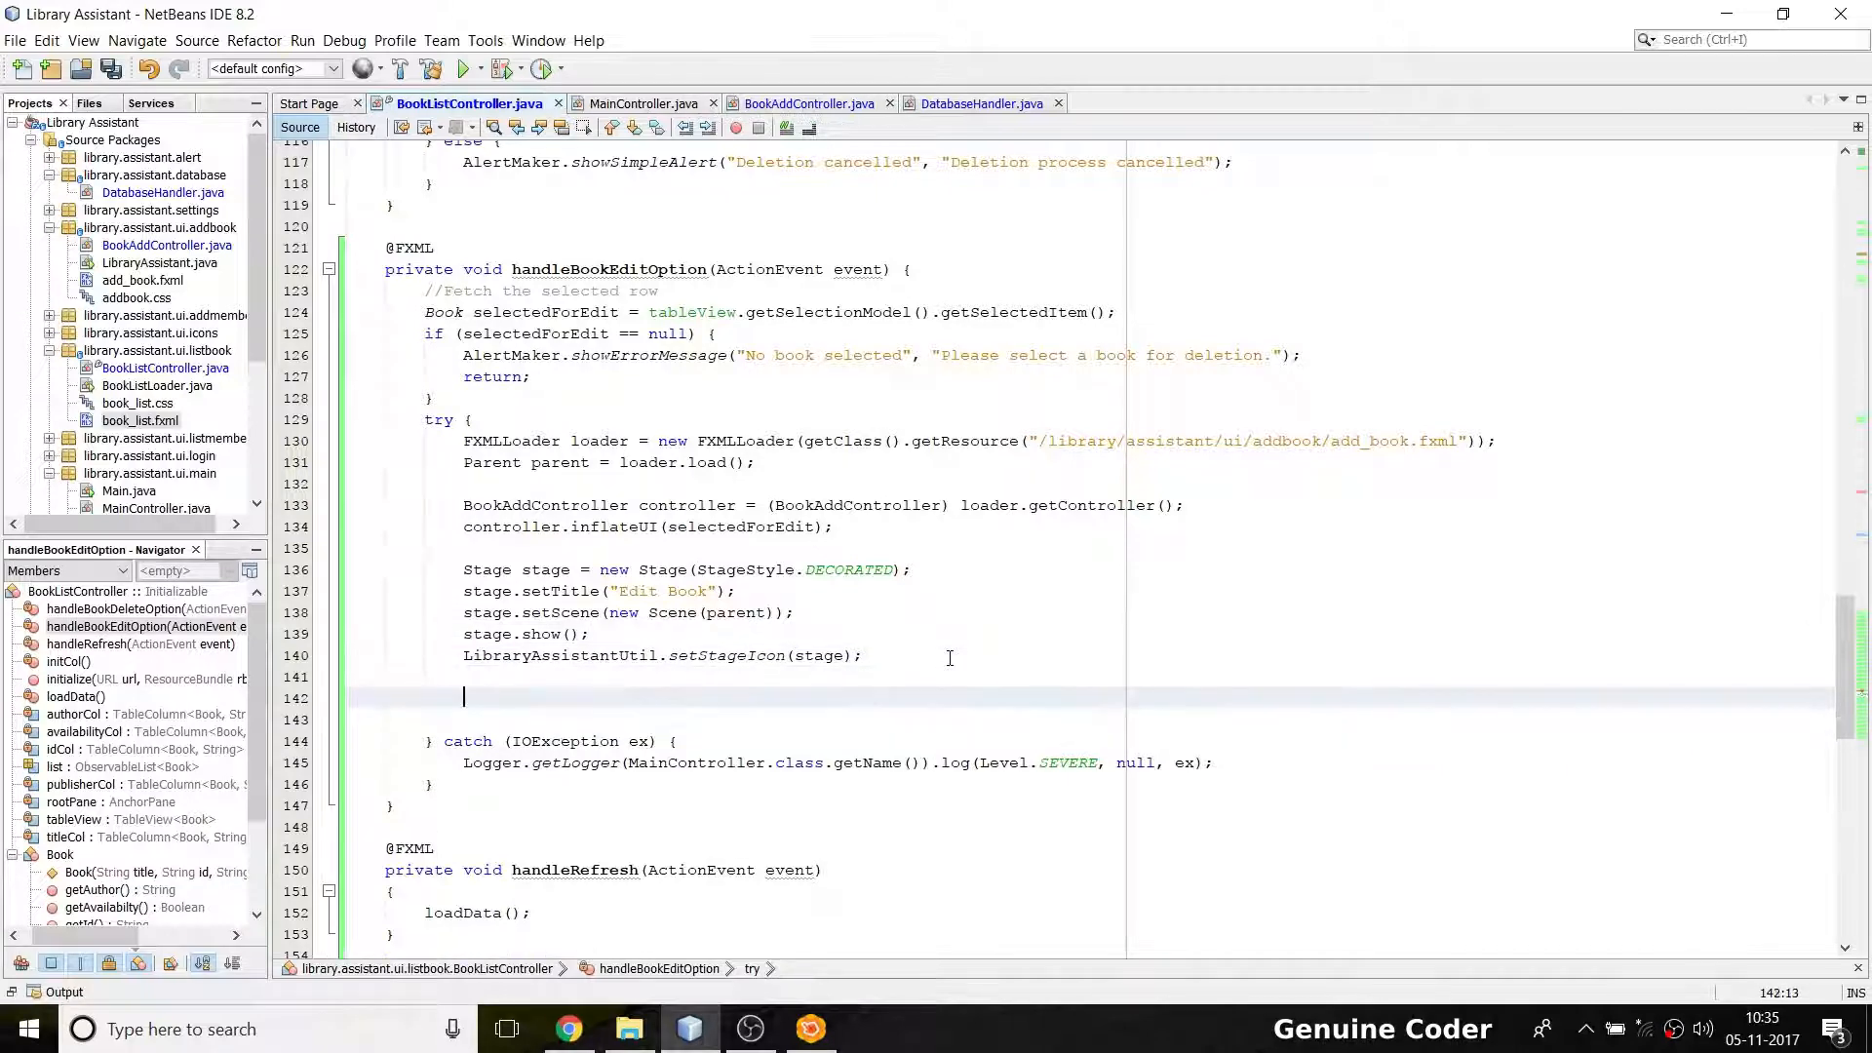
Add a stage.setOnCloseRequest lambda via code completion and save the file
{"action": "type", "text": "stage./"}
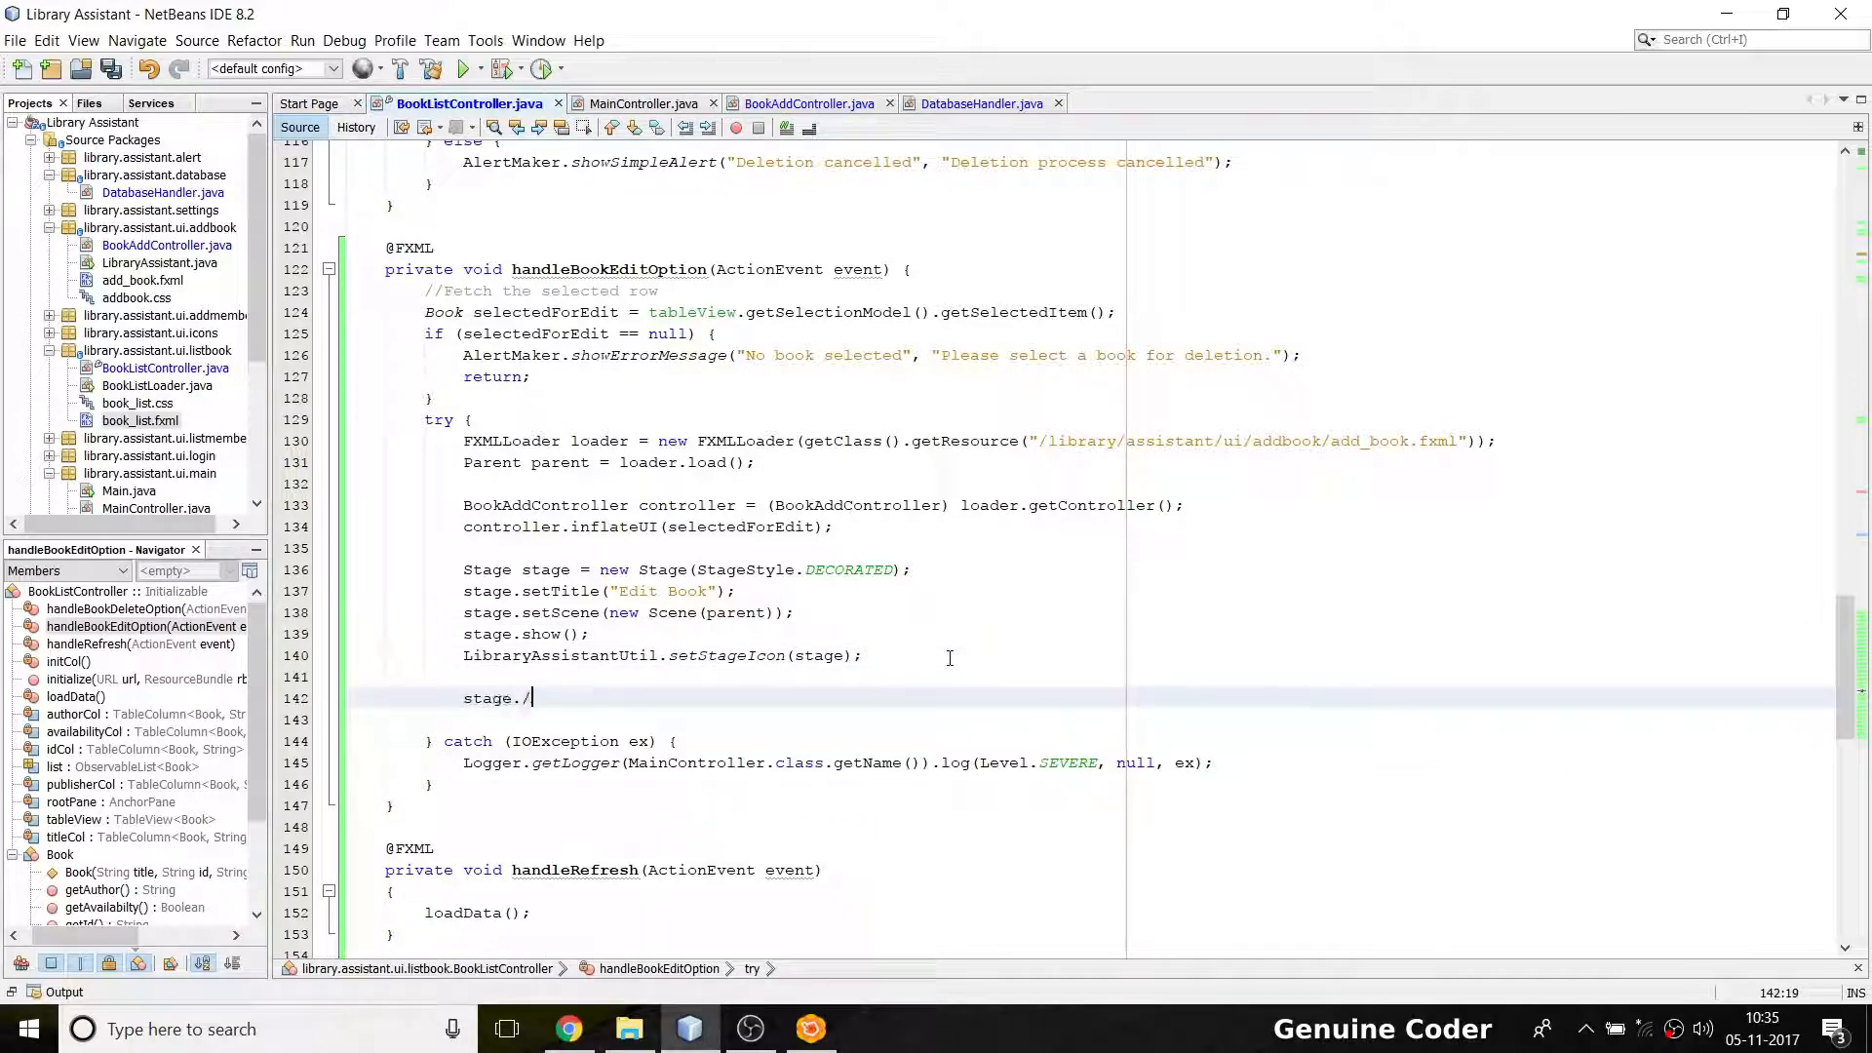
{"action": "type", "text": "setOnCloseRequest((e)->{});"}
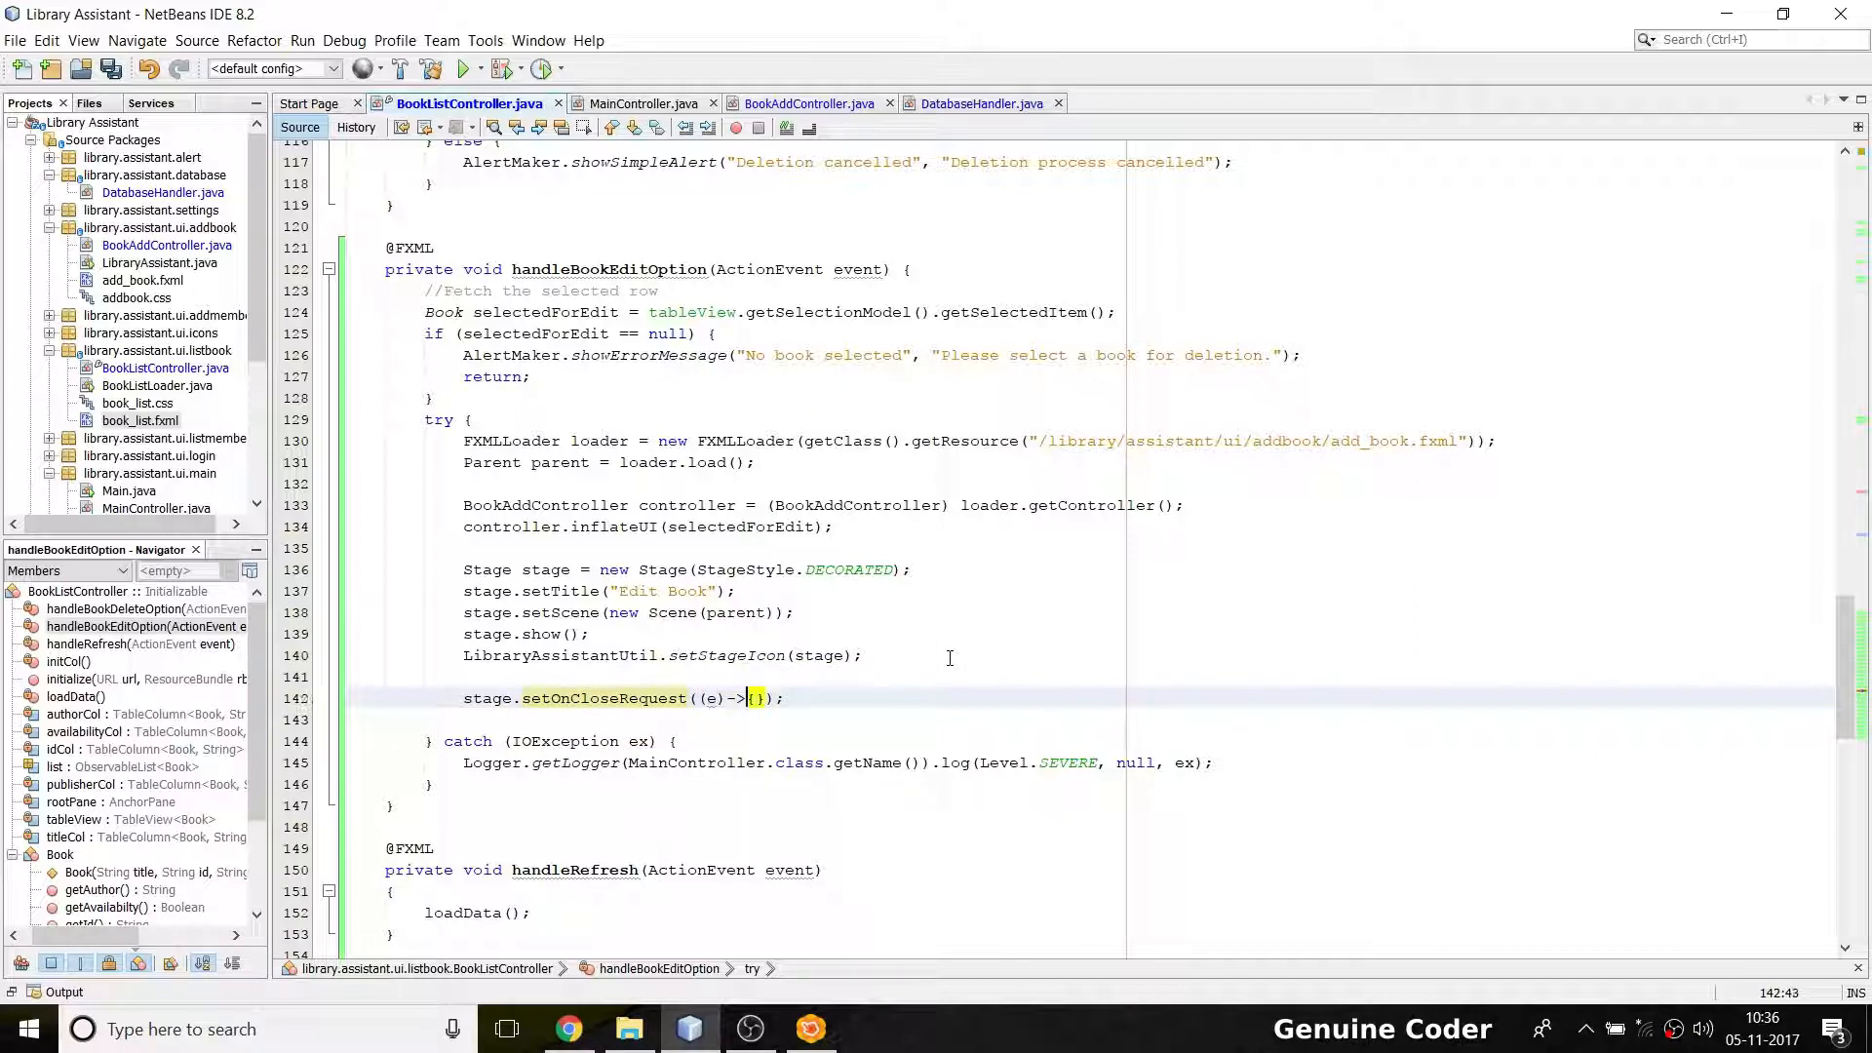
{"action": "key", "text": "Enter"}
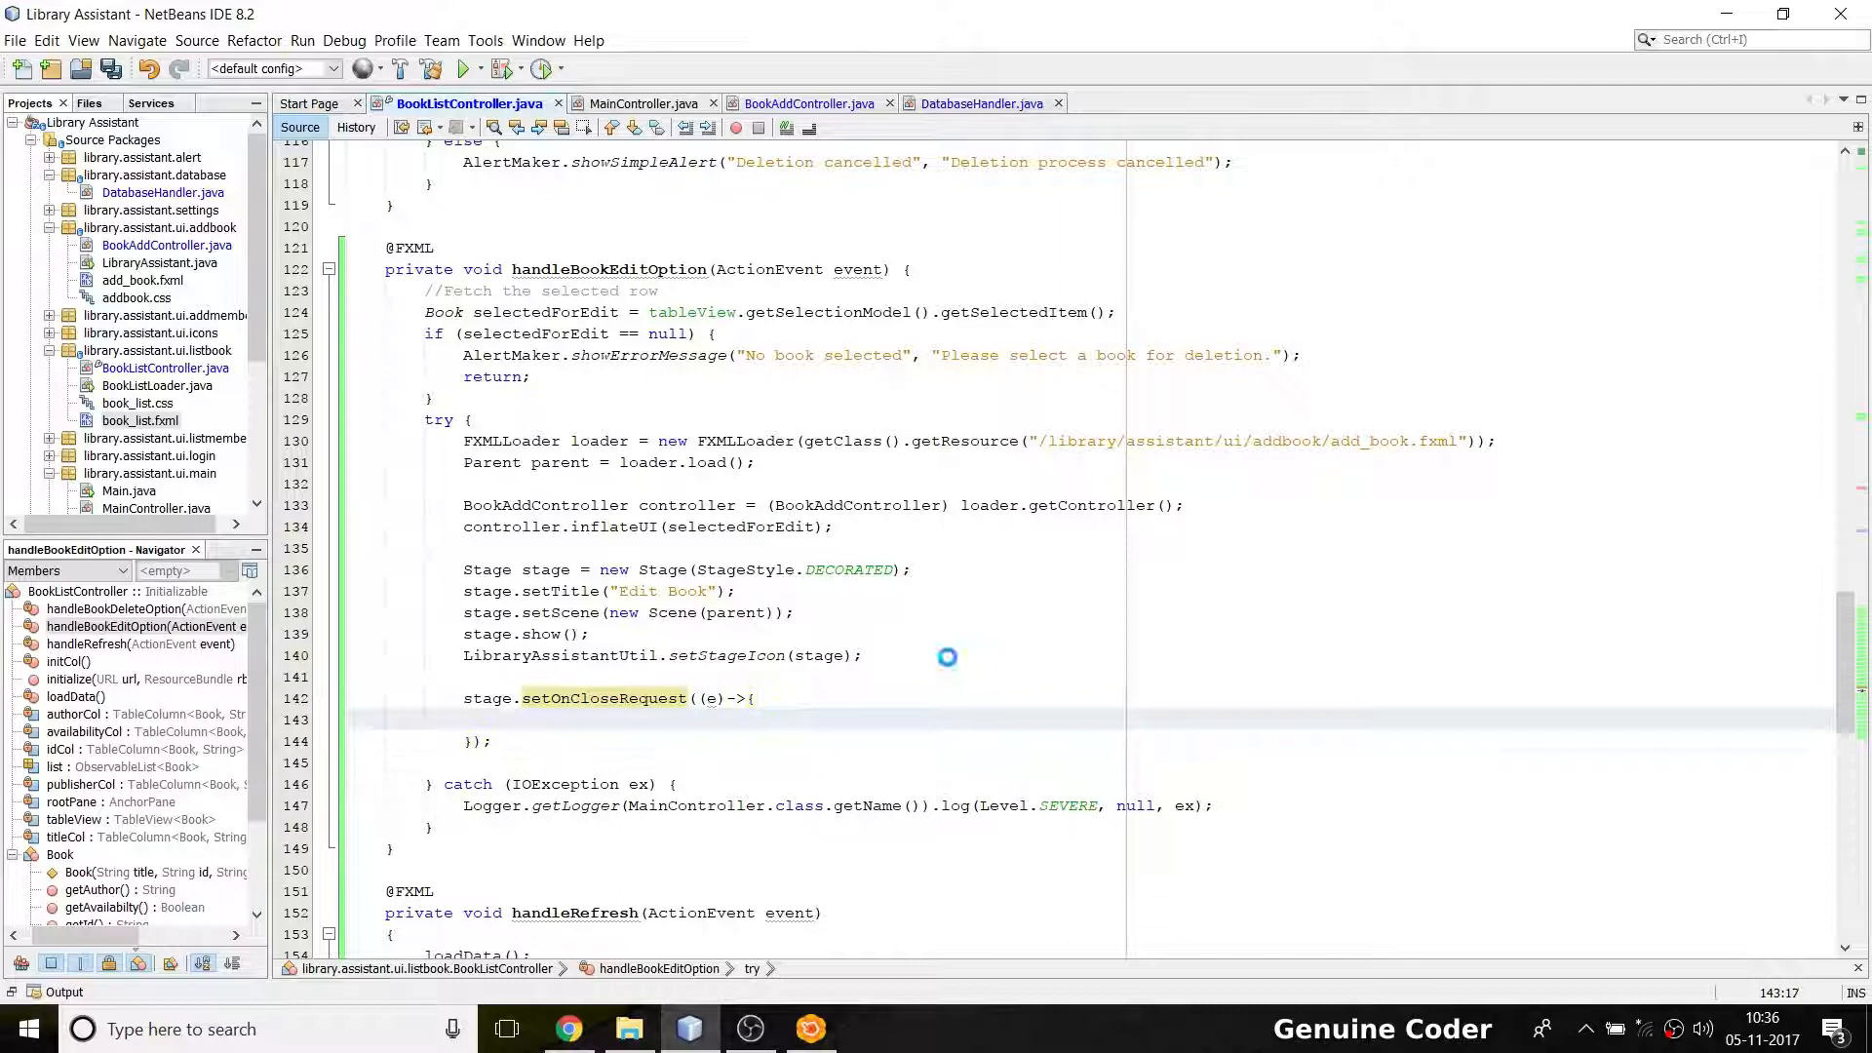
{"action": "key", "text": "ctrl+s"}
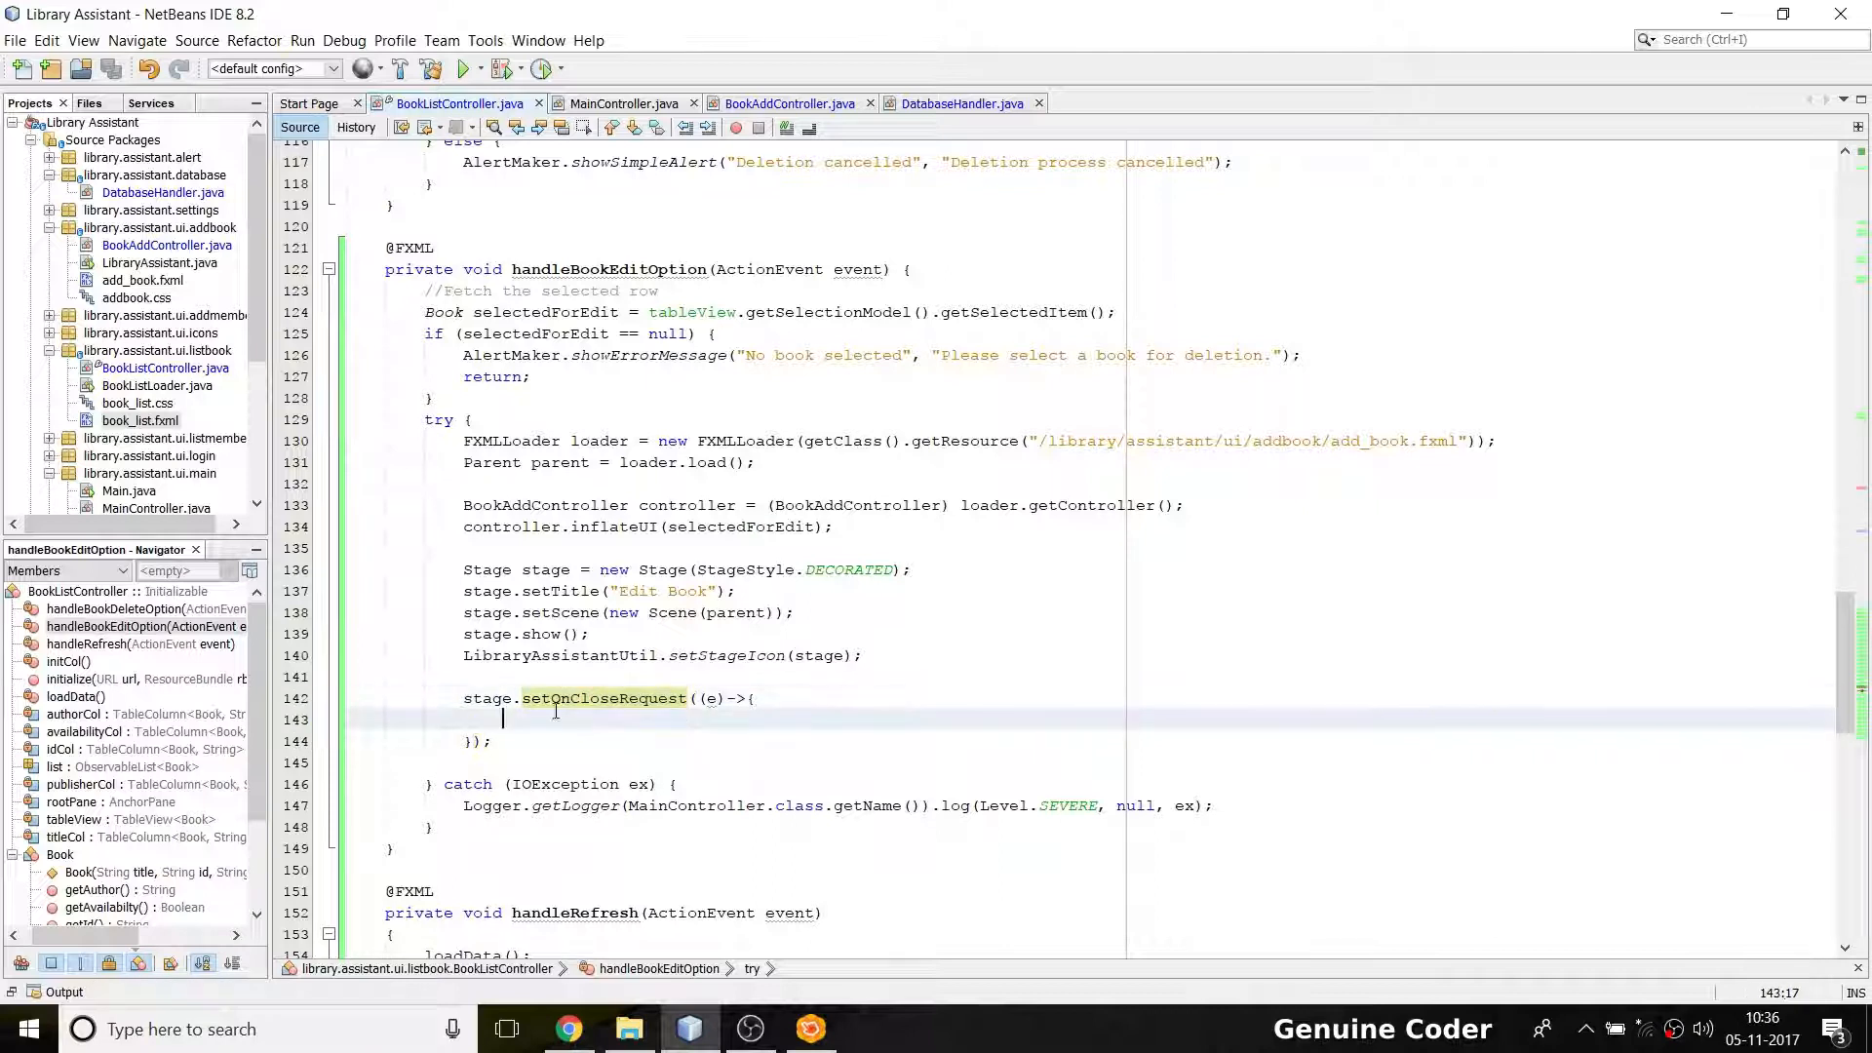
Fill the close handler body with handleRefresh(new ActionEvent())
{"action": "left_click", "coordinate": [570, 720]}
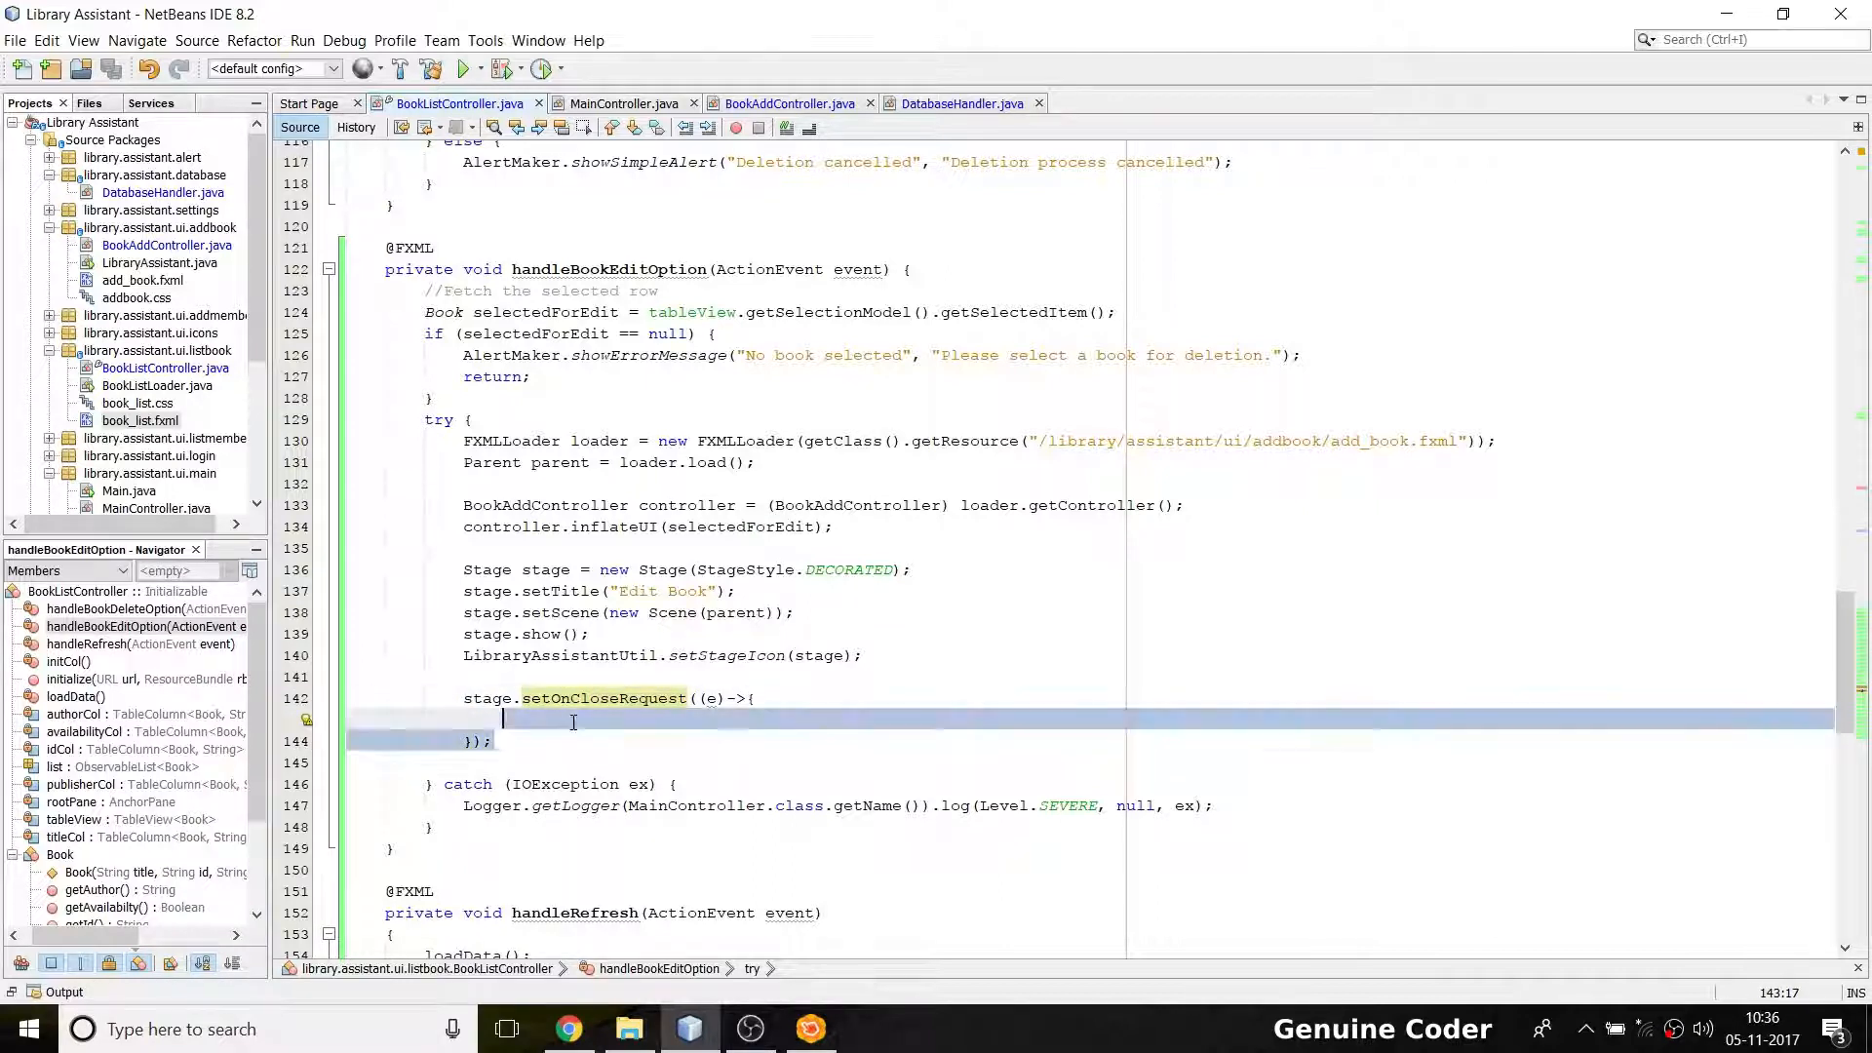
{"action": "left_click", "coordinate": [553, 697]}
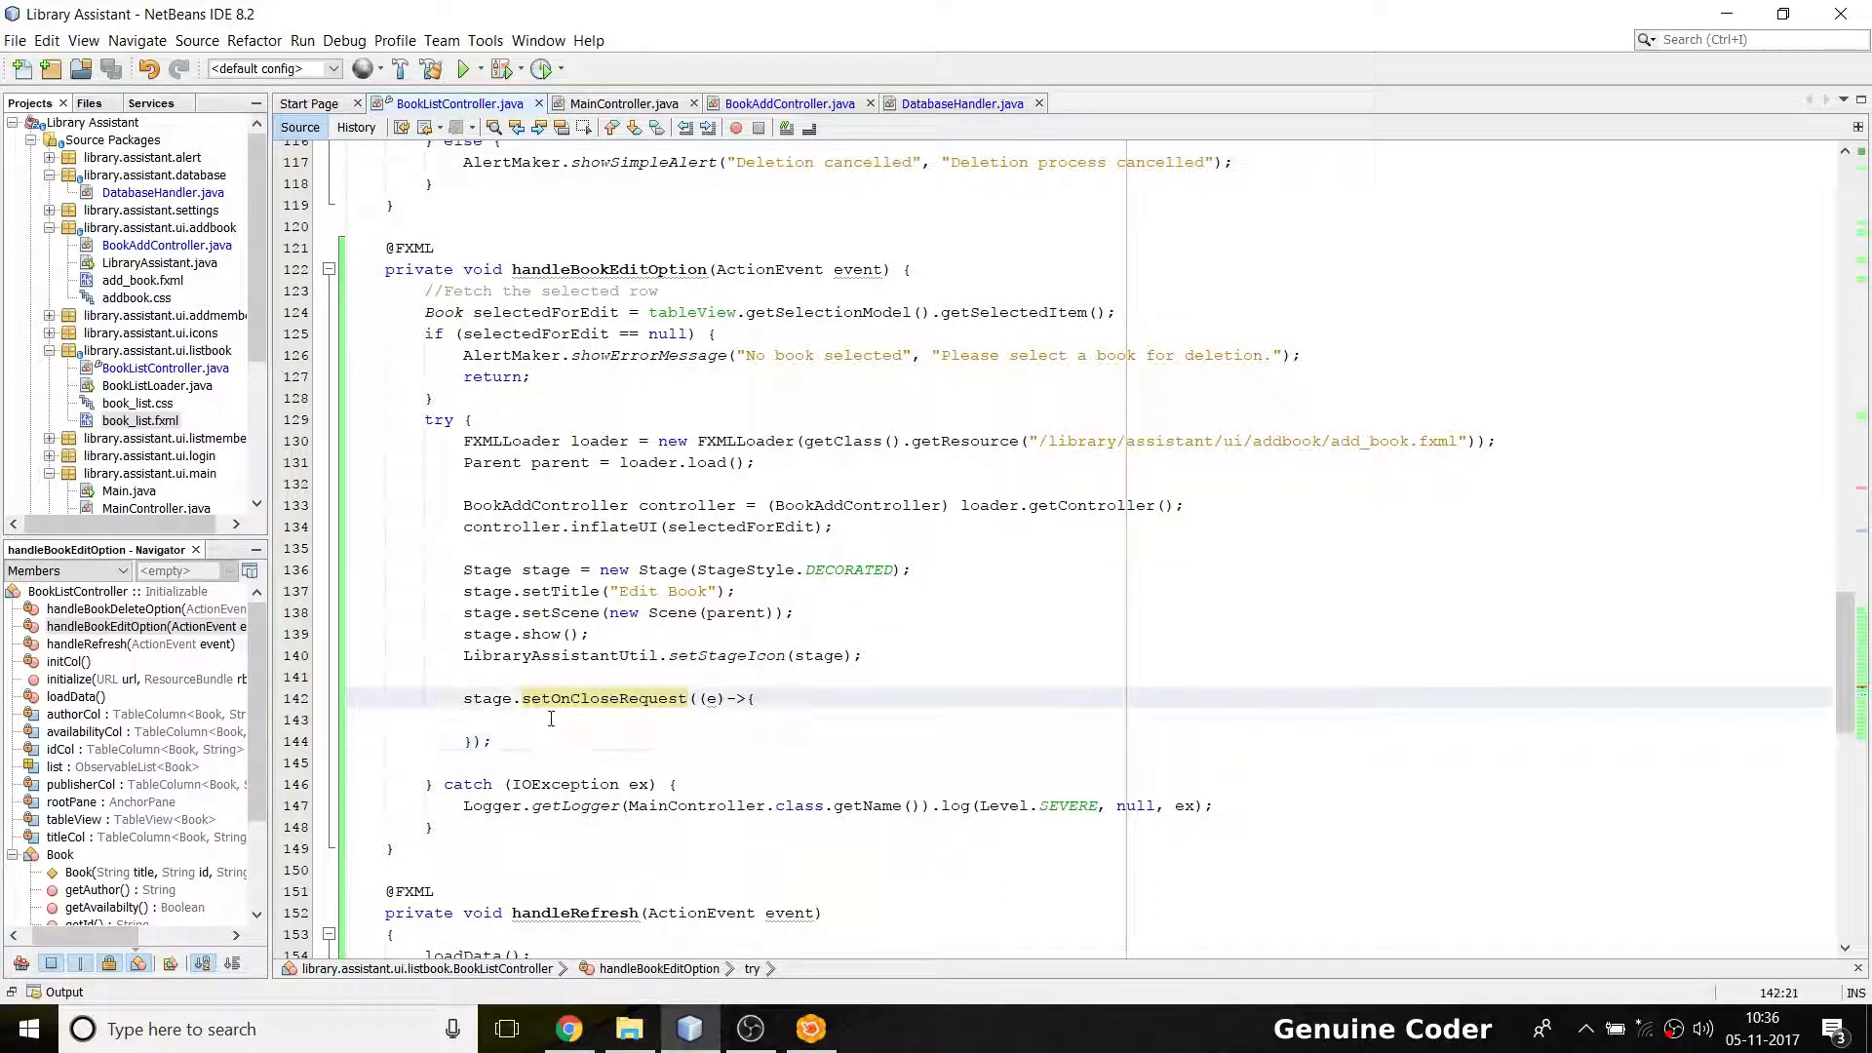
{"action": "type", "text": "loa"}
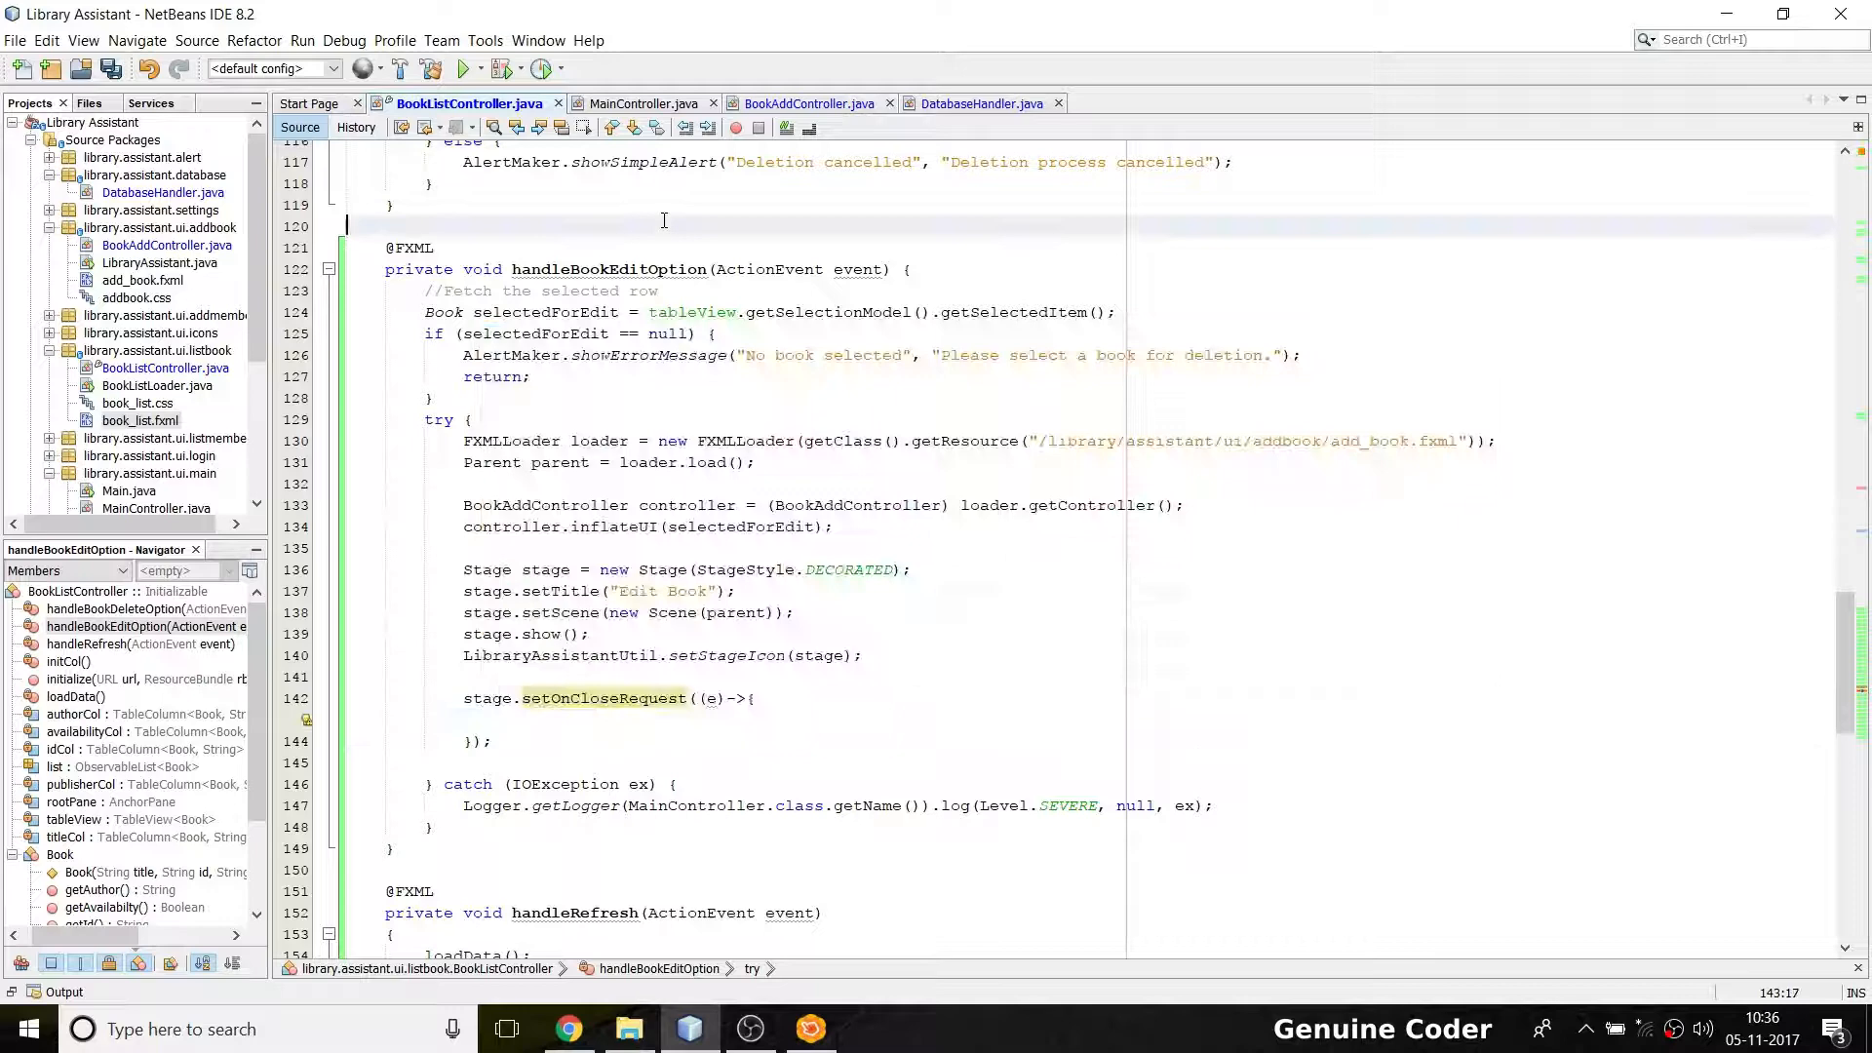
{"action": "scroll", "scroll_direction": "down", "scroll_amount": 3}
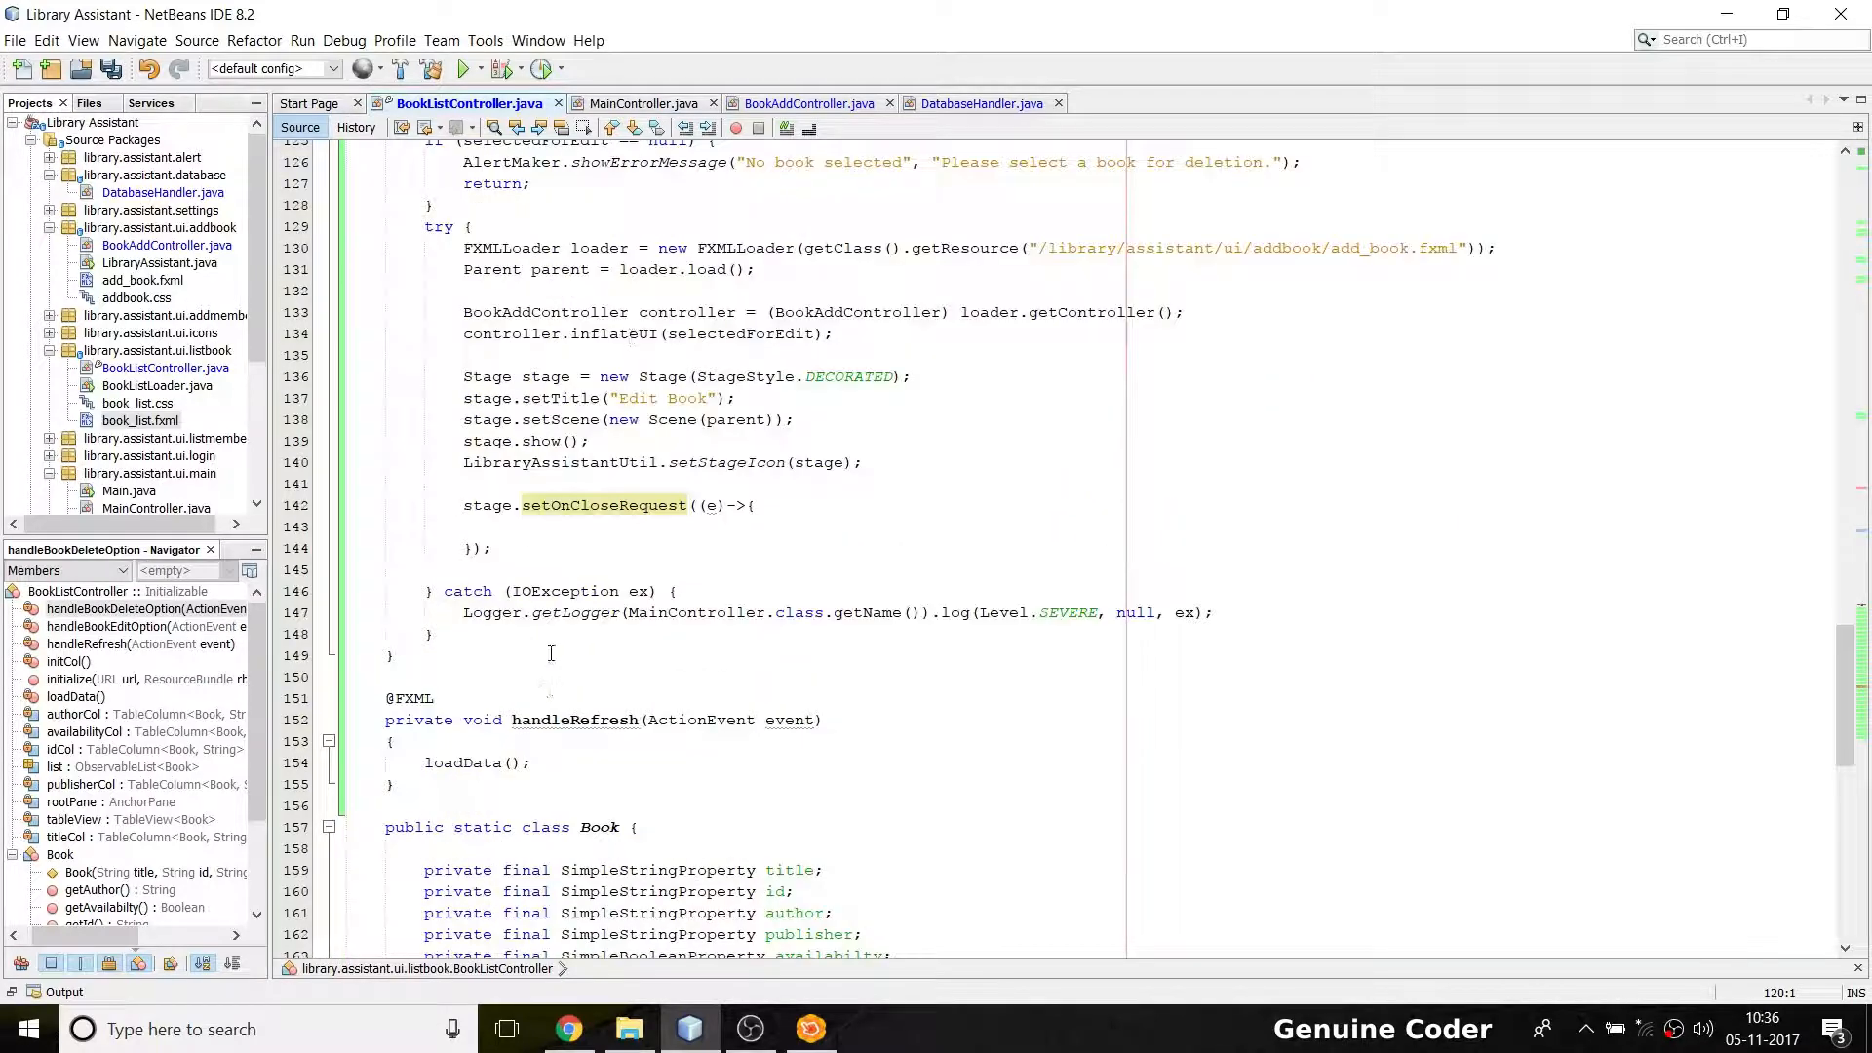
{"action": "left_click", "coordinate": [562, 526]}
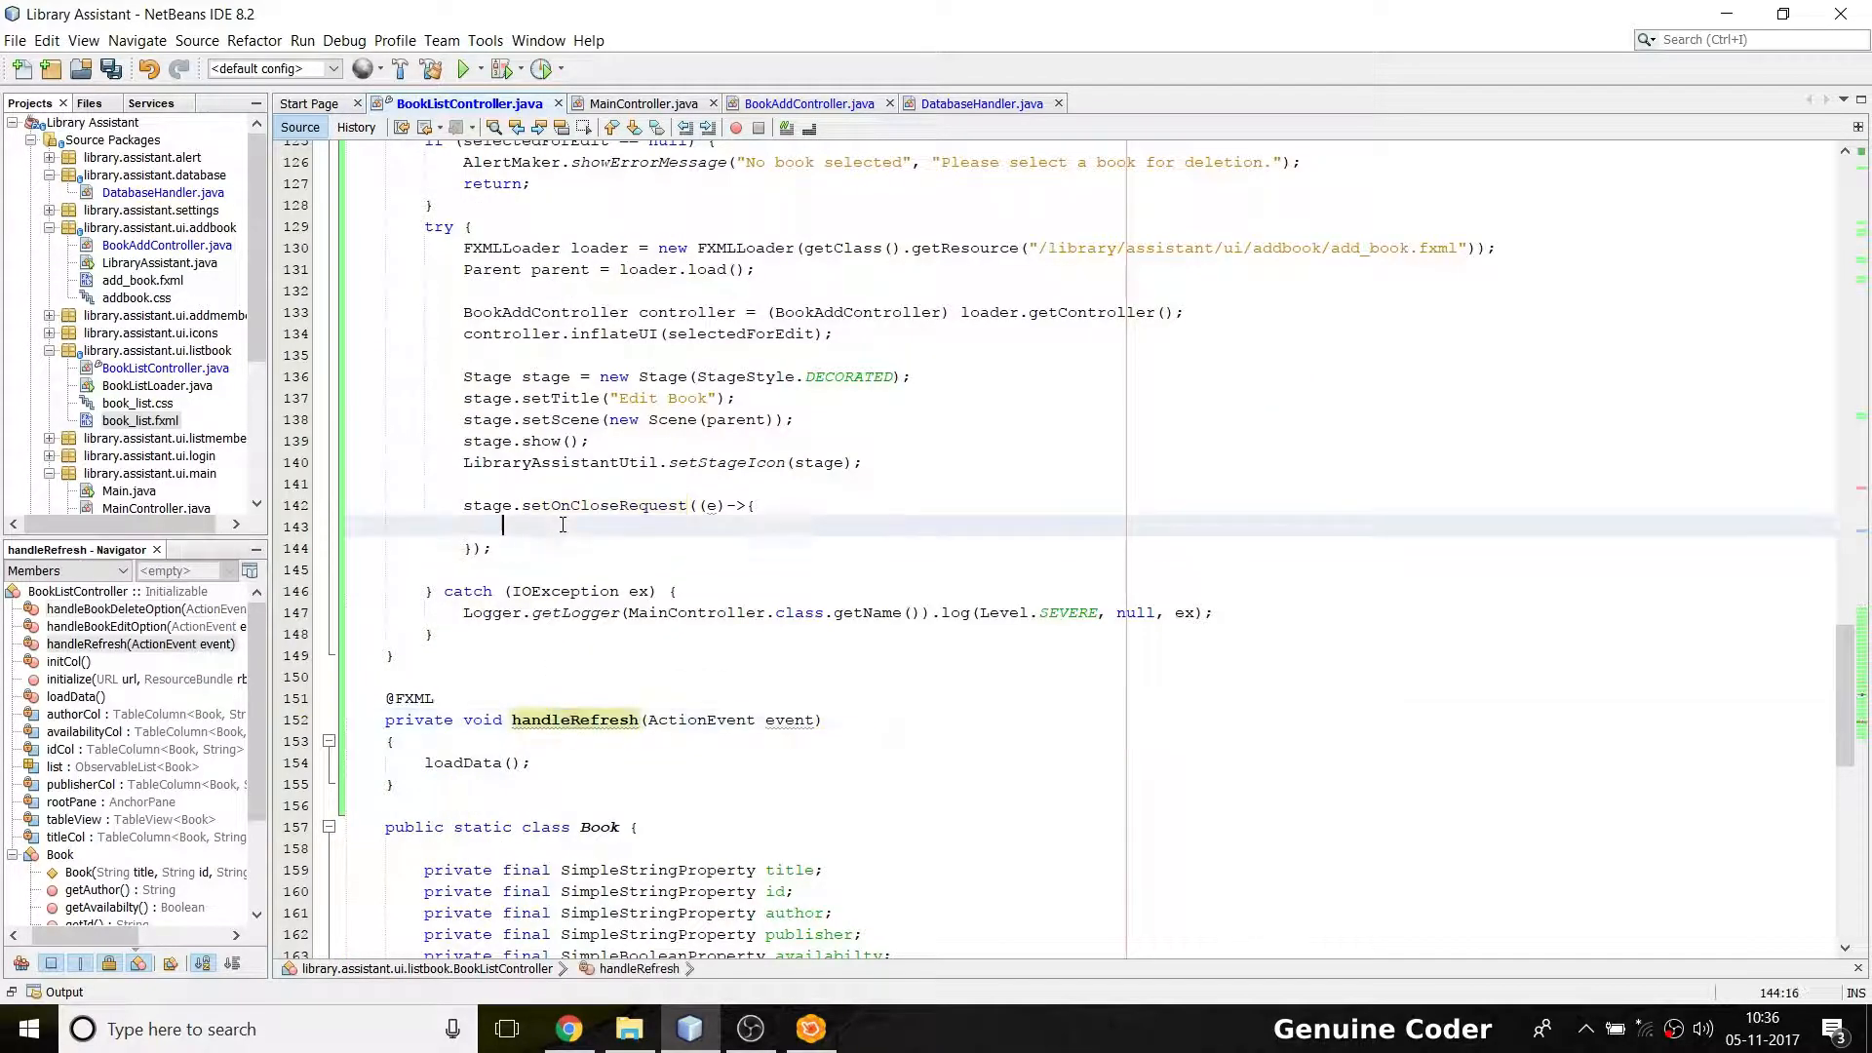
{"action": "type", "text": "handleRefresh();"}
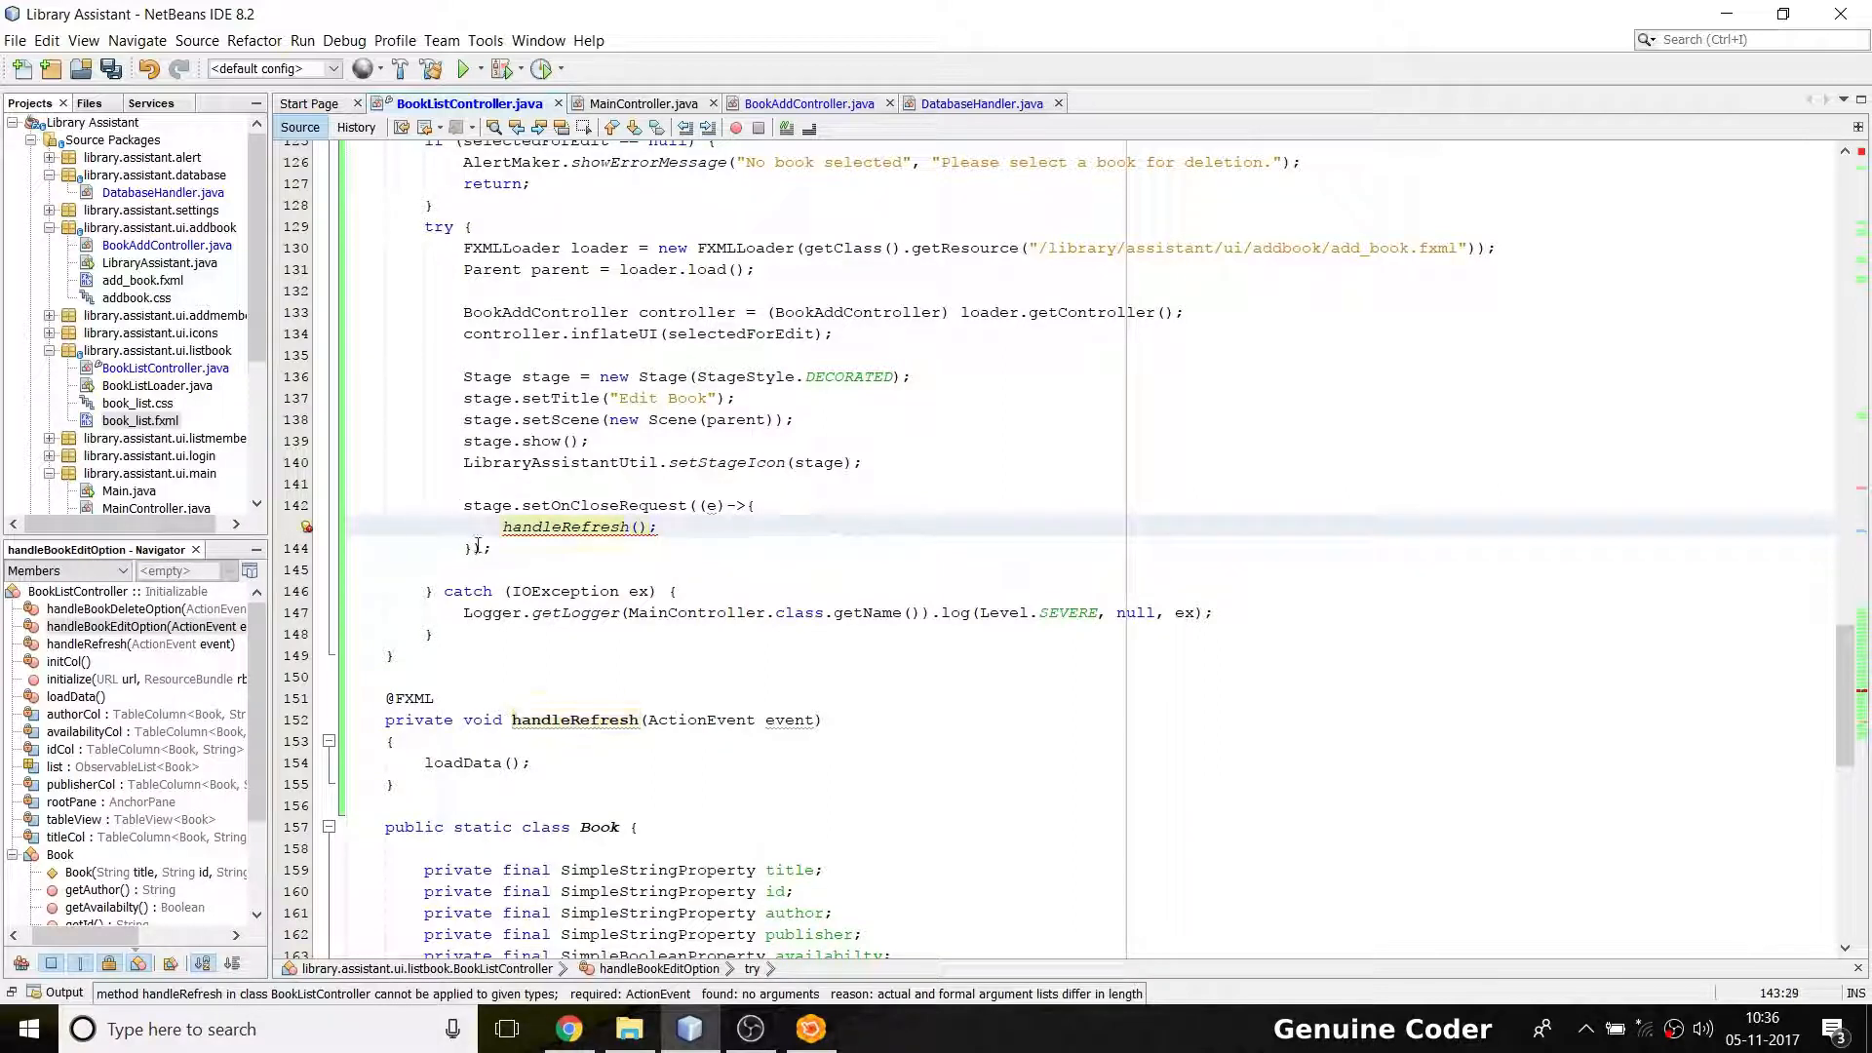
{"action": "mouse_move", "coordinate": [565, 526]}
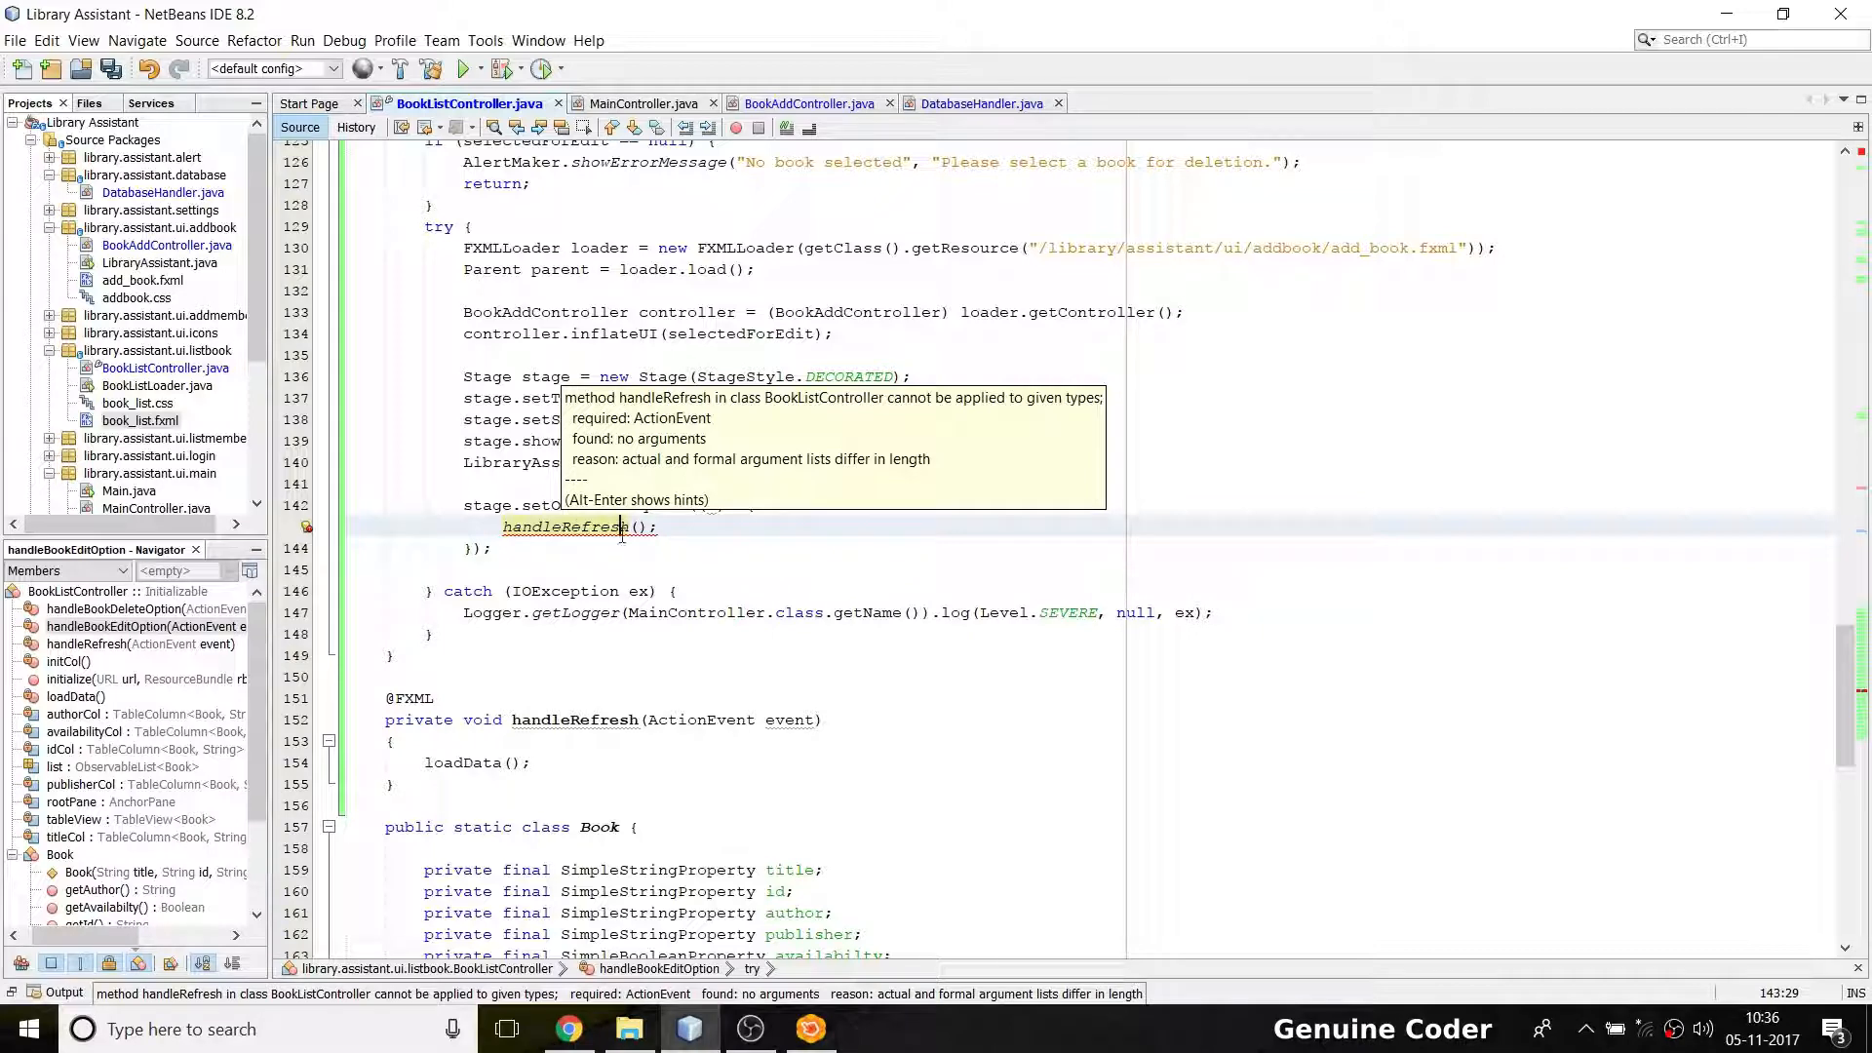
{"action": "type", "text": "new"}
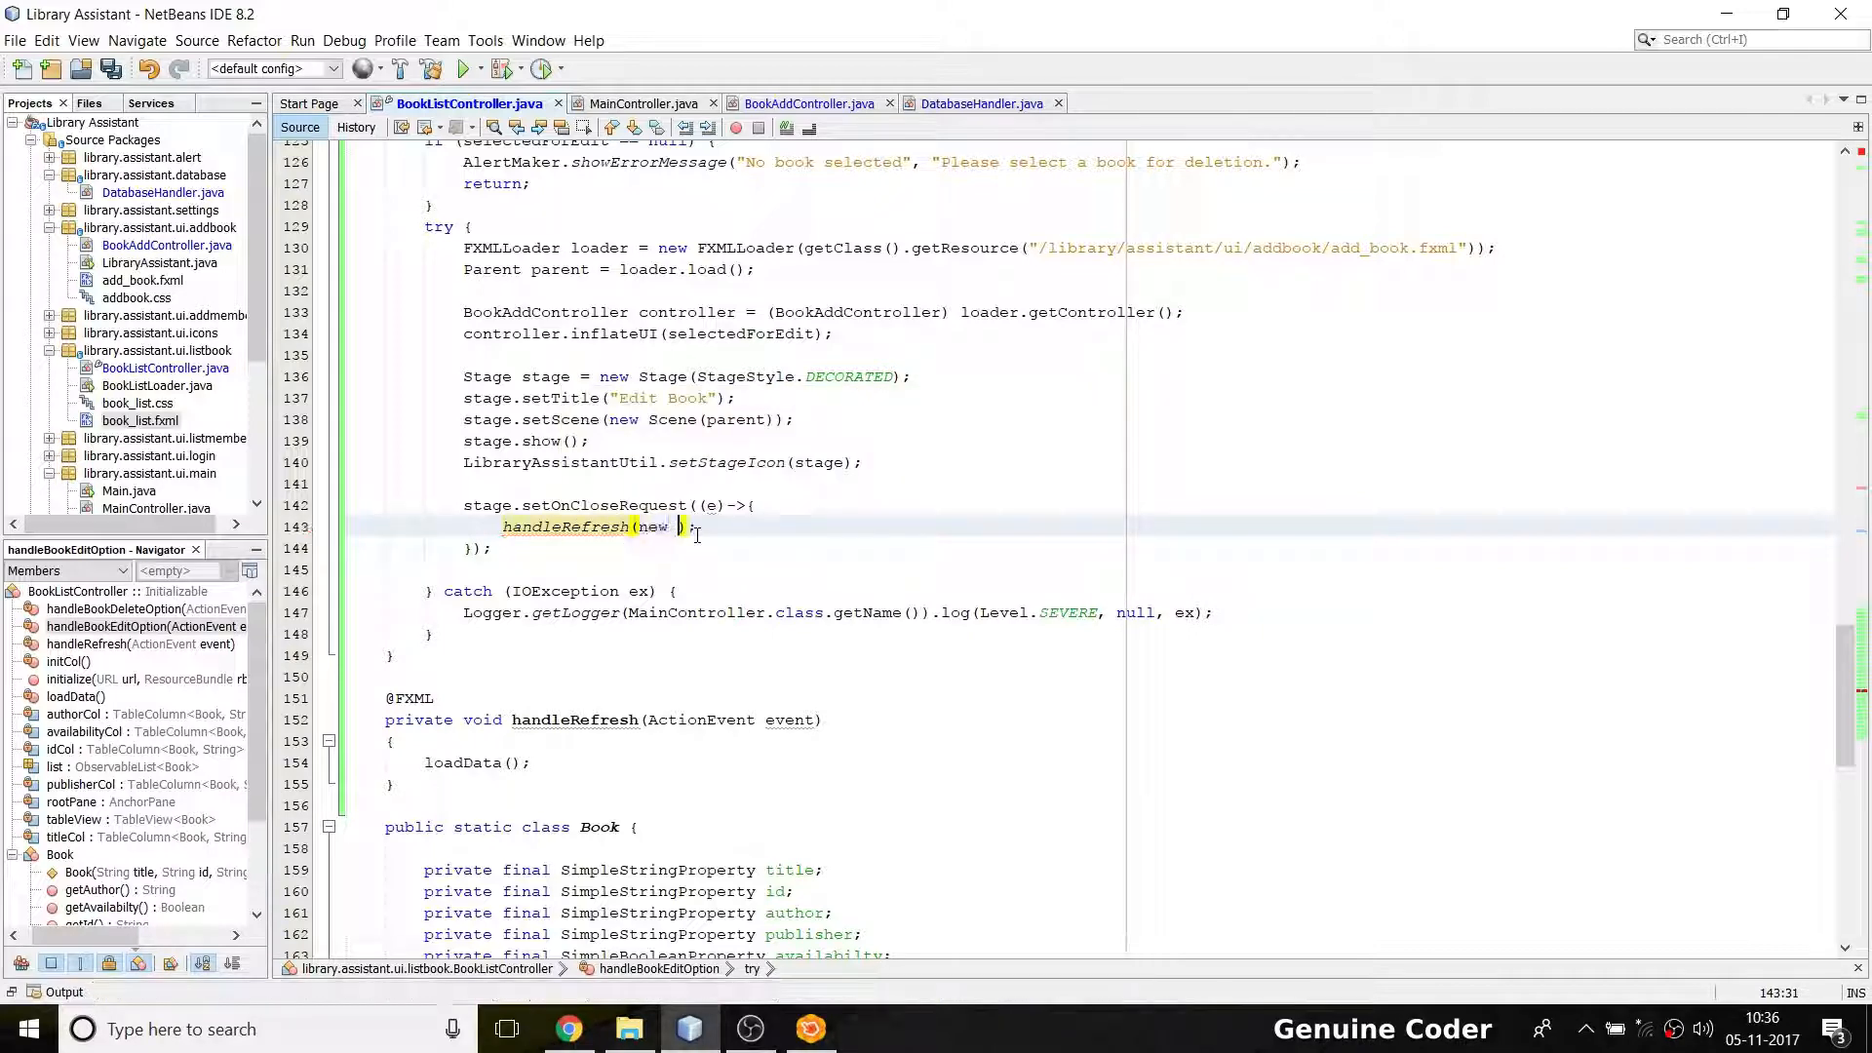
{"action": "type", "text": "ActionEvent("}
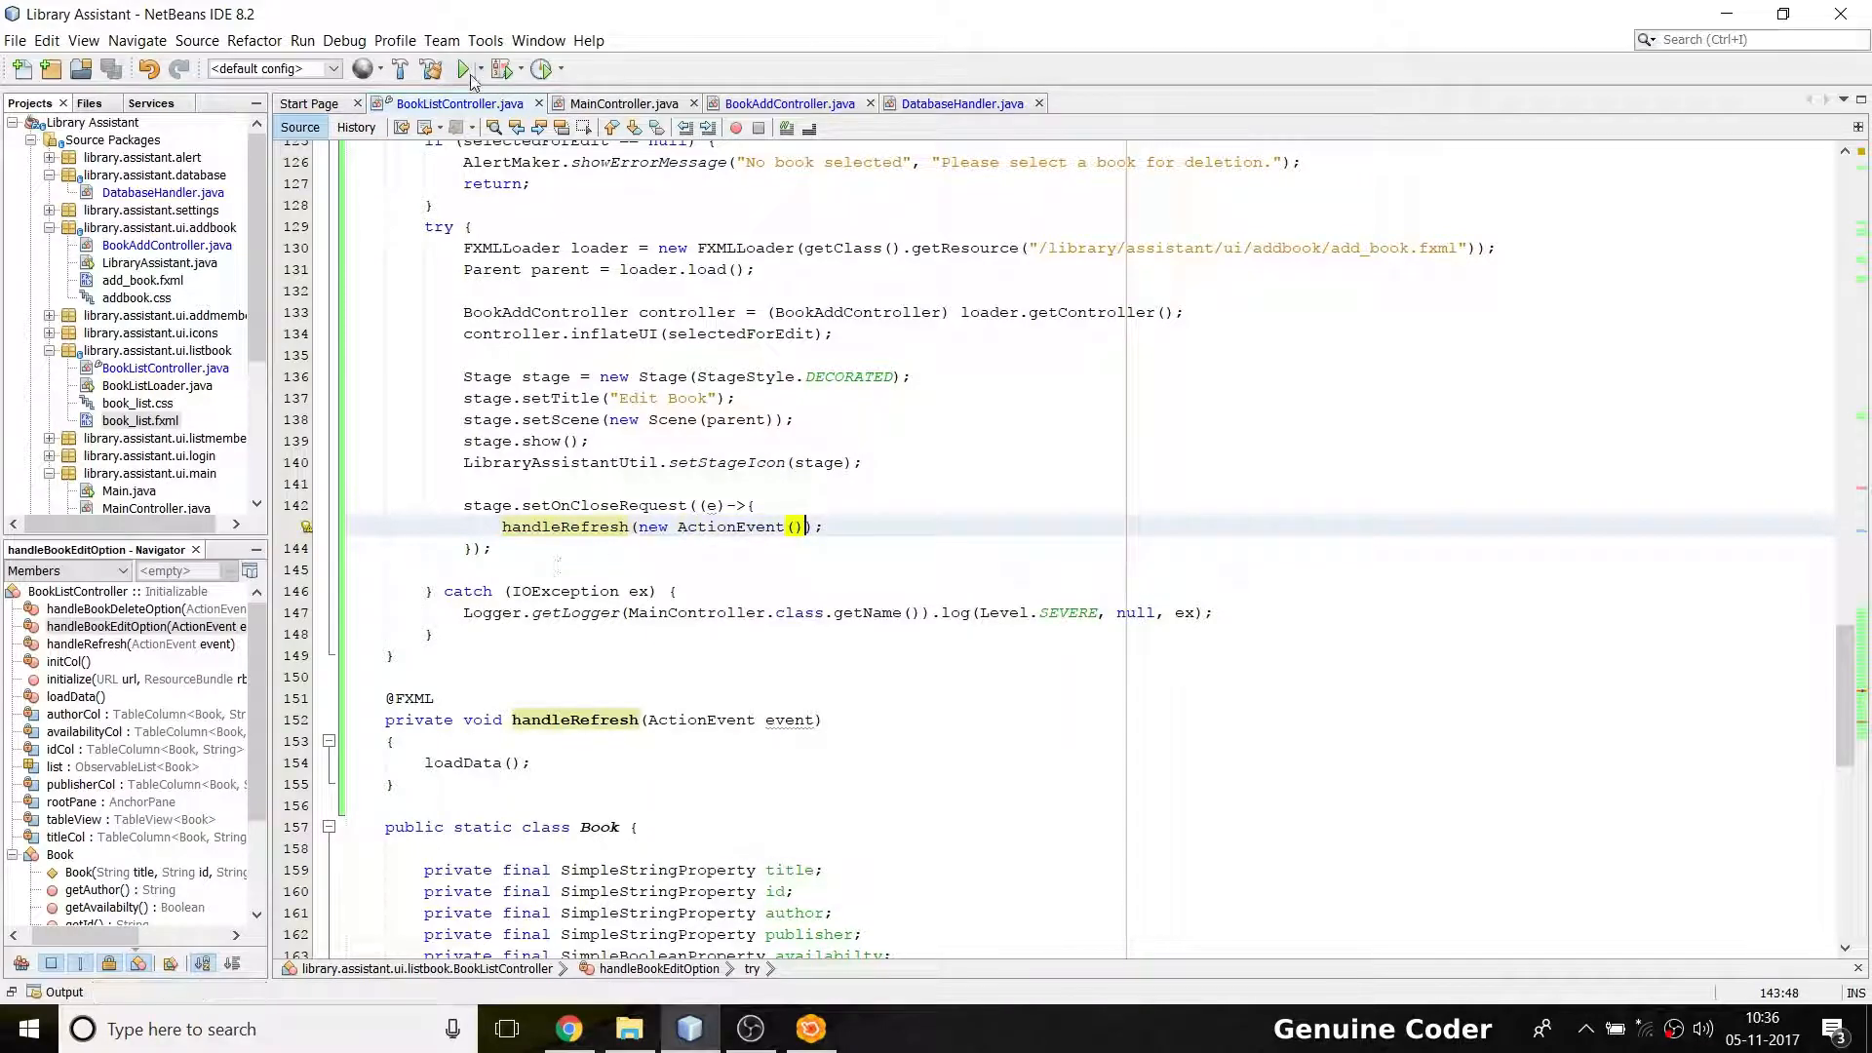
Launch Library Assistant, sign in, and maximize the Book List window
{"action": "left_click", "coordinate": [461, 68]}
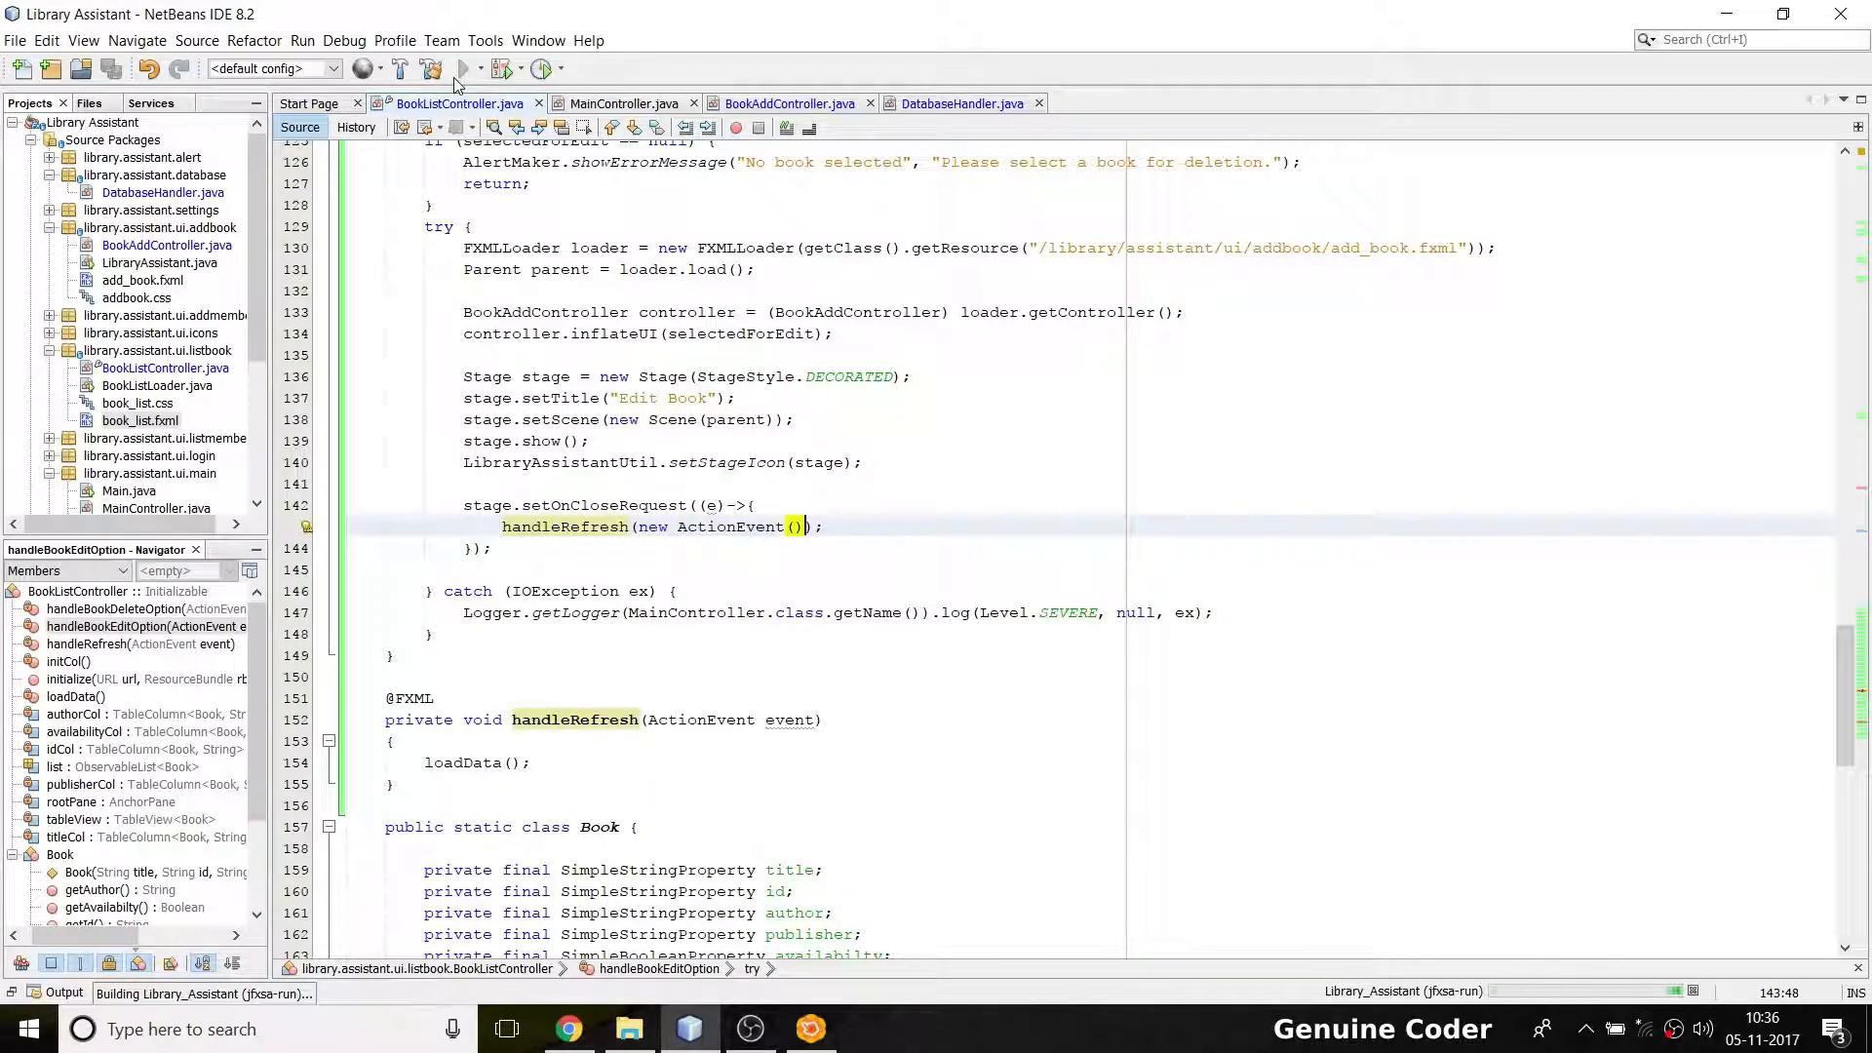
{"action": "left_click", "coordinate": [461, 68]}
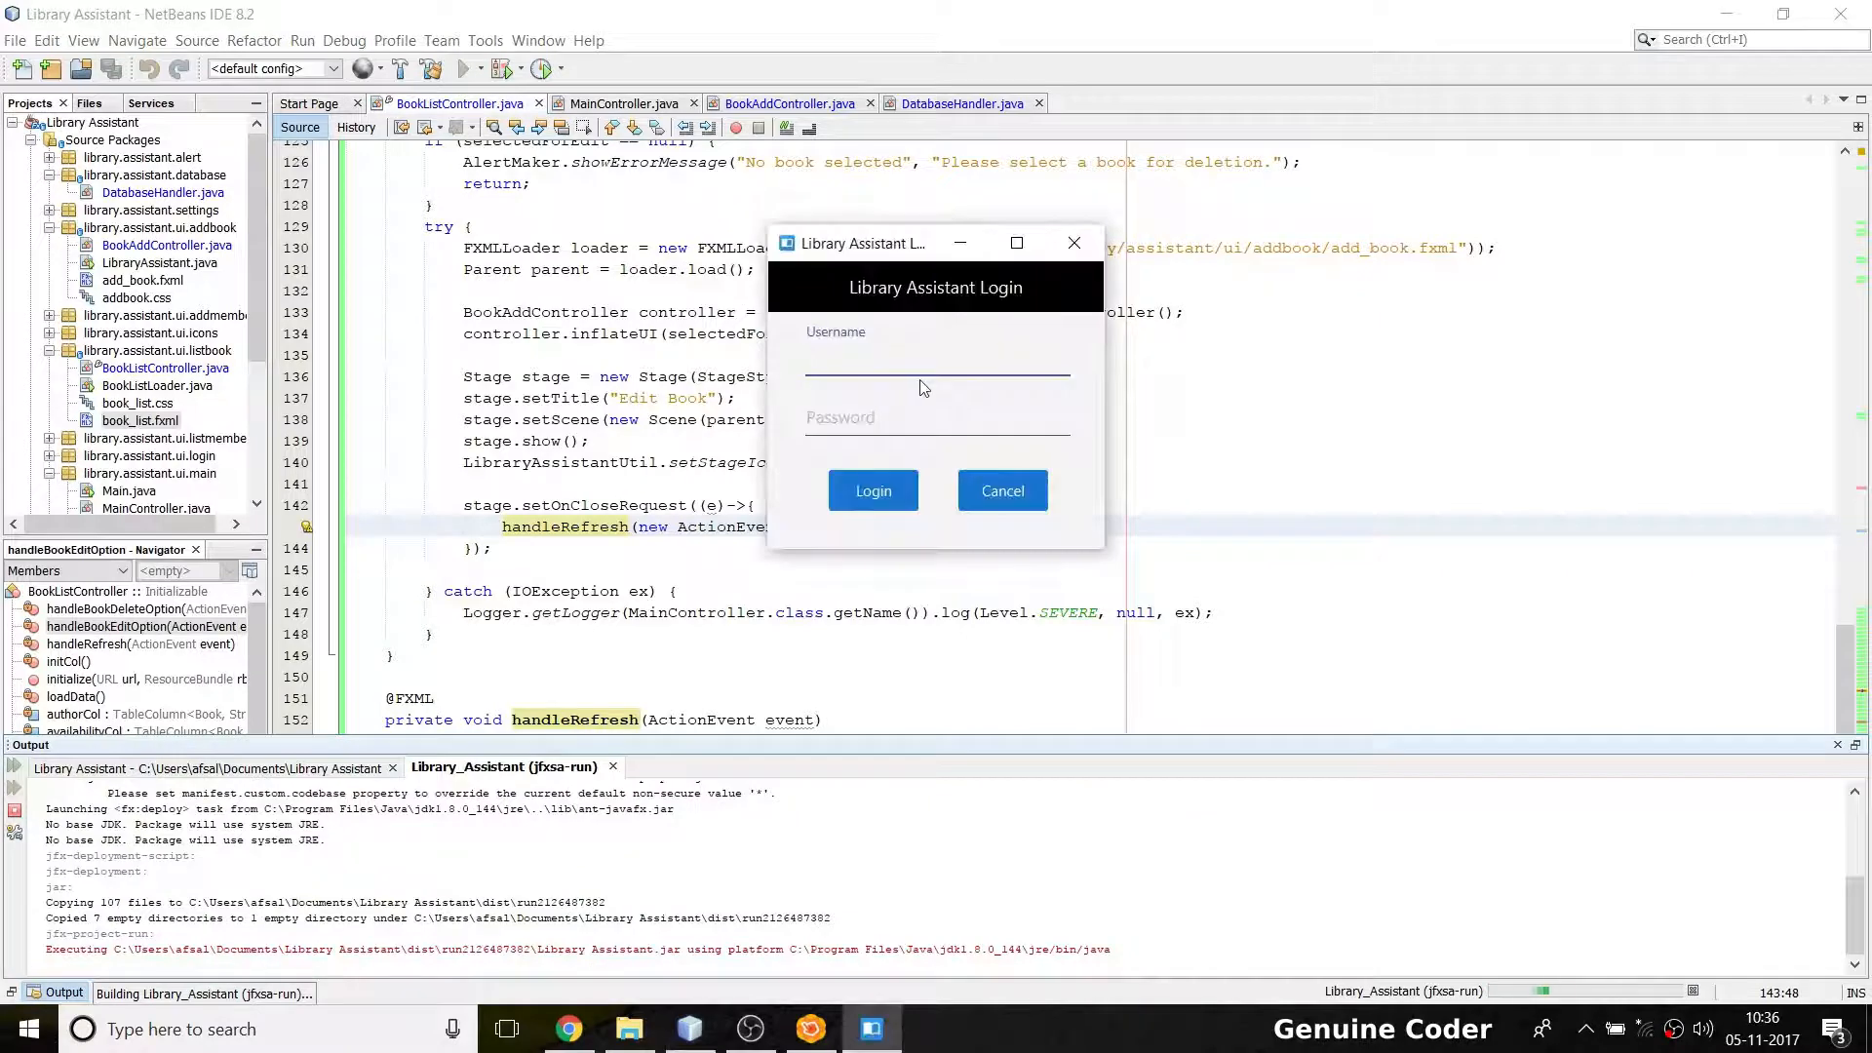
{"action": "left_click", "coordinate": [1001, 491]}
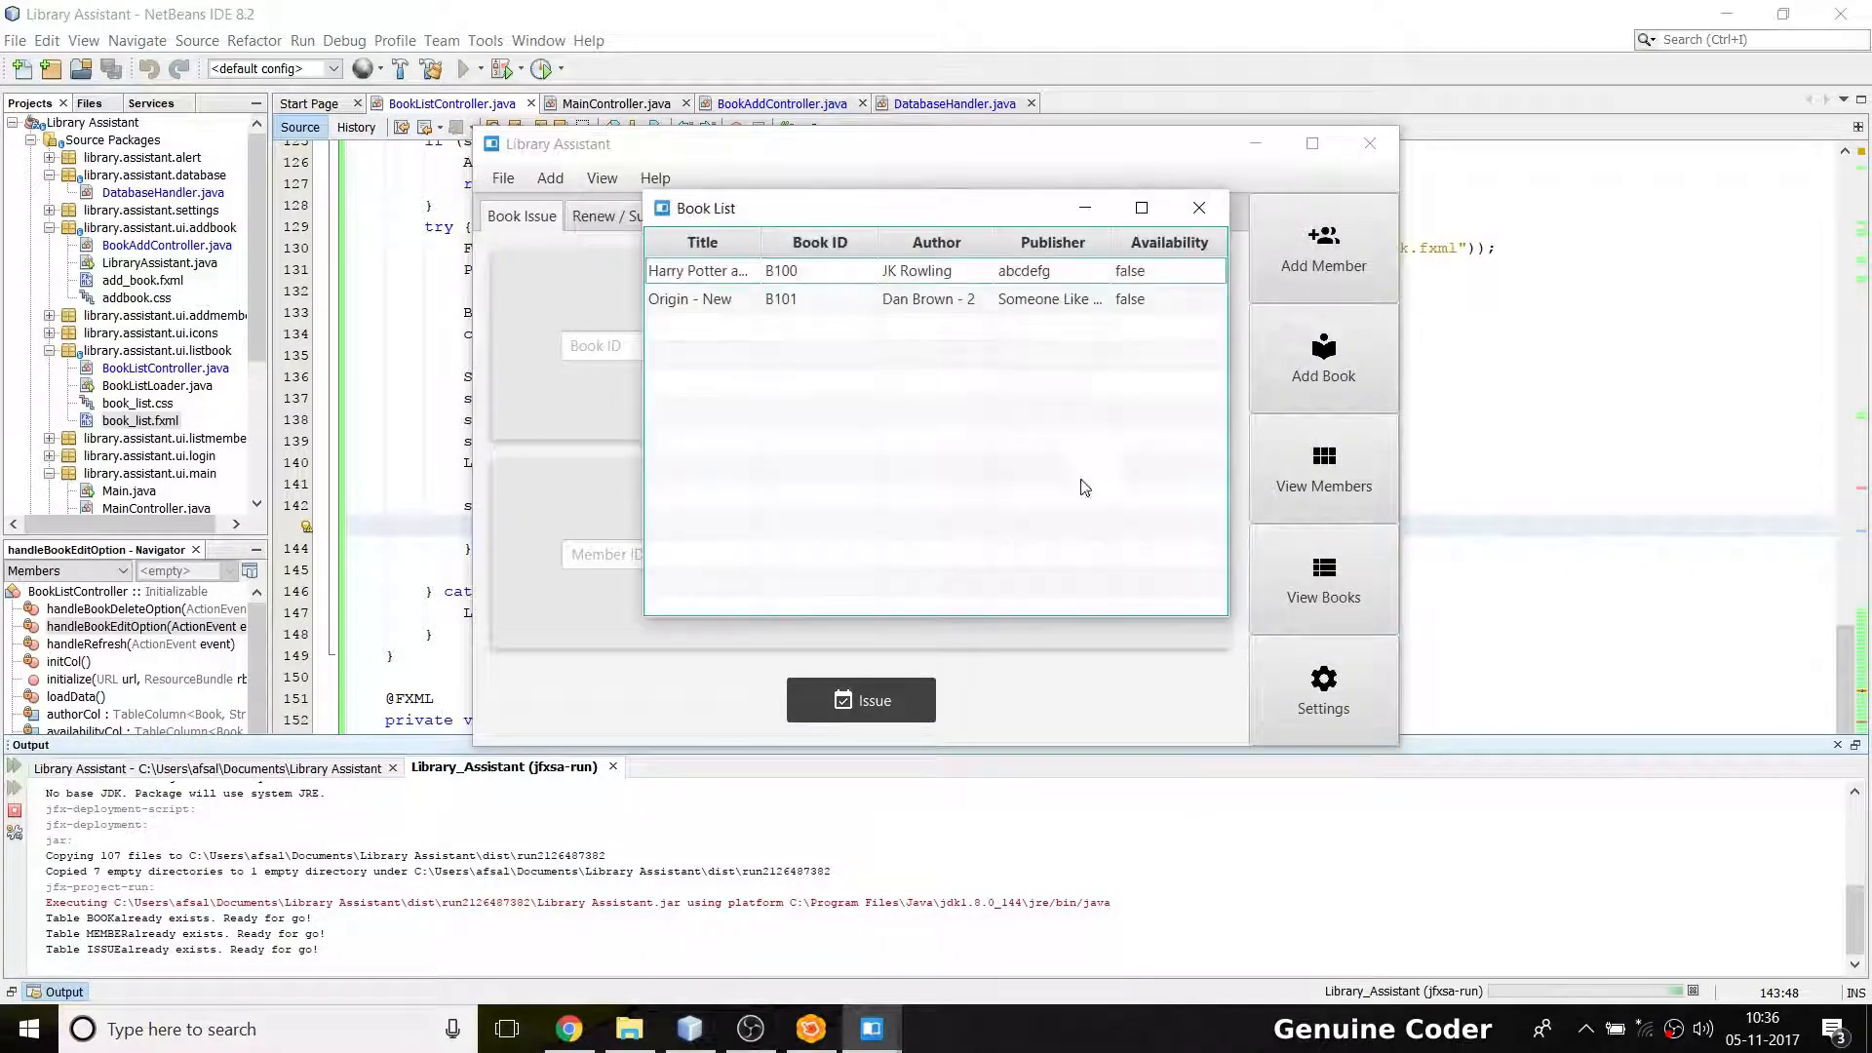
{"action": "left_click", "coordinate": [1140, 207]}
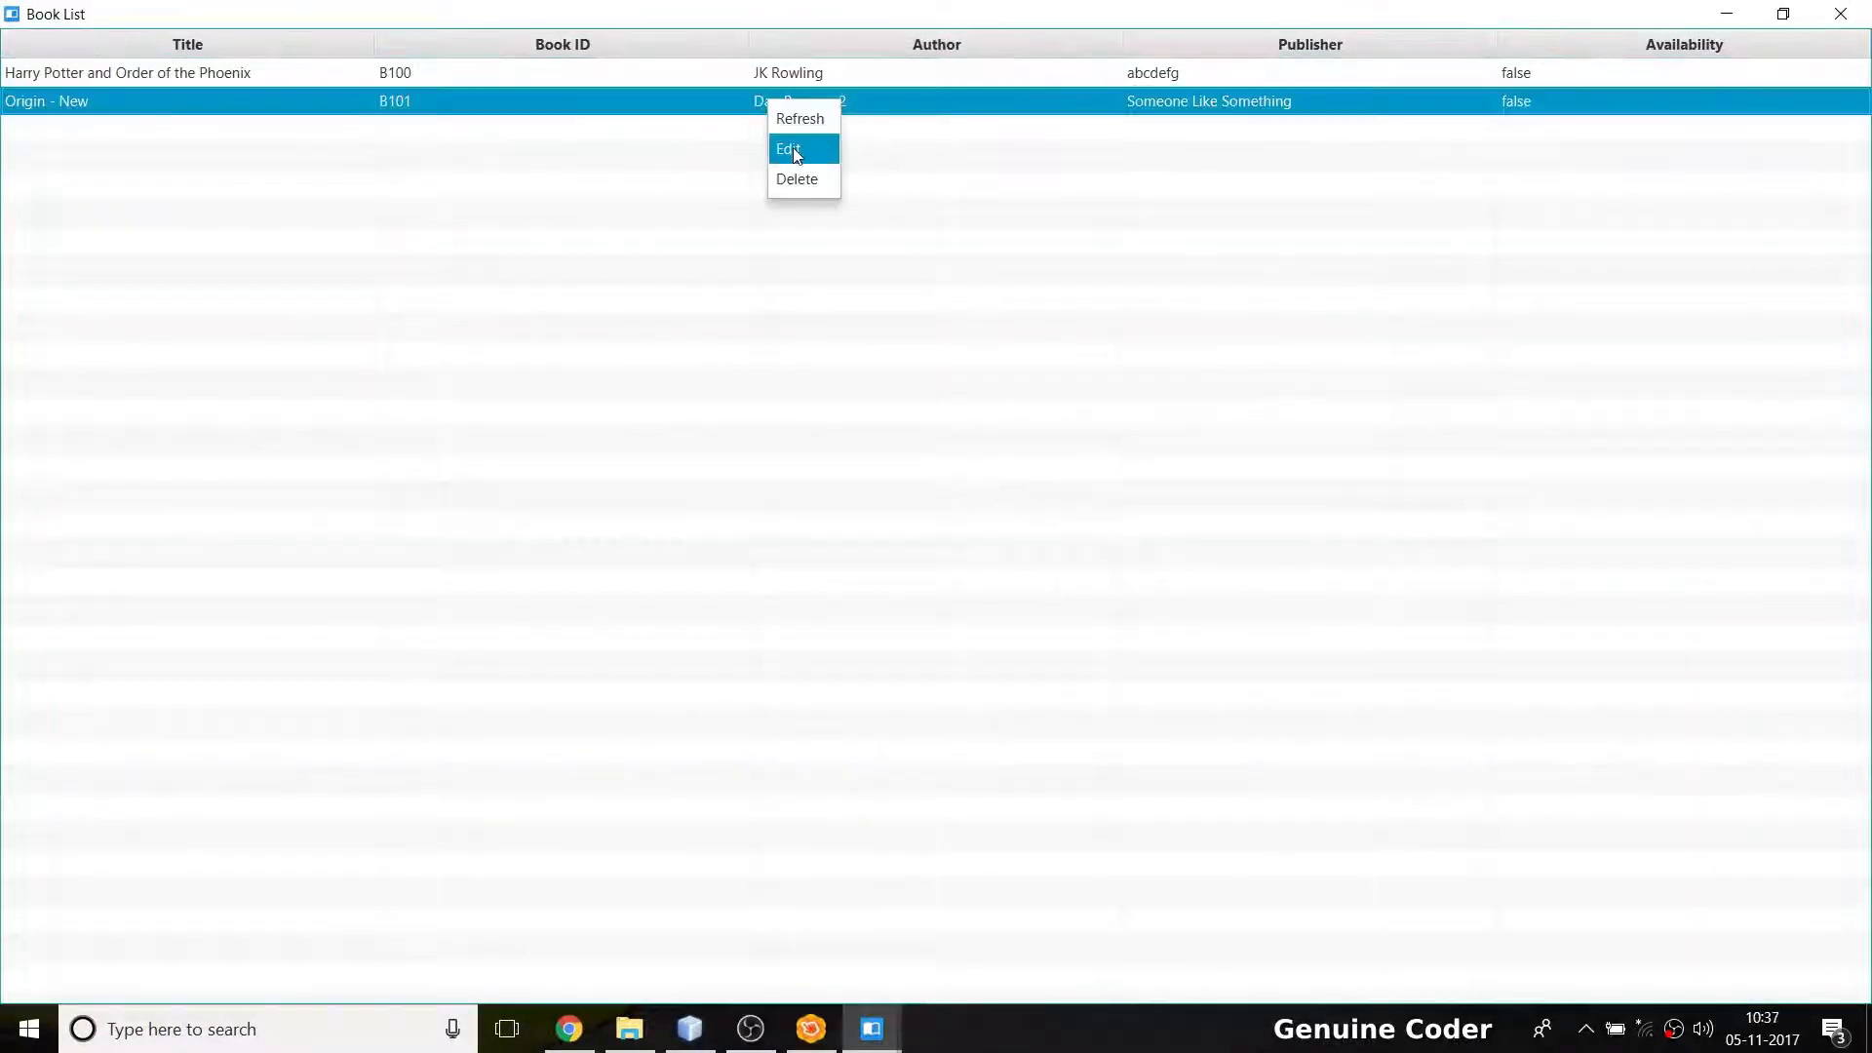
Edit B101 to Origin by Dan Brown, save, acknowledge, and close the Book List
{"action": "left_click", "coordinate": [787, 149]}
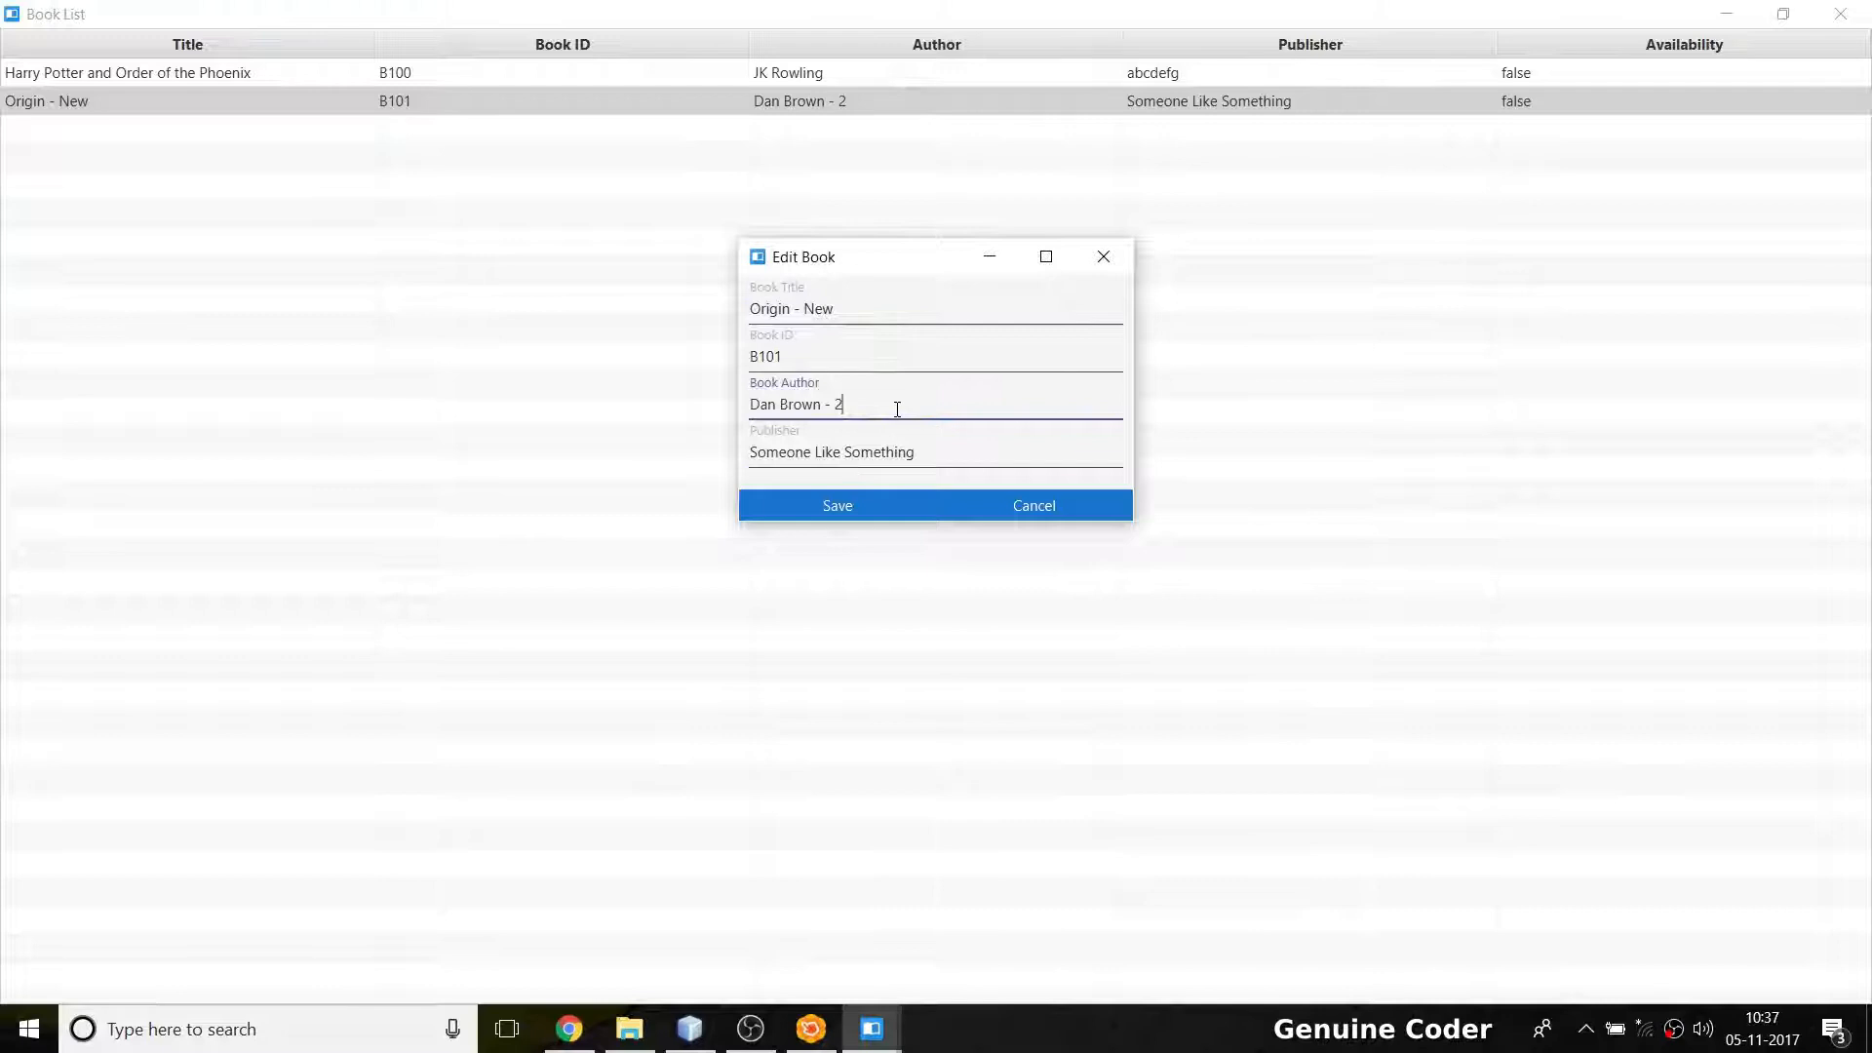
{"action": "left_click", "coordinate": [900, 309]}
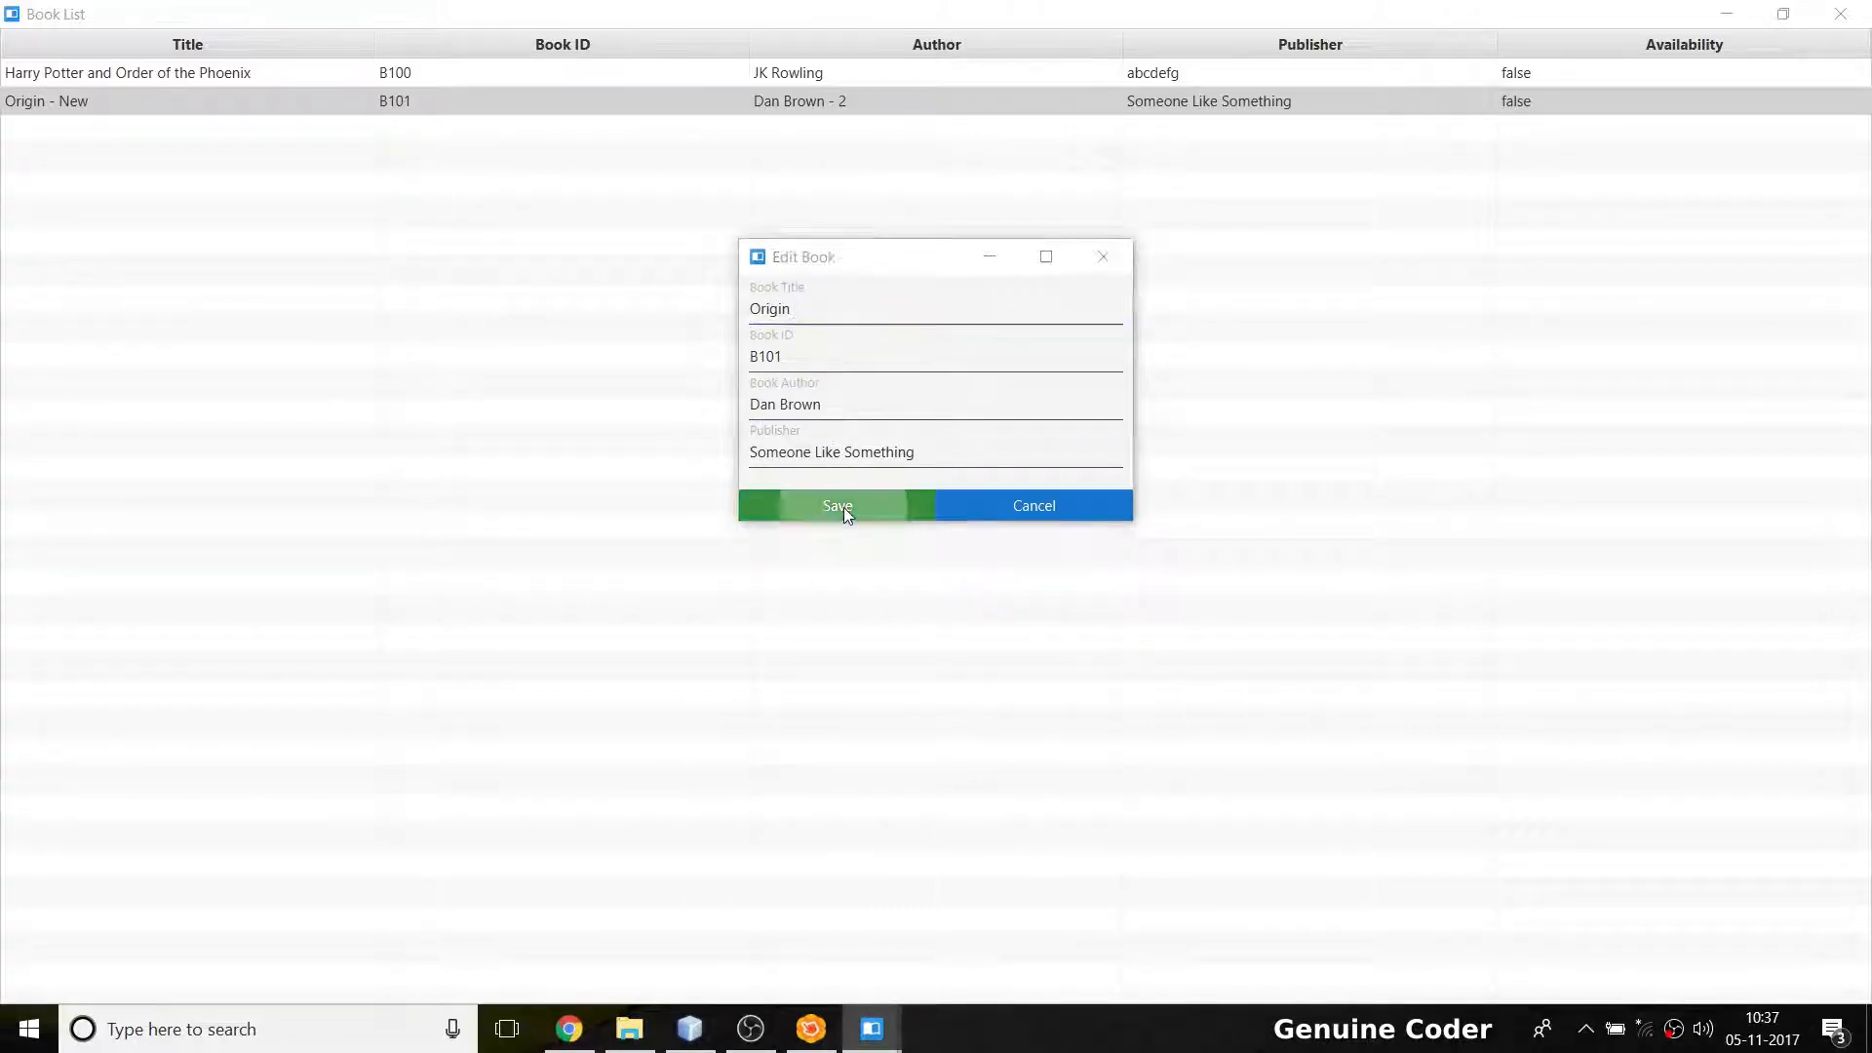
{"action": "left_click", "coordinate": [835, 505]}
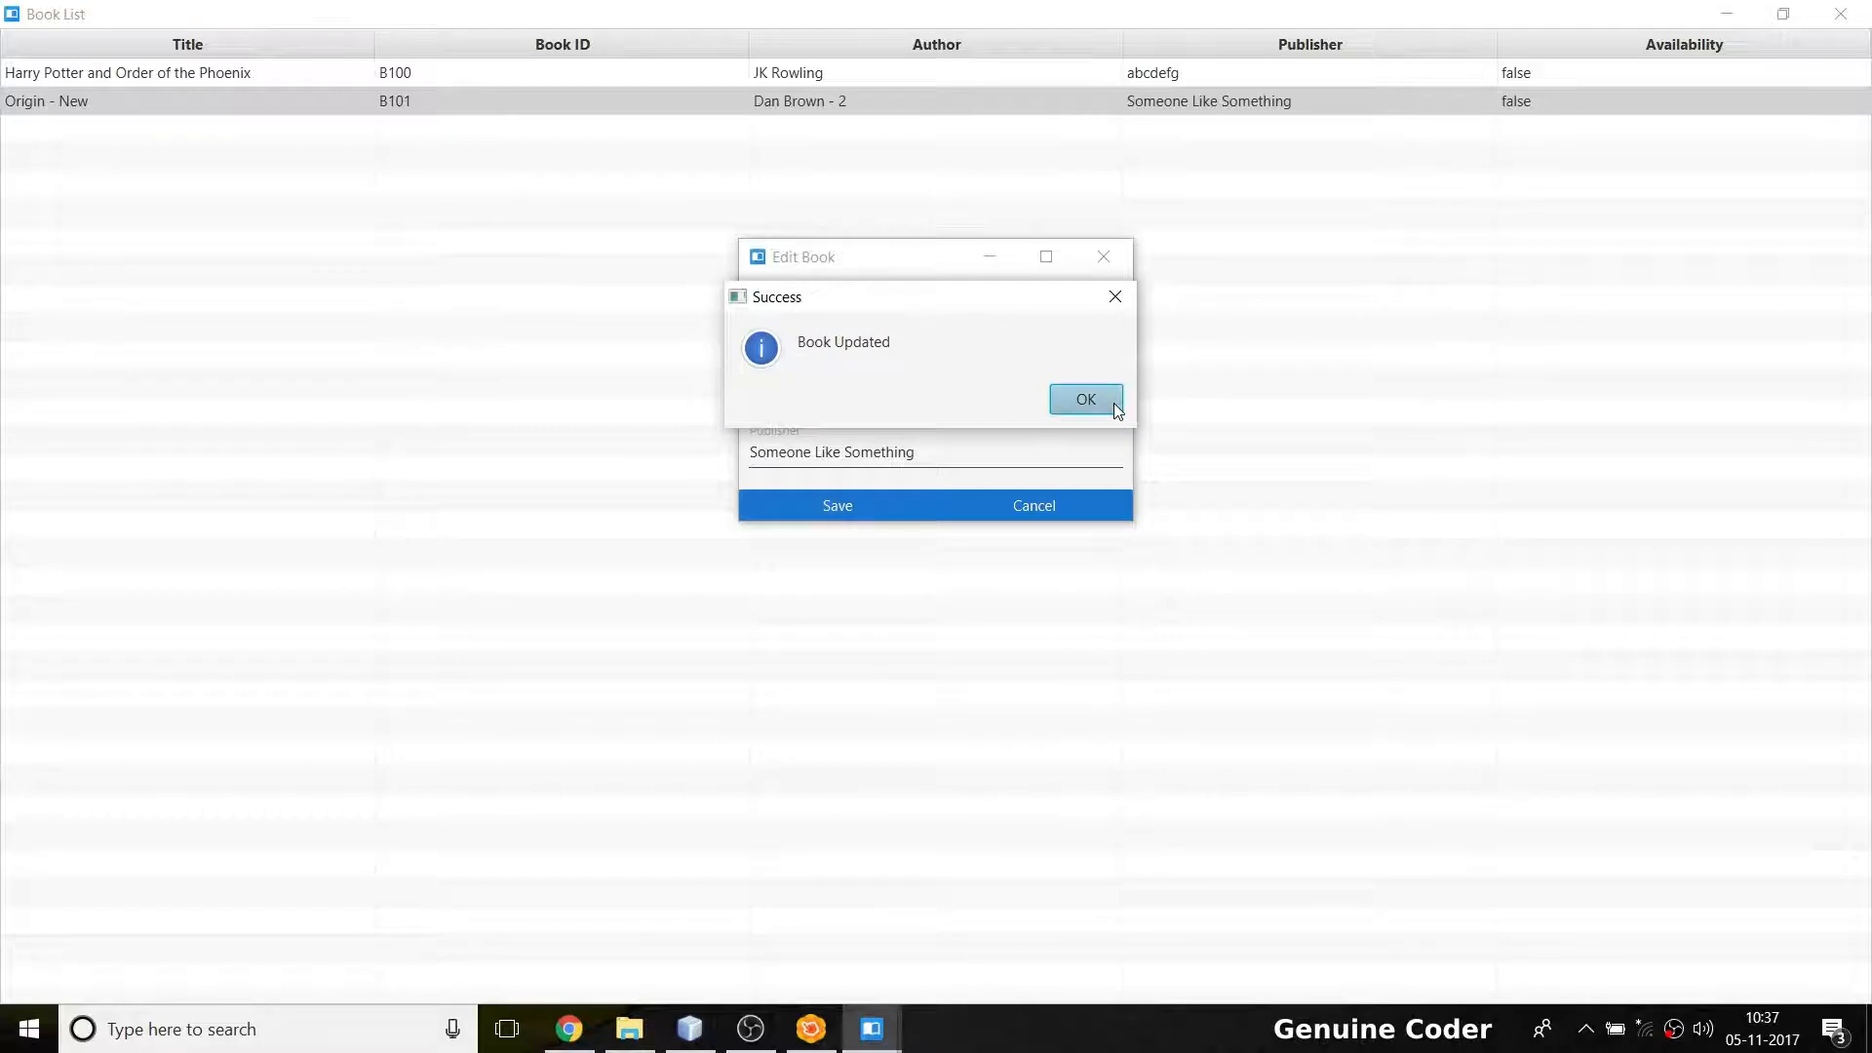
{"action": "left_click", "coordinate": [1085, 399]}
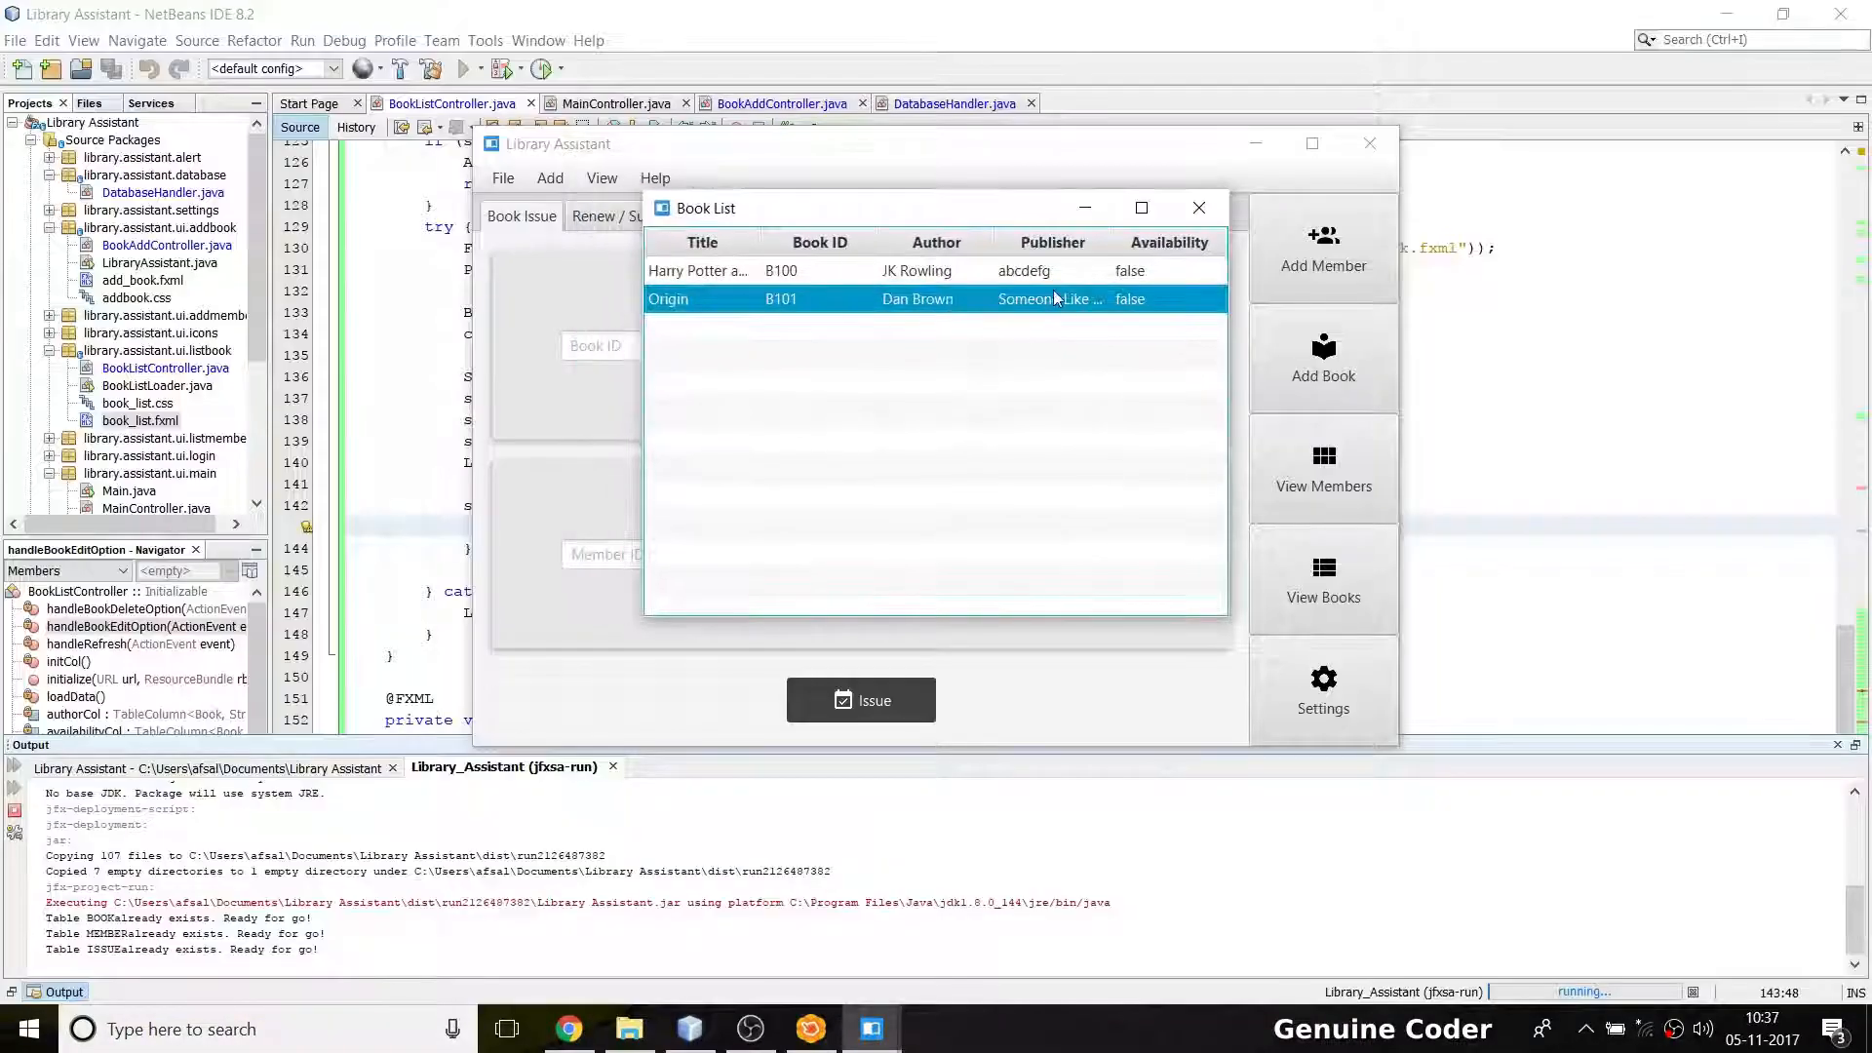
{"action": "mouse_move", "coordinate": [1171, 291]}
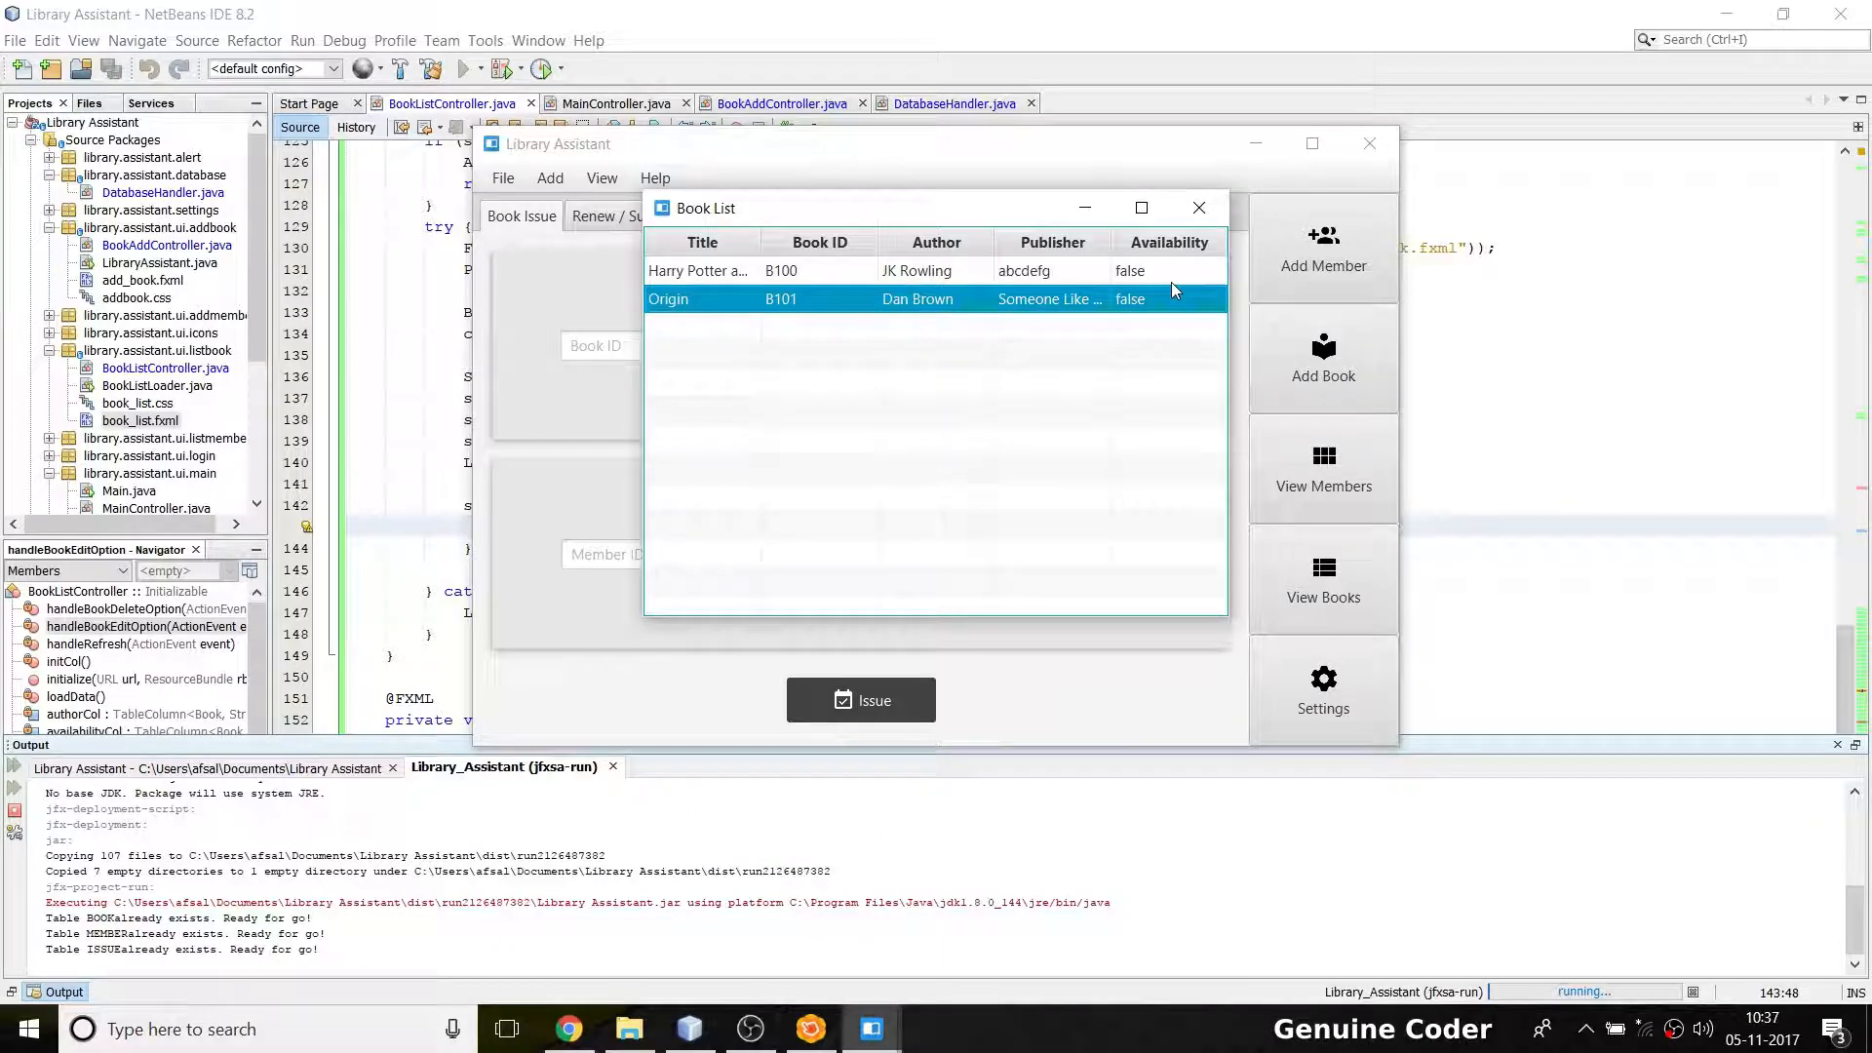
{"action": "left_click", "coordinate": [1198, 208]}
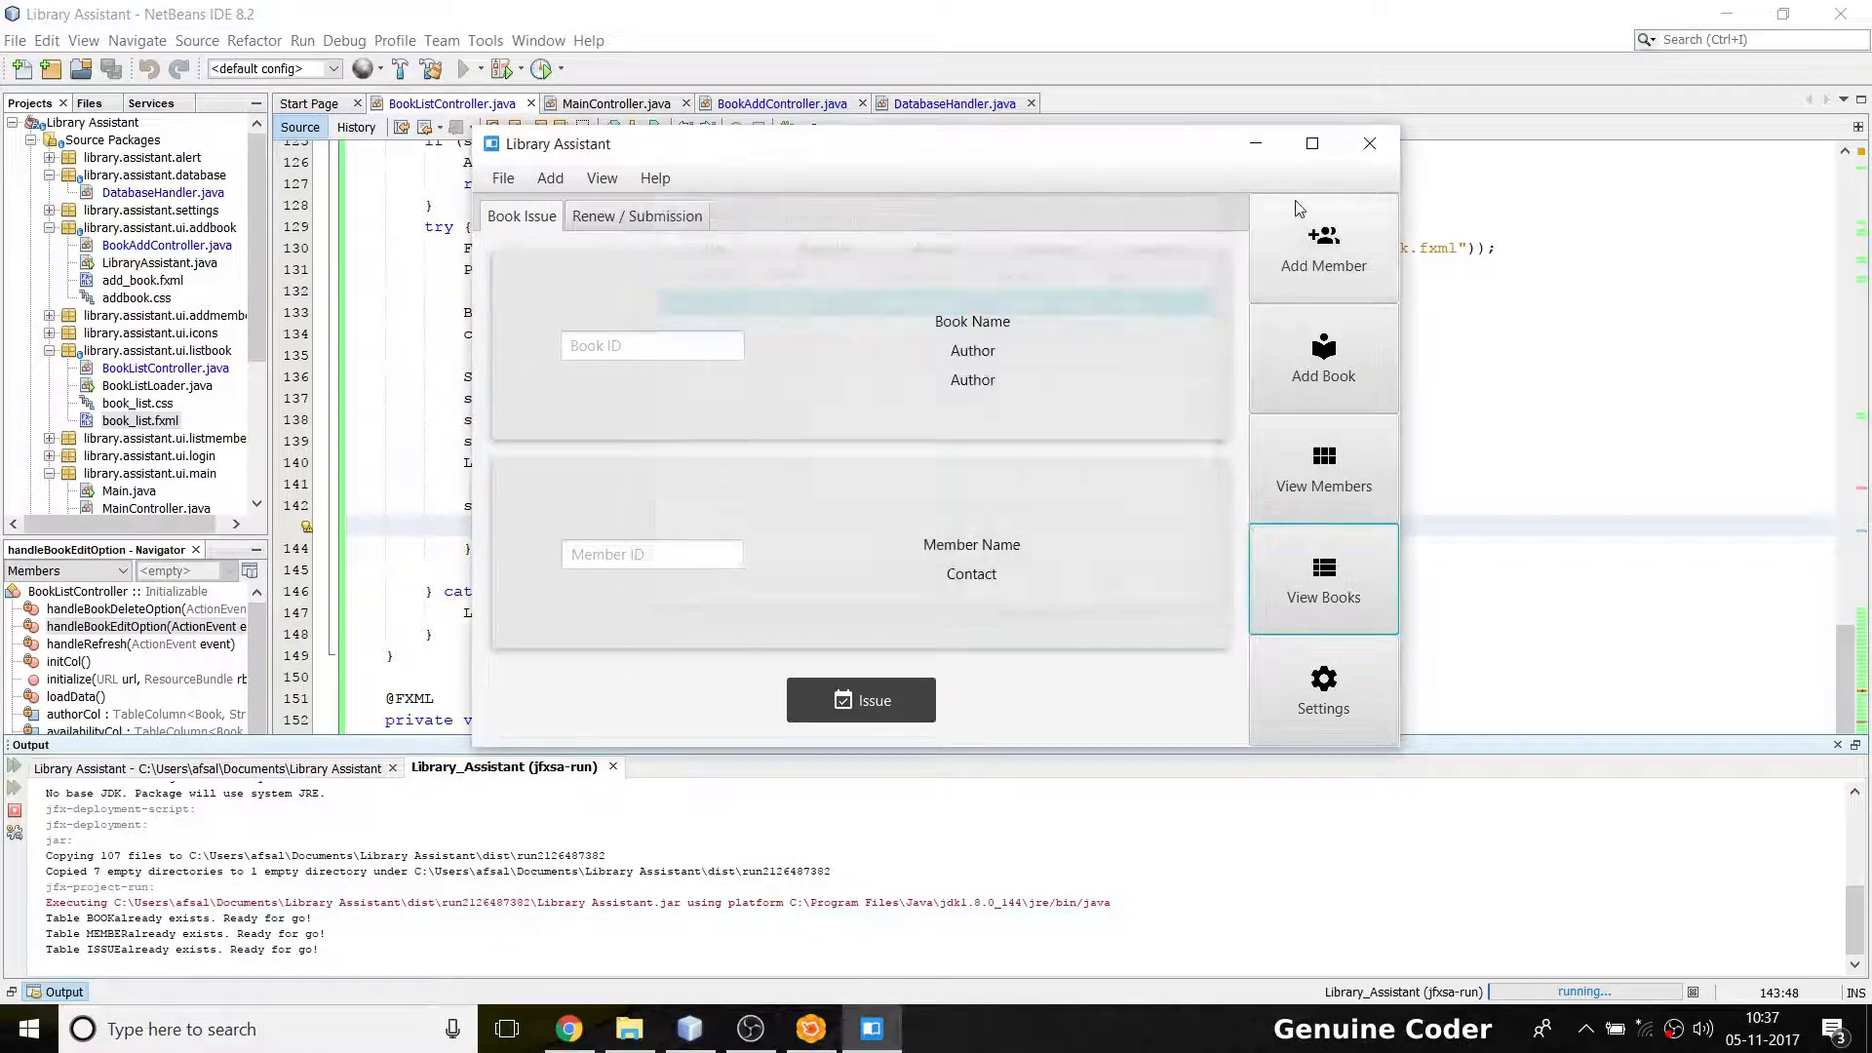